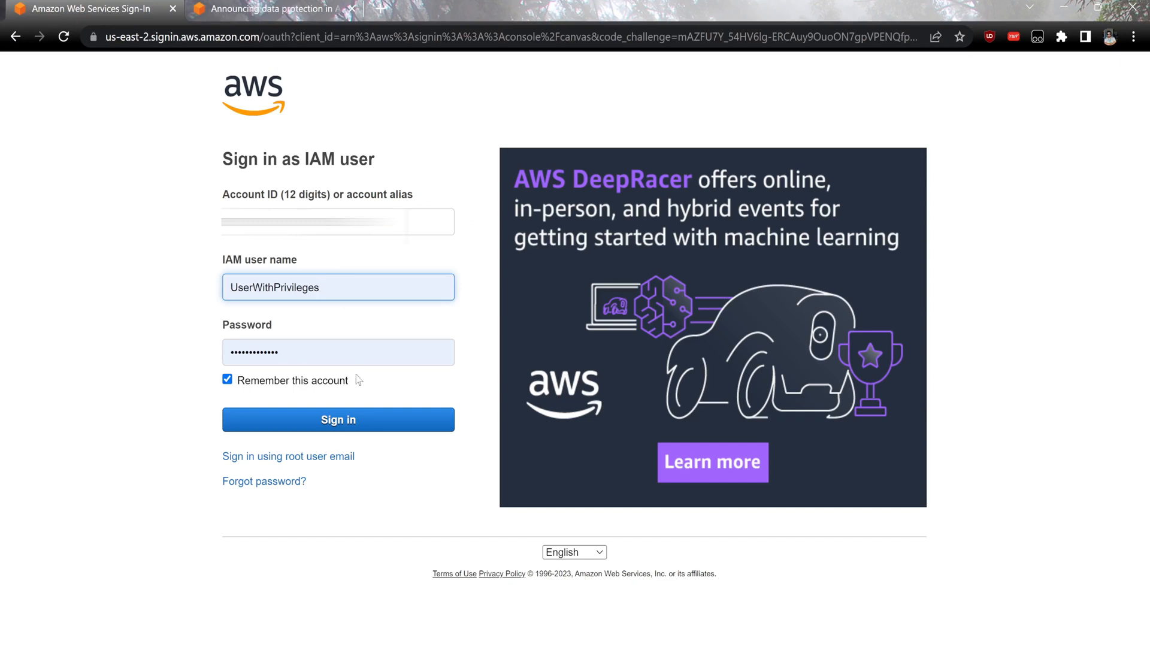
pyautogui.moveTo(223, 311)
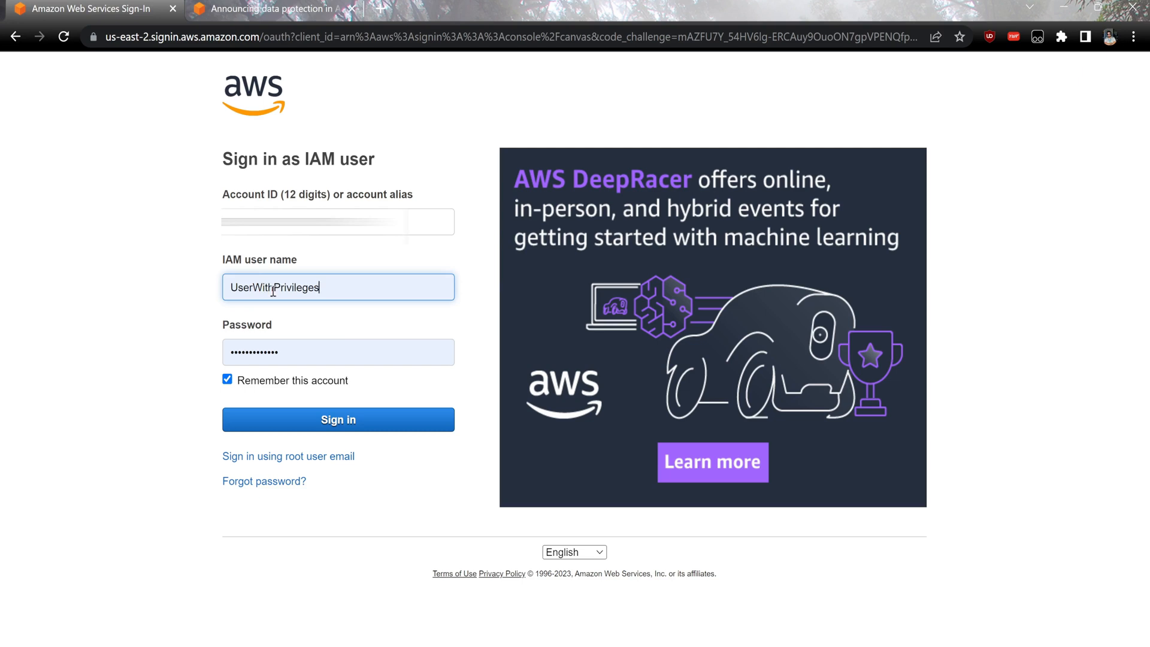
pyautogui.moveTo(293, 428)
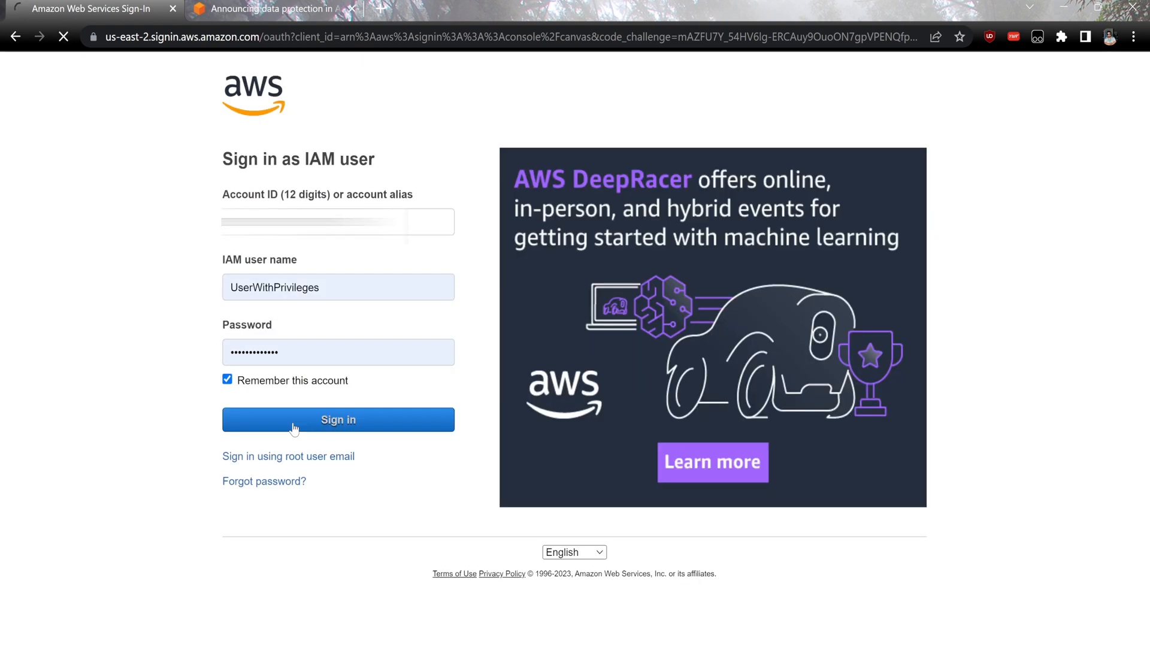
# Sign in to the AWS console as the IAM user UserWithPrivileges
pyautogui.click(338, 419)
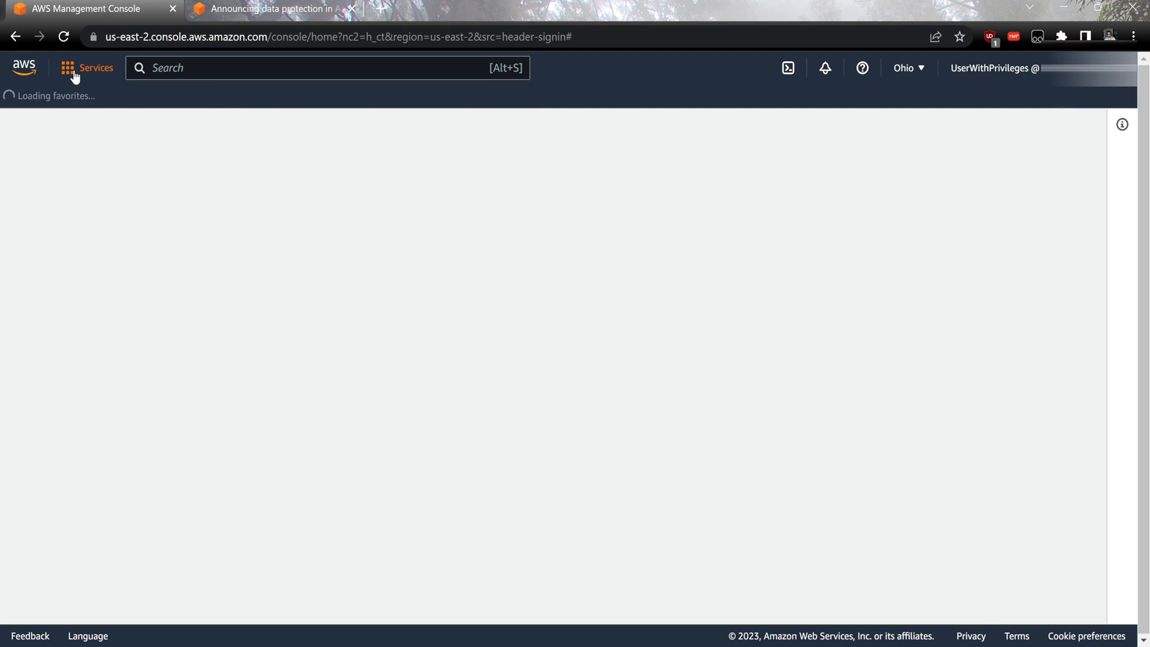
# Reach the CloudWatch overview via the Services search 'cwl' and expand its Logs section
pyautogui.click(84, 67)
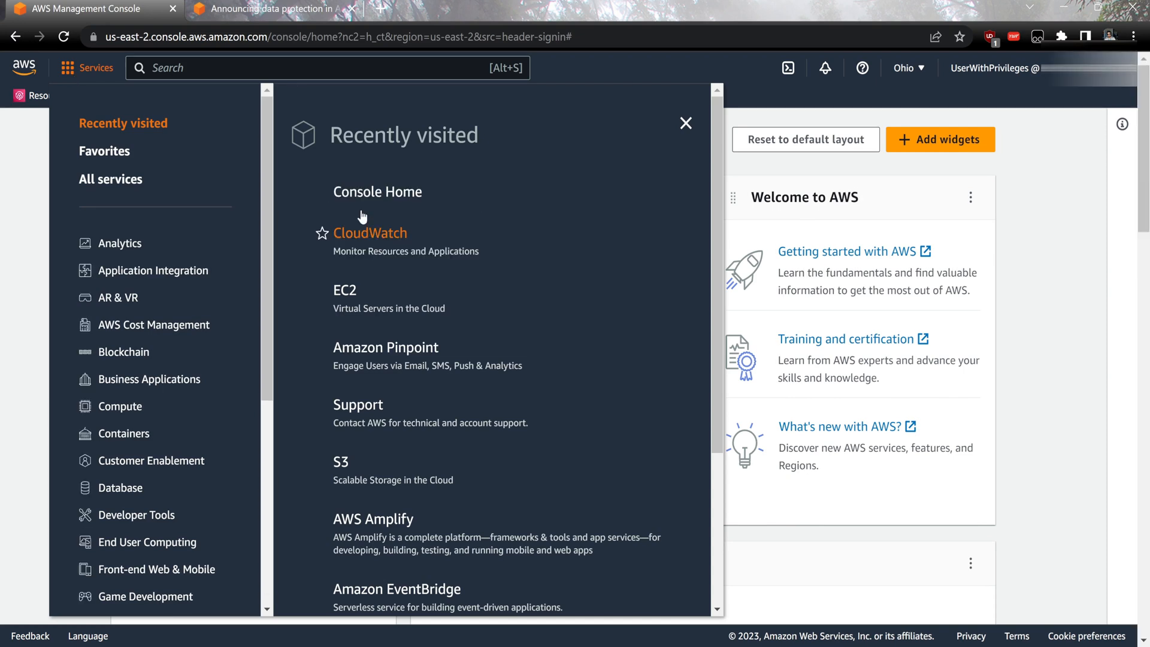
pyautogui.moveTo(346, 68)
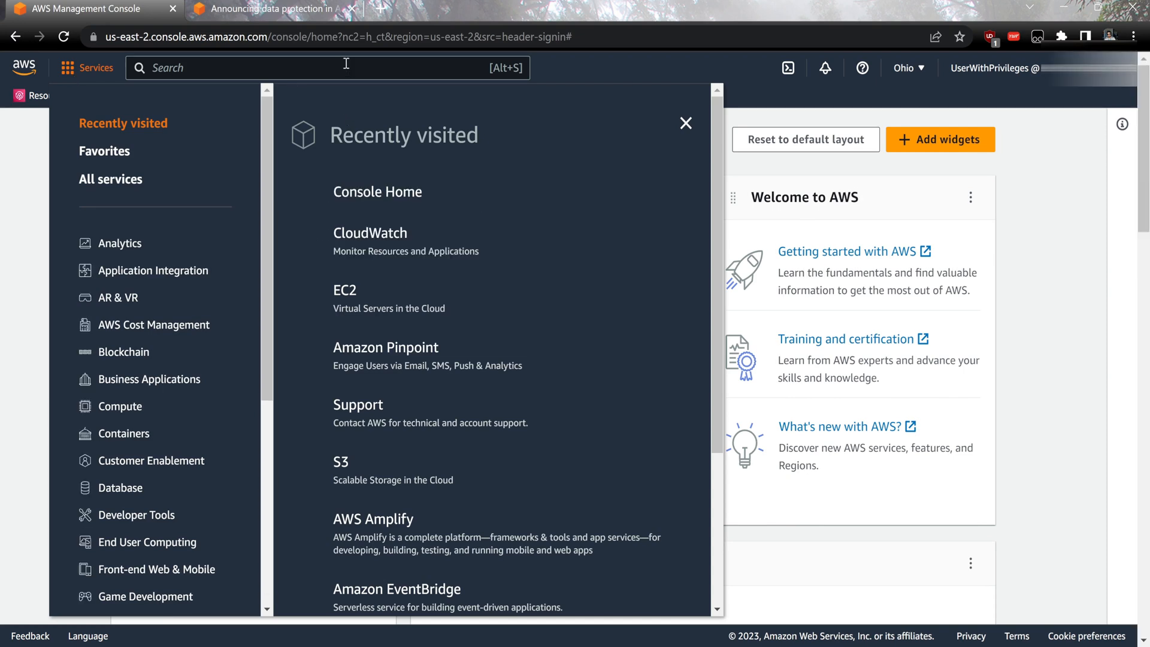
pyautogui.write('cwl')
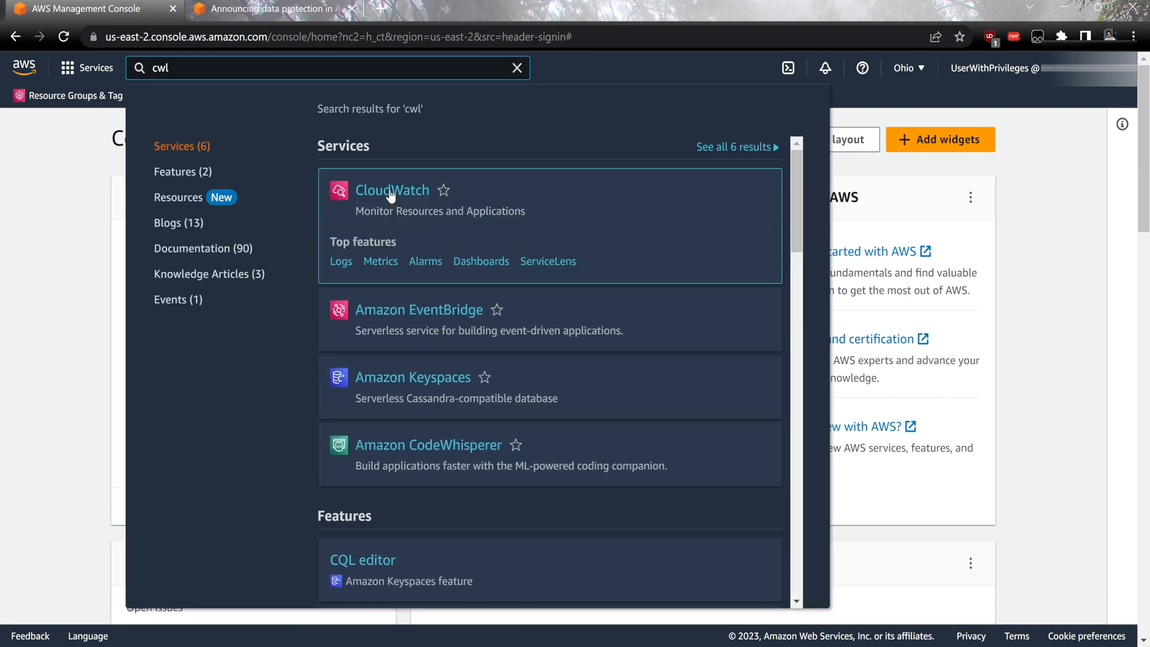
pyautogui.click(393, 189)
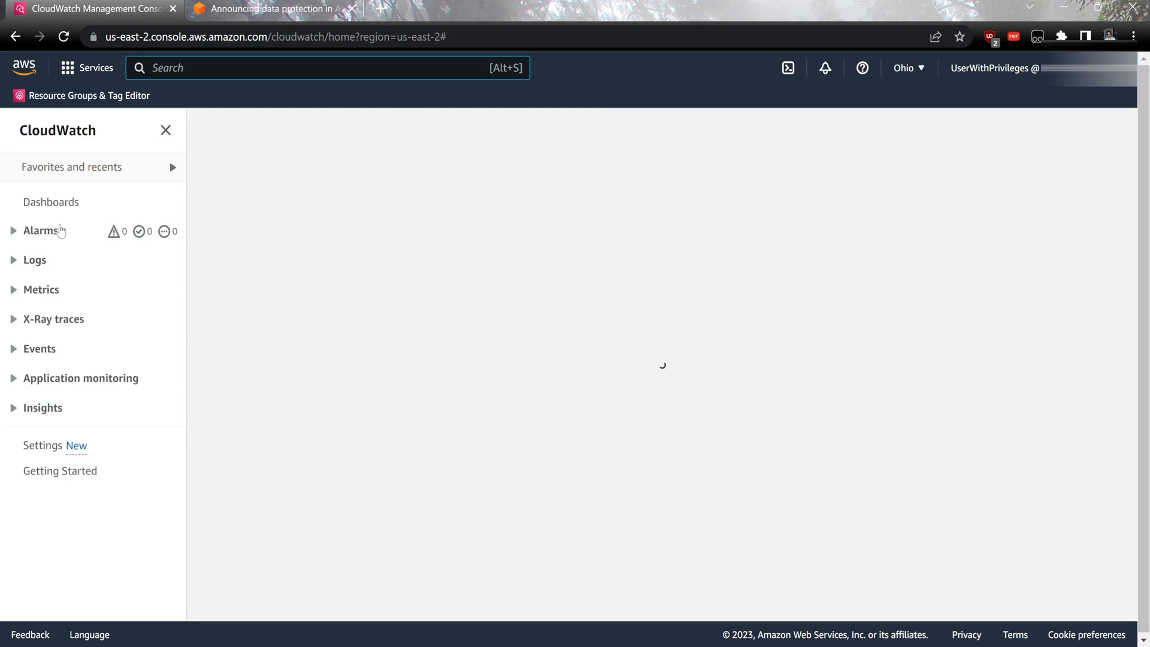
pyautogui.moveTo(185, 263)
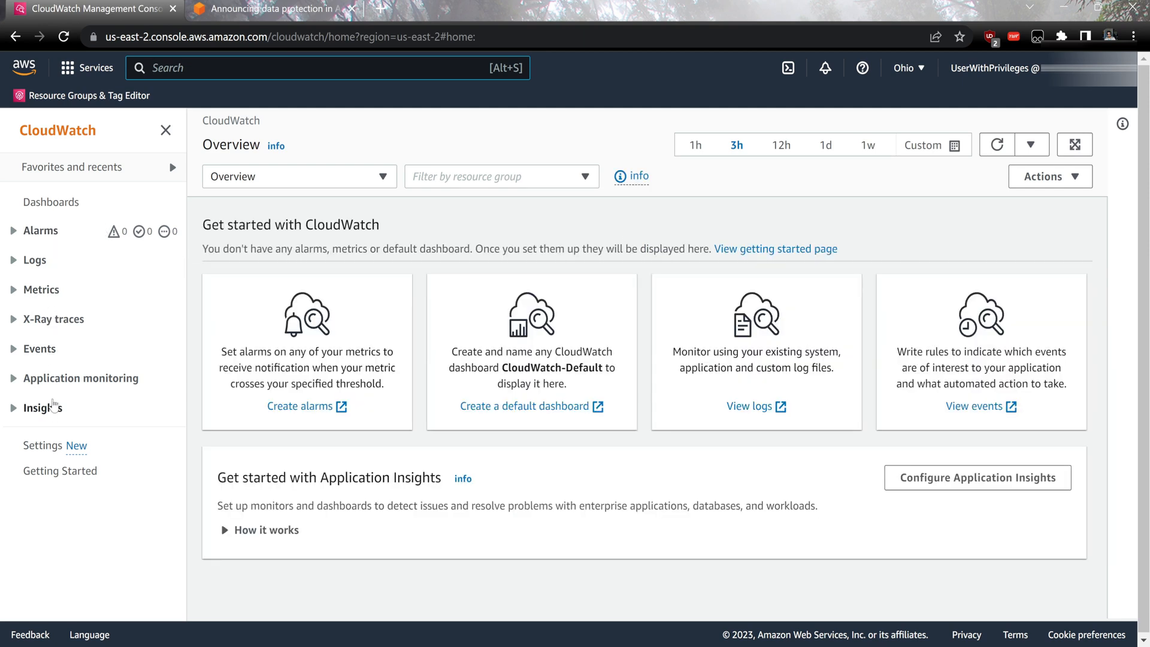
pyautogui.moveTo(35, 260)
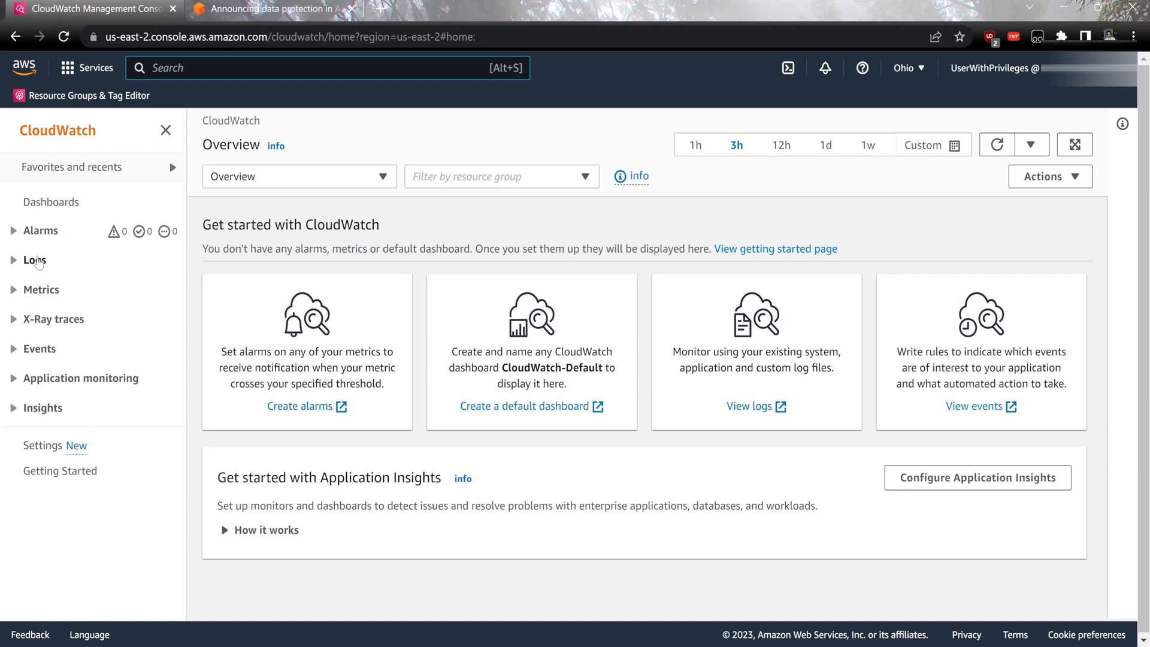
pyautogui.click(31, 260)
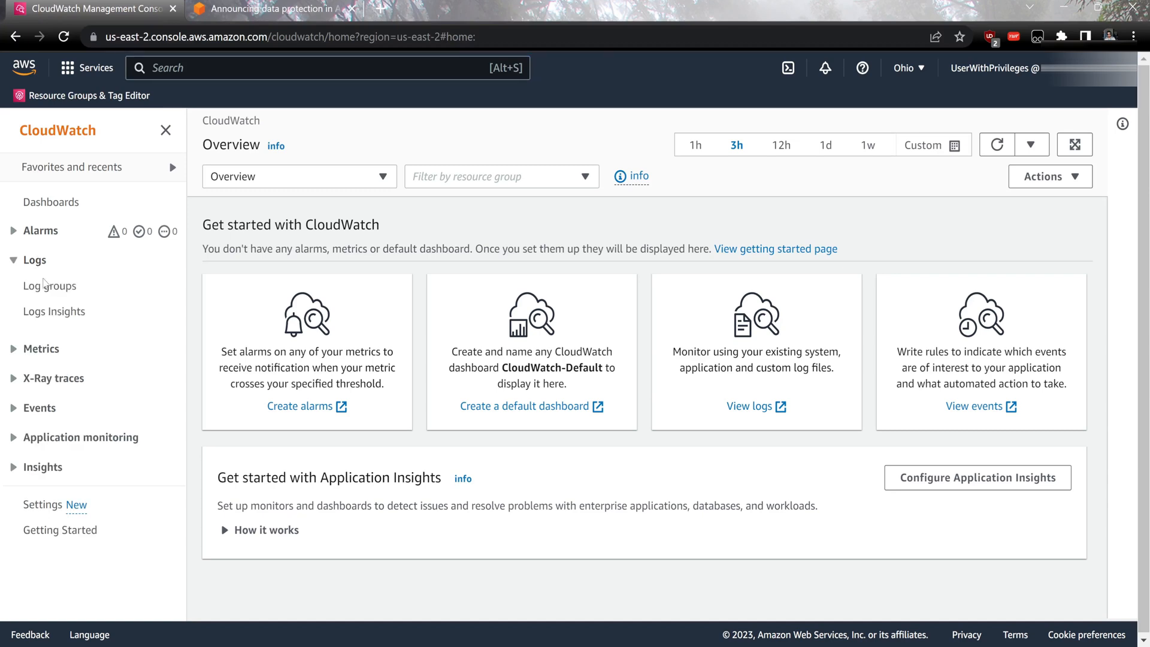
pyautogui.moveTo(45, 292)
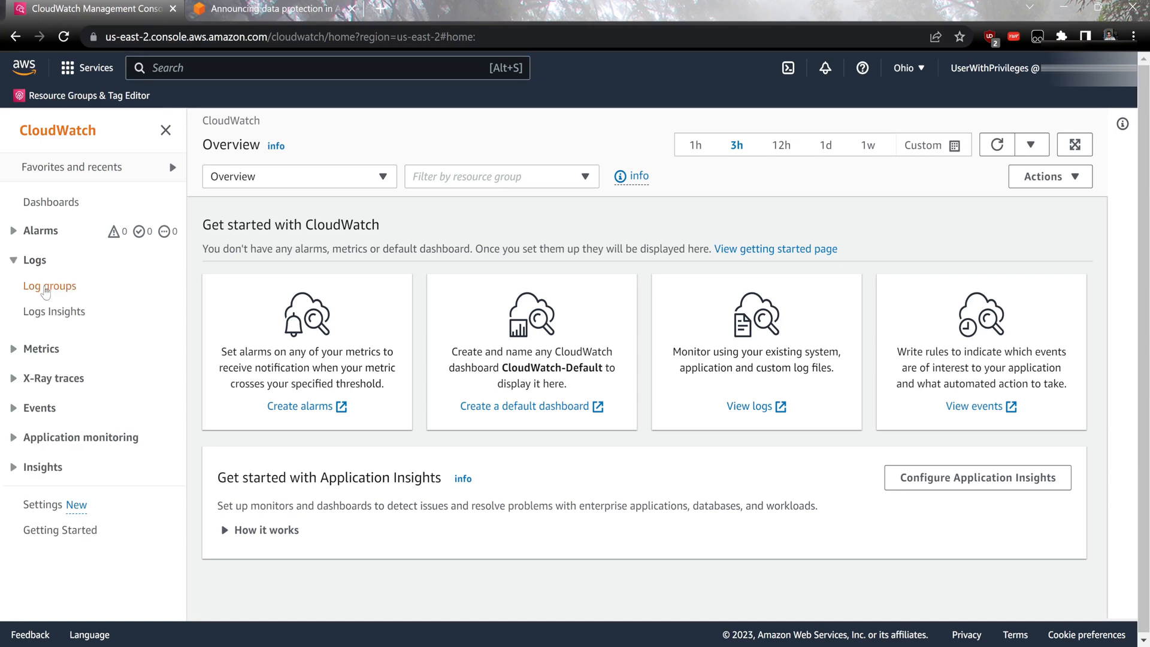
# Show the Log groups page, which currently lists no log groups
pyautogui.click(49, 285)
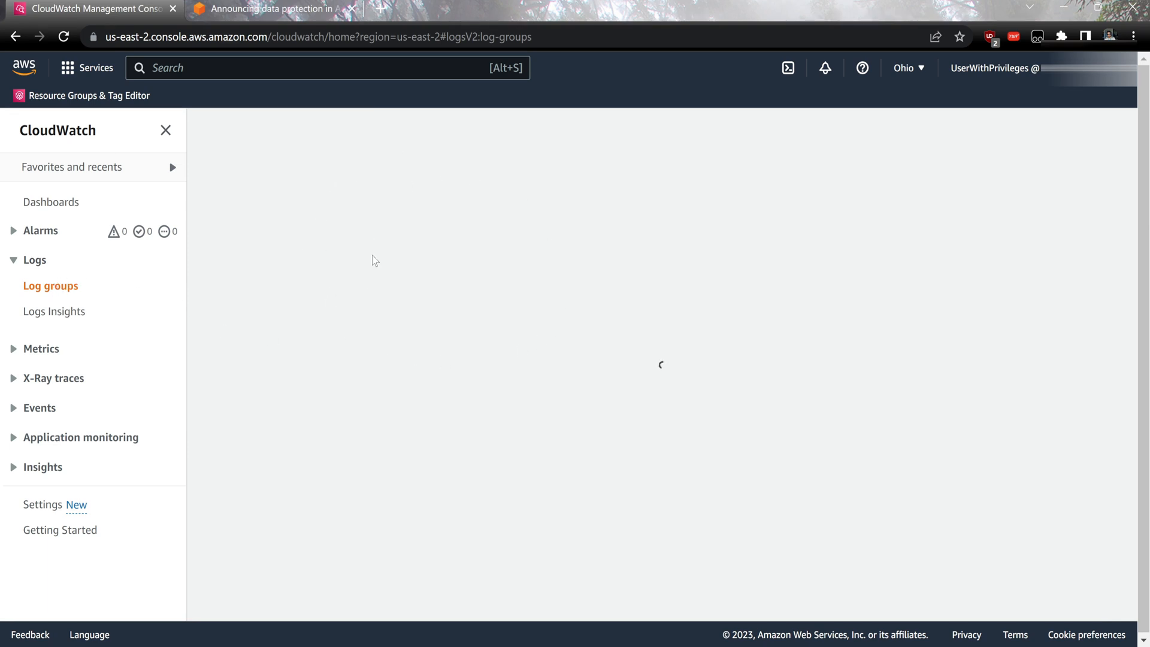
pyautogui.moveTo(374, 278)
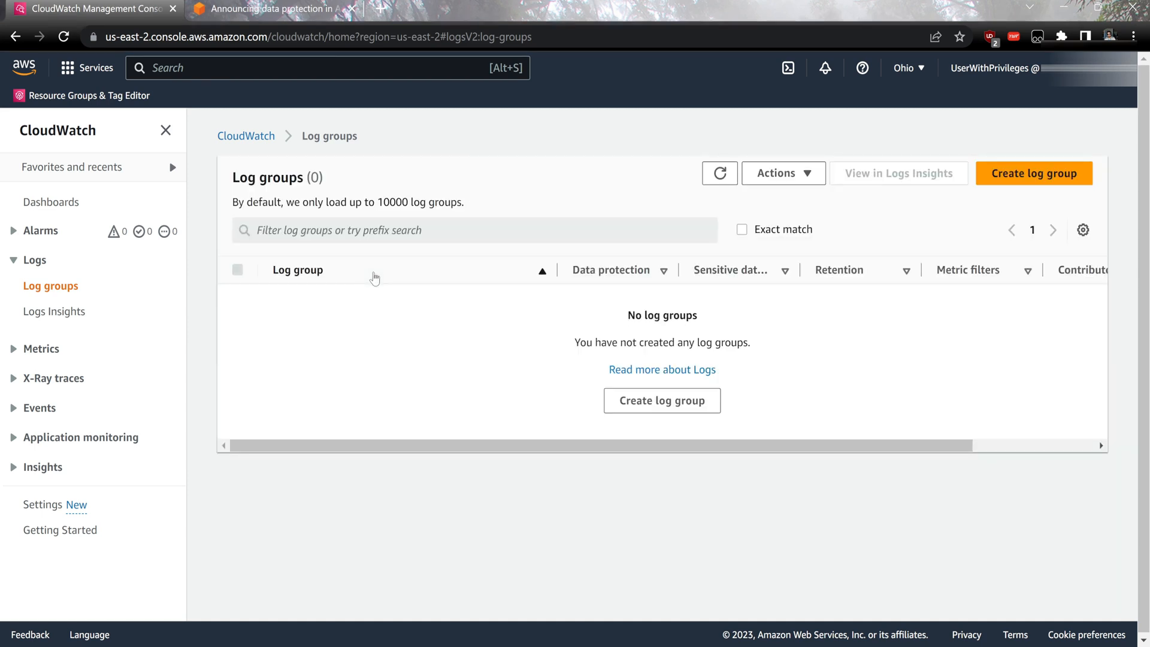
pyautogui.moveTo(605, 206)
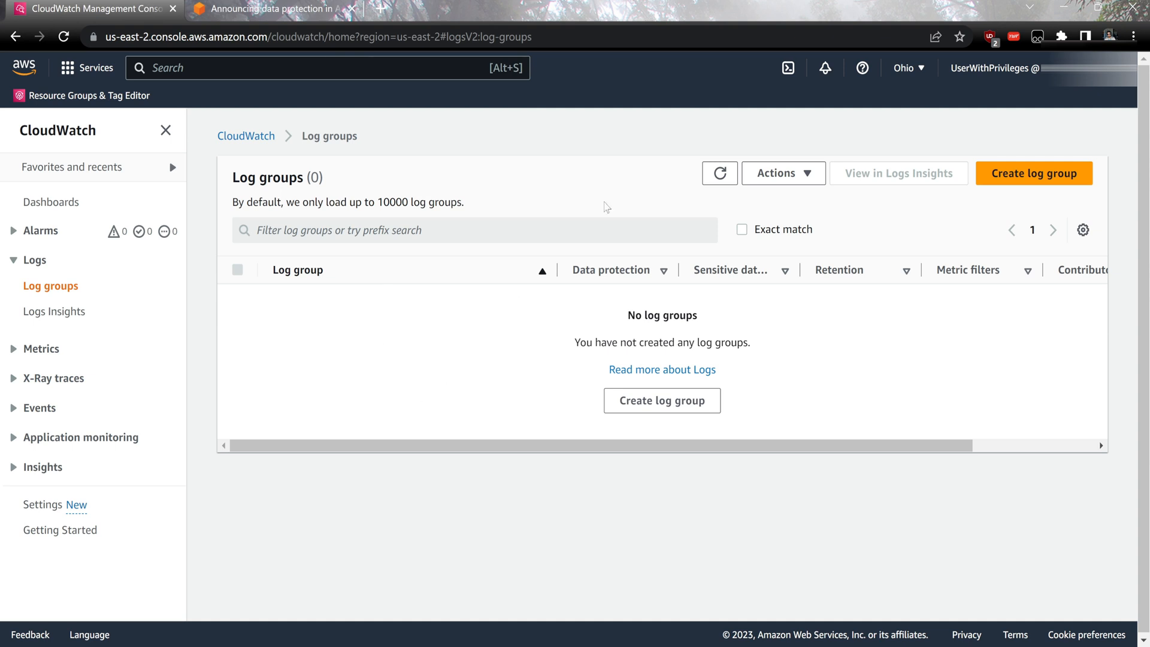
pyautogui.moveTo(684, 369)
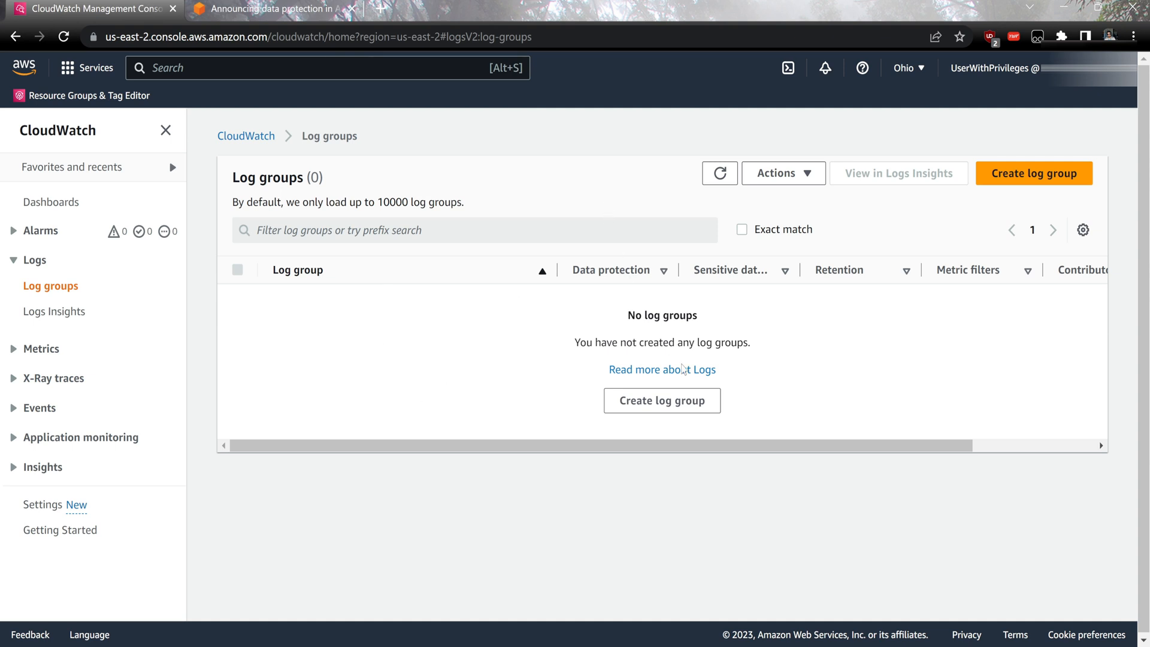
pyautogui.moveTo(690, 404)
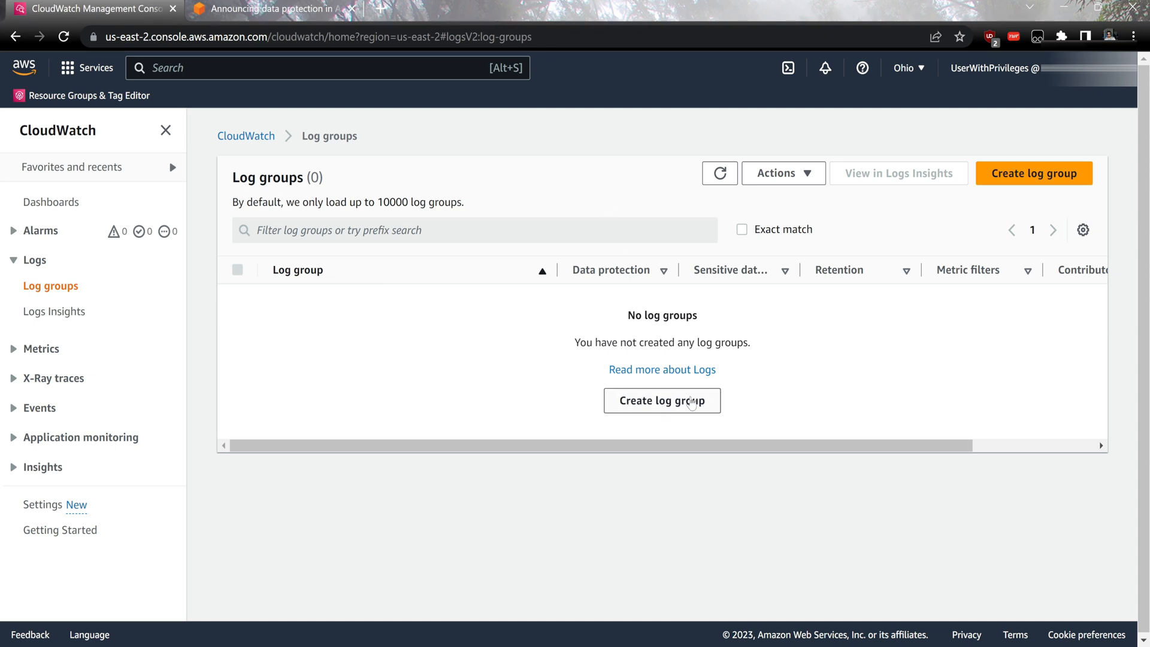
# Create a log group named TestSensitiveData, keeping retention at Never expire
pyautogui.click(662, 400)
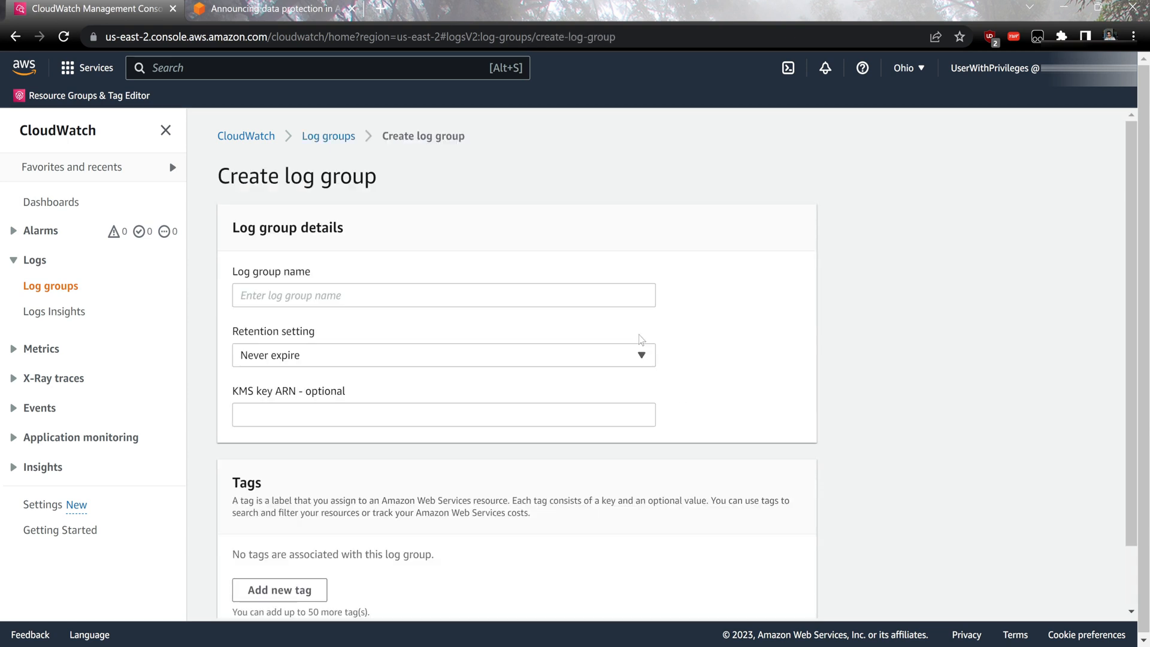
pyautogui.write('T')
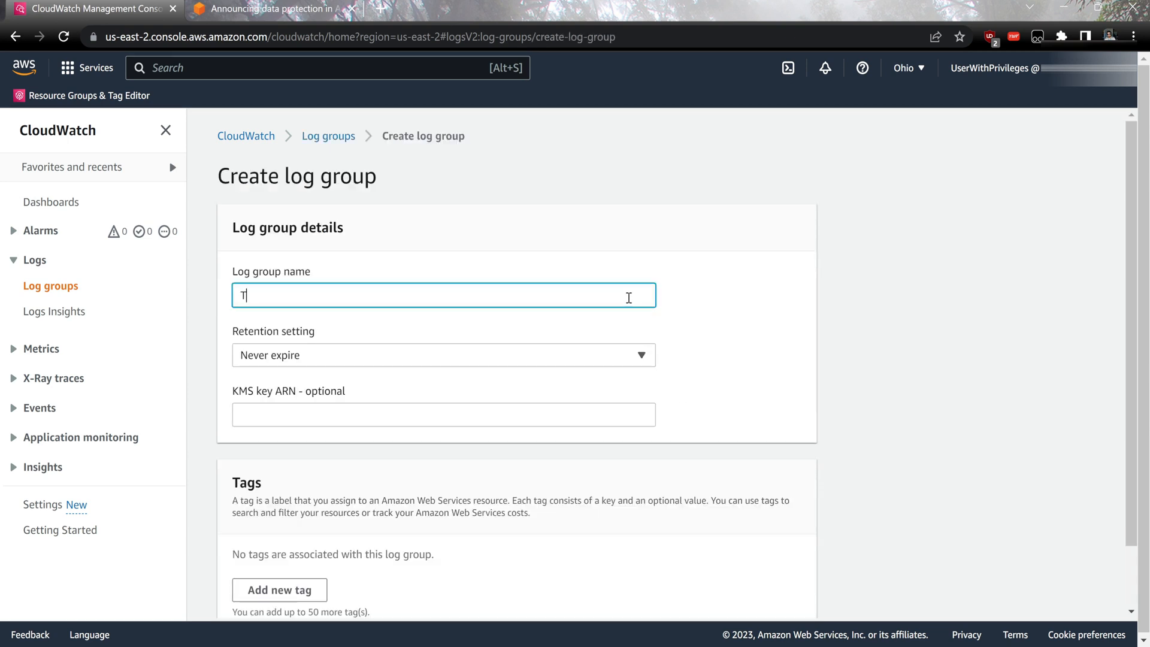
pyautogui.write('est')
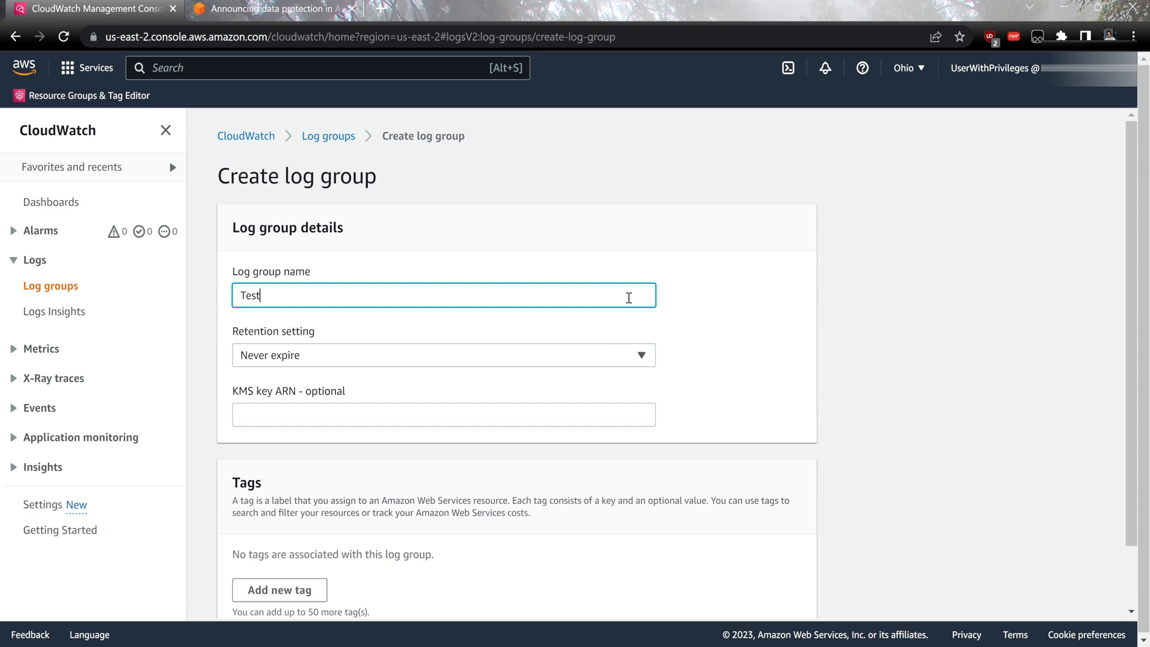
pyautogui.write('Sensistiv')
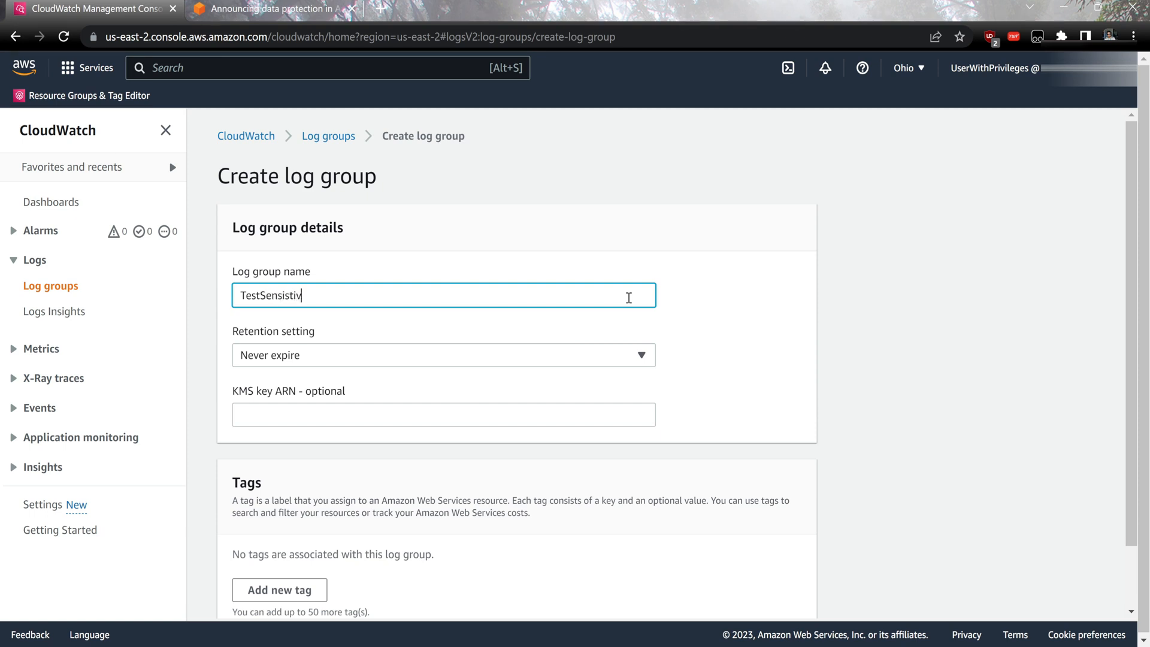
pyautogui.press('Backspace')
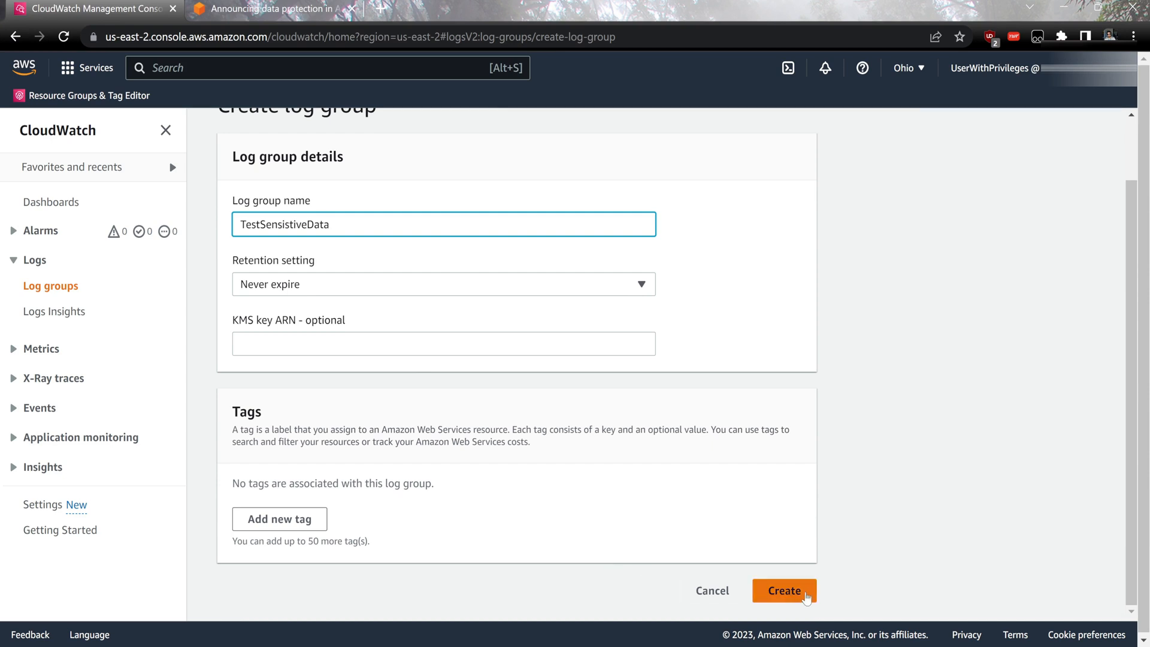
pyautogui.click(785, 591)
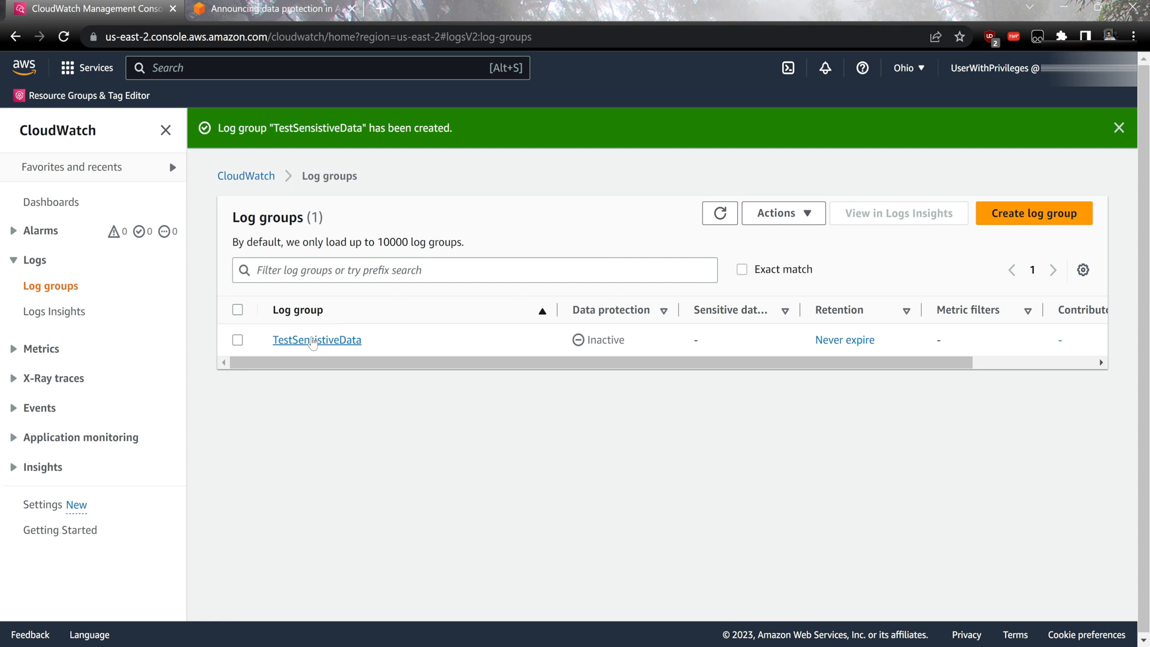
pyautogui.moveTo(302, 341)
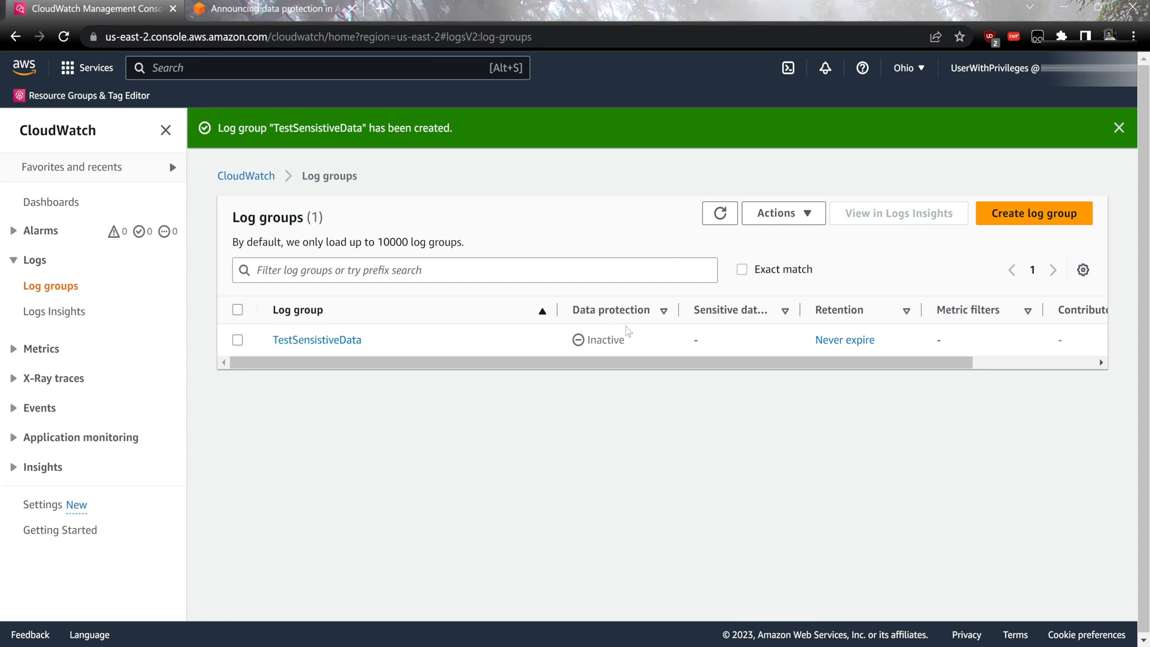
pyautogui.moveTo(648, 319)
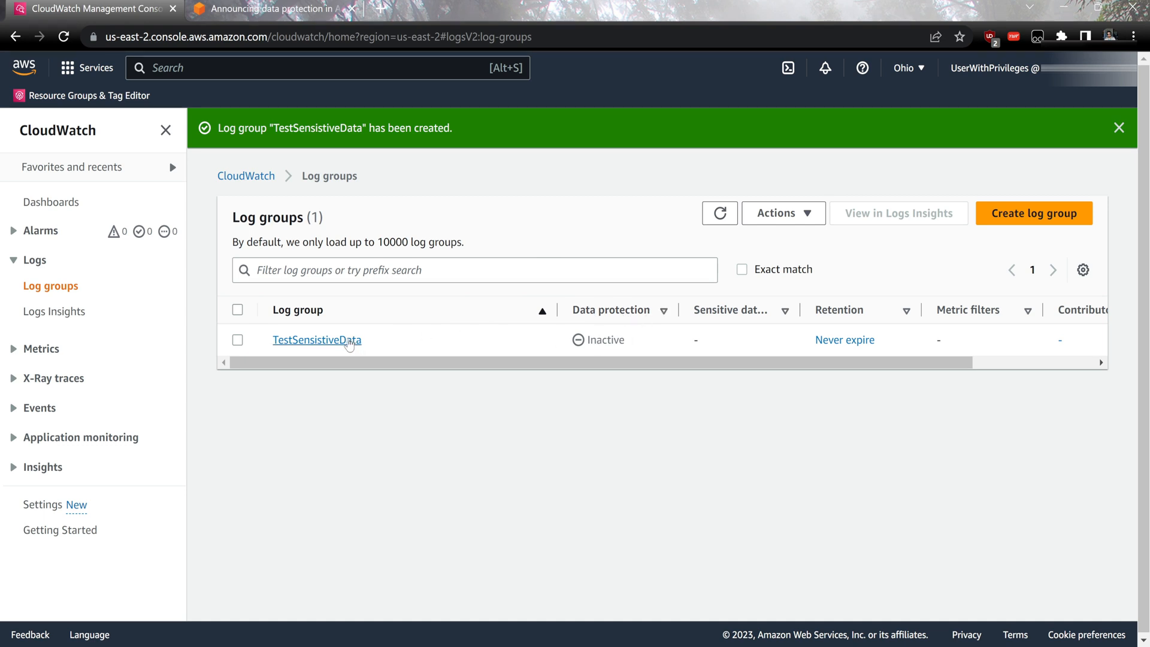
# View the TestSensitiveData log group's Data protection settings, which have no policy yet
pyautogui.click(318, 340)
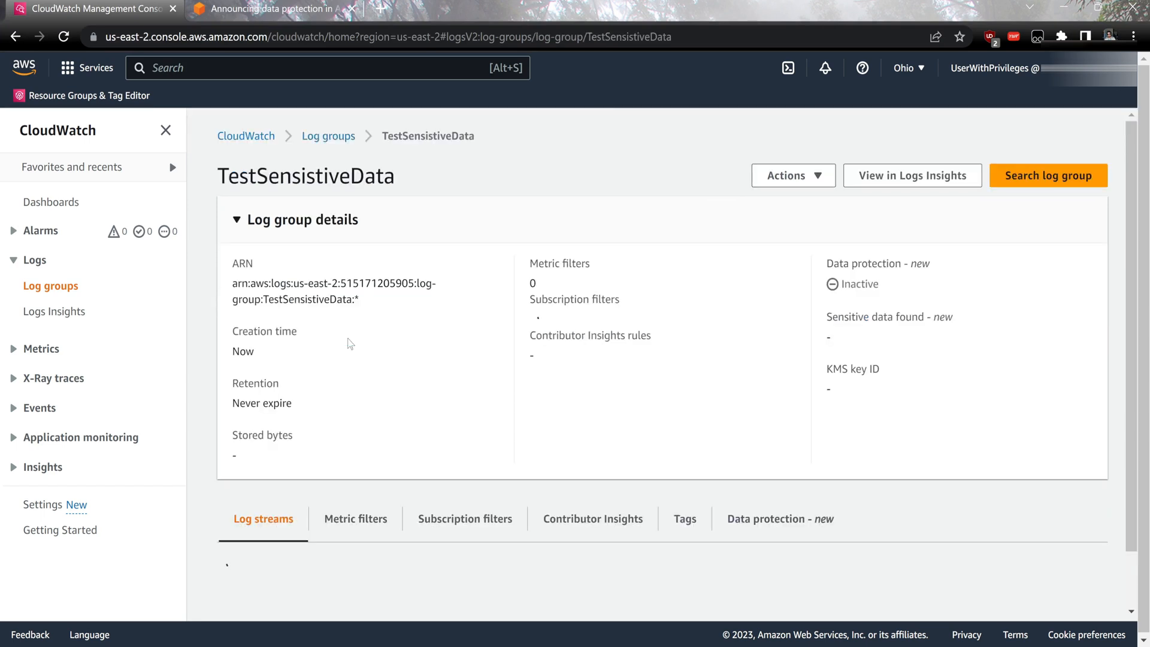
pyautogui.scroll(-3)
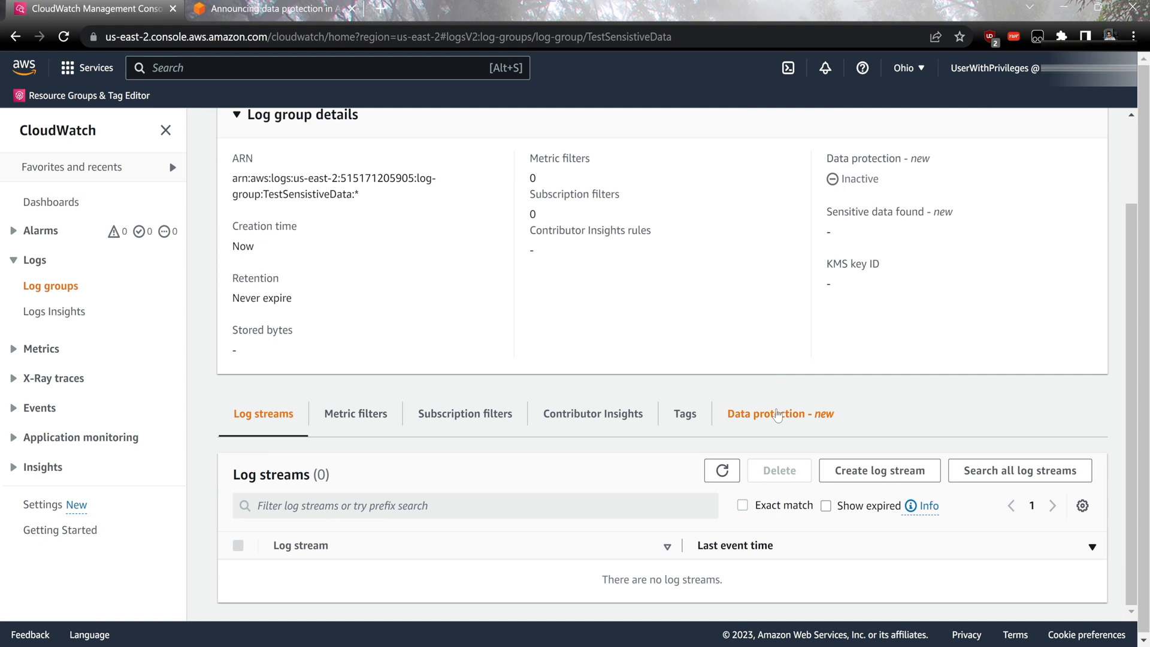
pyautogui.click(766, 413)
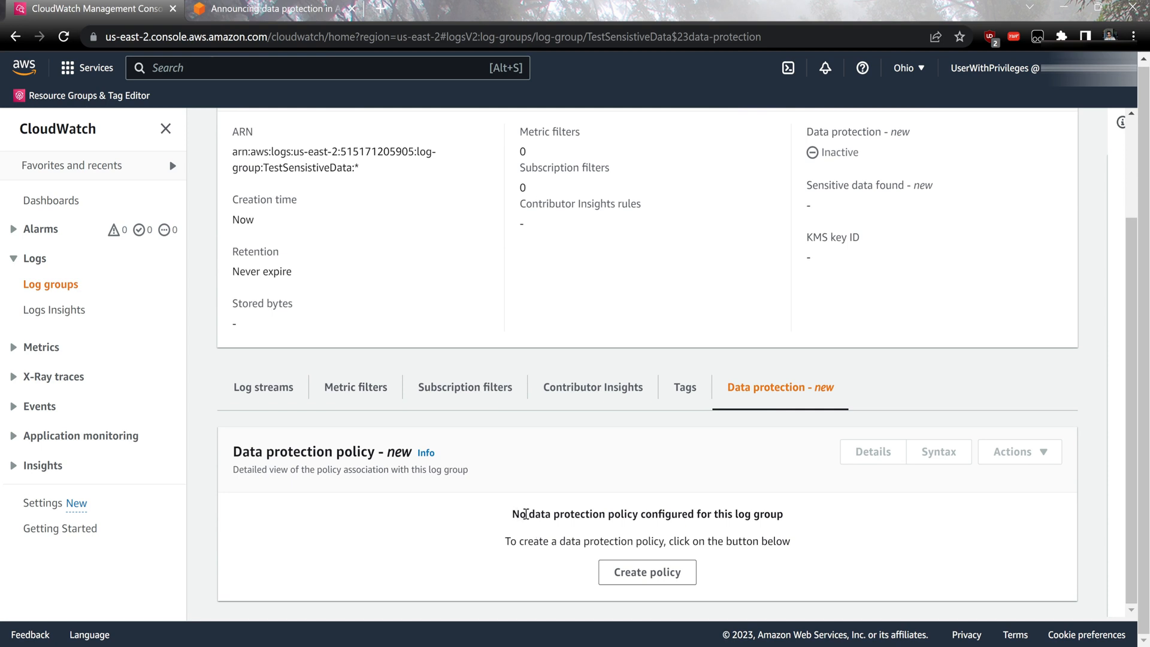
pyautogui.moveTo(666, 540)
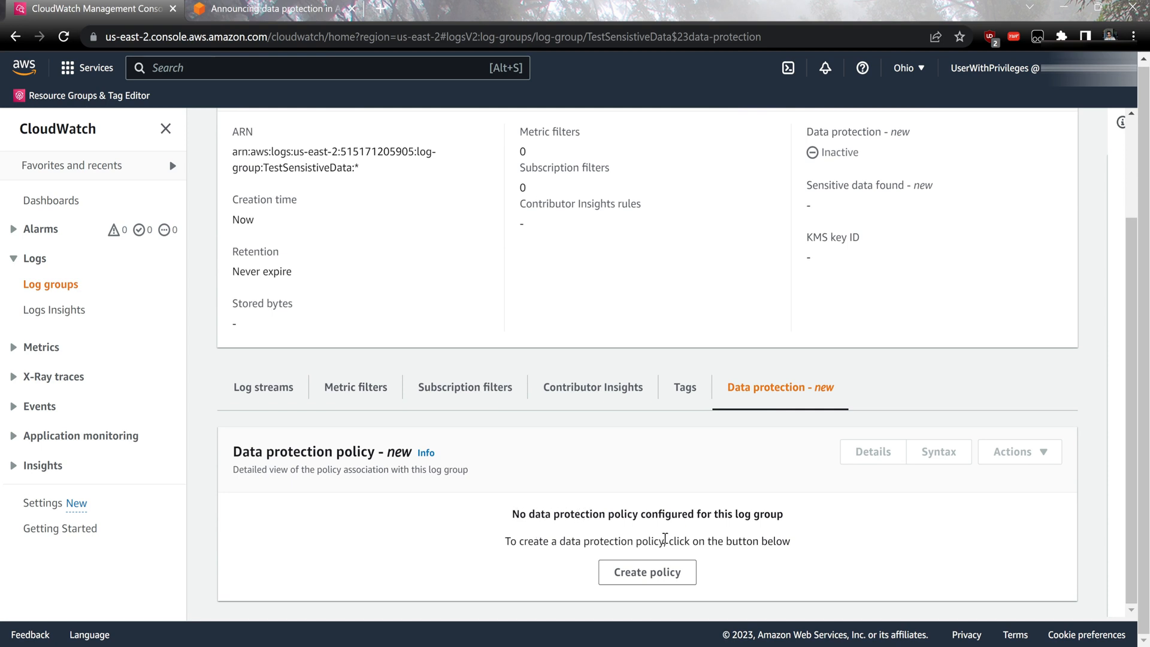
pyautogui.moveTo(654, 575)
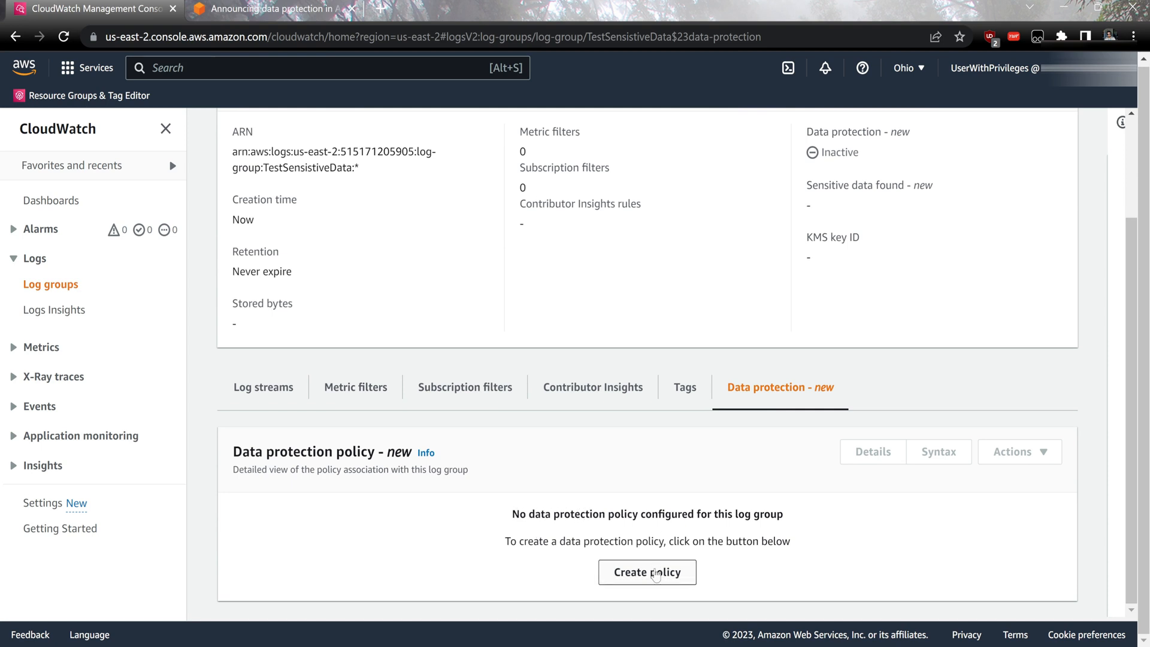
# Select EmailAddress and IpAddress as the data identifiers in the policy draft
pyautogui.click(647, 571)
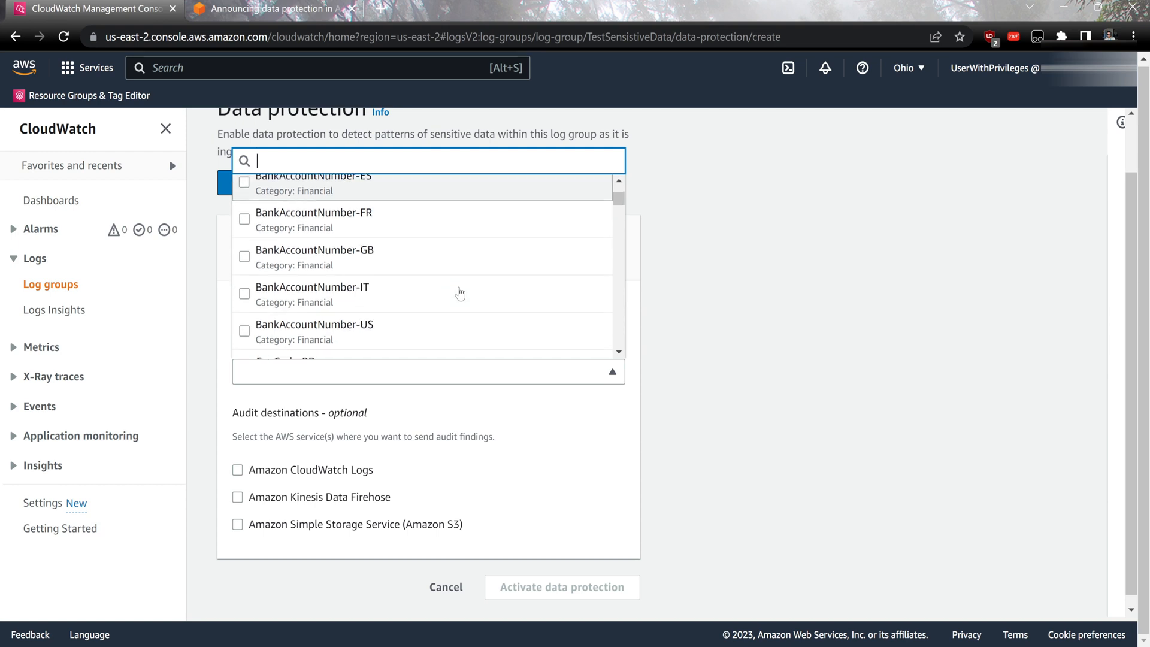
pyautogui.write('ema')
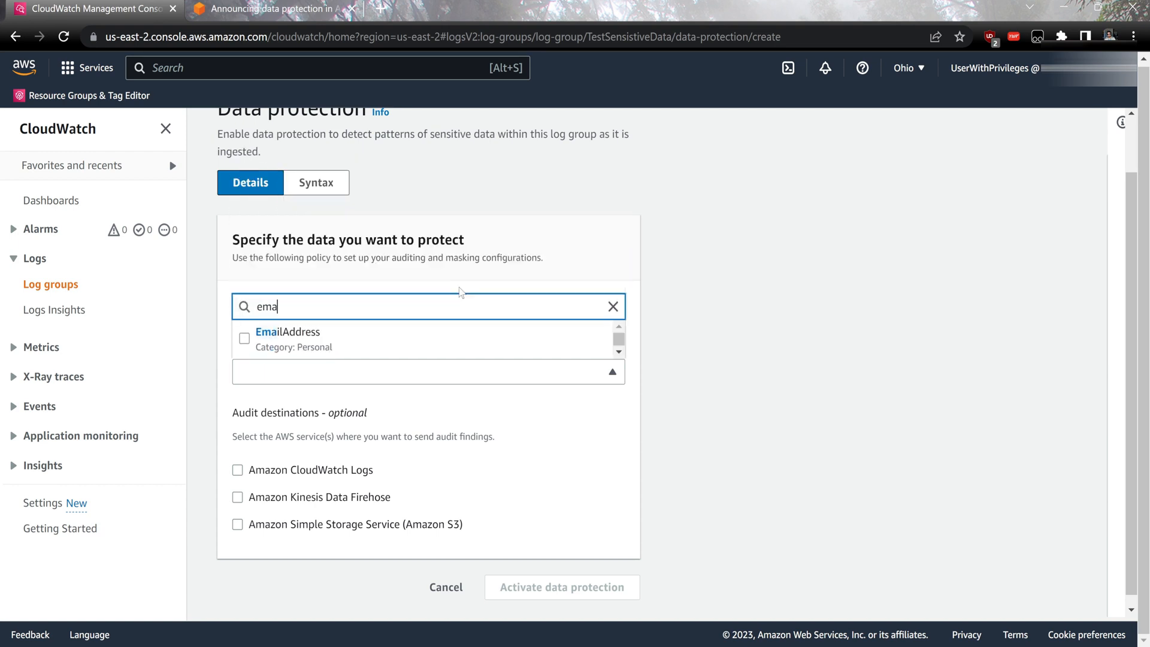
pyautogui.moveTo(472, 345)
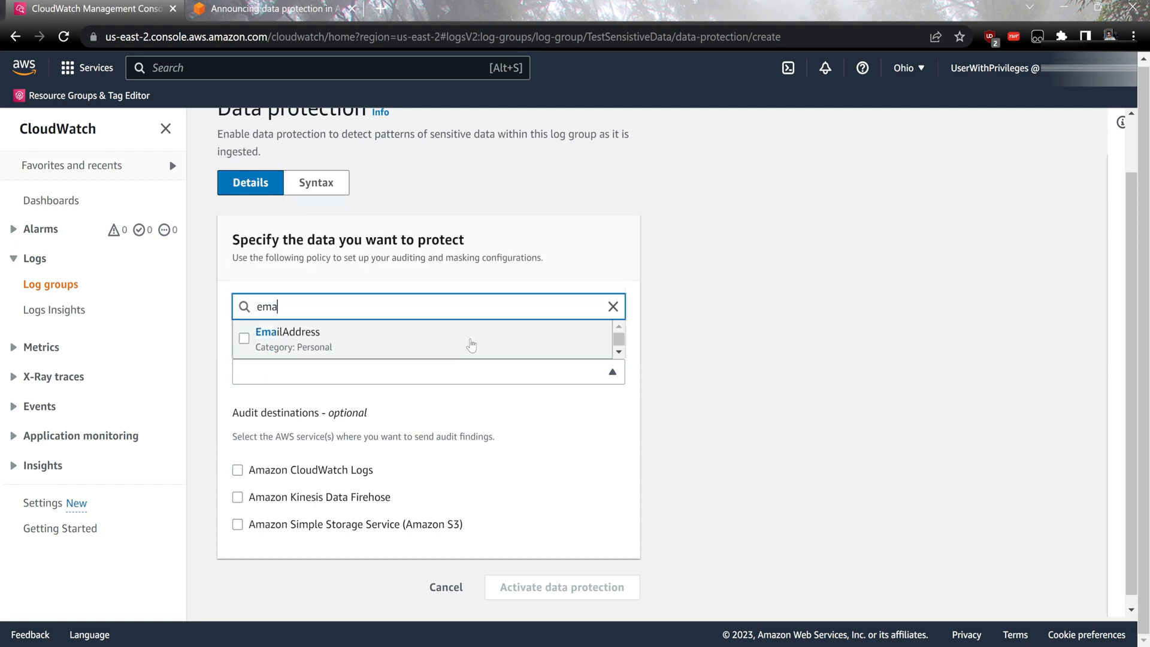
pyautogui.click(243, 338)
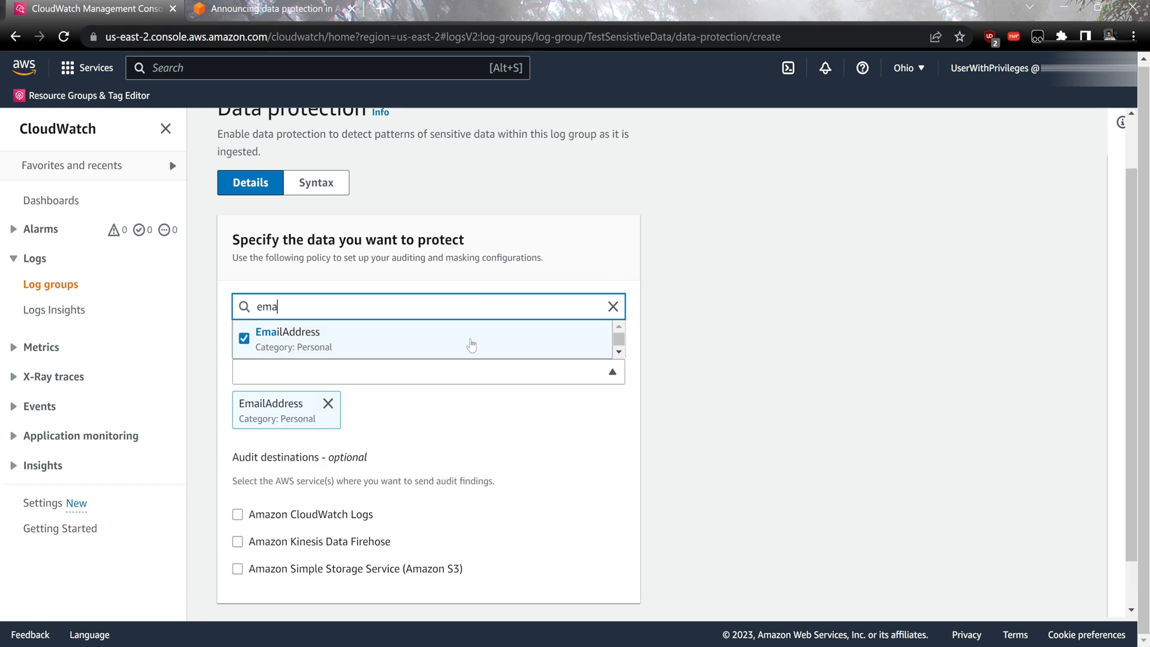
pyautogui.press('Backspace')
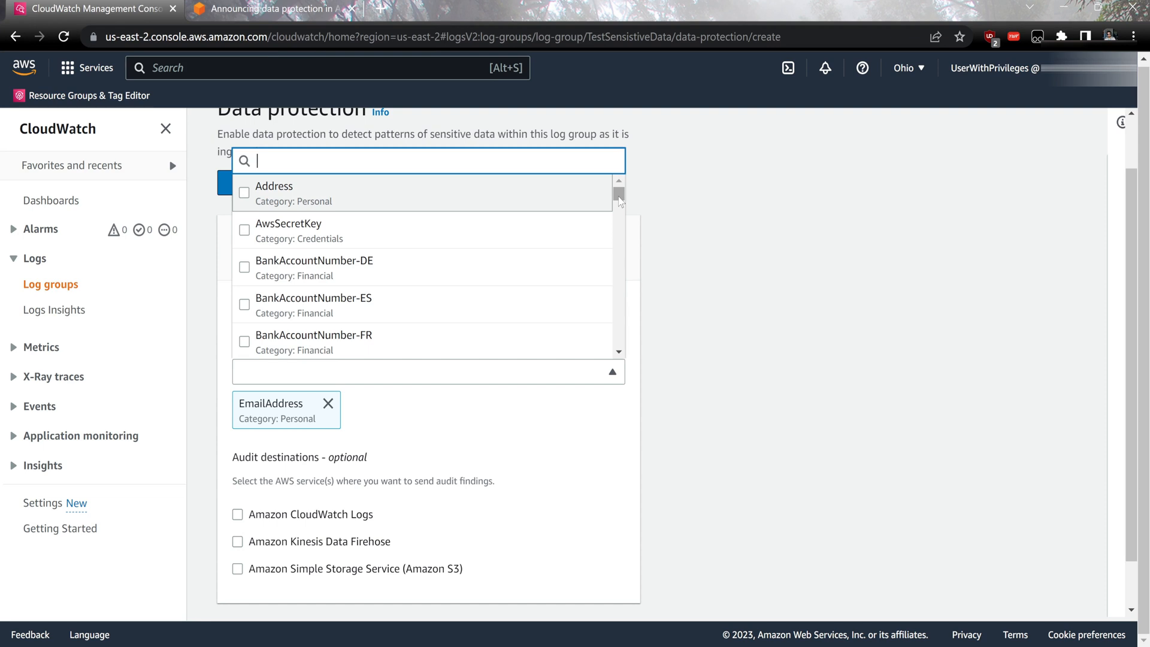
pyautogui.scroll(-3)
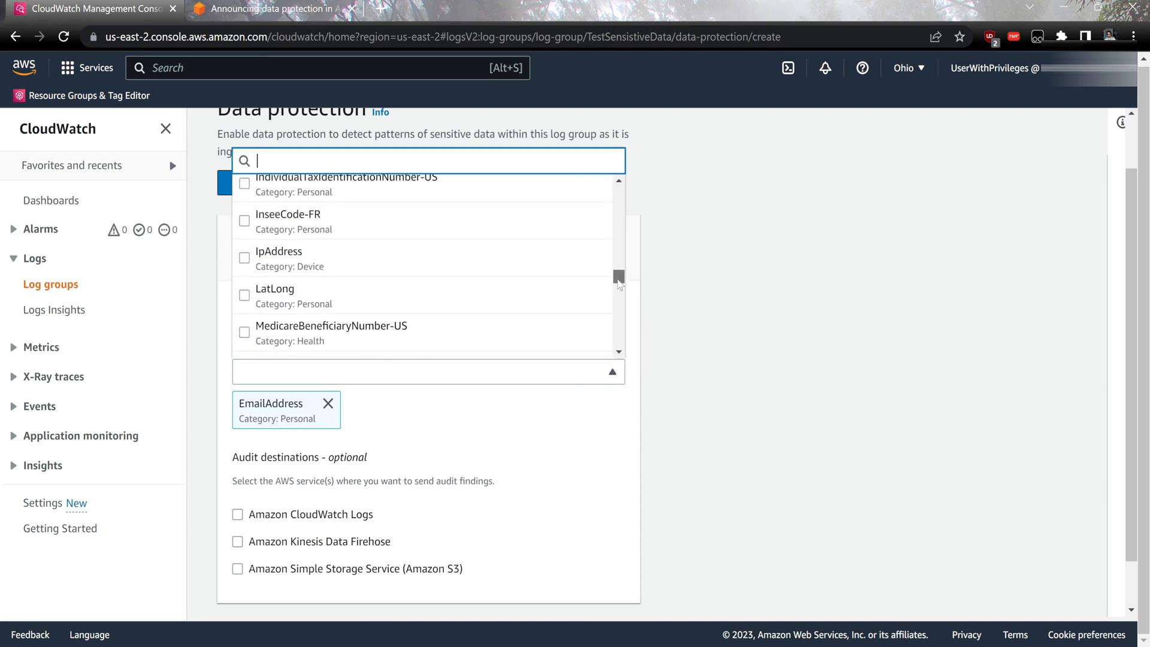
pyautogui.click(245, 257)
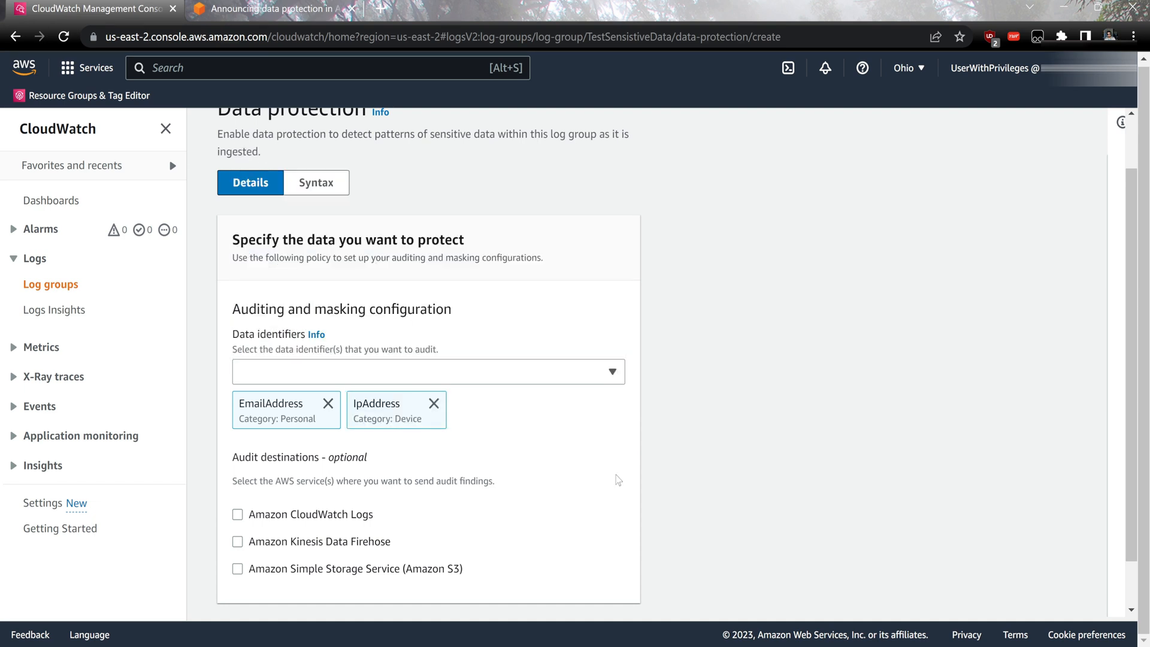
# Choose Amazon CloudWatch Logs as audit destination and begin creating a new log group for findings
pyautogui.scroll(-3)
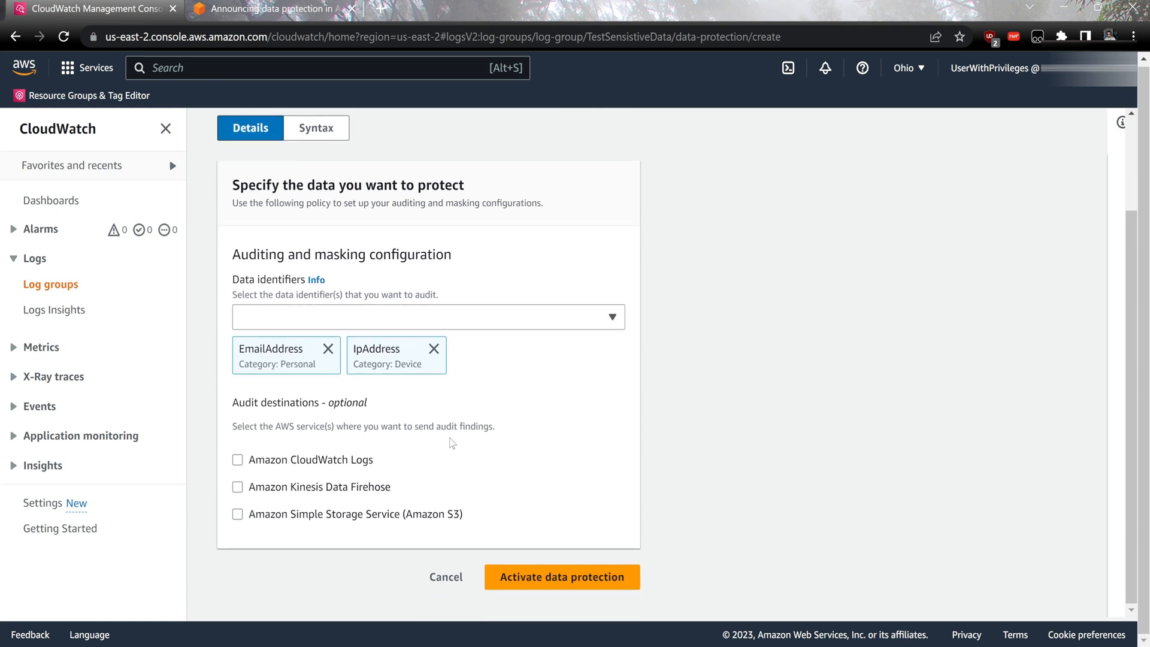
pyautogui.moveTo(247, 426)
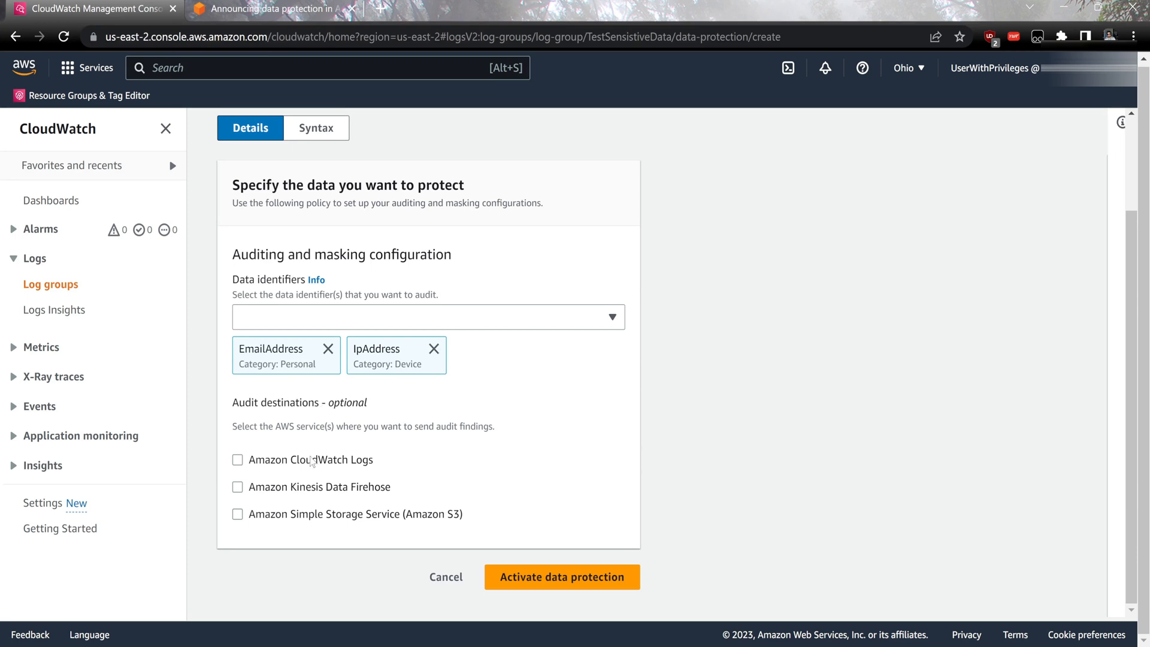
pyautogui.moveTo(319, 469)
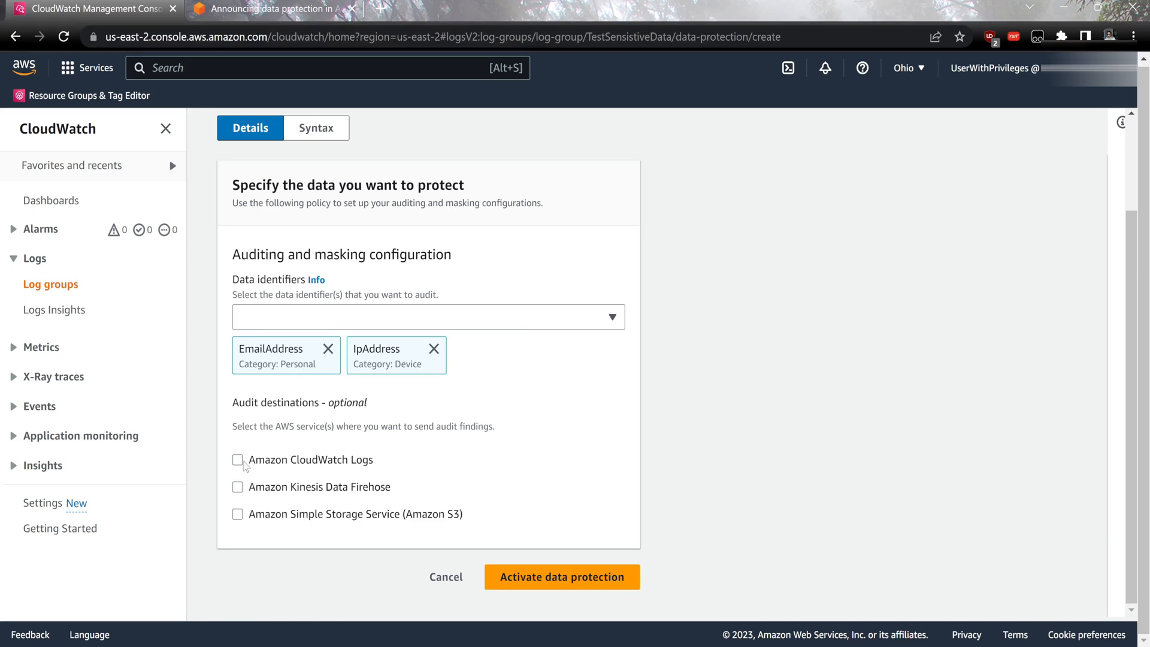
pyautogui.click(237, 460)
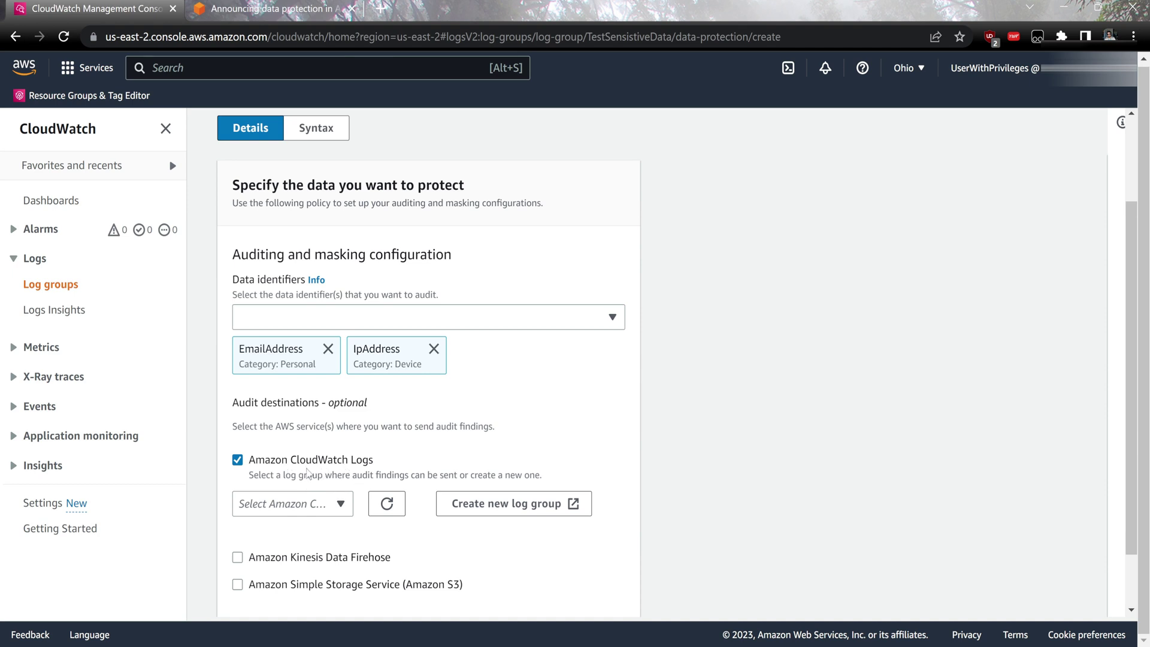
pyautogui.click(291, 503)
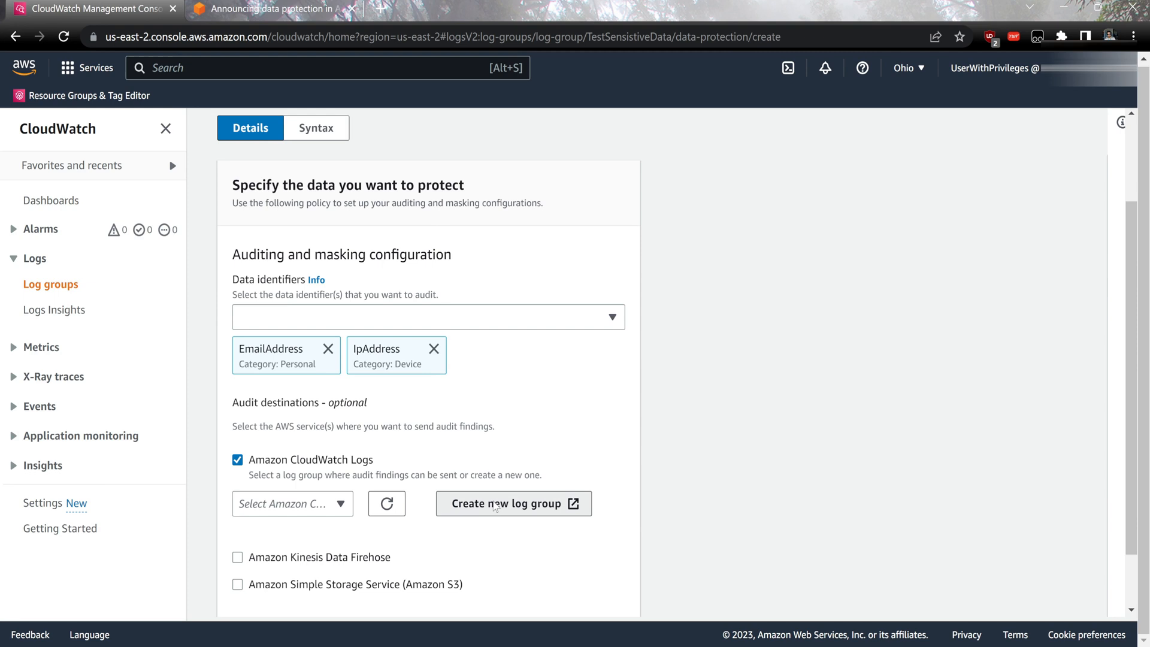
pyautogui.click(506, 503)
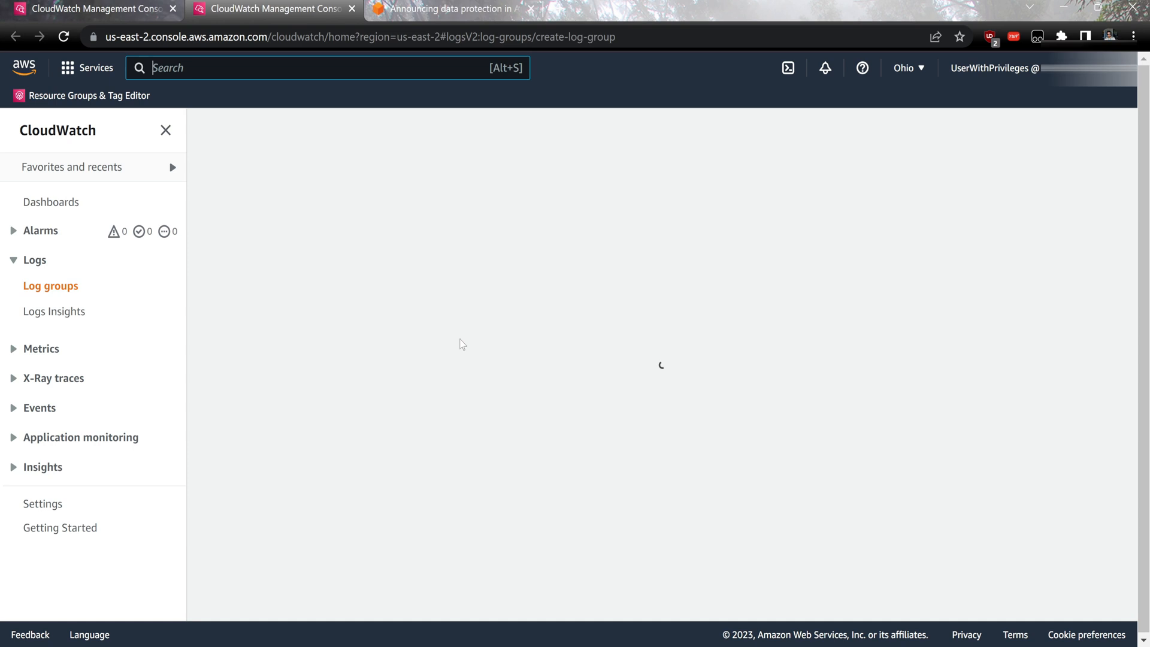
pyautogui.moveTo(419, 313)
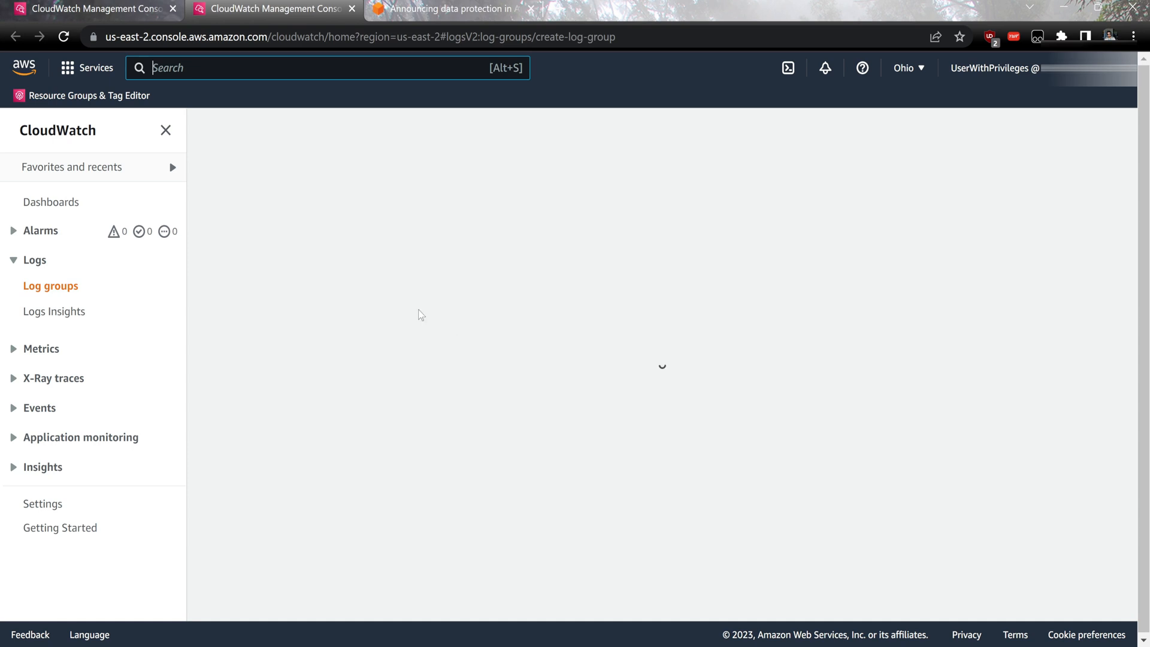
pyautogui.moveTo(460, 321)
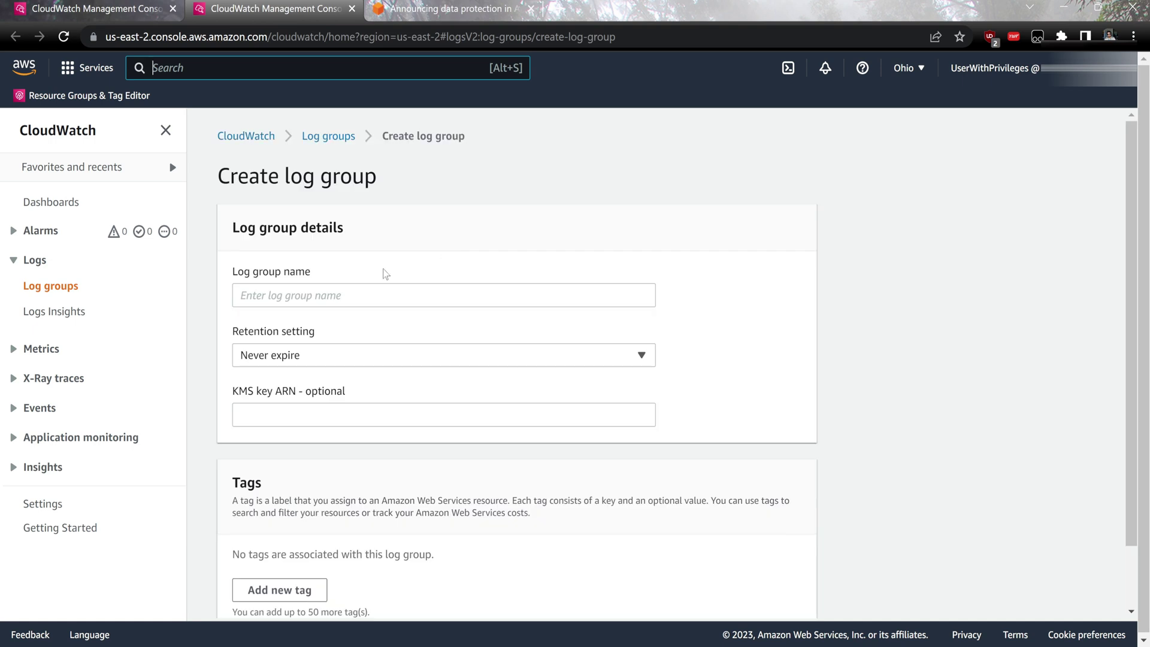
# Enter AuditLG as the name of the new audit findings log group
pyautogui.click(443, 295)
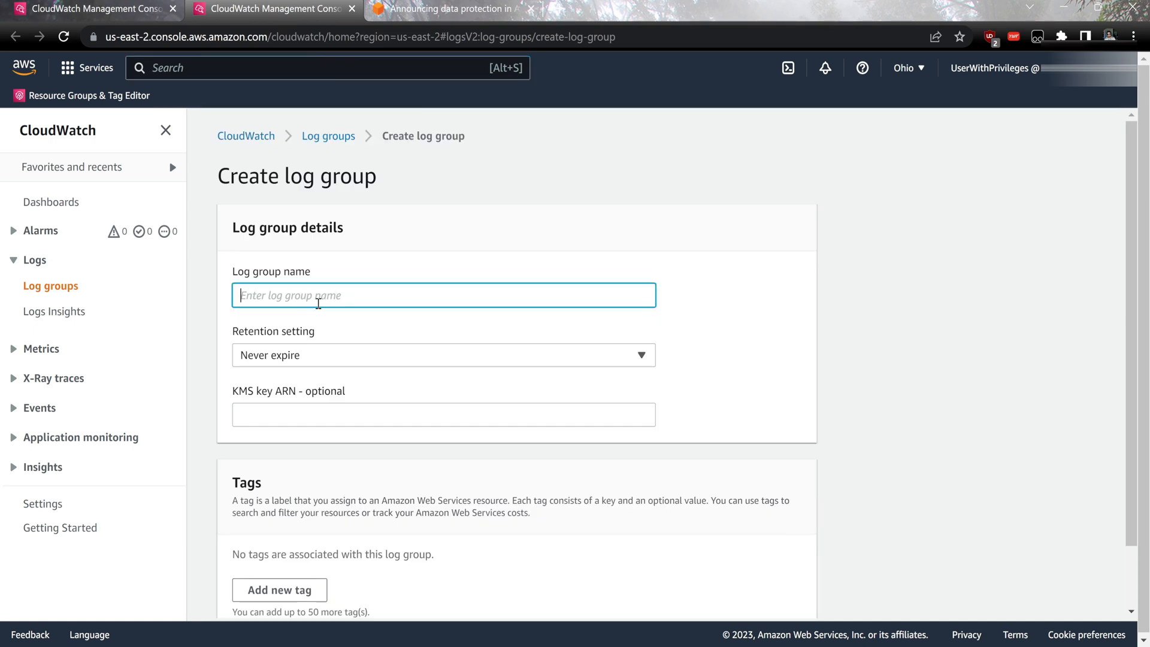
pyautogui.write('Audit')
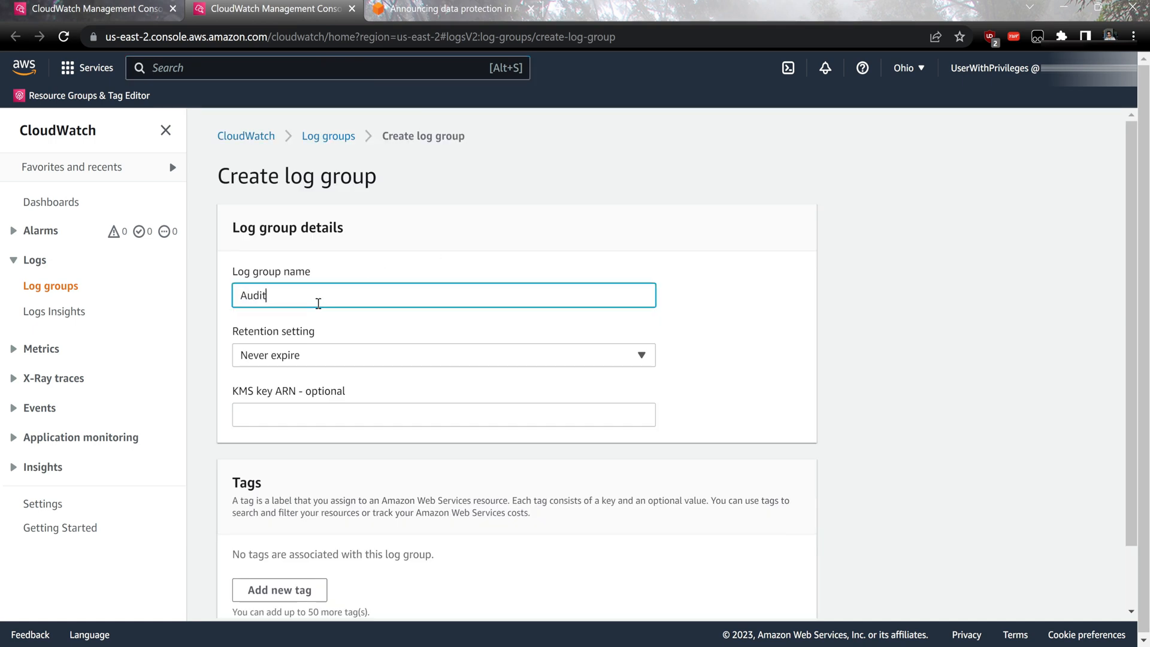
pyautogui.write('LG')
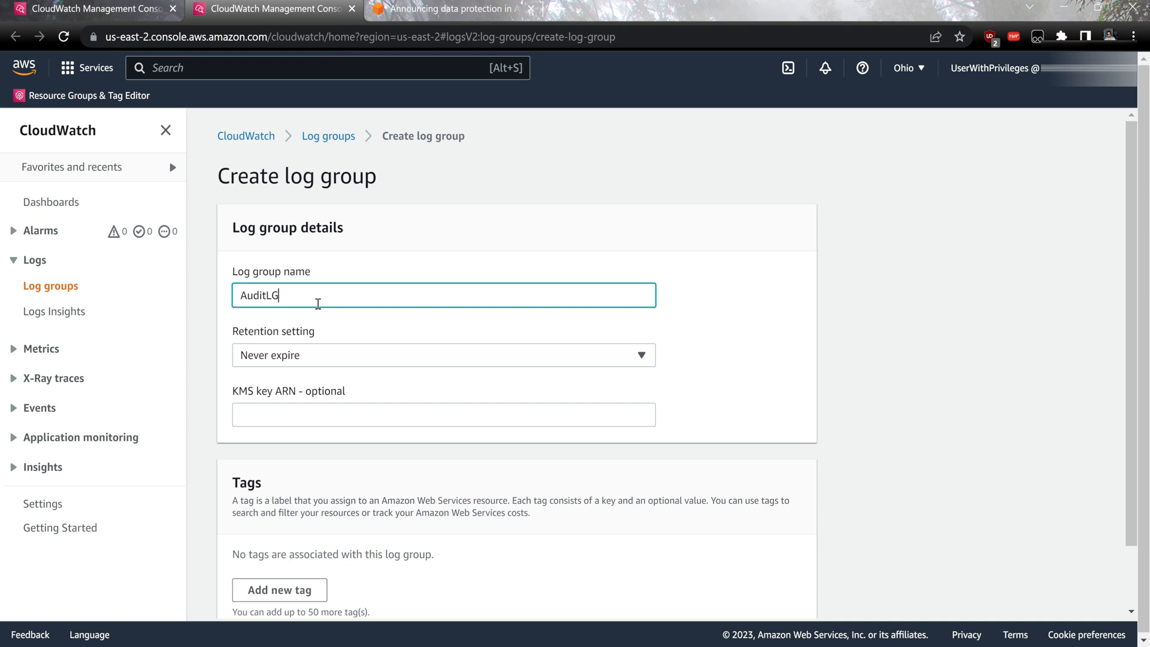
# Create AuditLG and select it as the findings destination on TestSensitiveData's data protection page
pyautogui.scroll(-3)
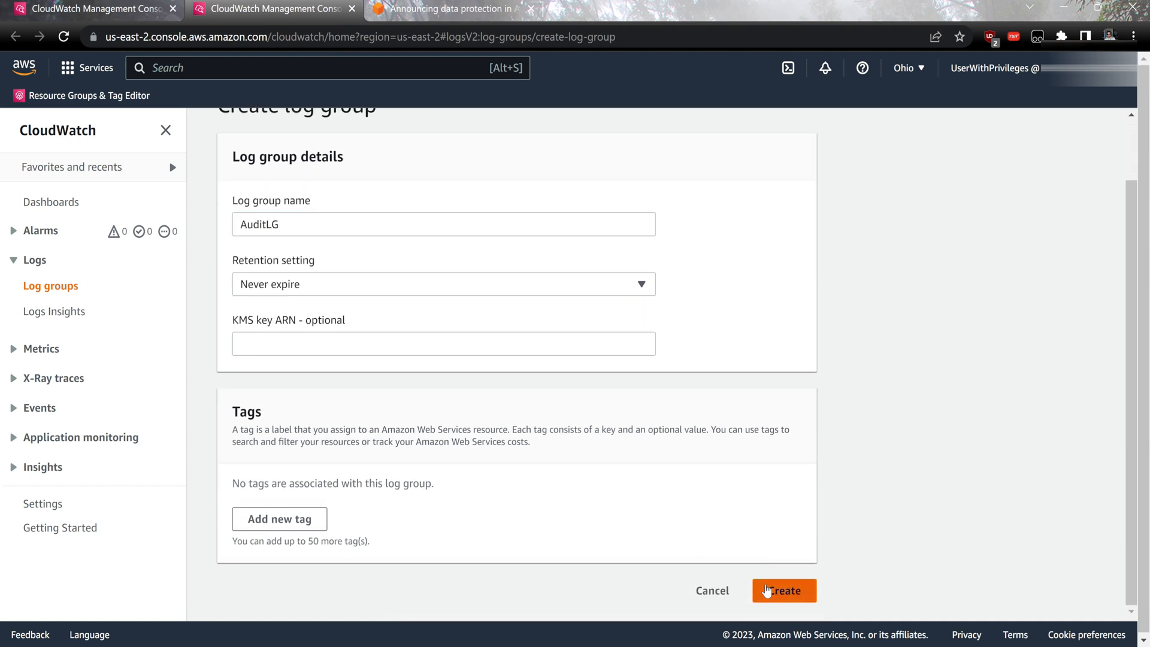
pyautogui.click(781, 590)
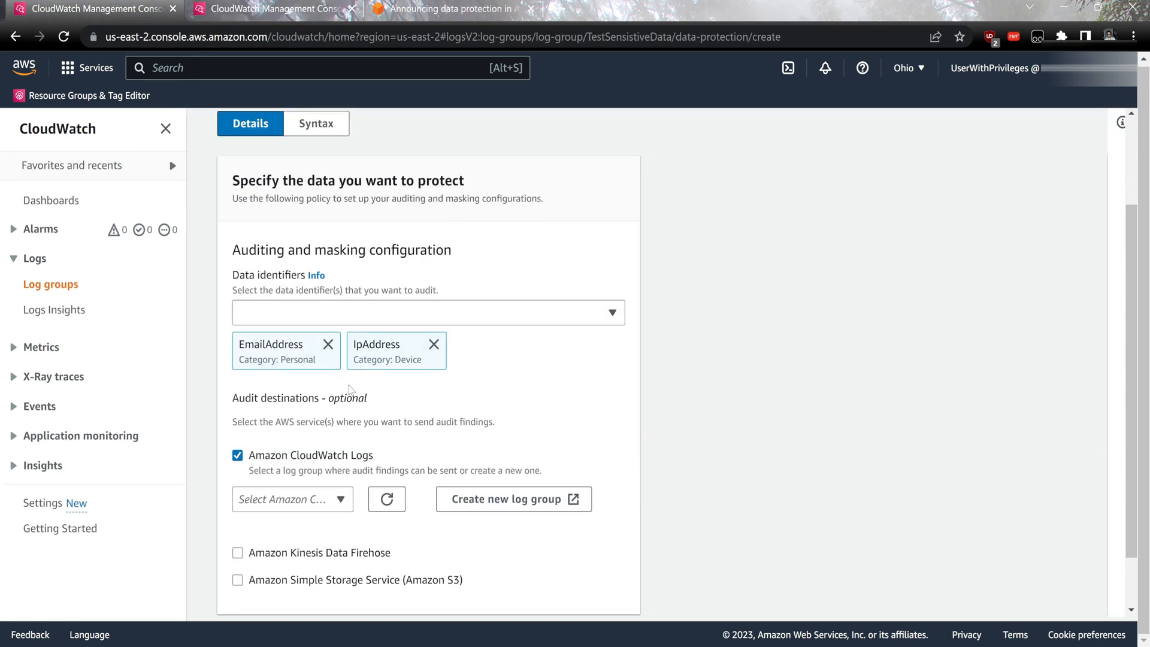
pyautogui.scroll(3)
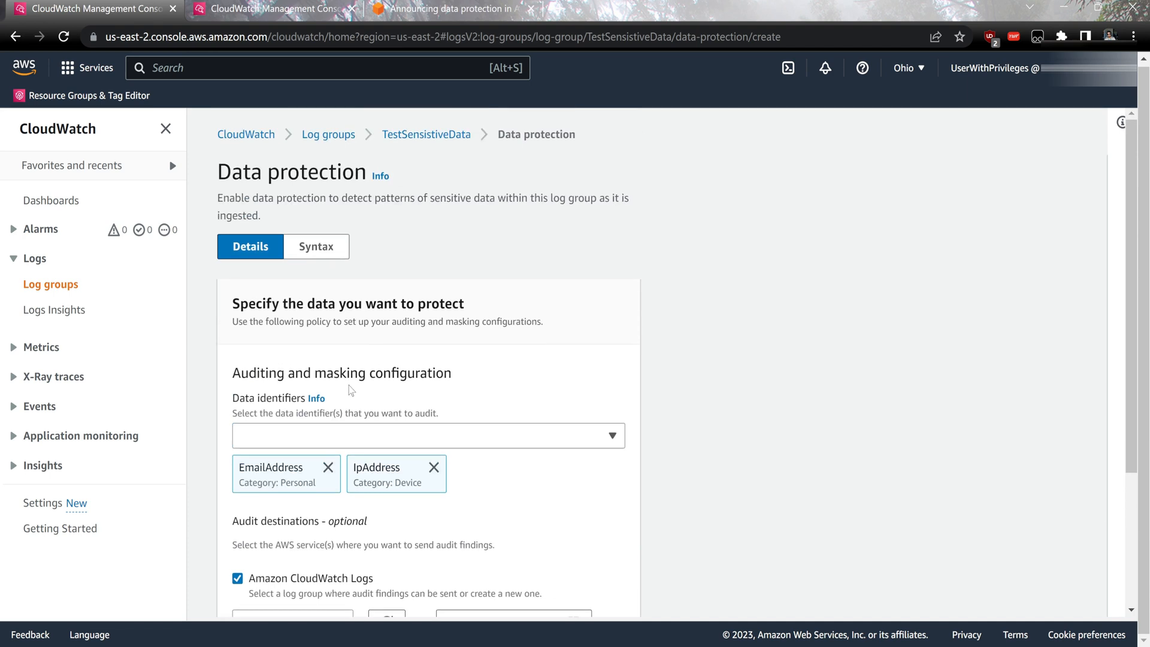
pyautogui.scroll(-3)
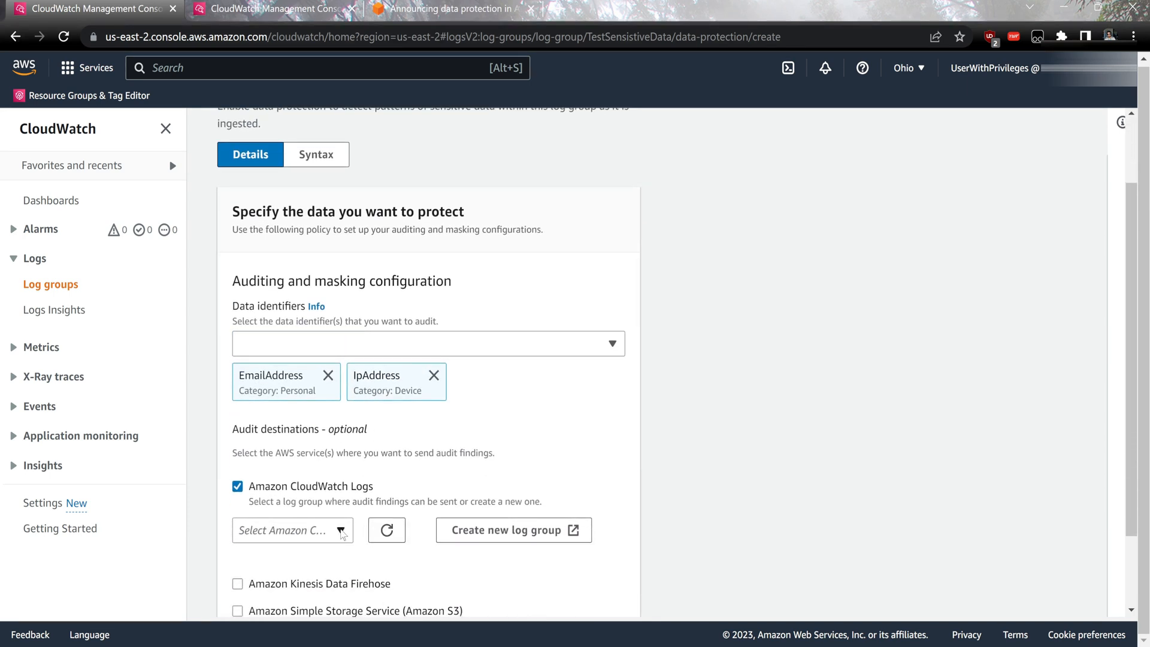
pyautogui.click(292, 529)
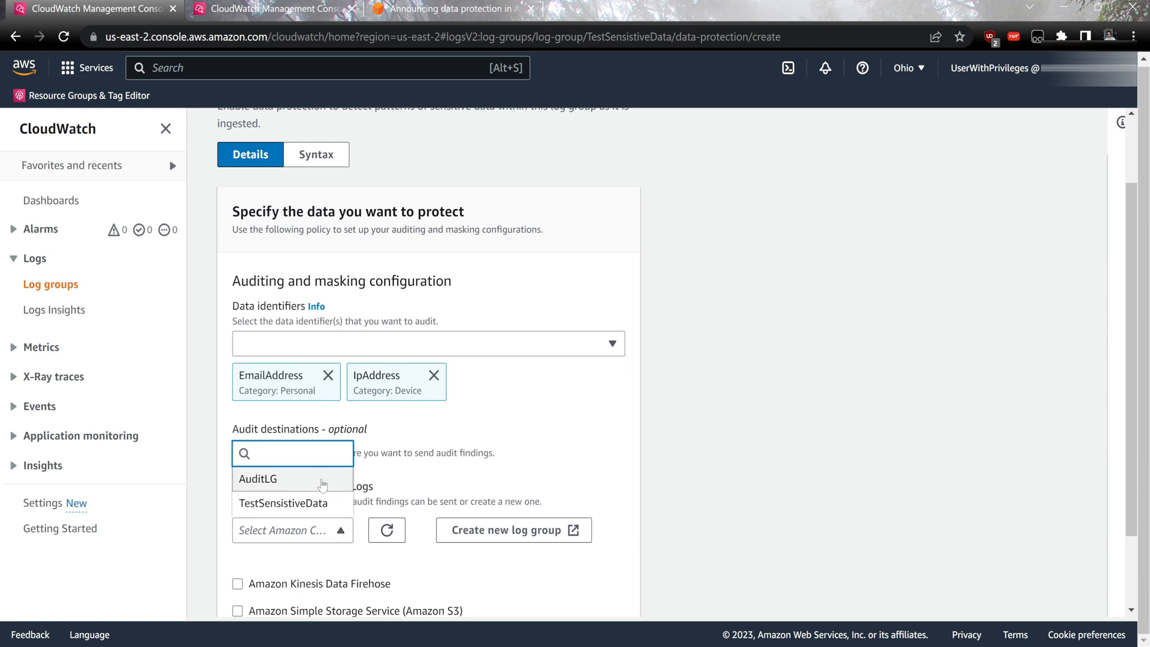
pyautogui.click(257, 479)
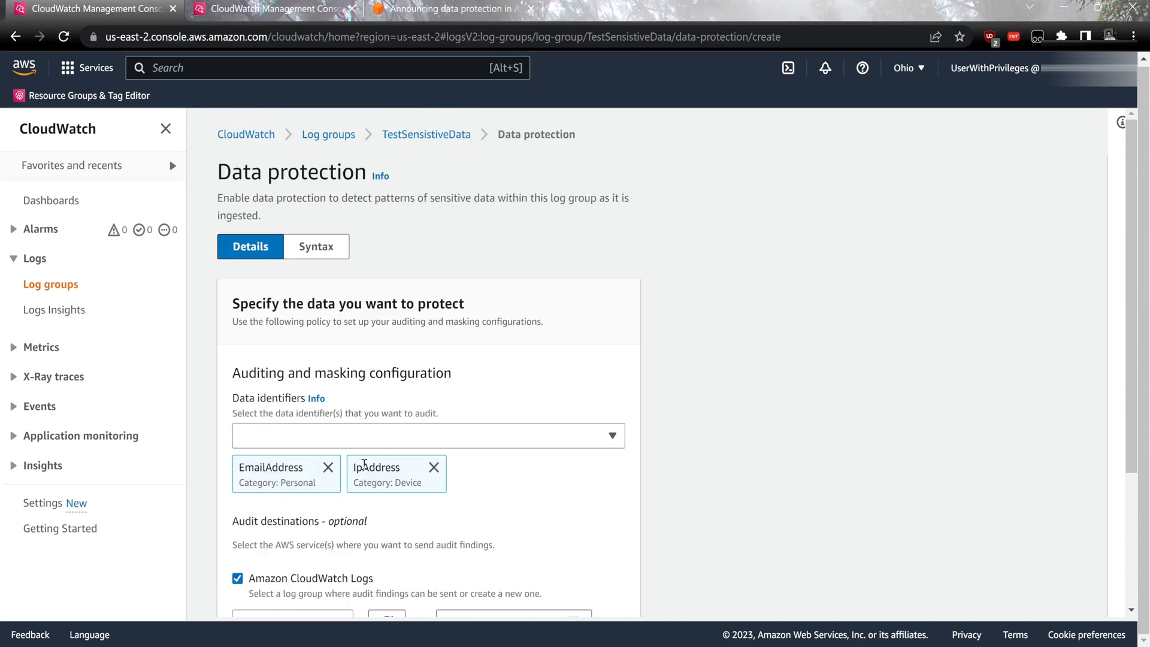
# Inspect the policy JSON: audit and redact for EmailAddress and IpAddress, findings to AuditLG
pyautogui.click(317, 246)
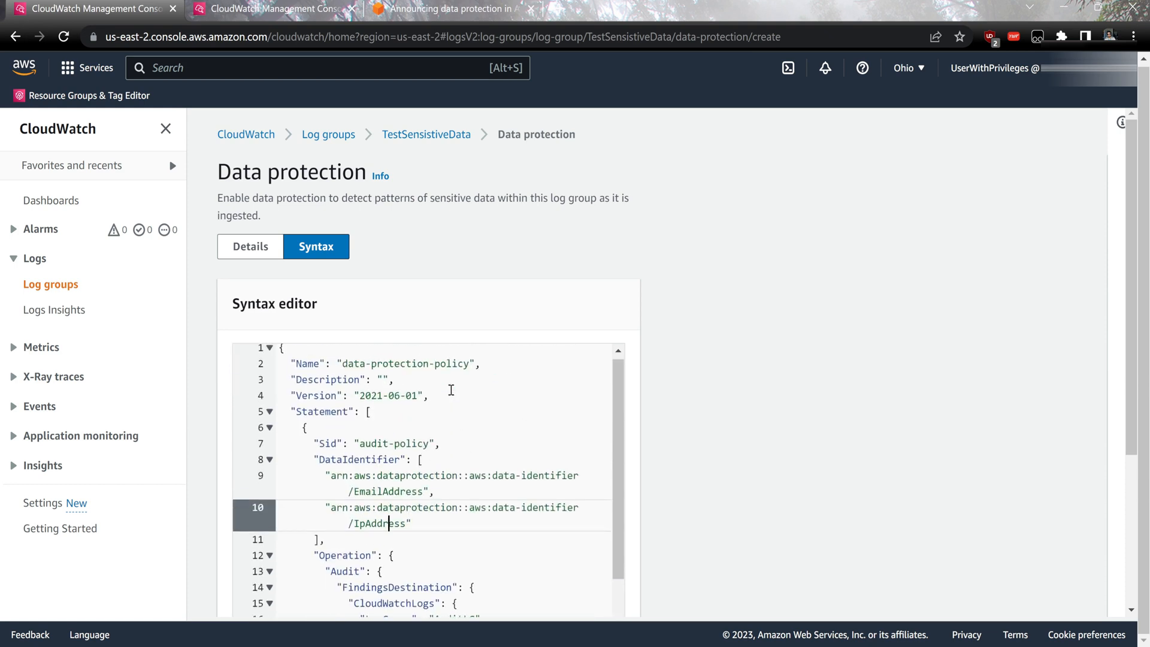
pyautogui.scroll(-3)
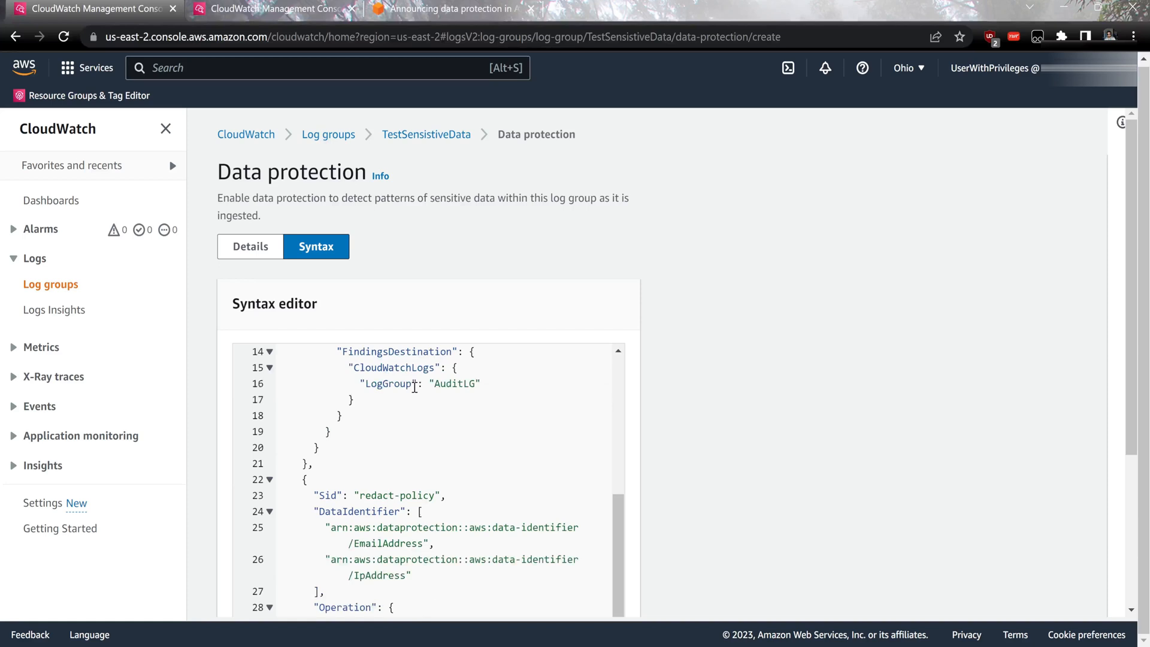
pyautogui.moveTo(422, 512)
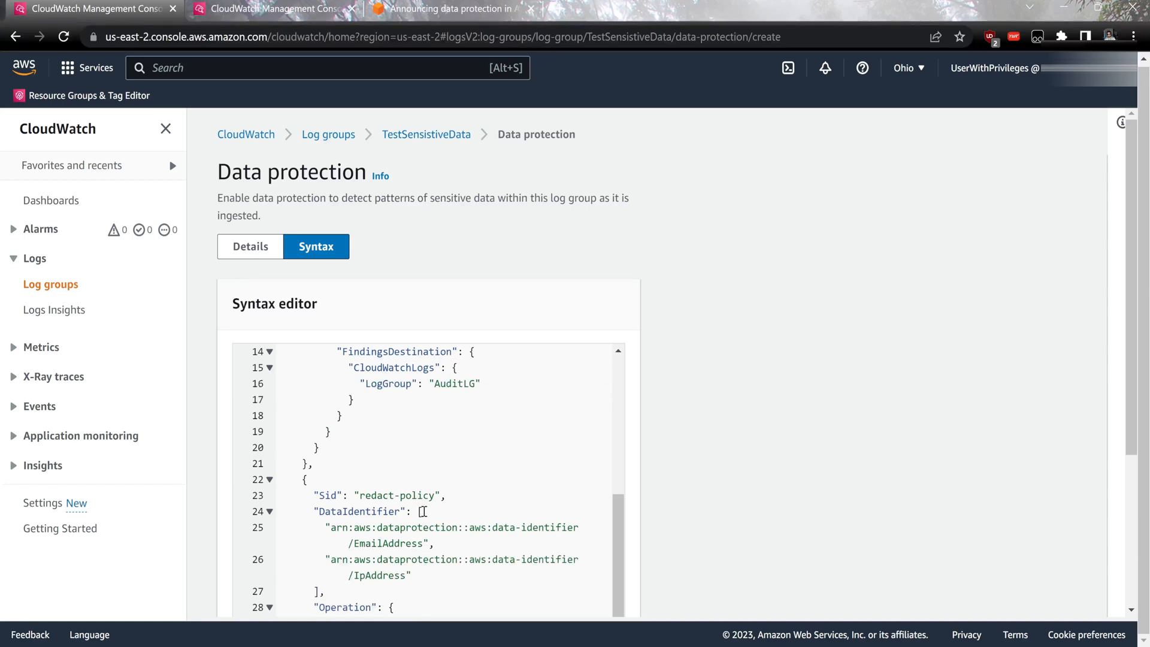
pyautogui.scroll(-3)
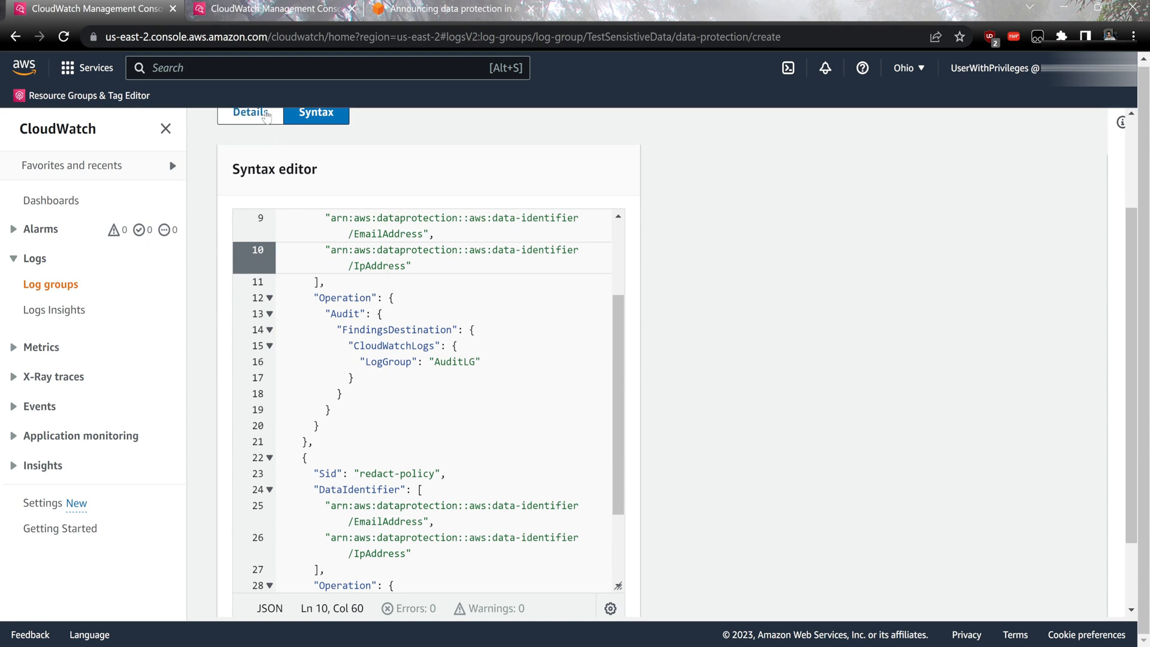
# Activate the TestSensitiveData data protection policy auditing EmailAddress and IpAddress into AuditLG
pyautogui.click(249, 113)
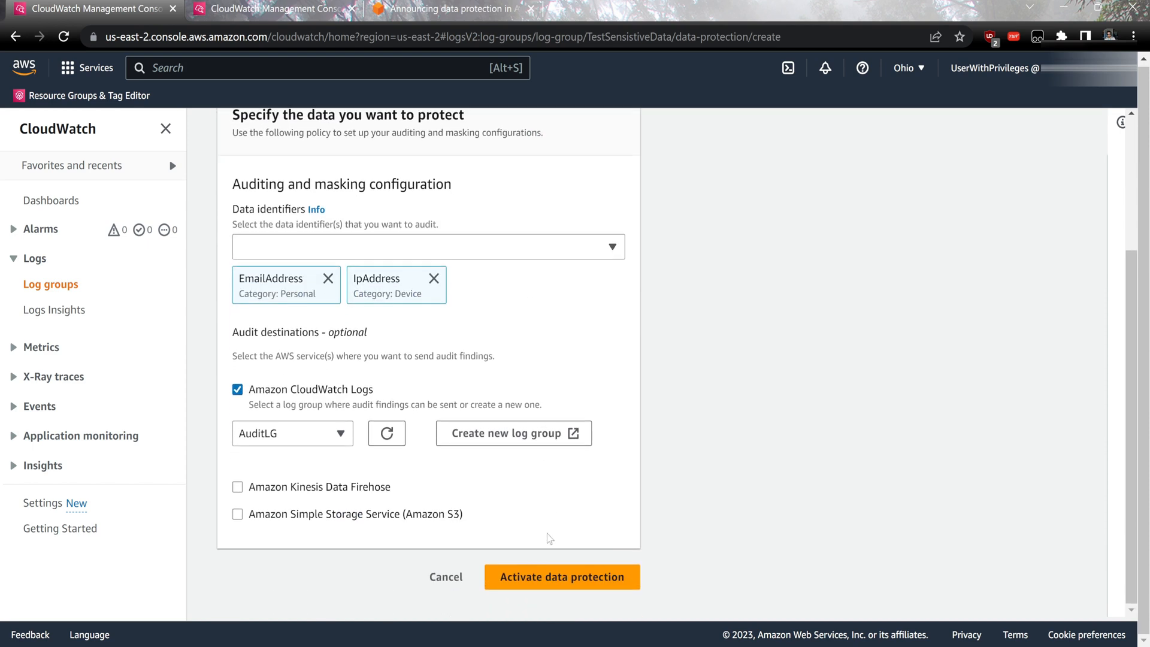
pyautogui.click(563, 576)
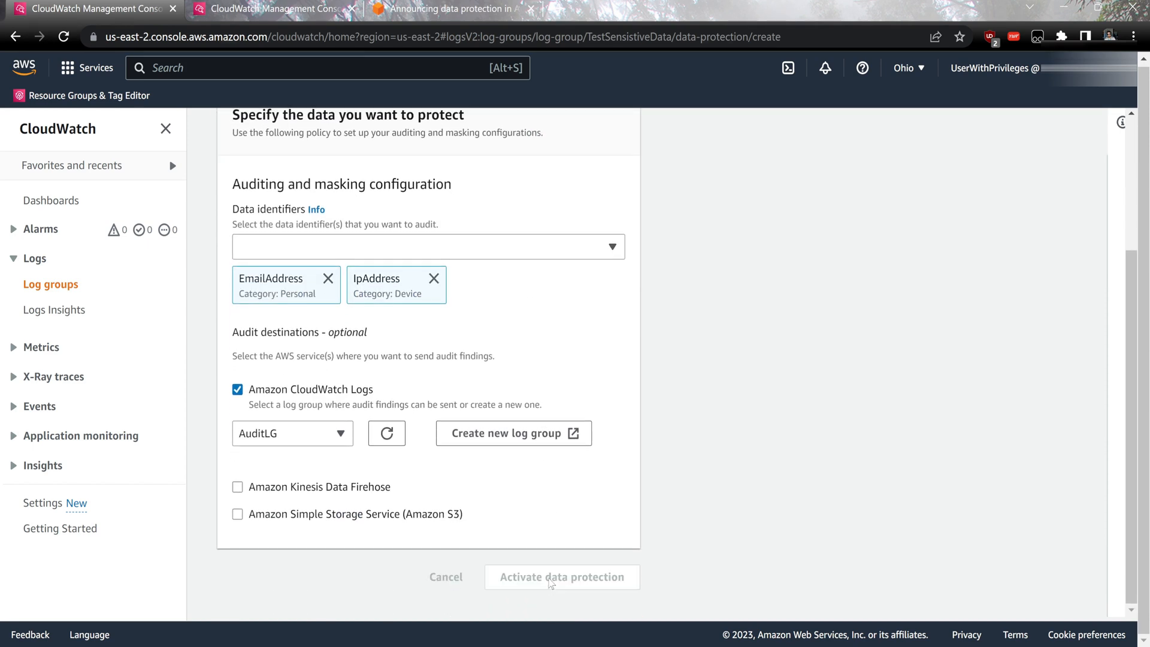
pyautogui.click(562, 576)
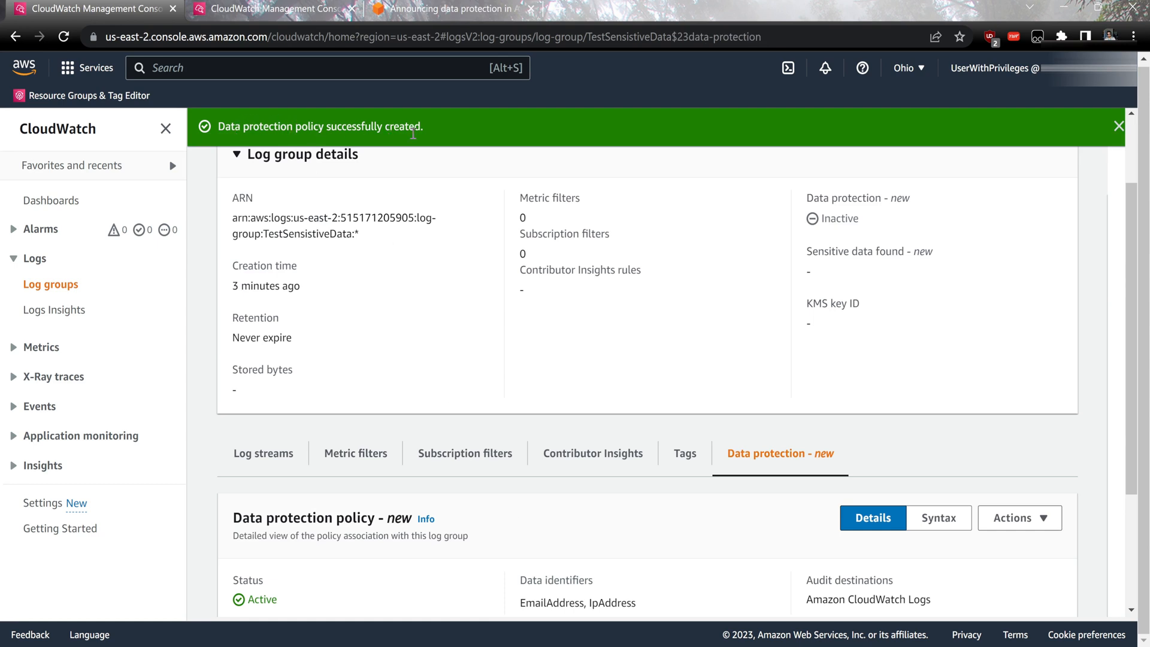
pyautogui.scroll(-3)
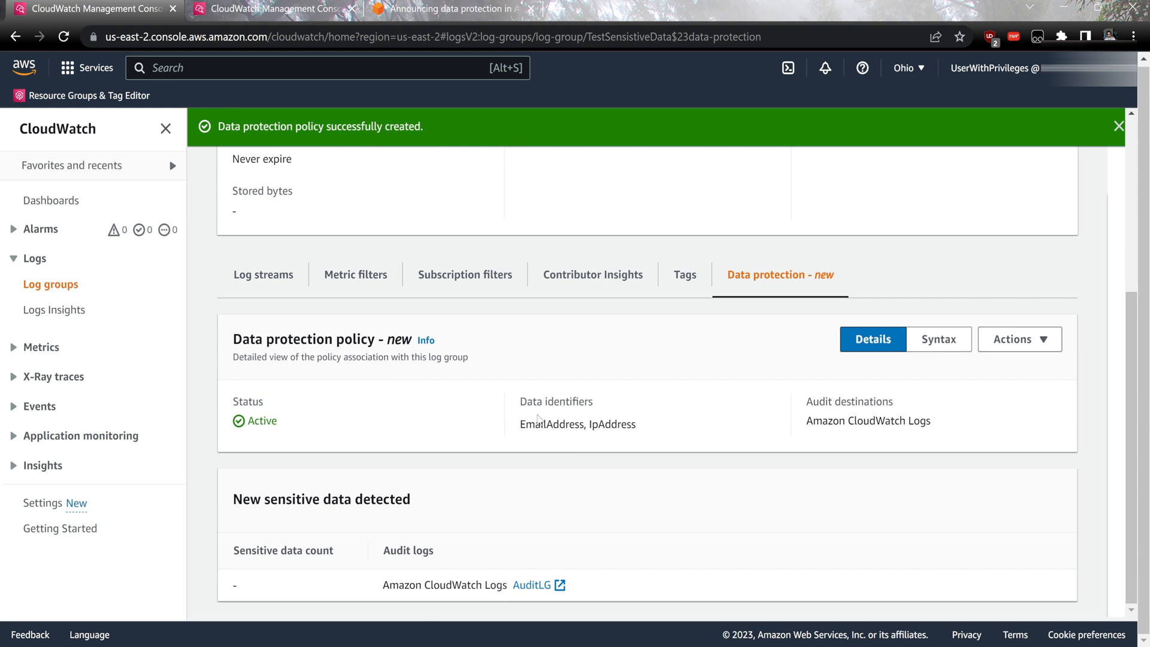
pyautogui.moveTo(521, 401); pyautogui.dragTo(636, 424)
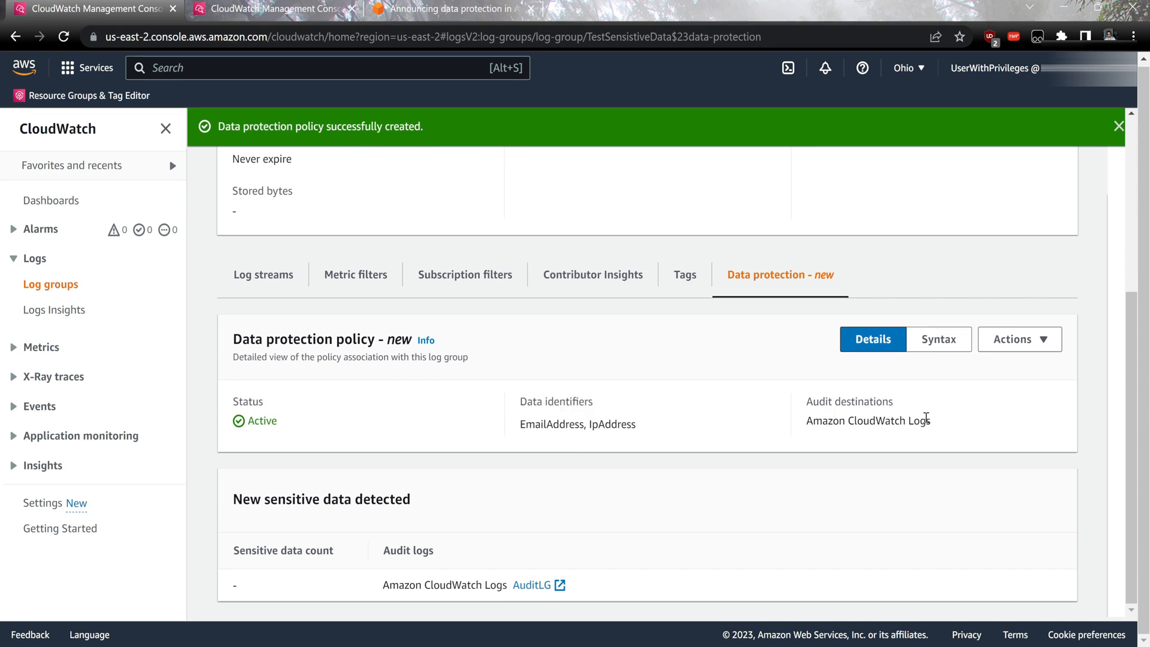
pyautogui.moveTo(610, 495)
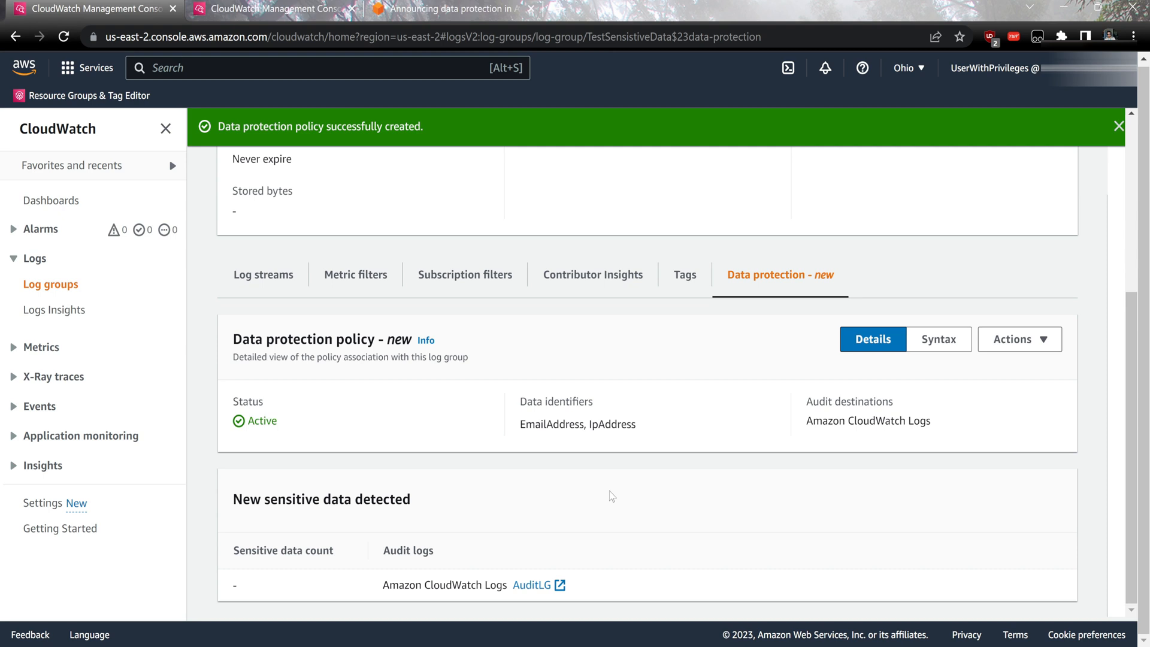
pyautogui.moveTo(50, 286)
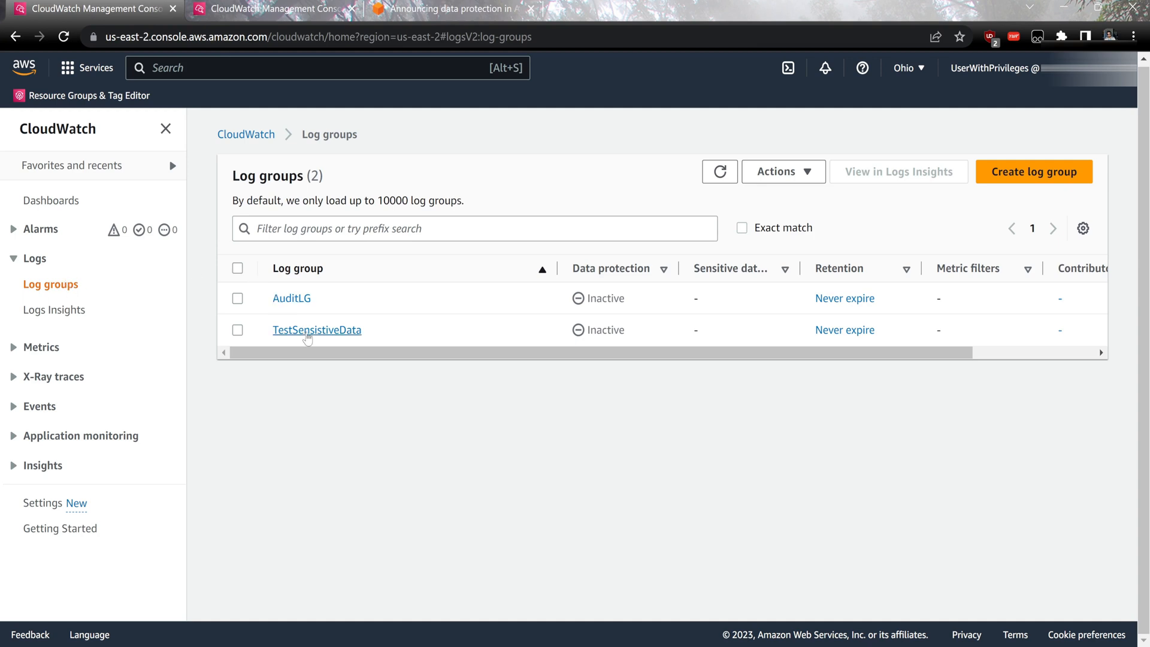
# Create log stream TestStream in TestSensitiveData and view its empty log events
pyautogui.click(316, 331)
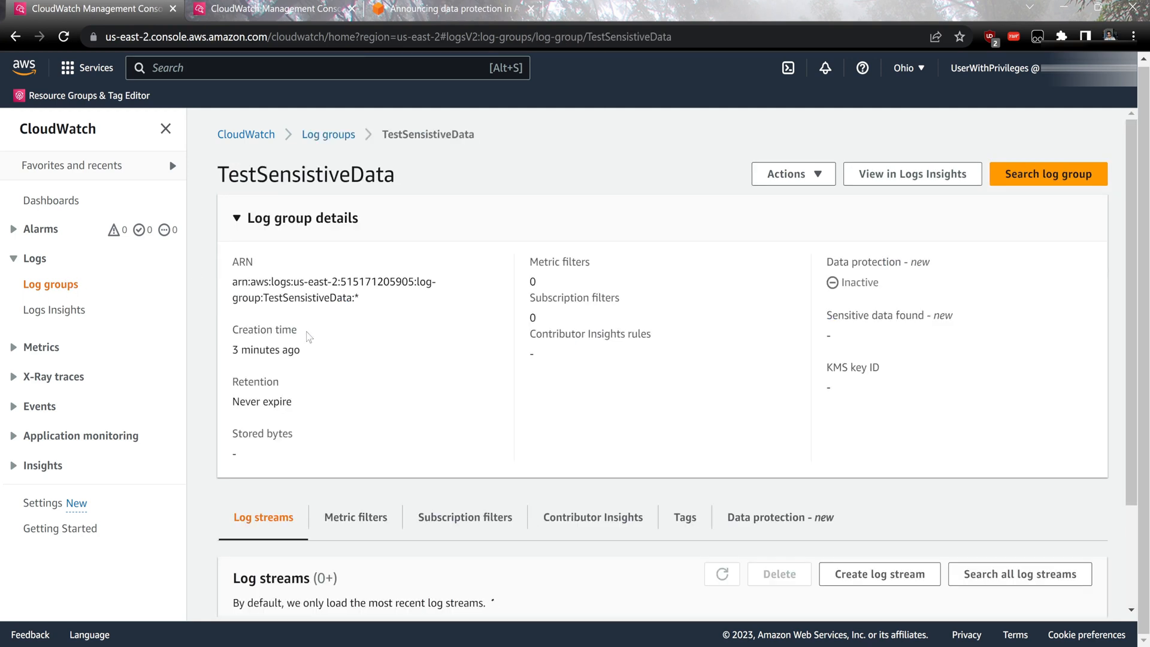
pyautogui.scroll(-3)
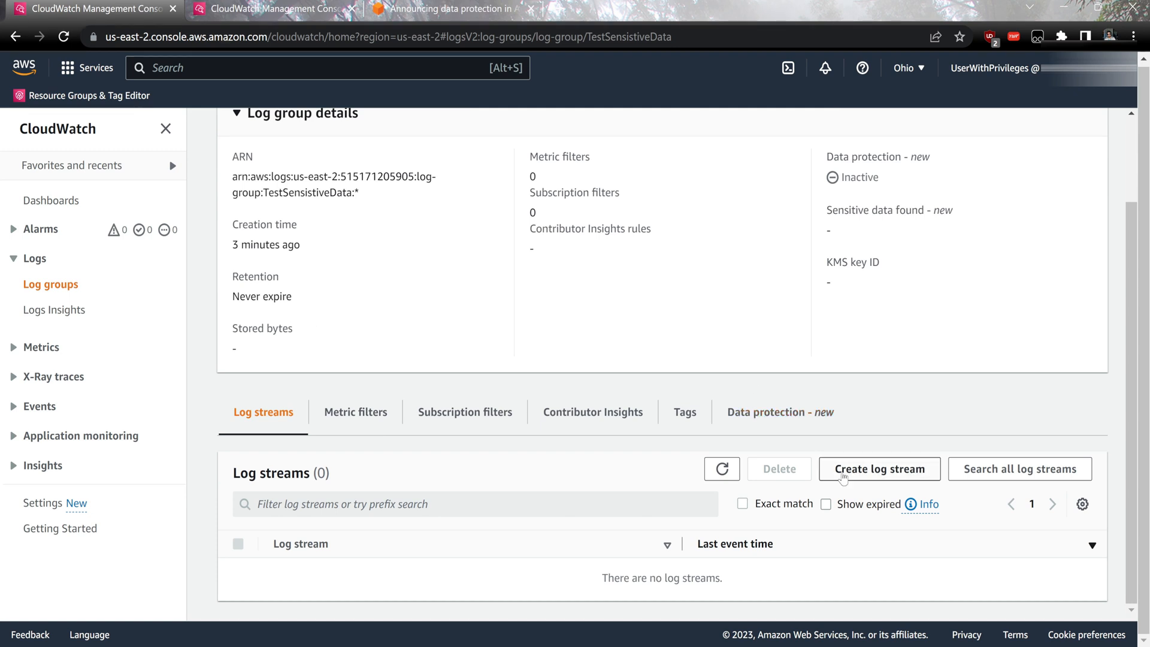
pyautogui.click(879, 470)
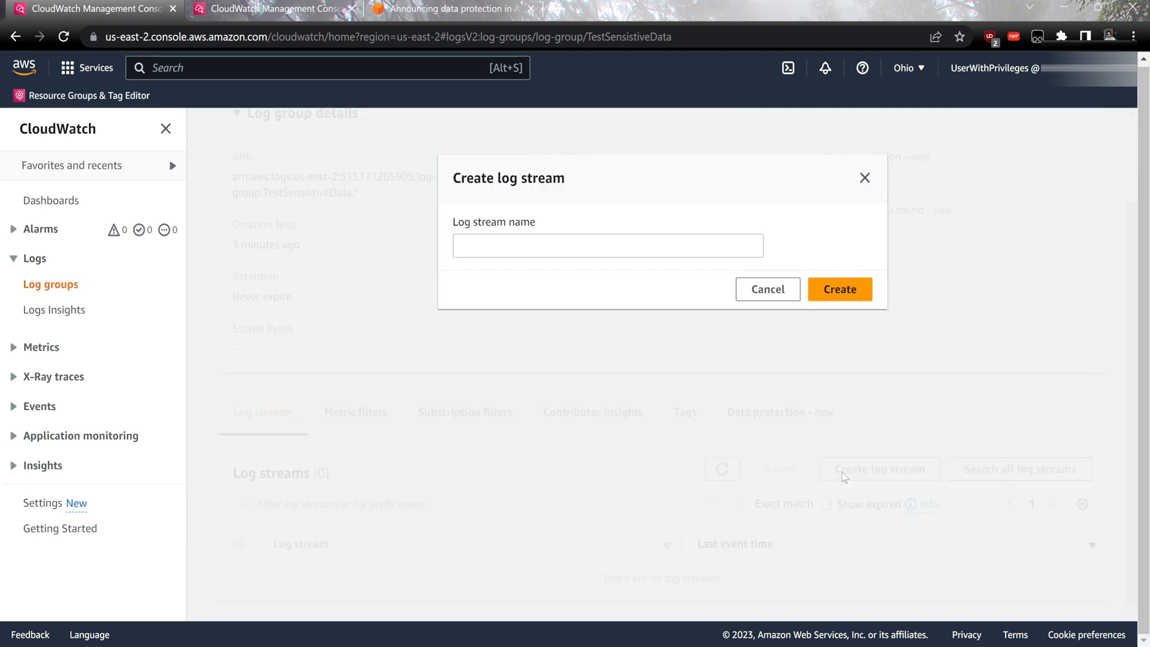
pyautogui.click(608, 245)
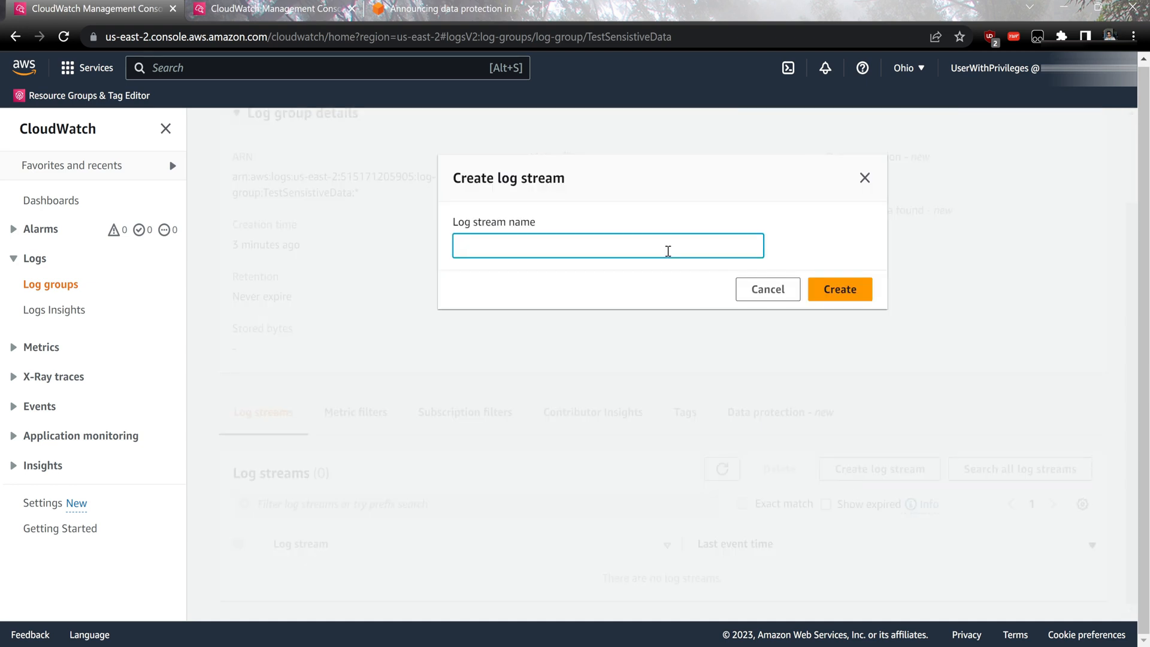
pyautogui.write('TestStream')
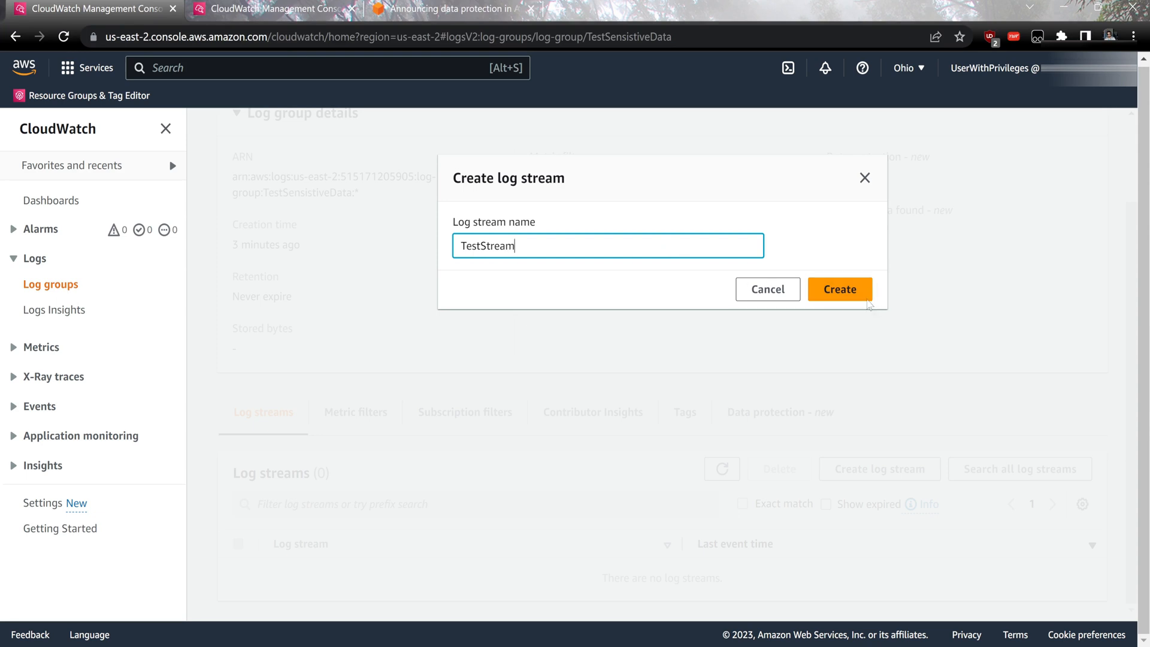
pyautogui.click(840, 288)
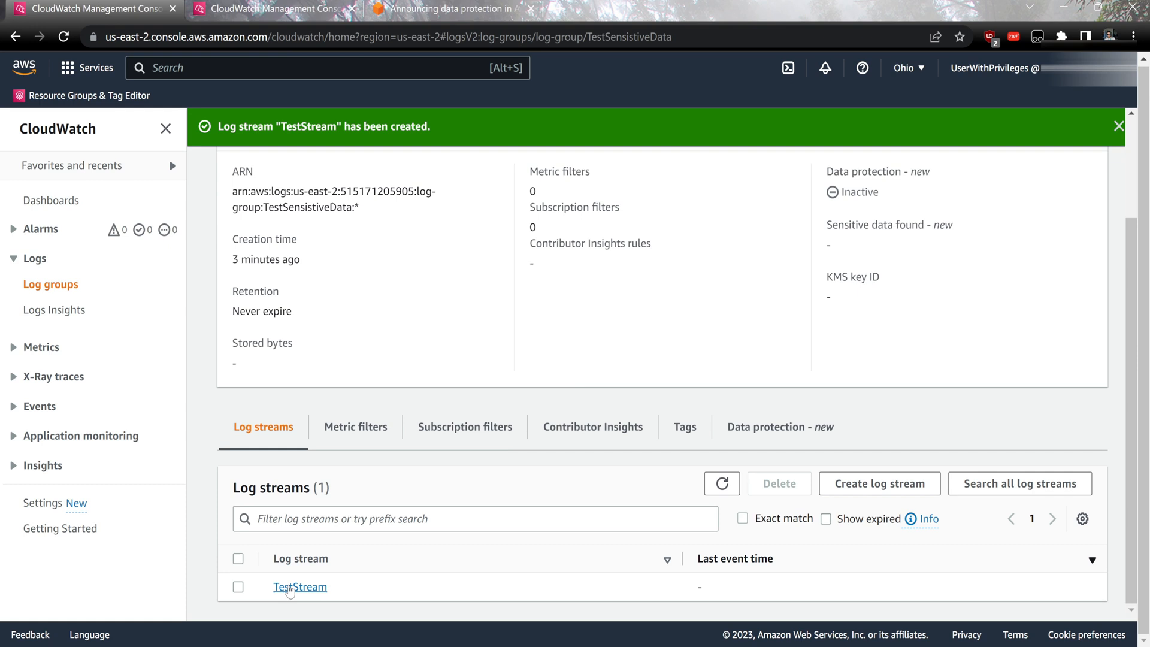
pyautogui.click(300, 587)
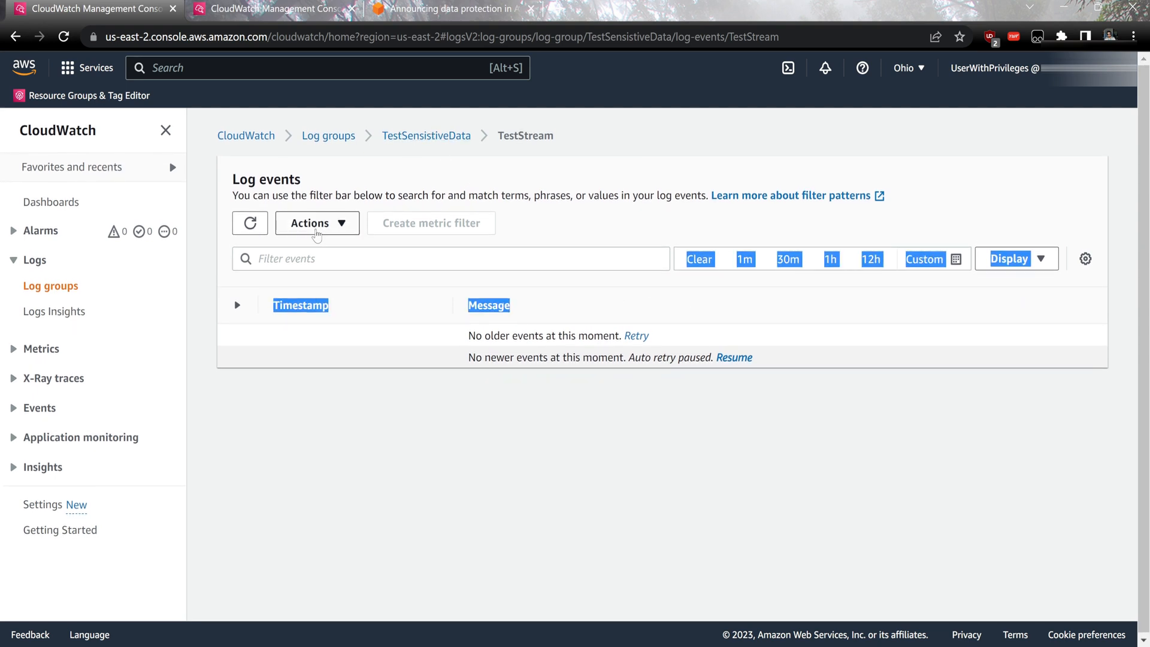
# Start a new log event in TestStream whose message states 'My email address is' followed by an email
pyautogui.click(316, 223)
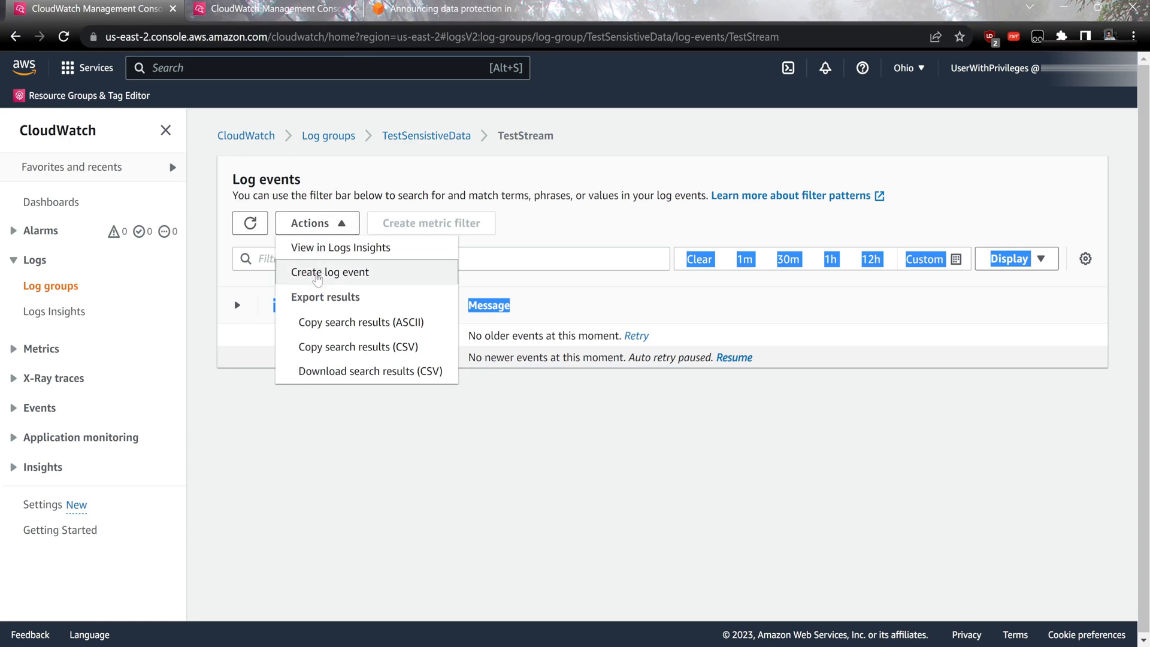
pyautogui.click(329, 272)
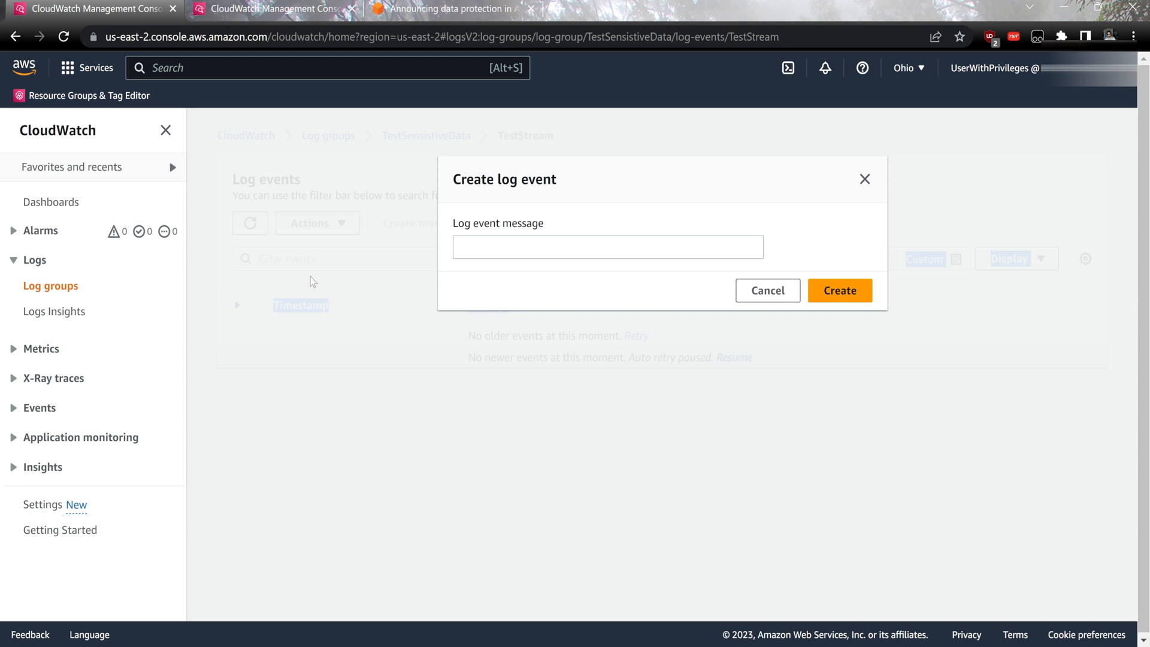
pyautogui.click(607, 247)
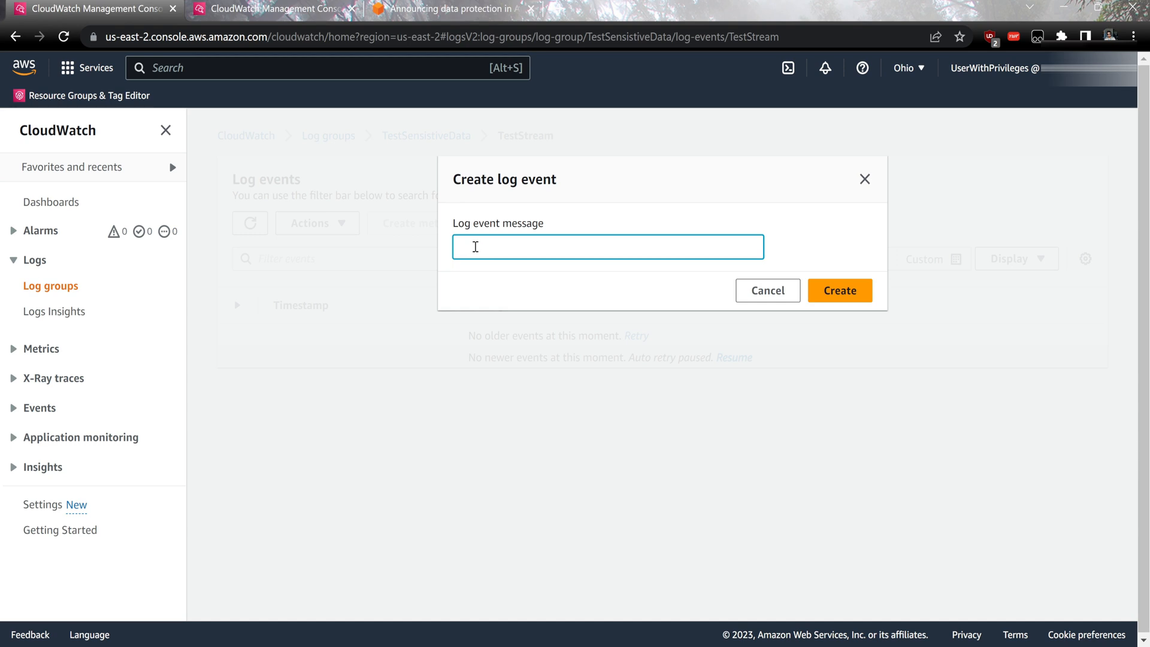
pyautogui.write('My')
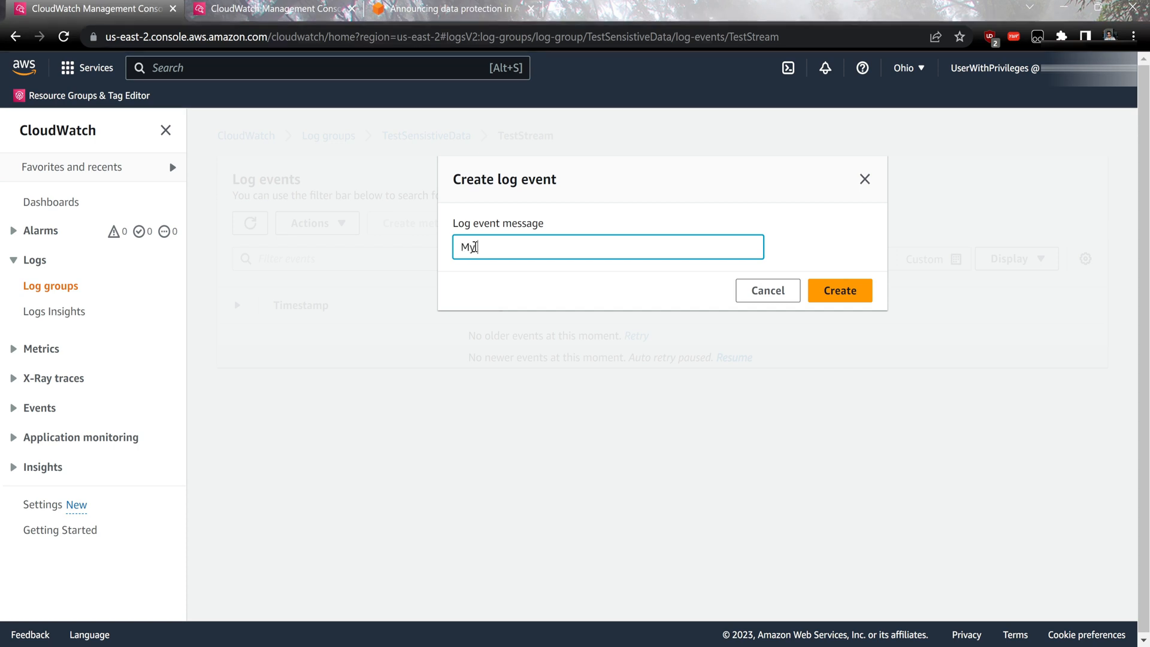
pyautogui.write('email ad')
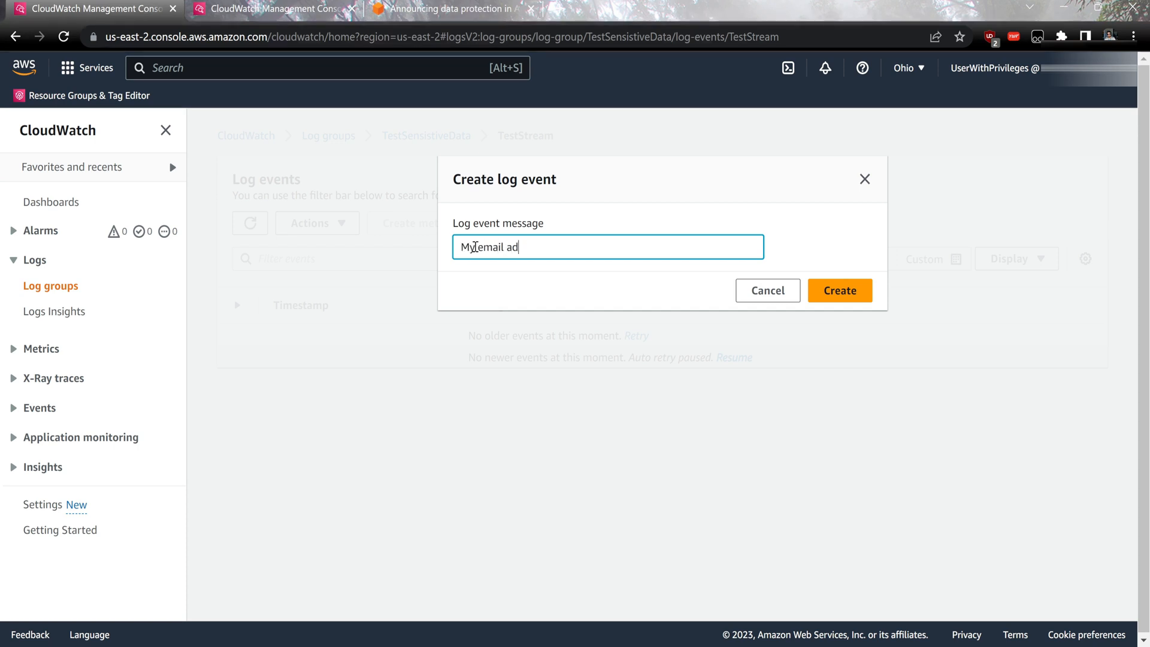
pyautogui.write('dress is')
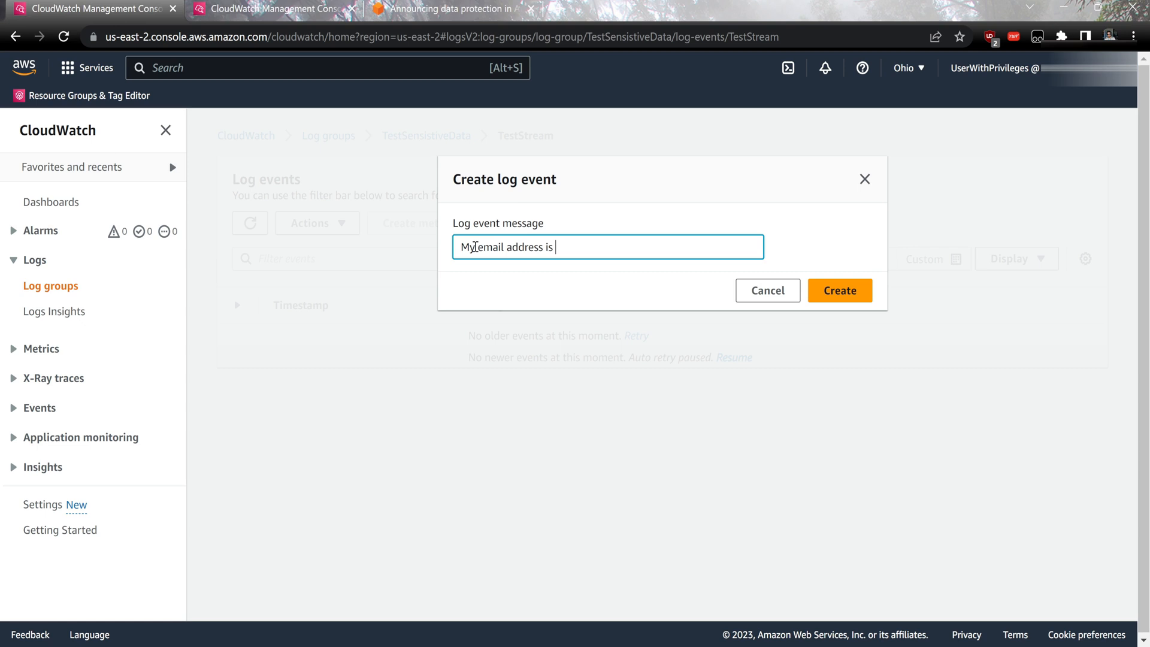
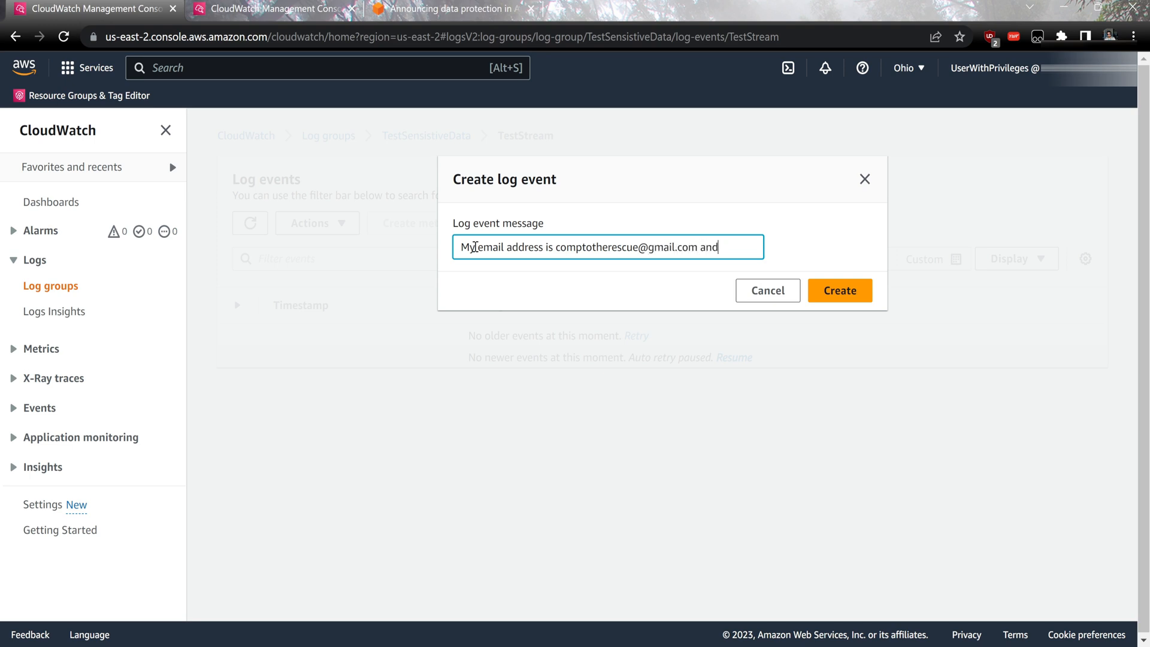
# Finish the message with 'and my ip address is 192.168.1.101' and create the event
pyautogui.write('my ip ad')
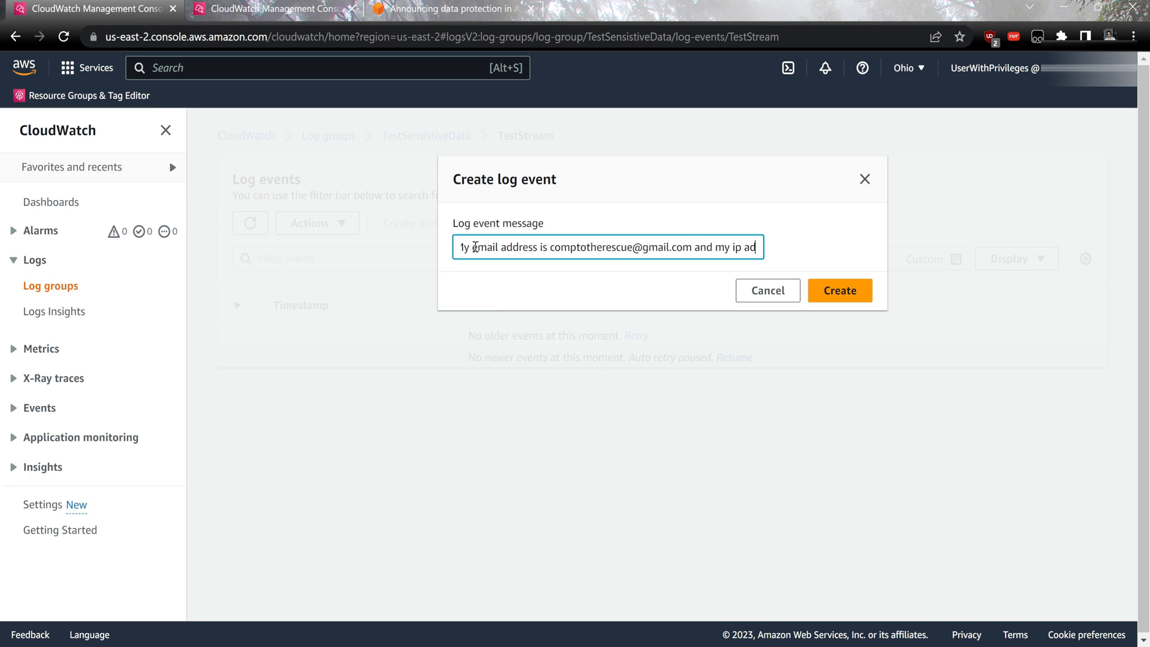
pyautogui.write('address')
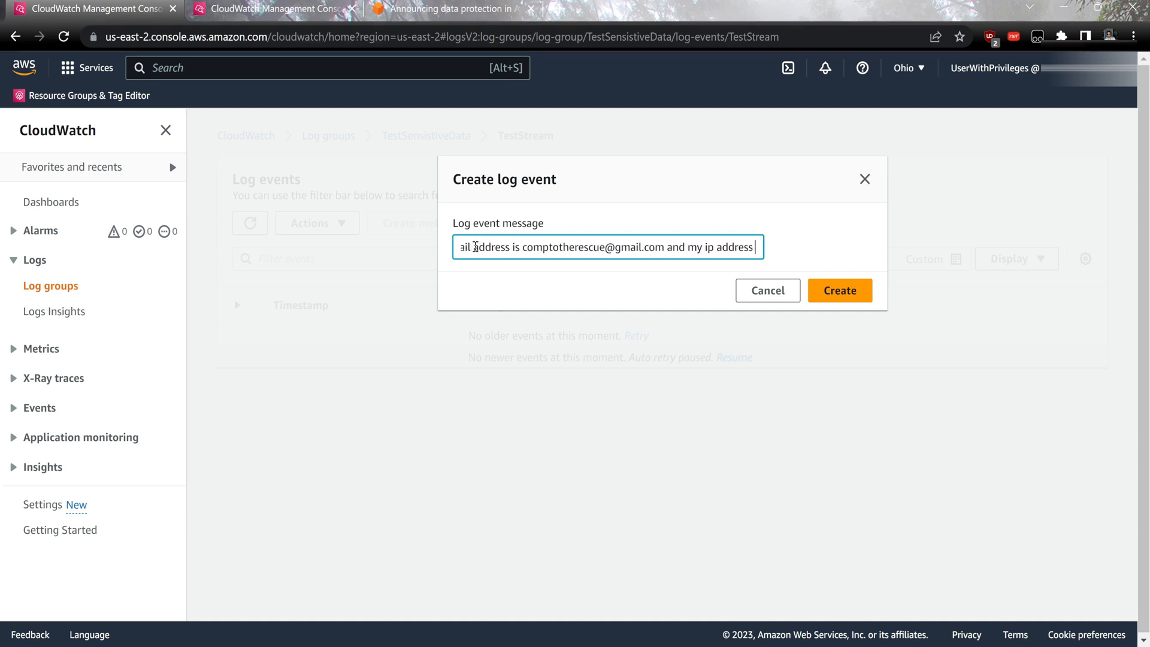
pyautogui.write('is')
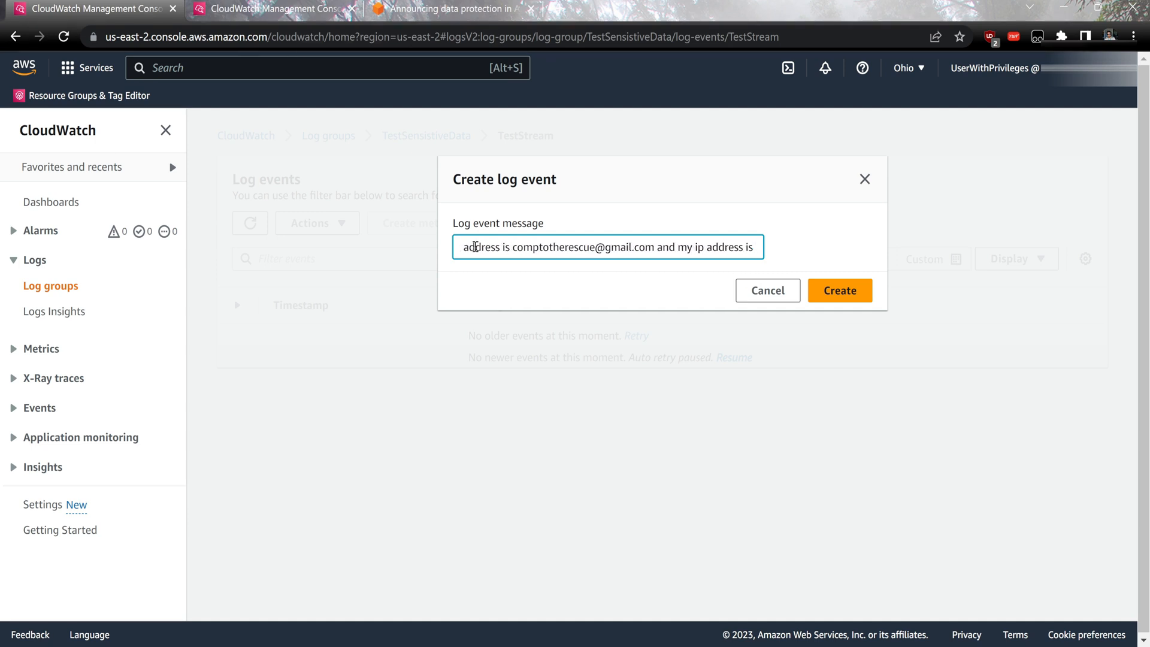
pyautogui.write('192')
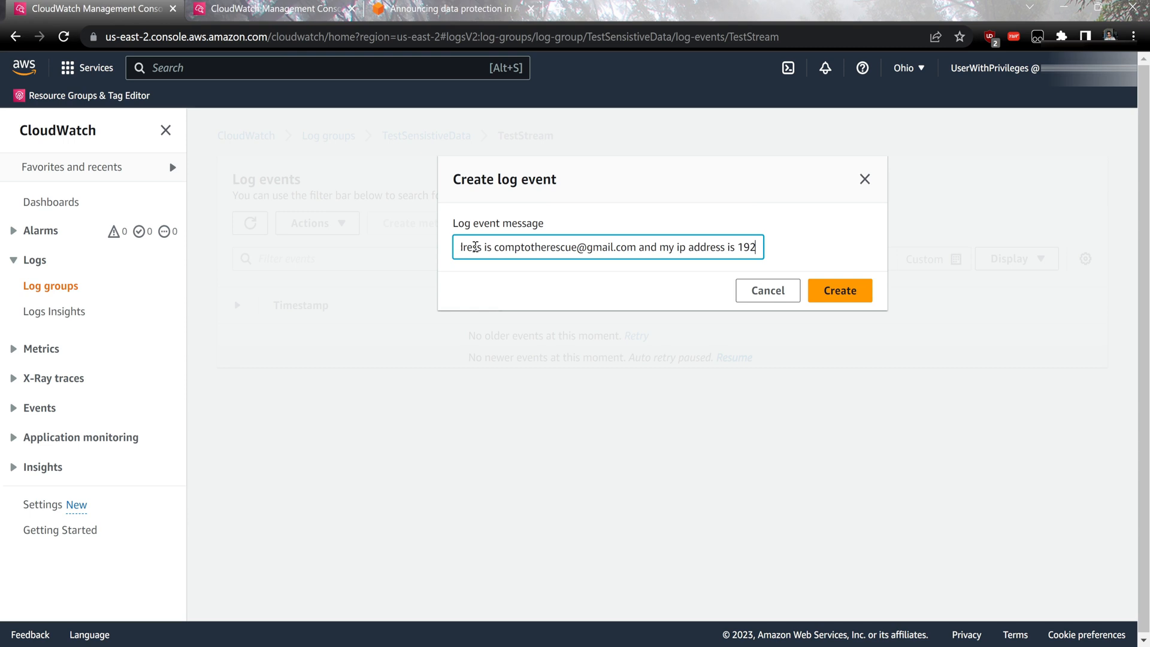
pyautogui.write('16')
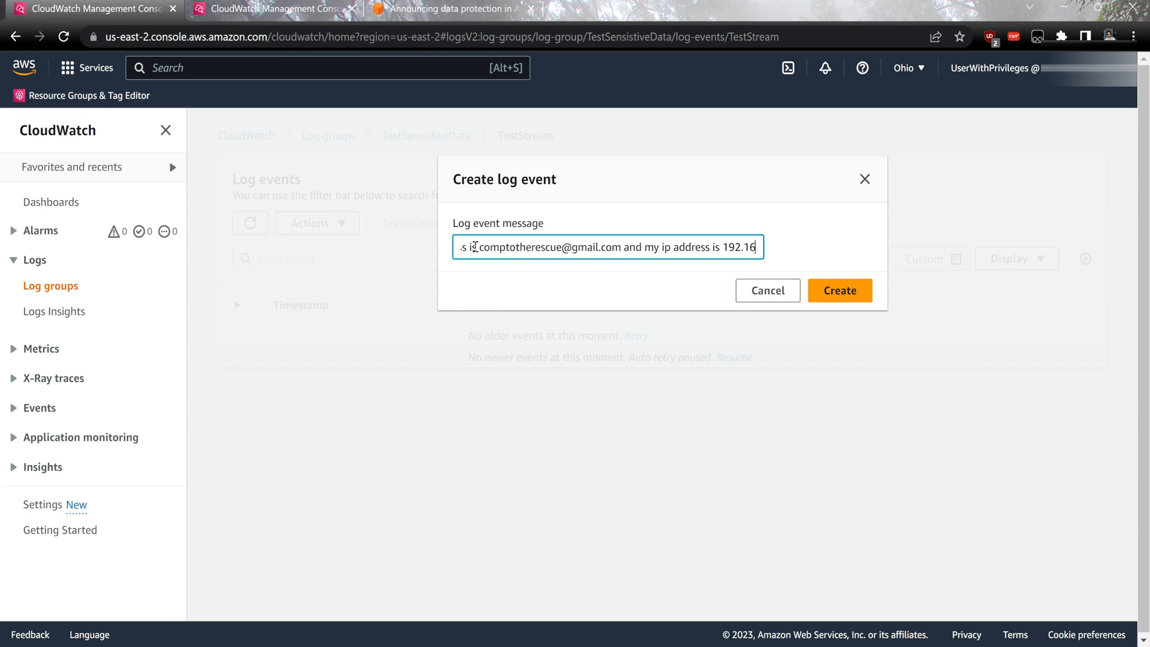
pyautogui.write('8.')
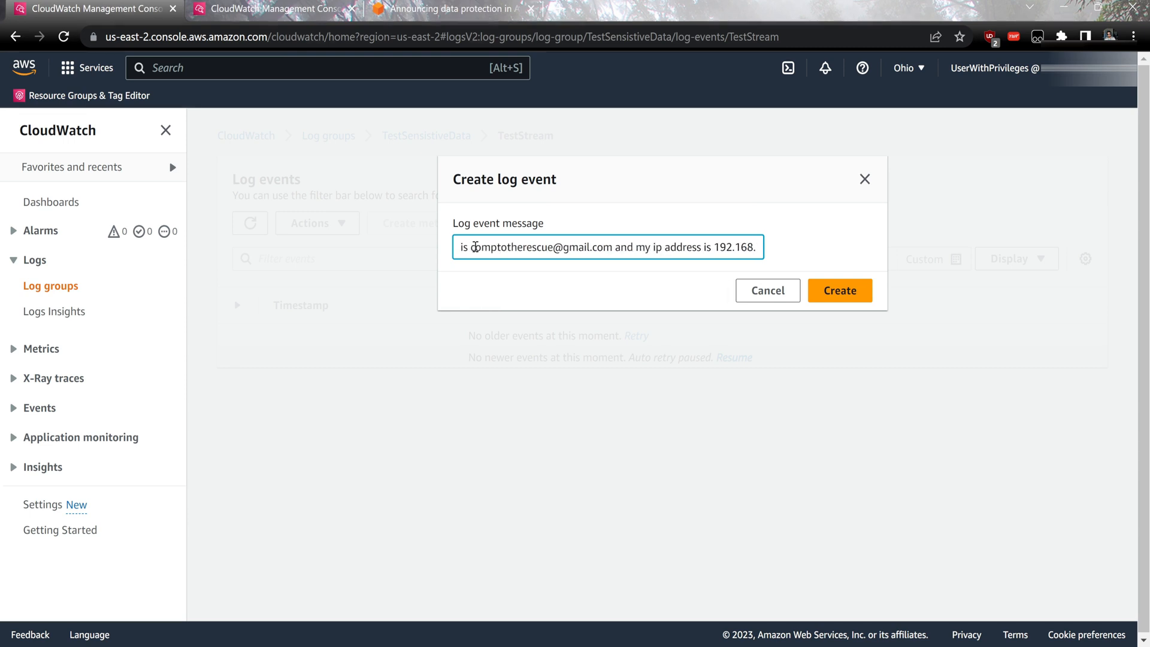
pyautogui.write('1.101')
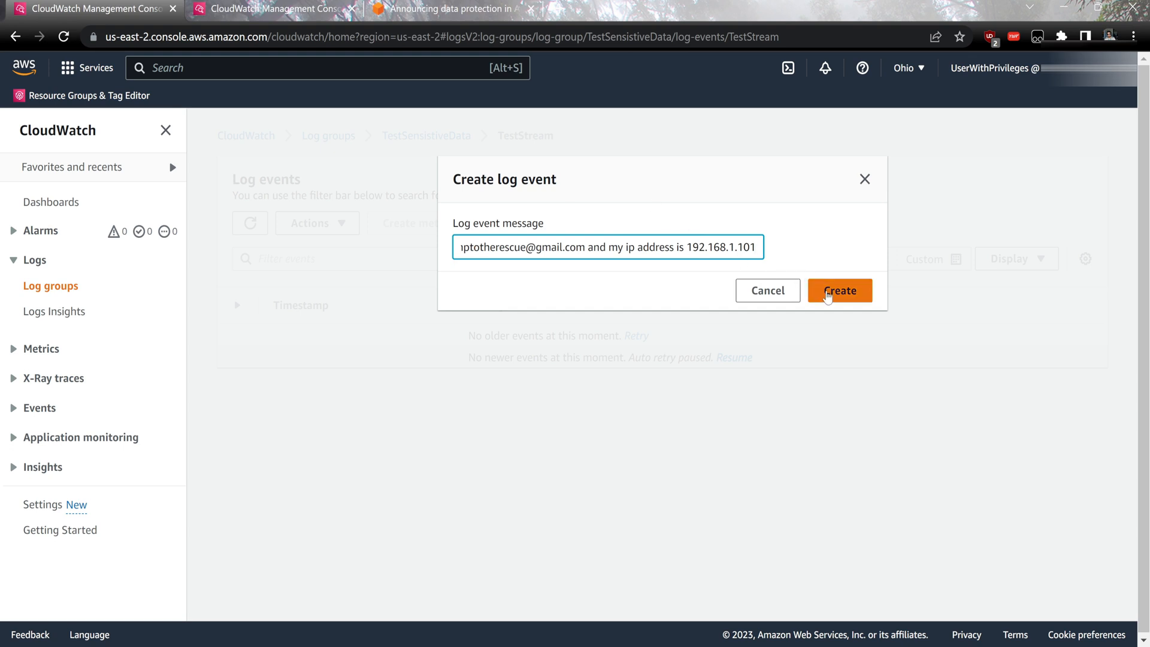
pyautogui.click(839, 290)
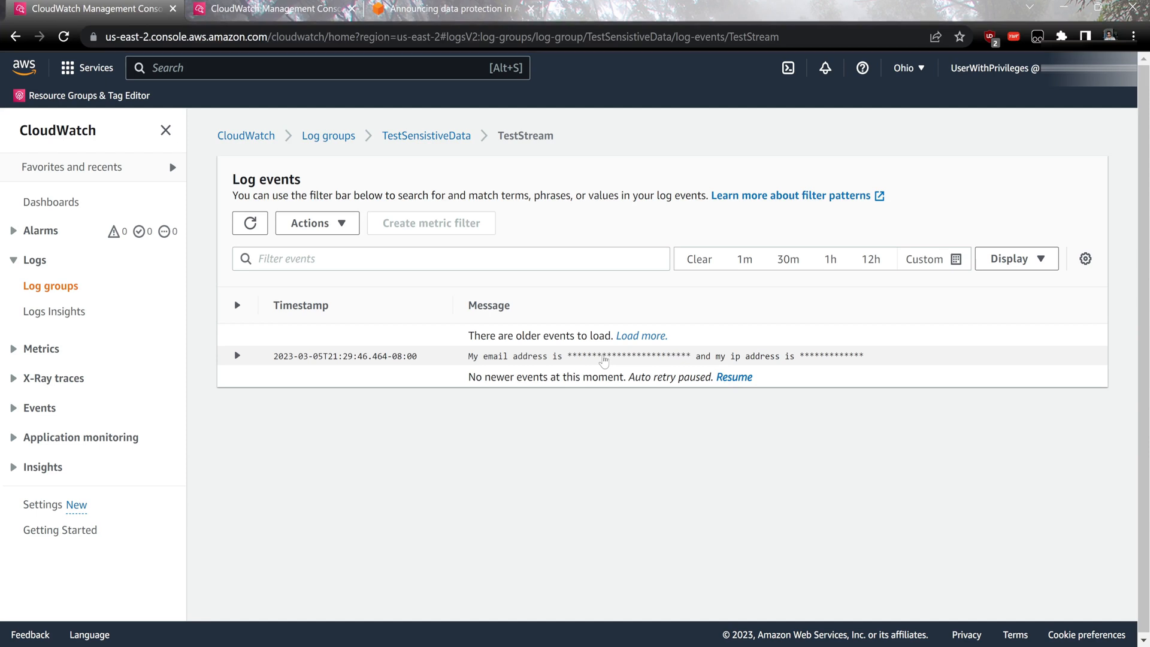
pyautogui.moveTo(570, 368)
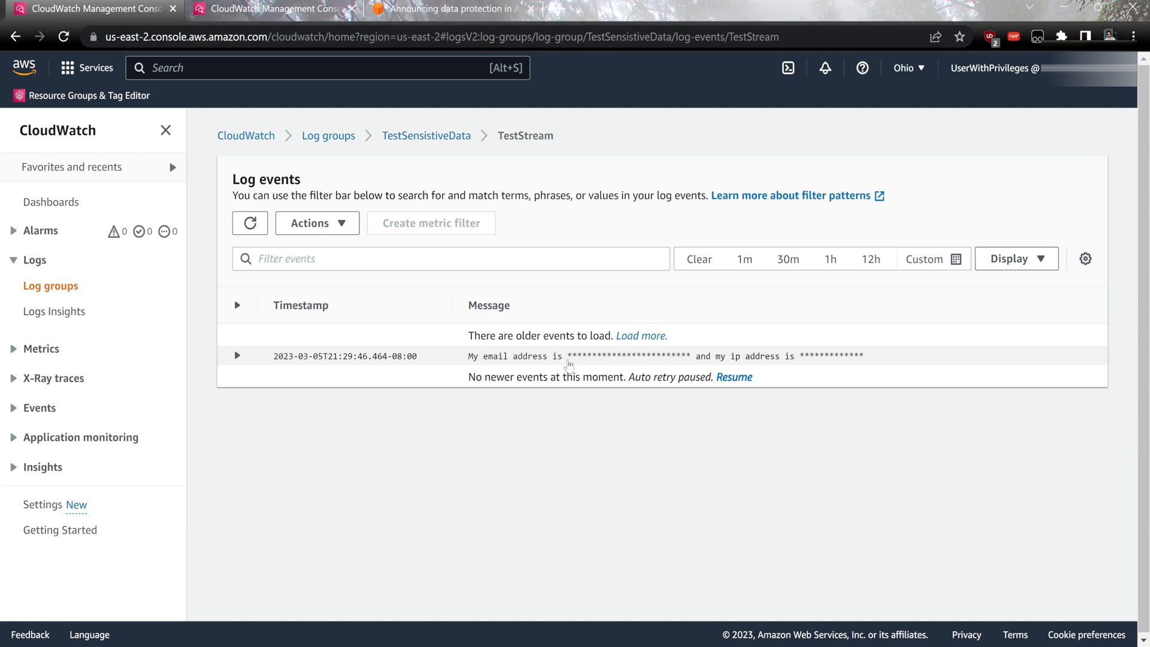
pyautogui.moveTo(684, 366)
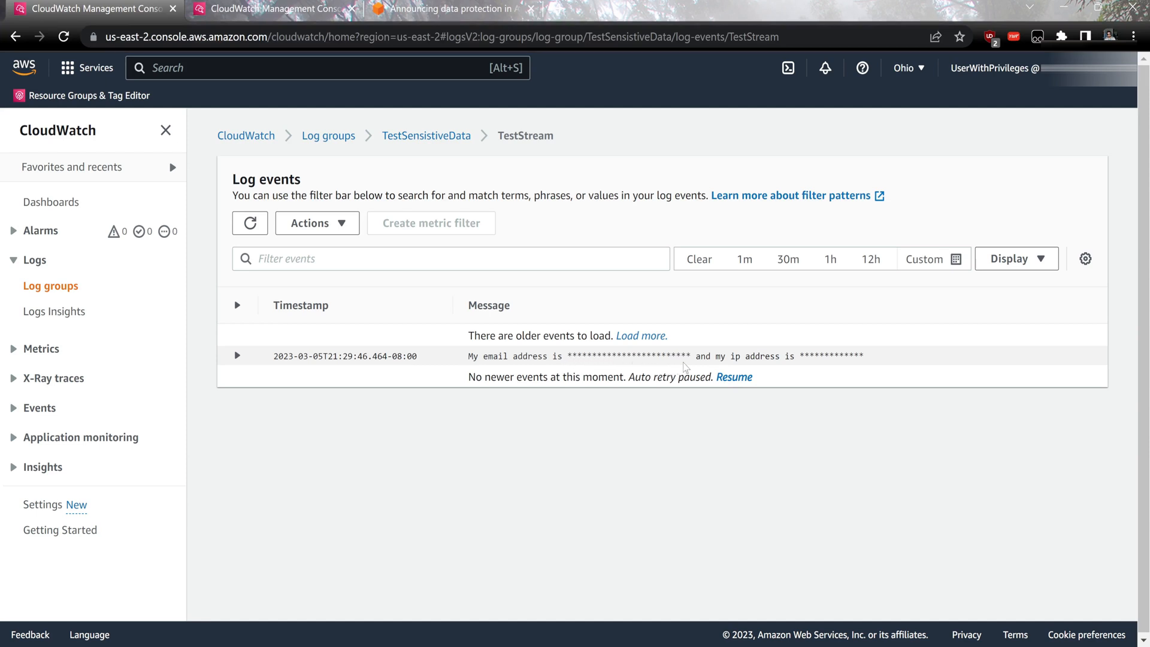
pyautogui.moveTo(503, 333)
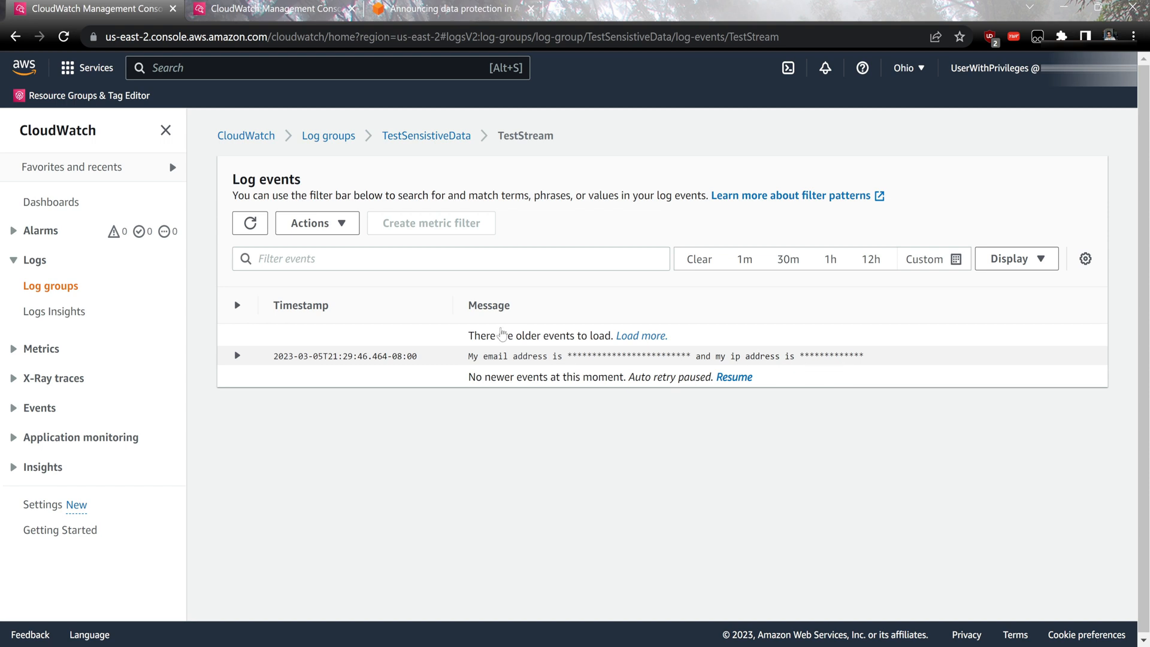
pyautogui.moveTo(331, 321)
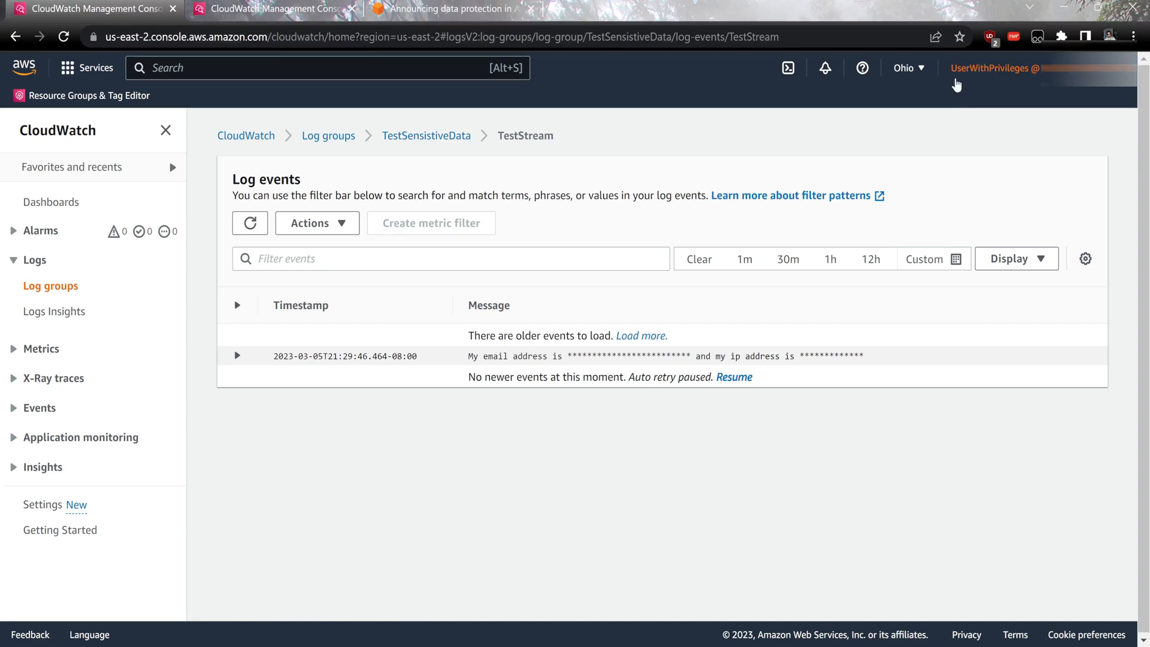
pyautogui.moveTo(1003, 83)
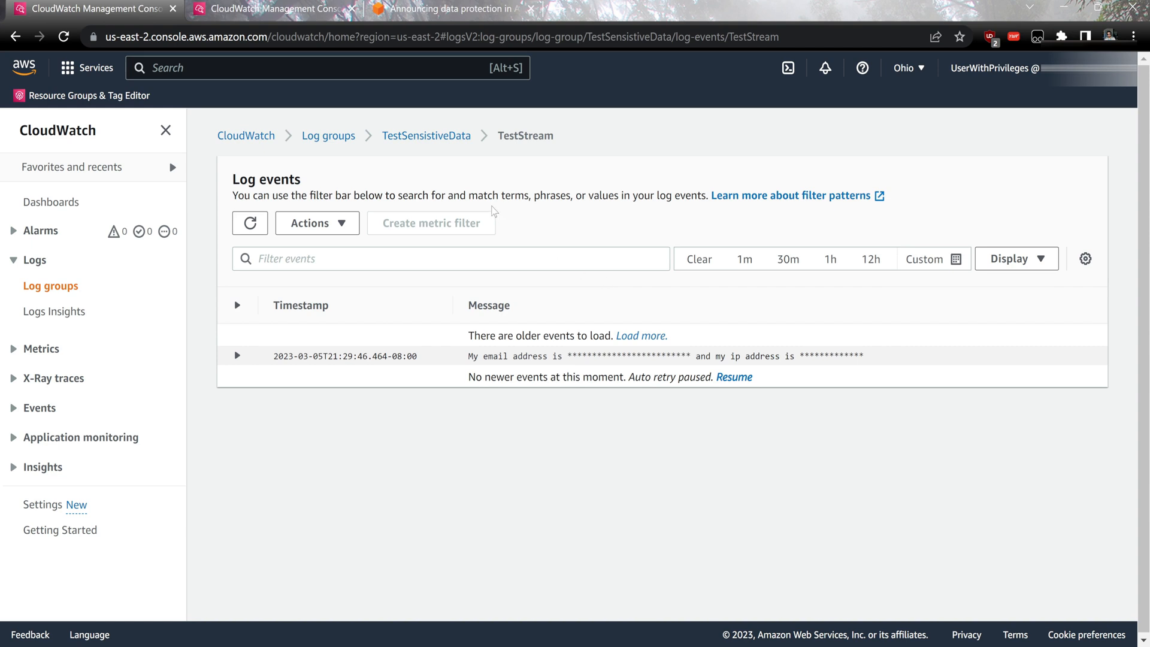
pyautogui.moveTo(357, 213)
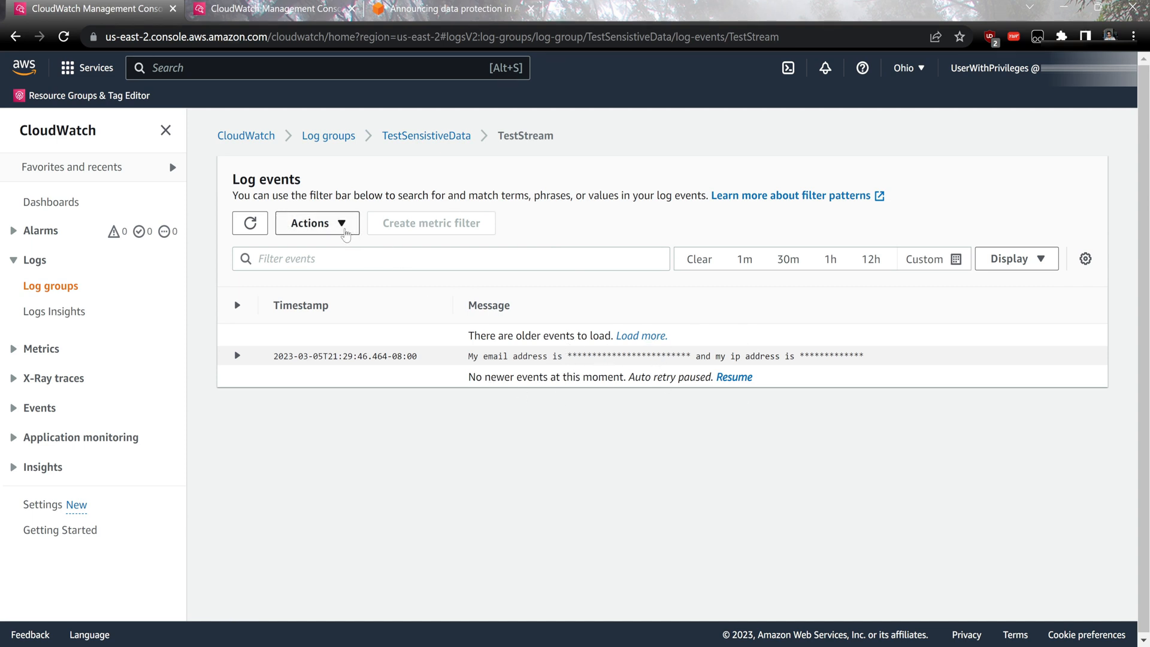
# Show the stream's Actions list after reviewing the masked event
pyautogui.click(316, 222)
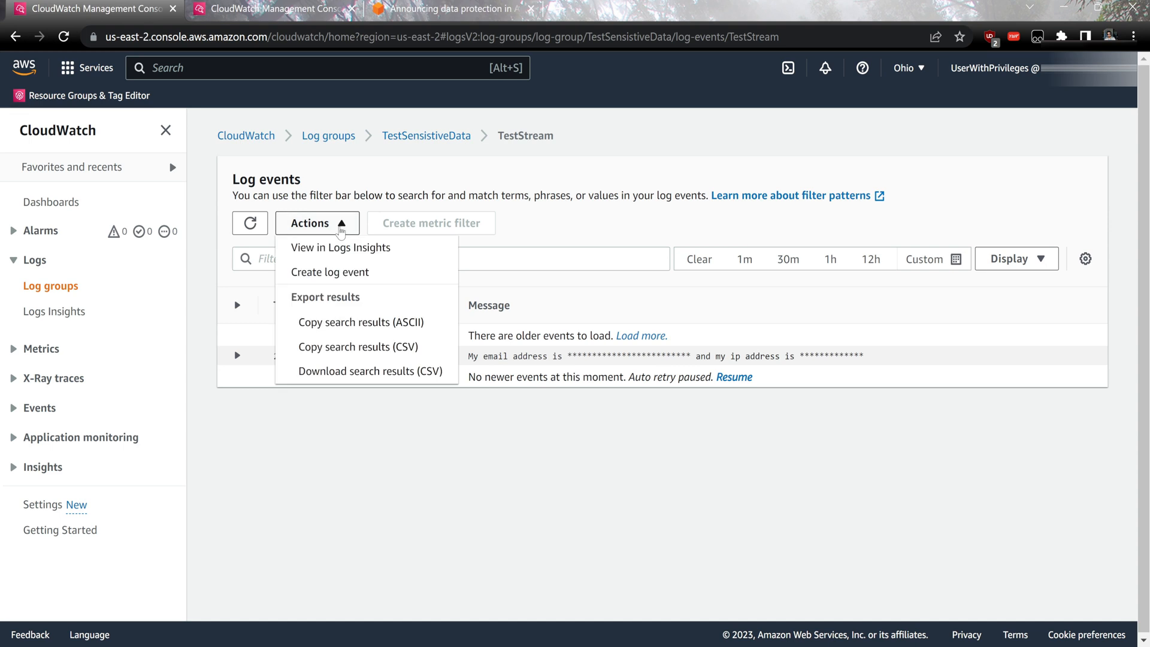
pyautogui.moveTo(467, 292)
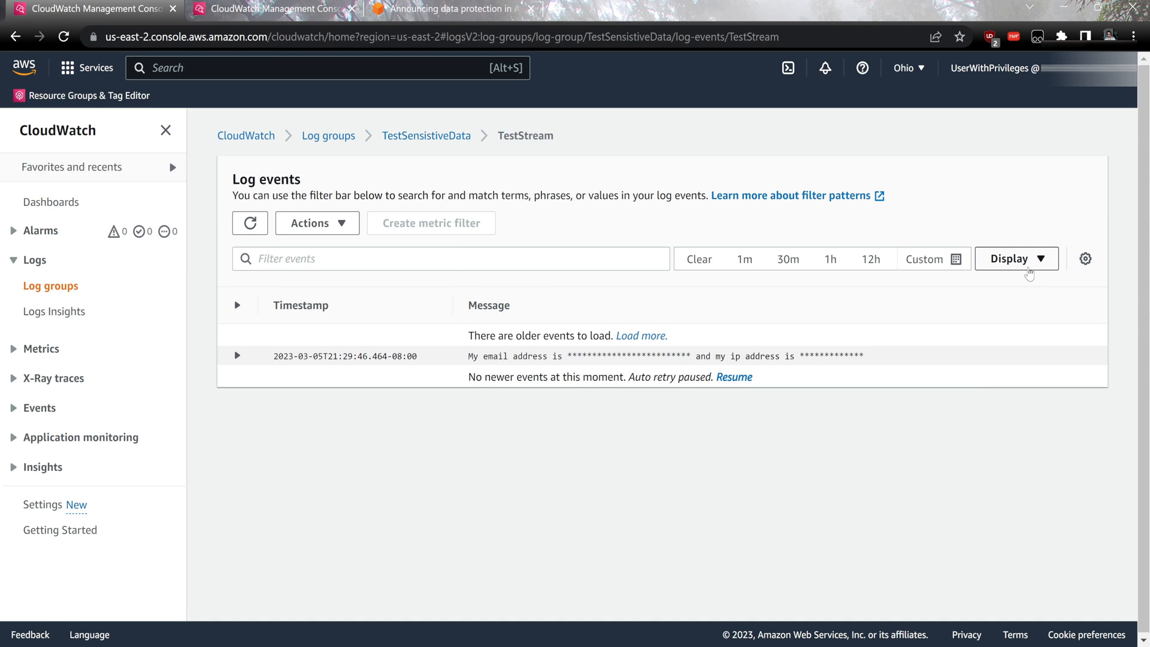
# Use the Display option 'Temporarily unmask protected data' to reveal the email and IP address
pyautogui.click(1015, 259)
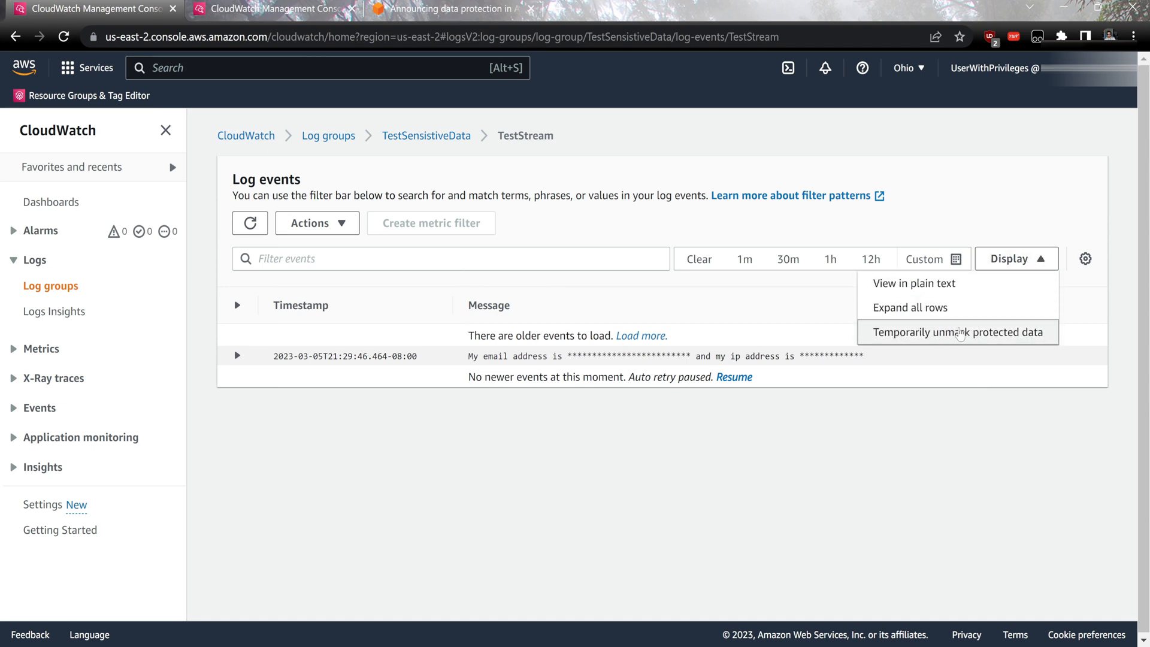
pyautogui.moveTo(866, 335)
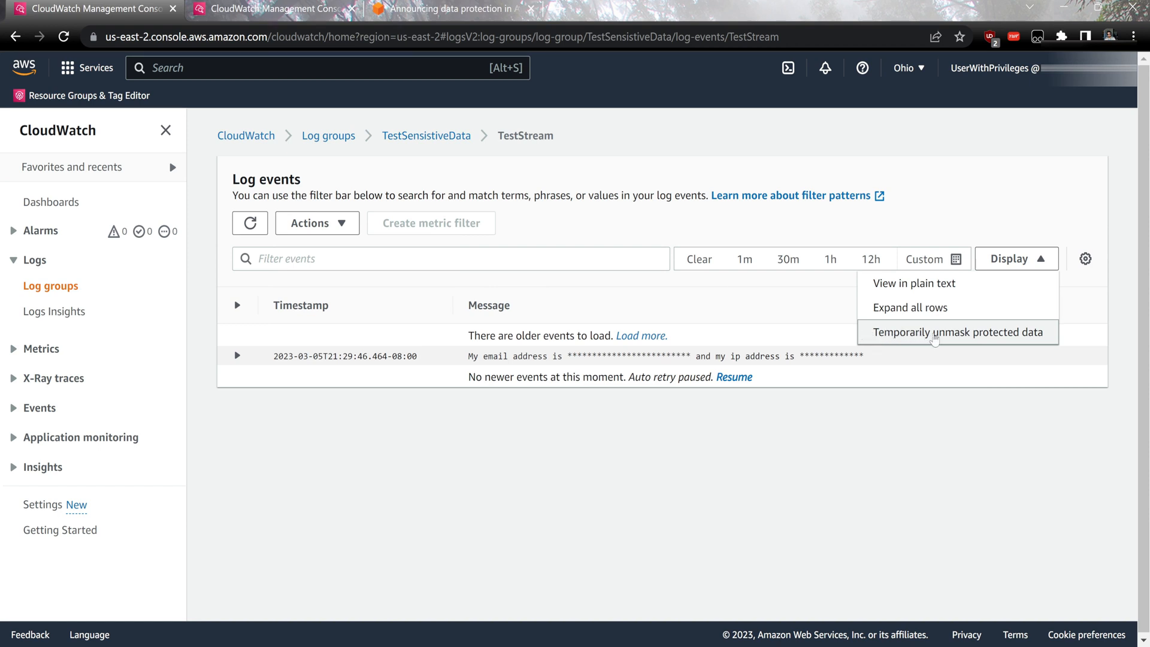
pyautogui.moveTo(951, 339)
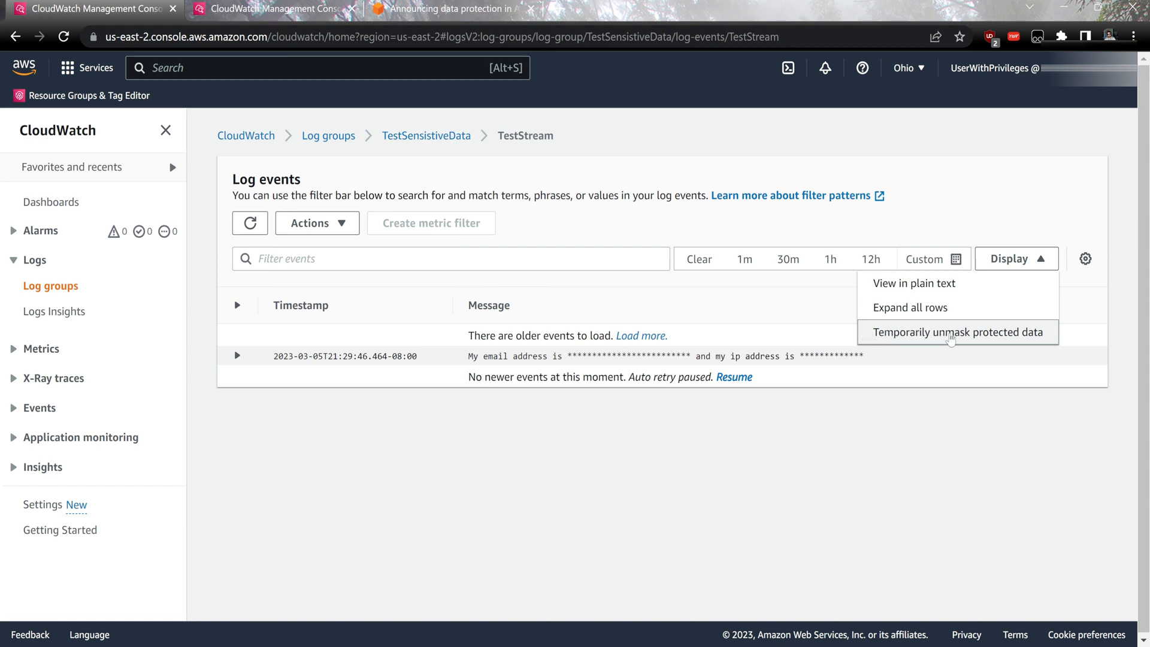
pyautogui.click(958, 333)
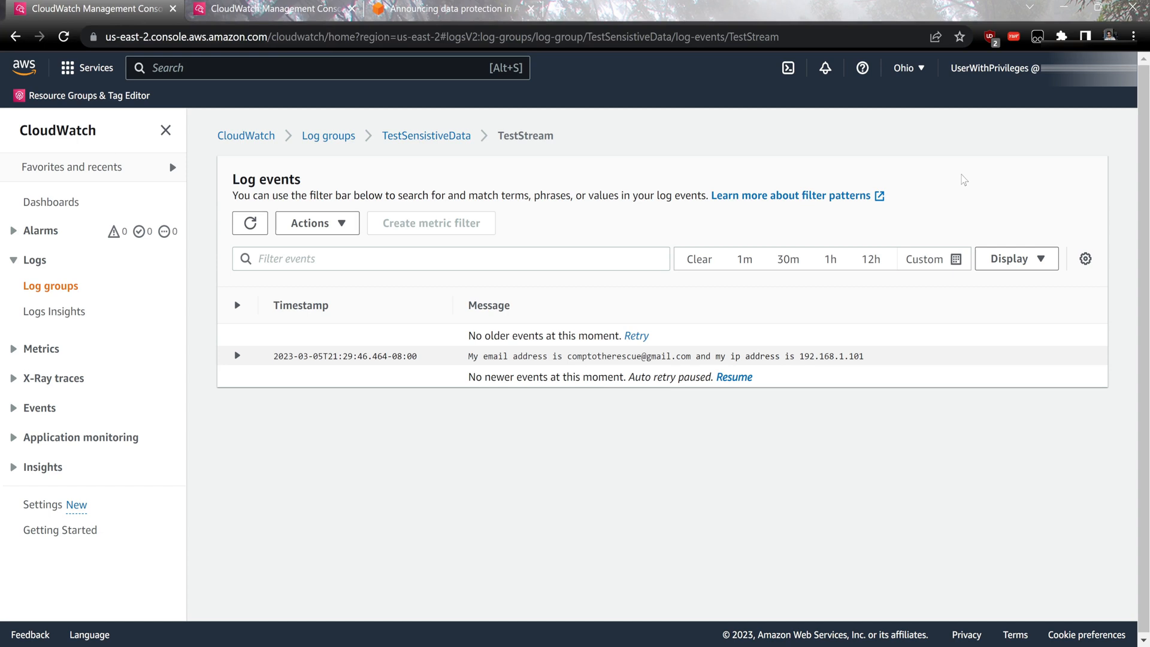
pyautogui.moveTo(743, 395)
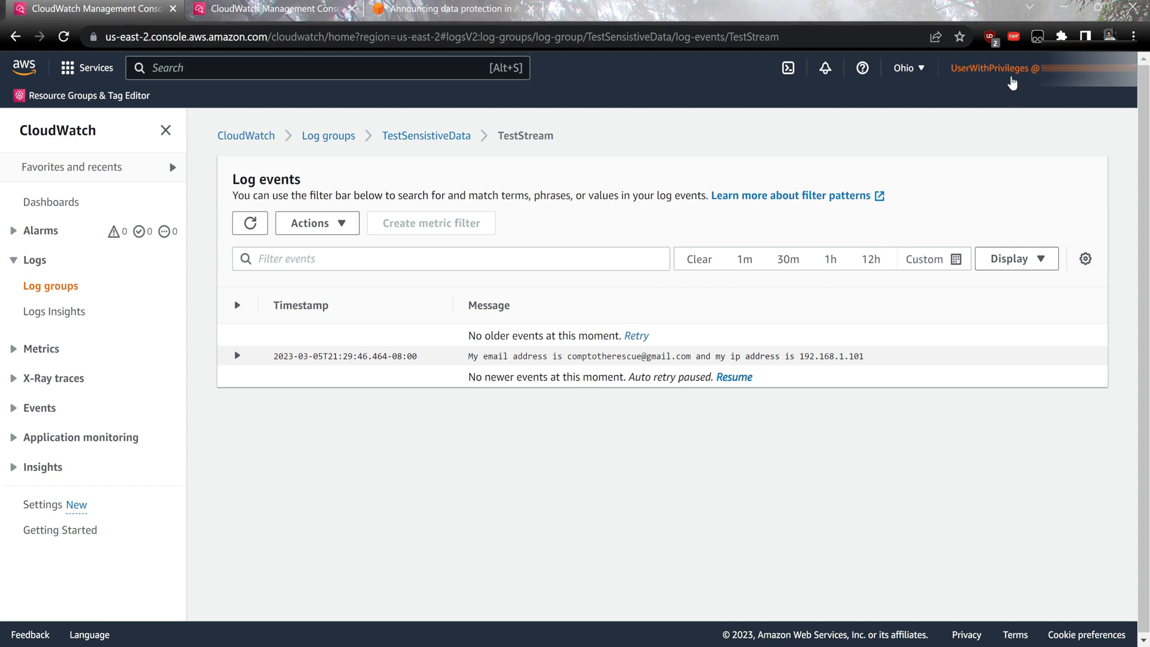
pyautogui.moveTo(153, 319)
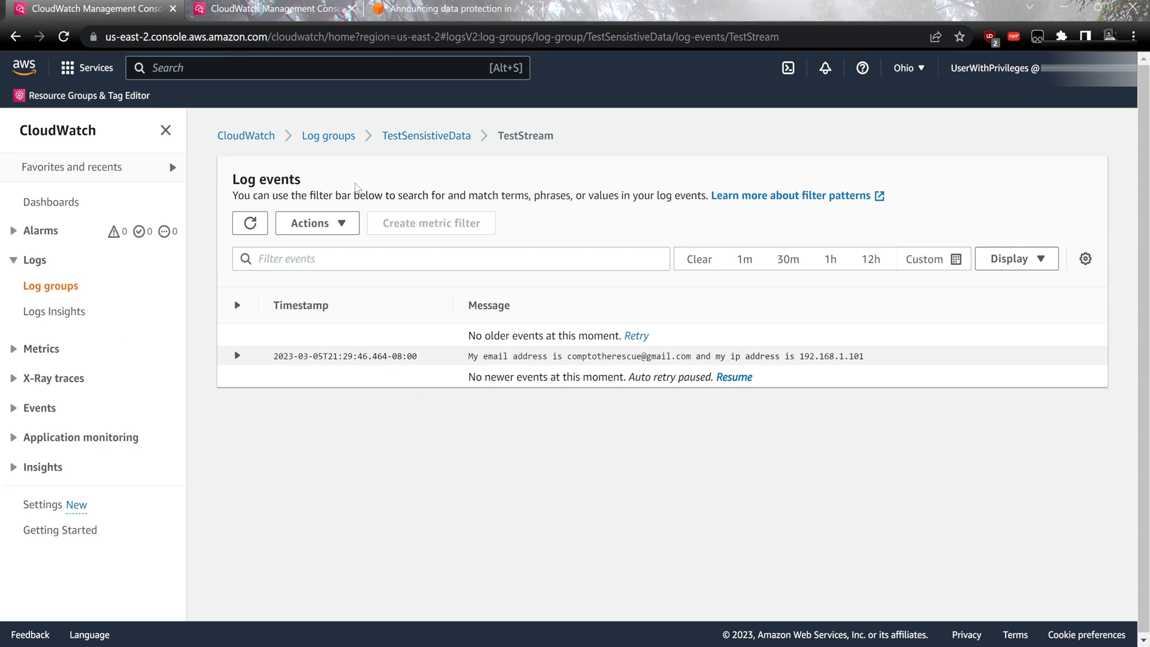
pyautogui.moveTo(53, 309)
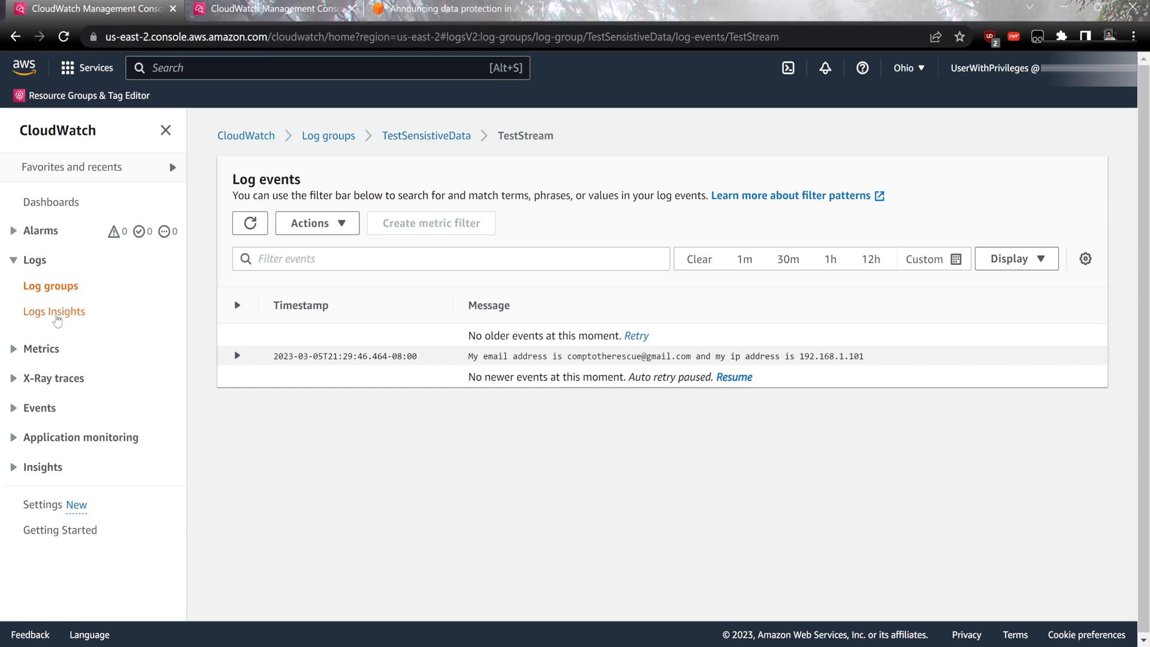
pyautogui.click(56, 311)
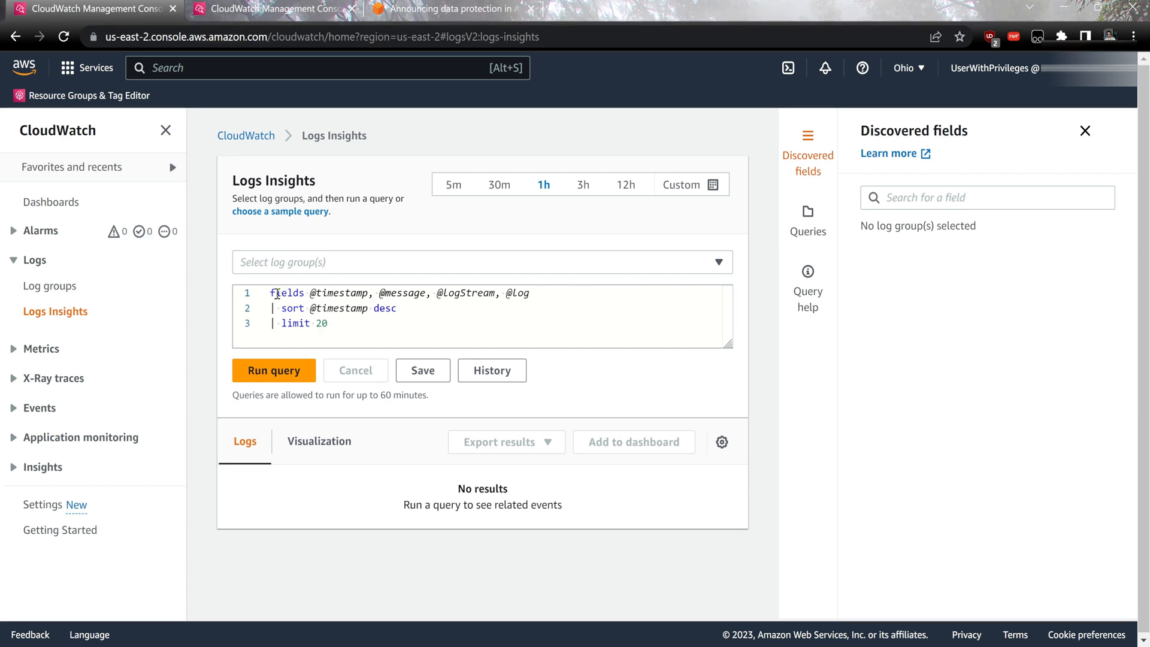
pyautogui.click(482, 261)
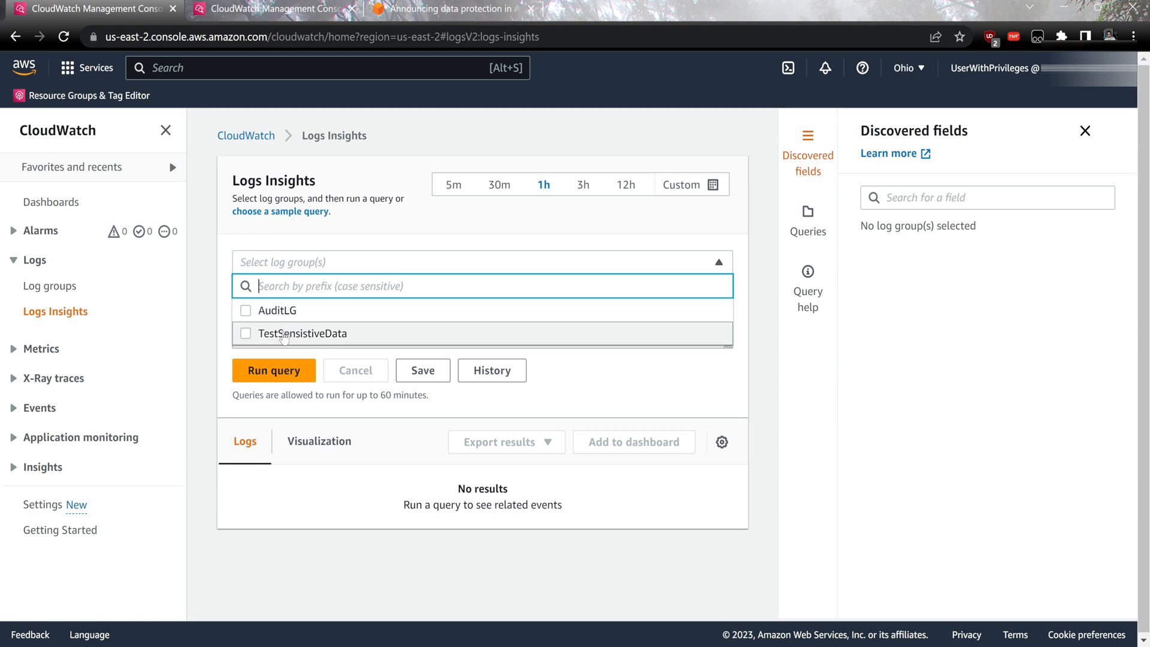
pyautogui.click(246, 333)
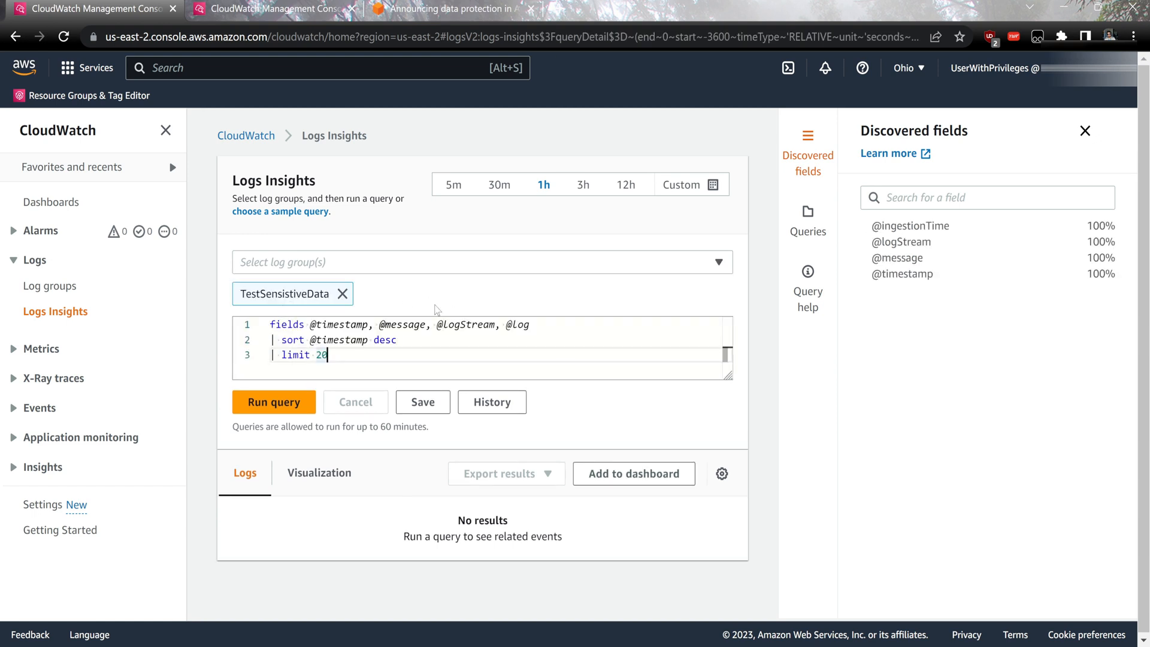
pyautogui.click(551, 325)
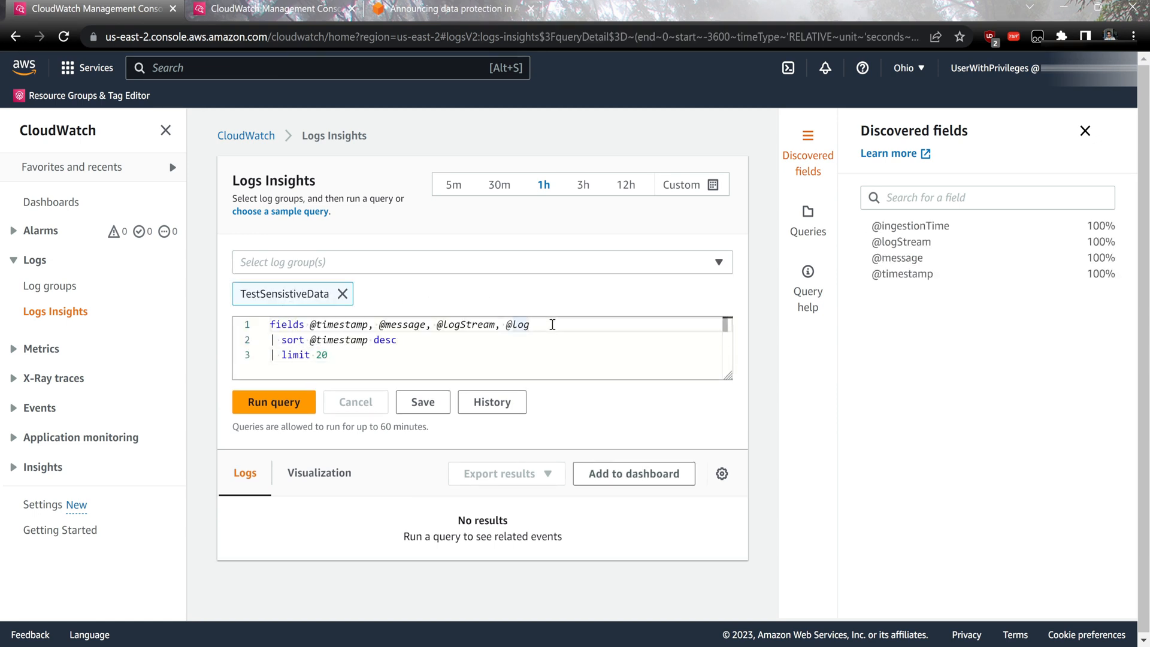
pyautogui.write(', unmask')
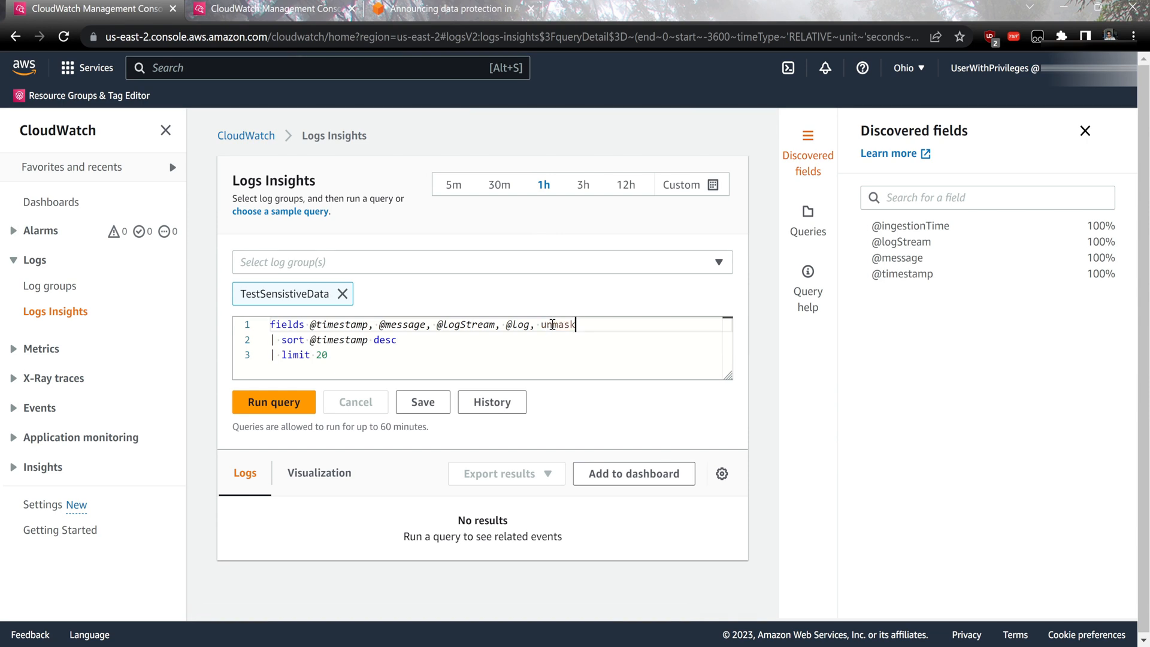
pyautogui.write('()')
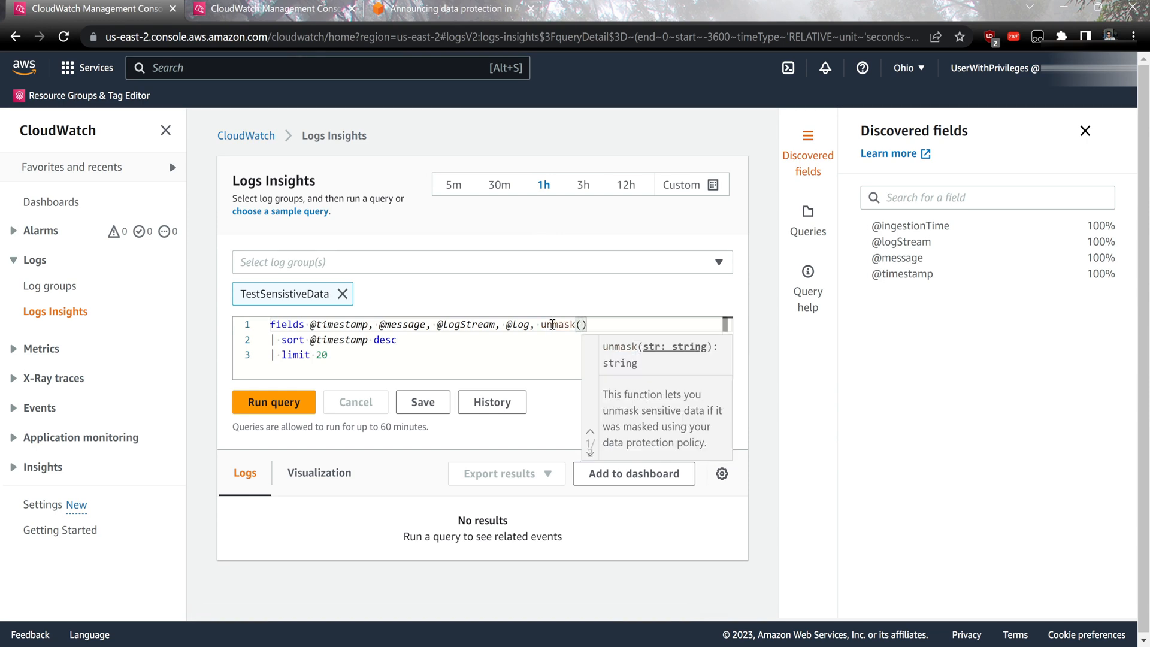
pyautogui.write('@')
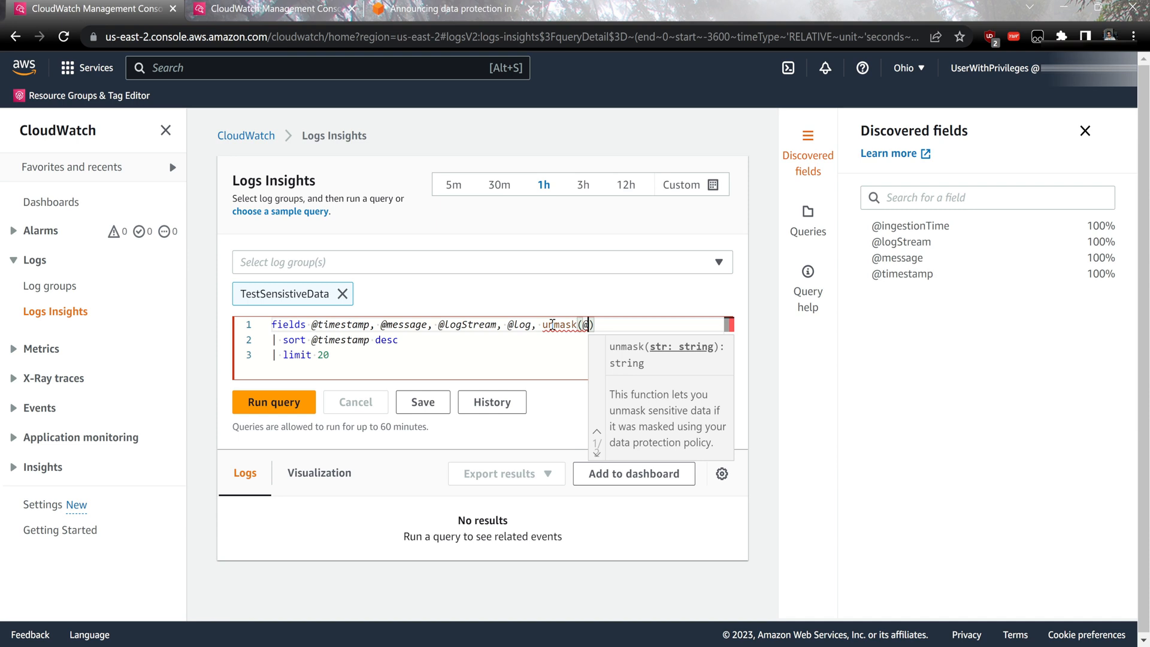
pyautogui.write('@message)')
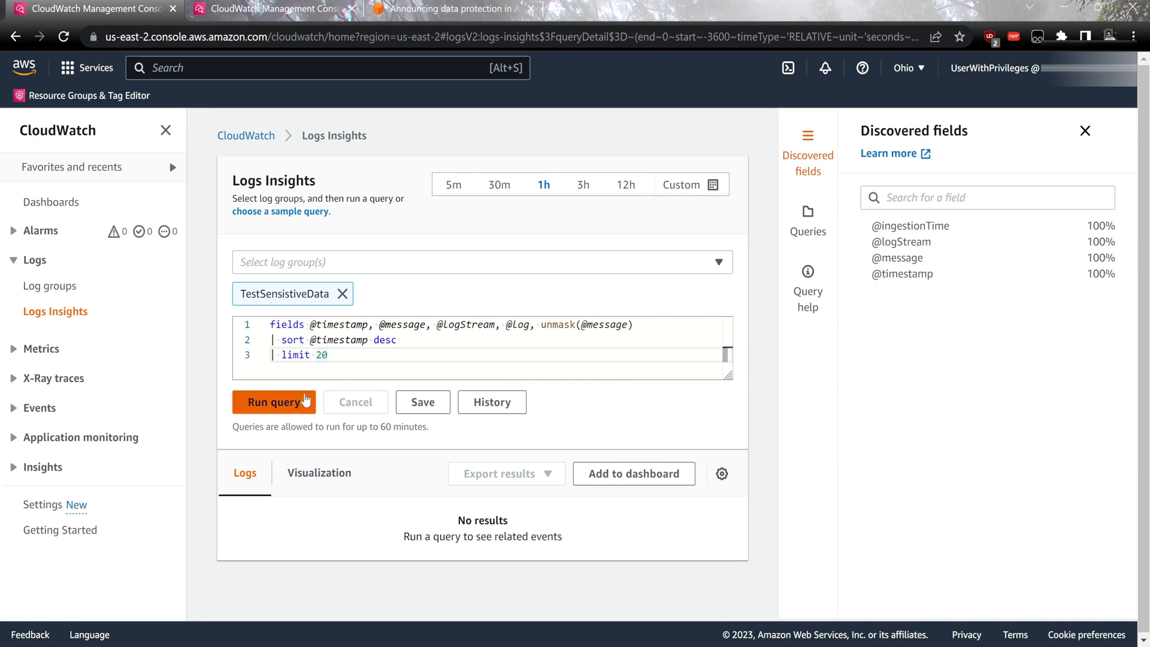
pyautogui.click(273, 402)
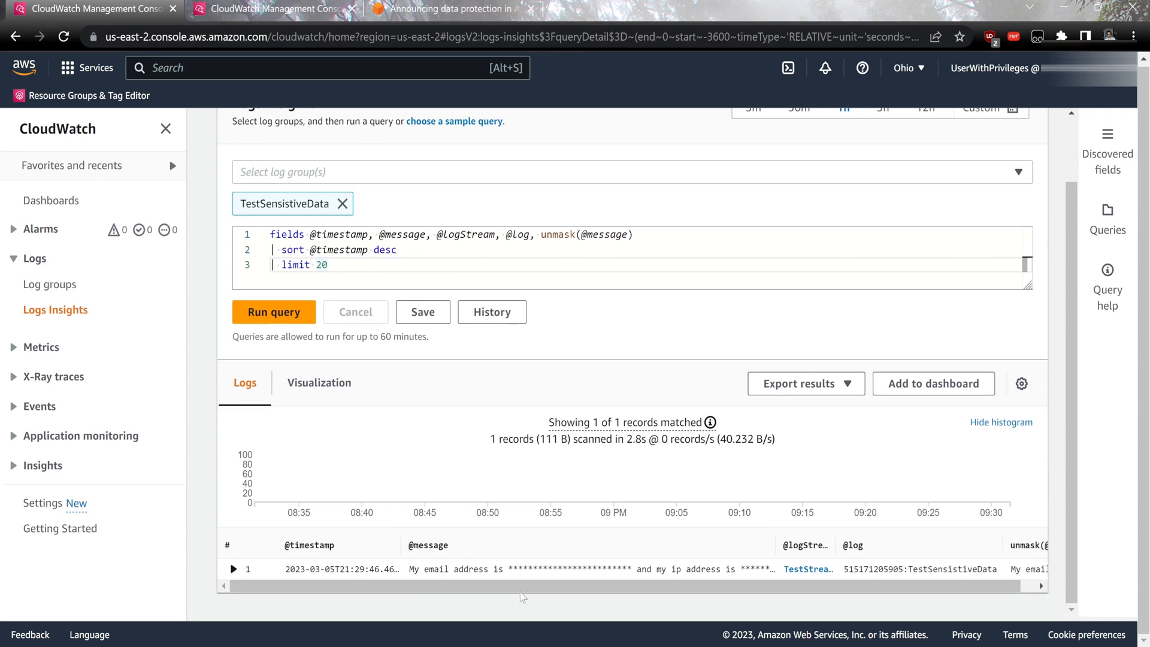
pyautogui.moveTo(503, 608)
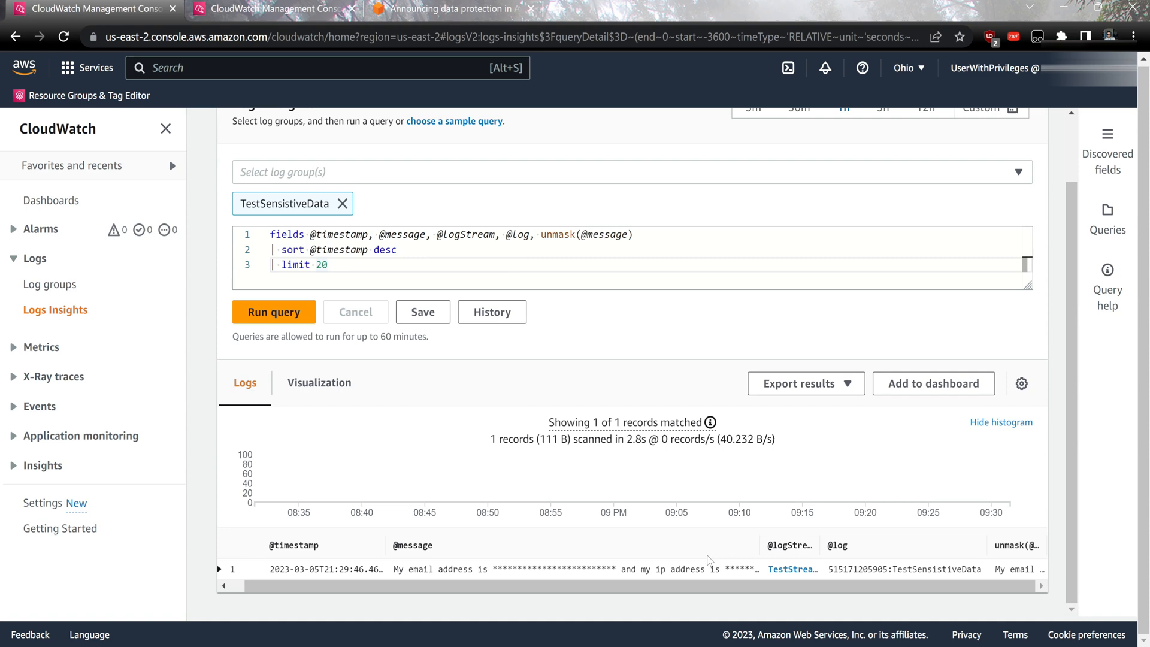
pyautogui.moveTo(759, 545)
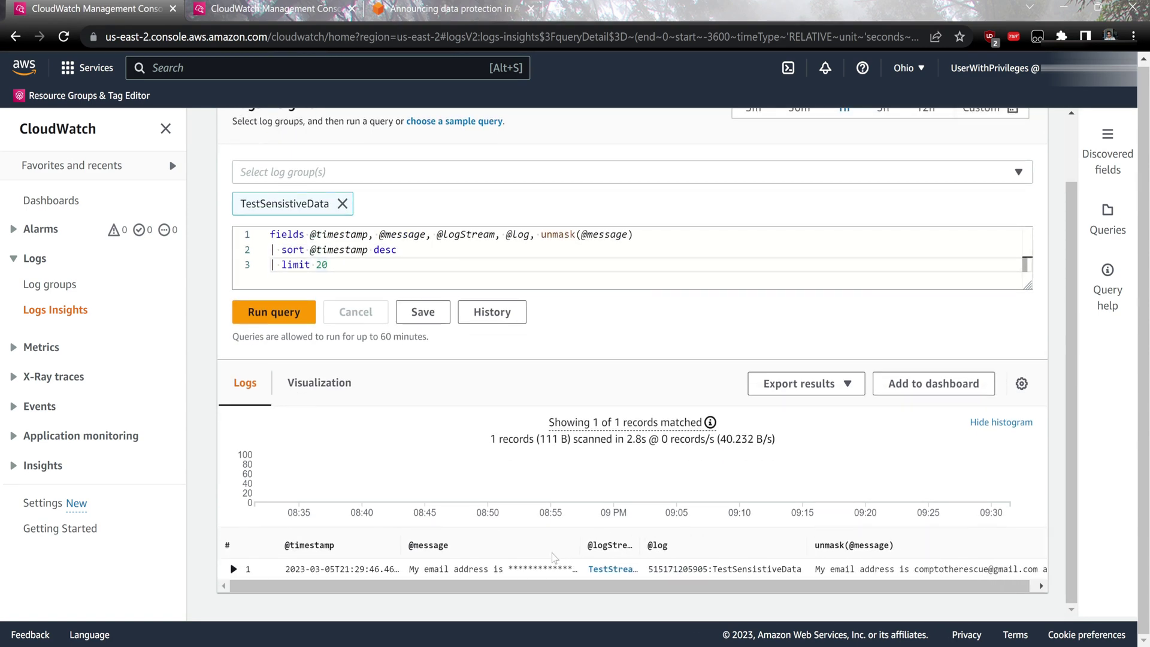
pyautogui.hscroll(3)
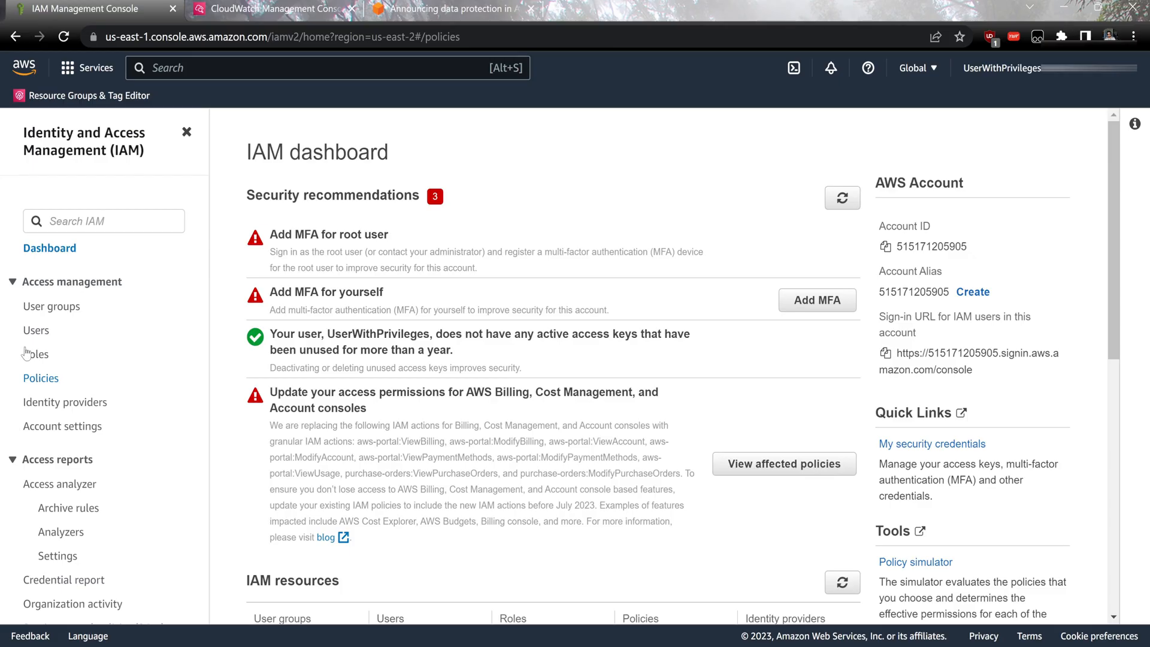
# Begin creating a new policy from the IAM Policies list
pyautogui.click(41, 377)
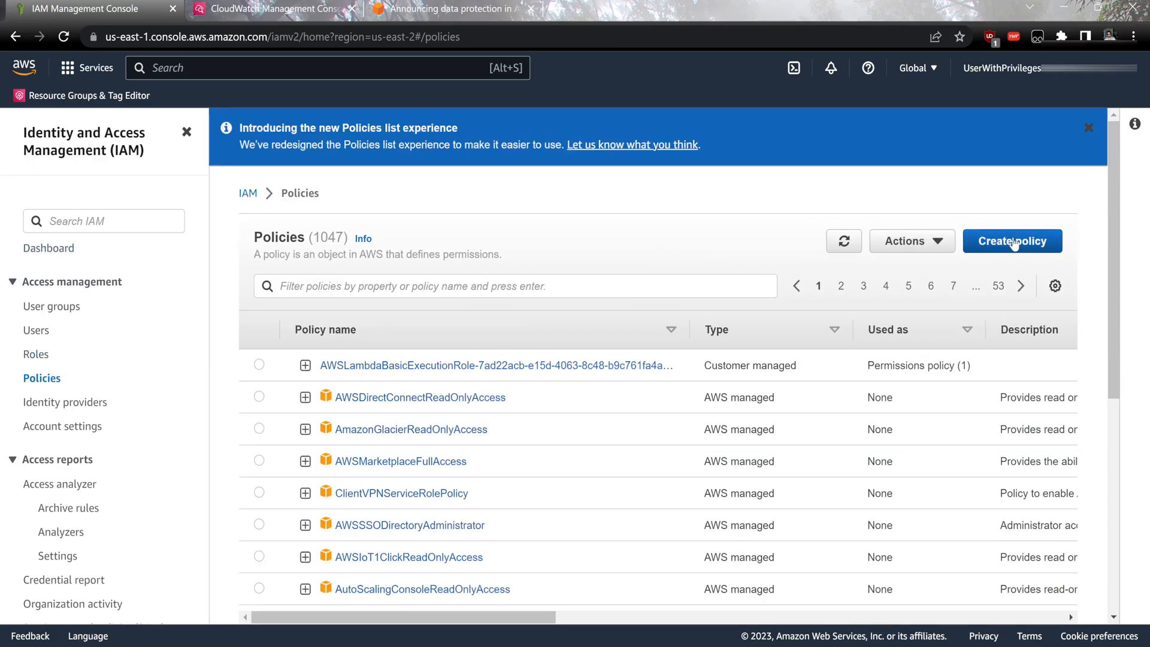
pyautogui.click(1012, 240)
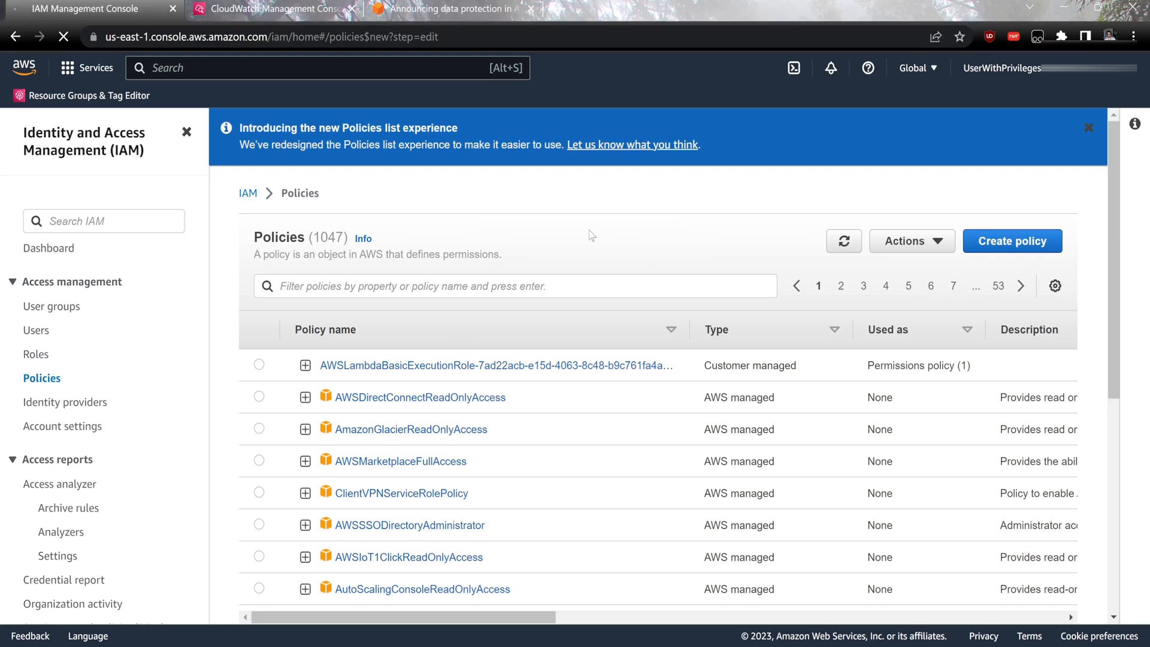
pyautogui.click(1012, 241)
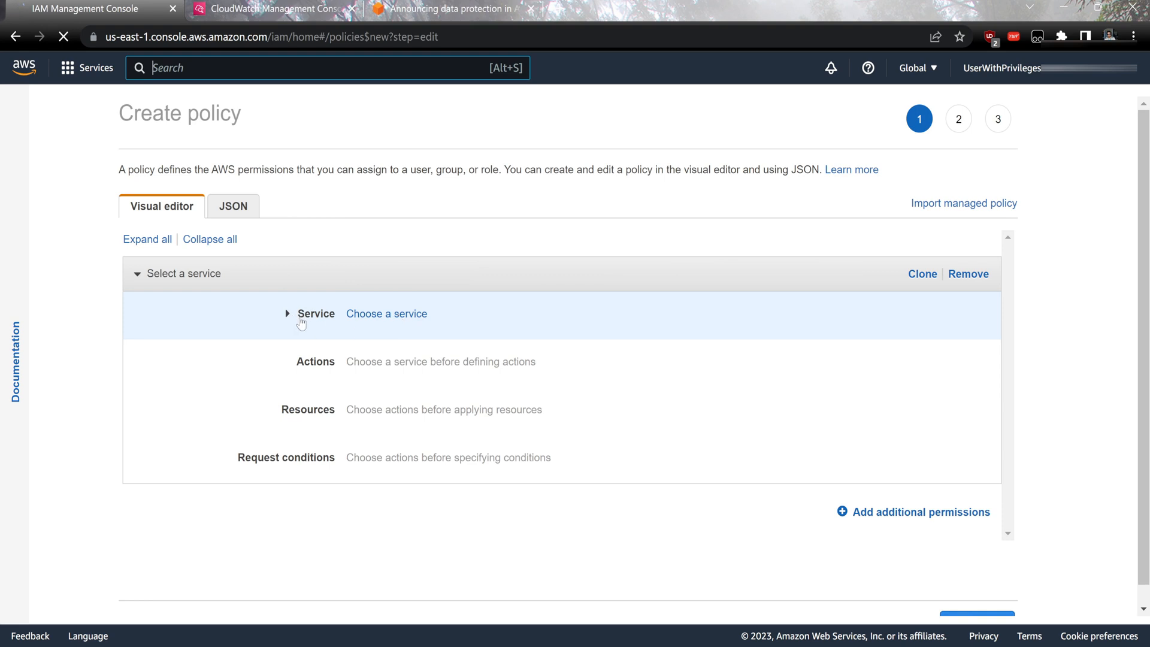
# Choose CloudWatch Logs as the service and add the manual action logs:unmask
pyautogui.click(386, 313)
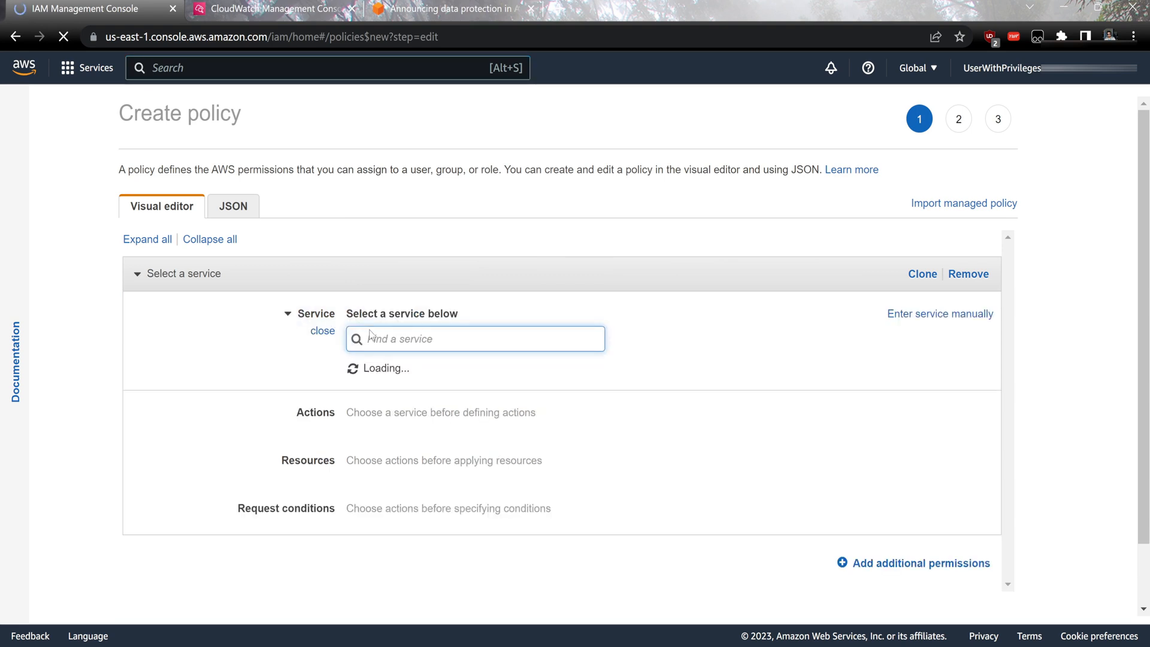
pyautogui.write('Clo')
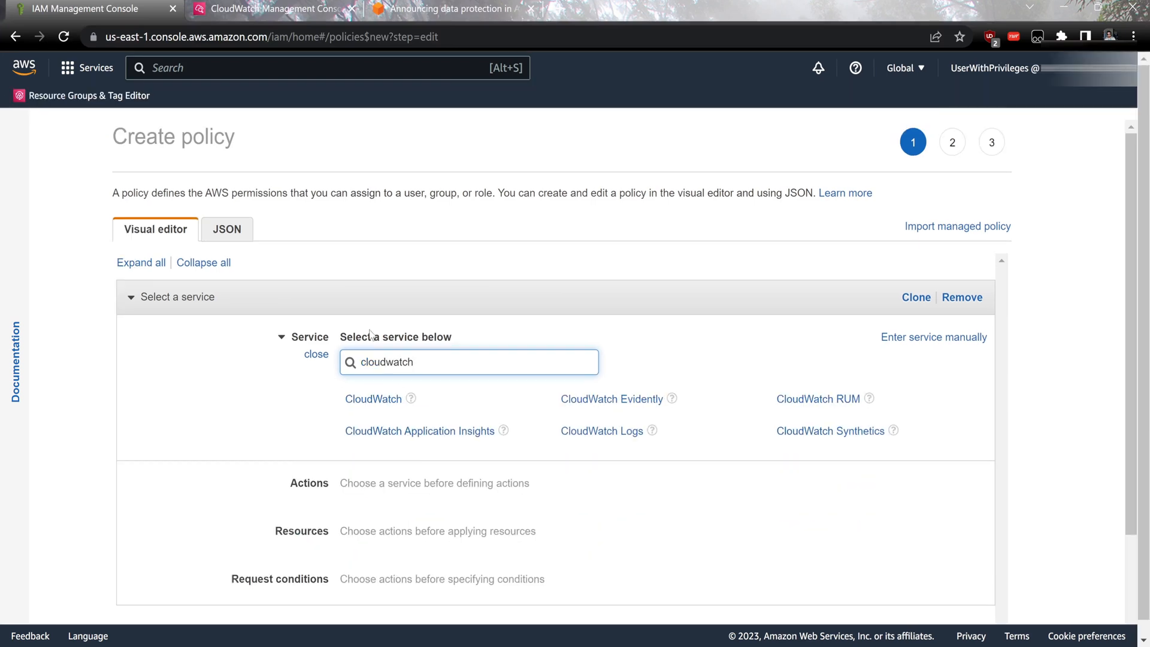
pyautogui.moveTo(610, 436)
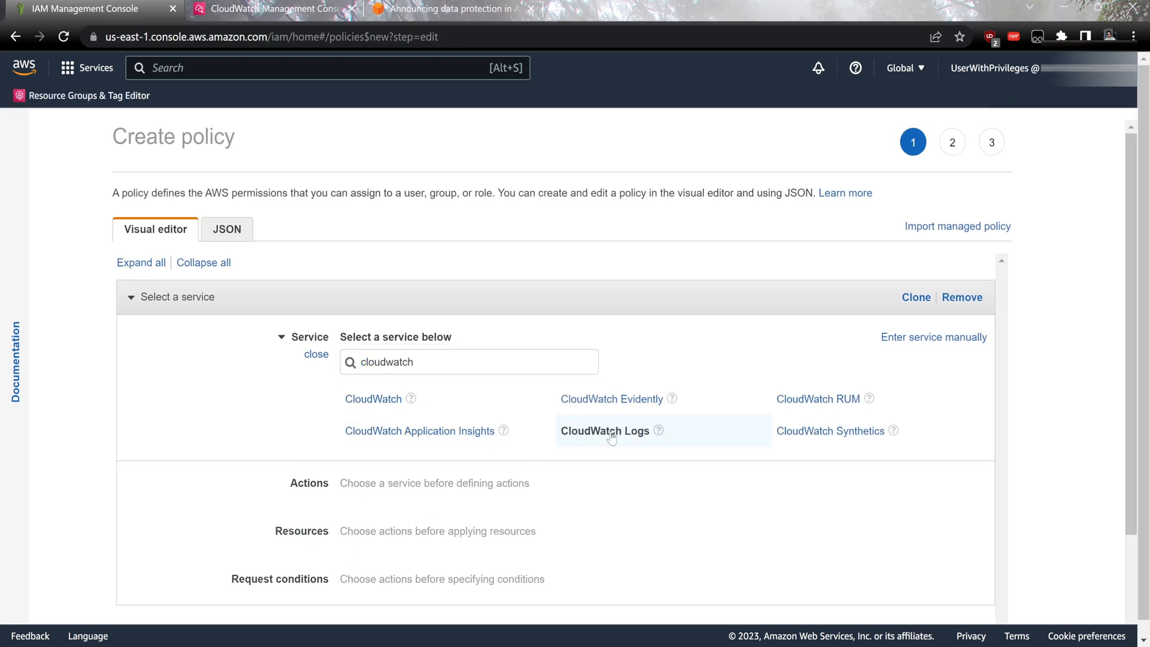
pyautogui.click(604, 430)
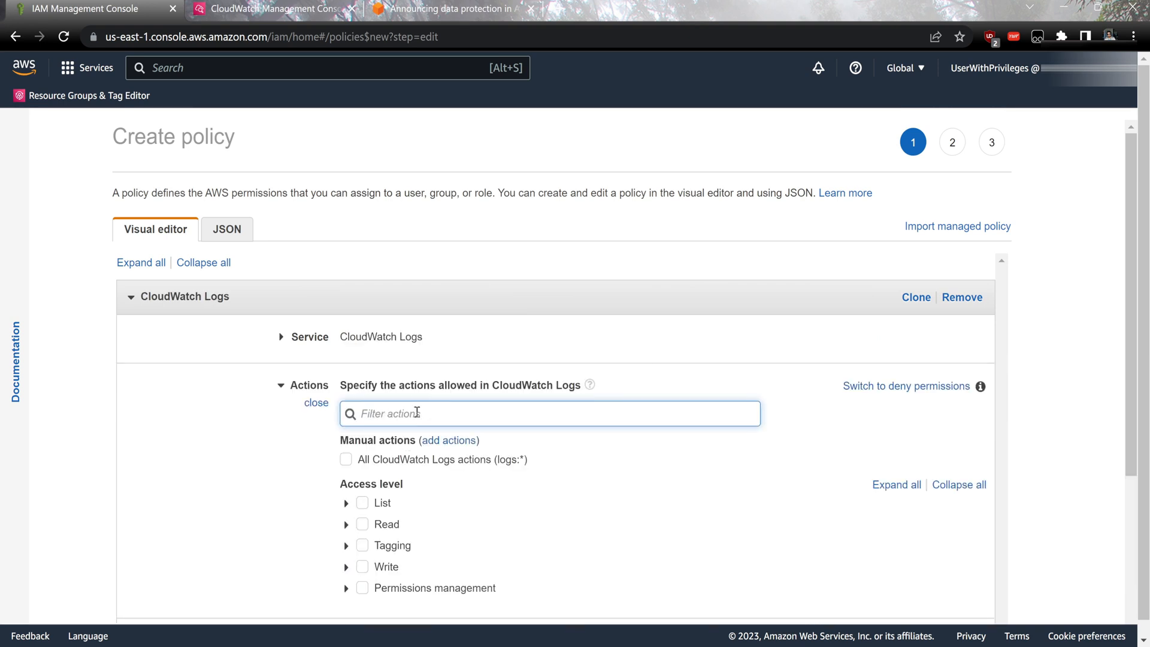
pyautogui.scroll(-3)
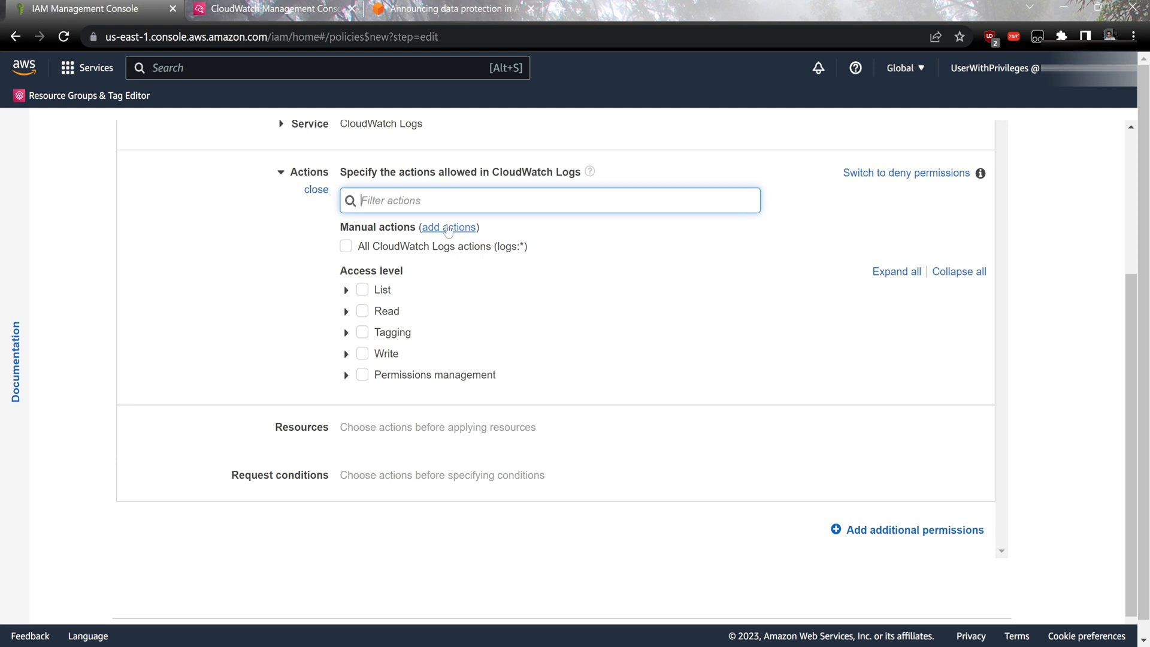
pyautogui.click(448, 228)
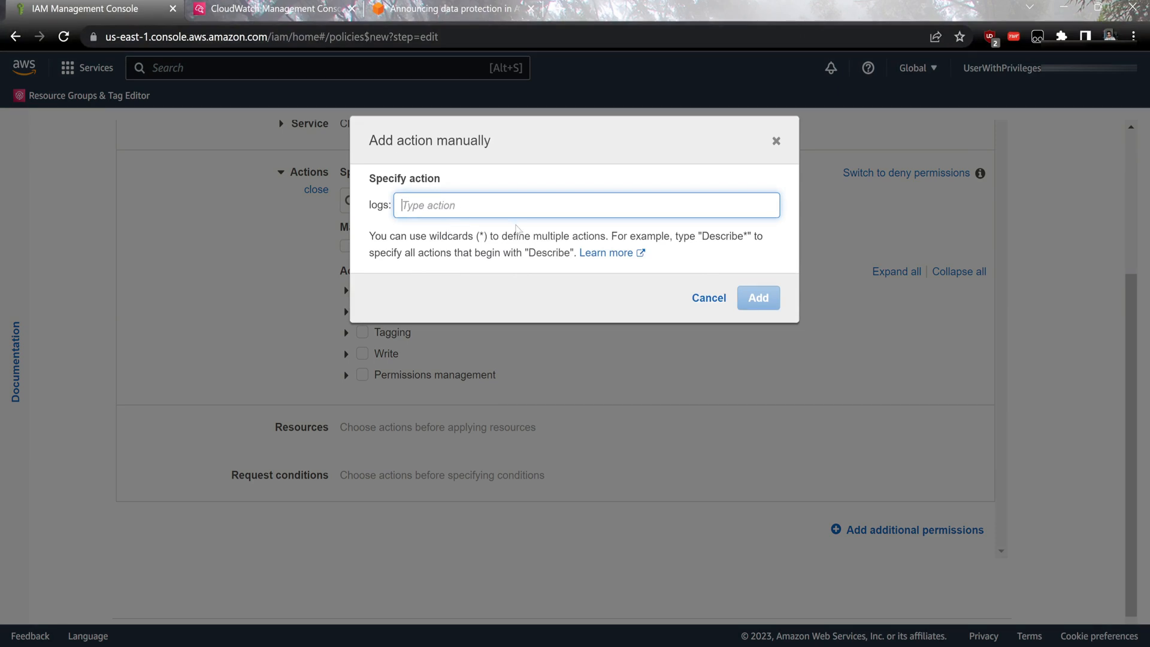
pyautogui.write('unmask')
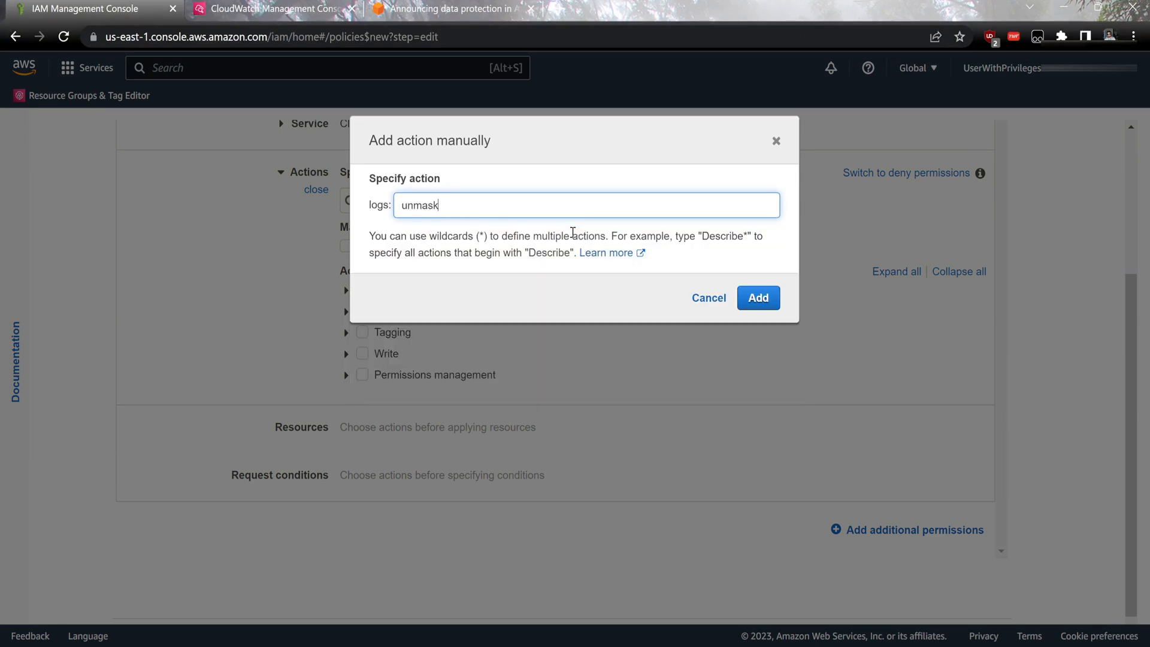
pyautogui.click(759, 297)
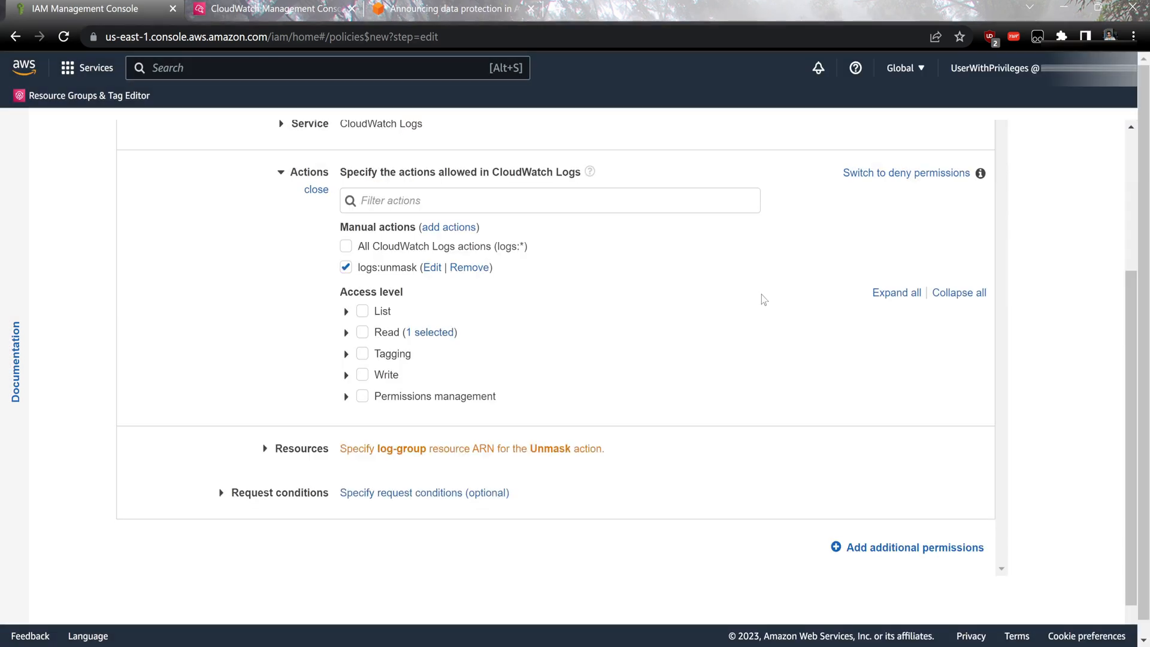
pyautogui.moveTo(414, 285)
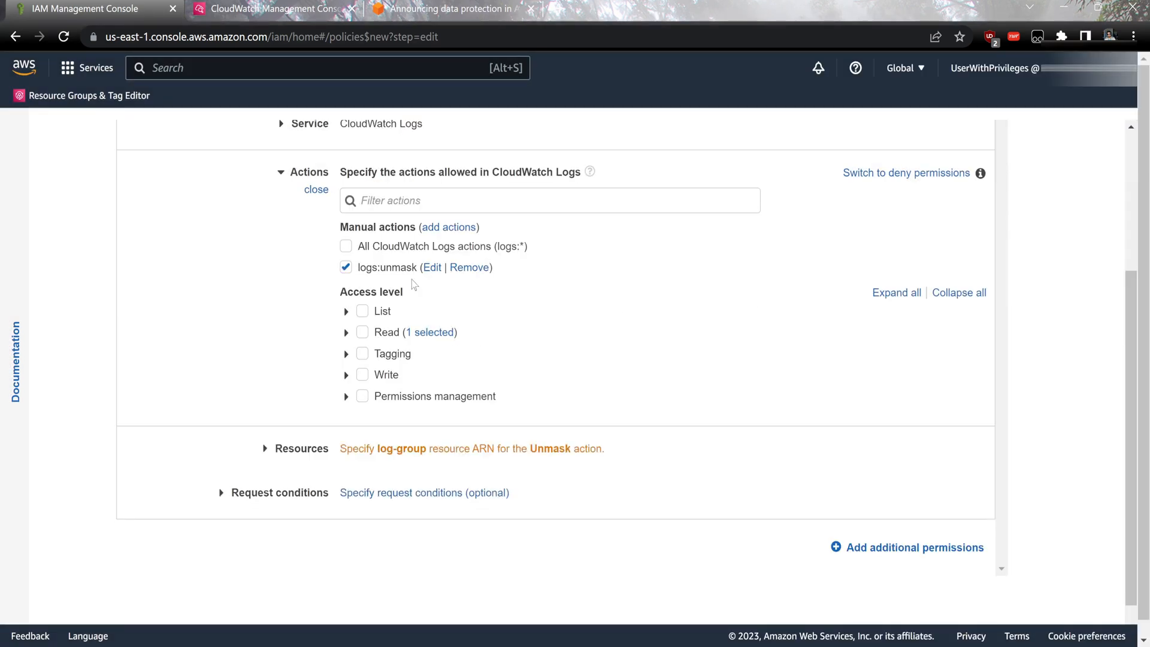
pyautogui.moveTo(419, 275)
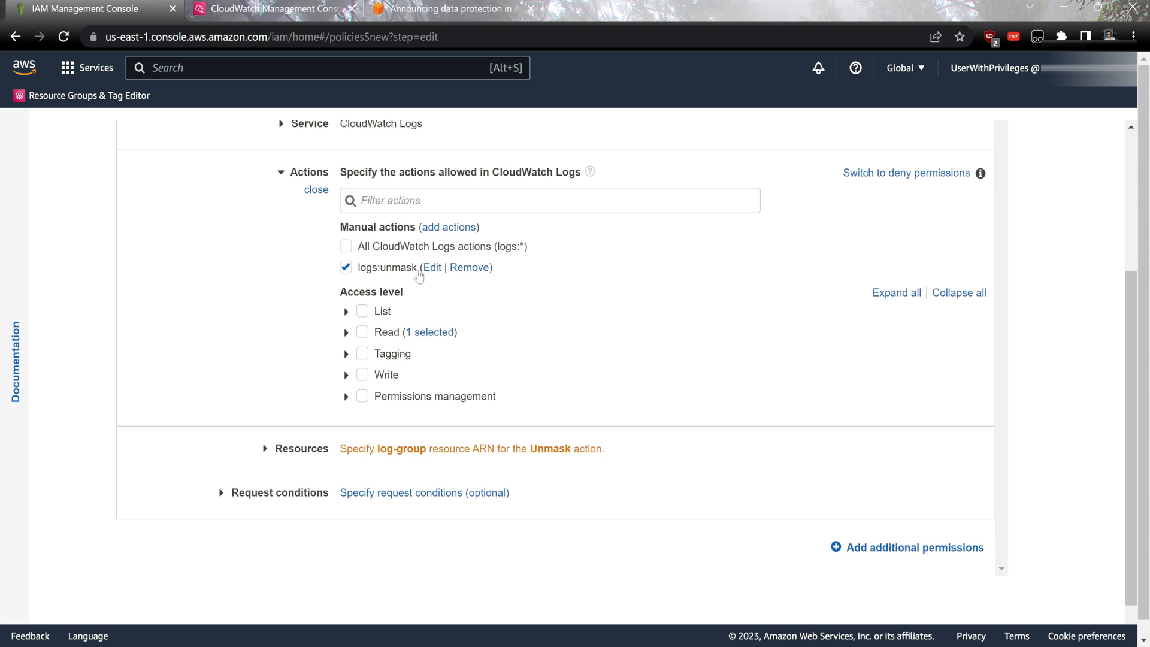
pyautogui.moveTo(385, 277)
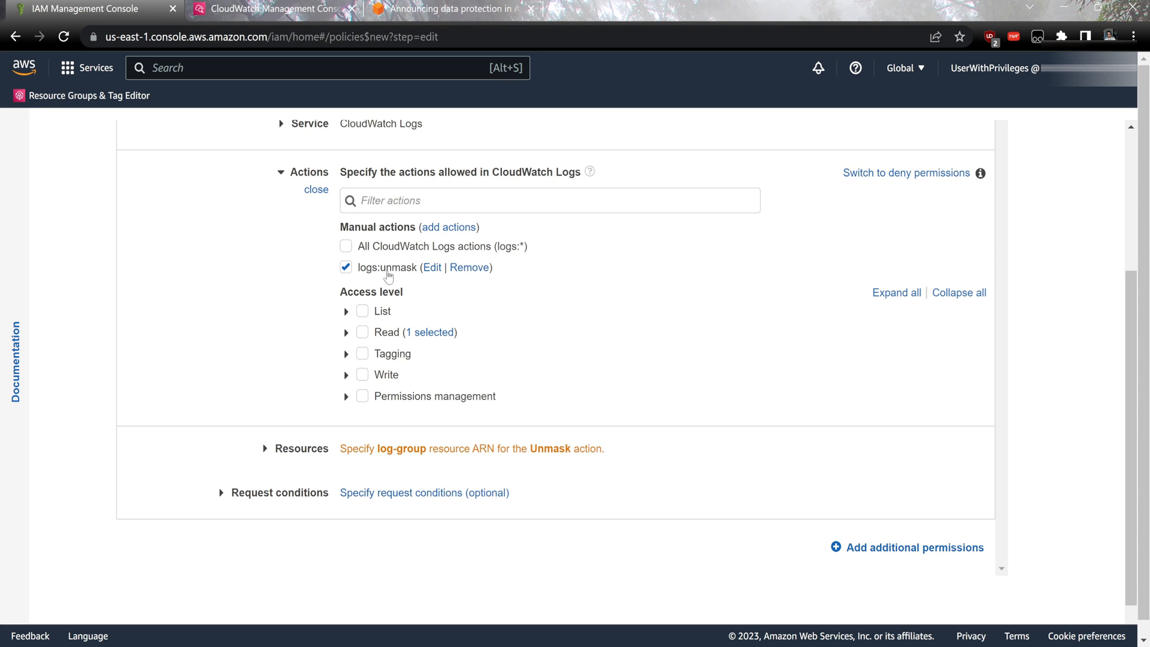
pyautogui.moveTo(367, 276)
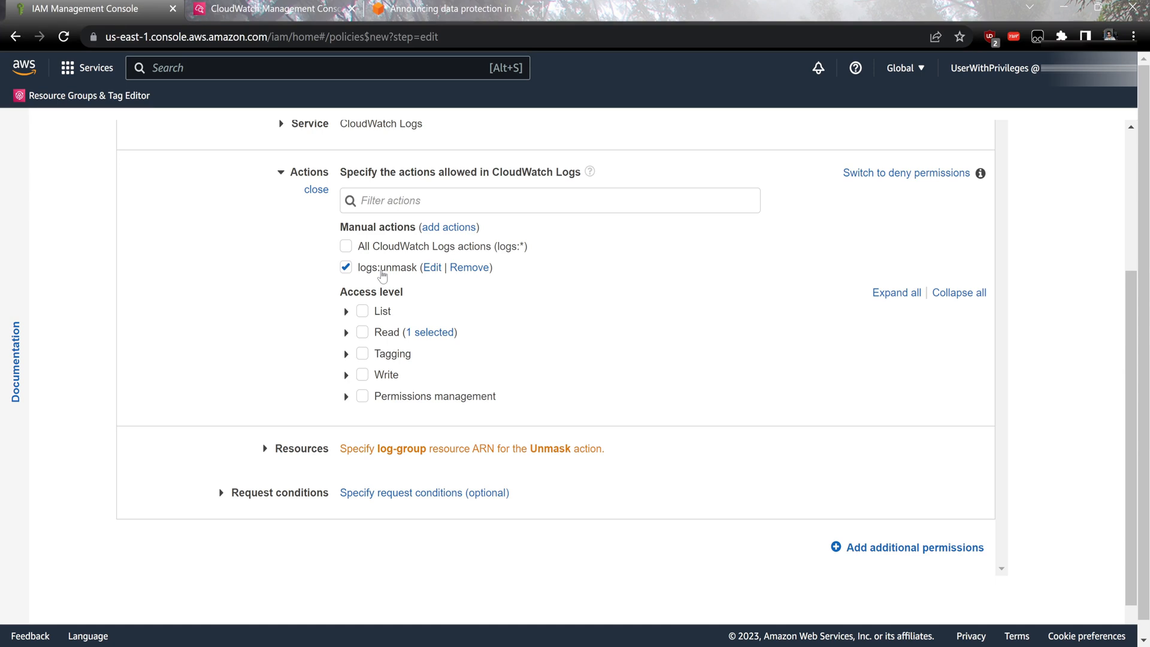
pyautogui.moveTo(396, 277)
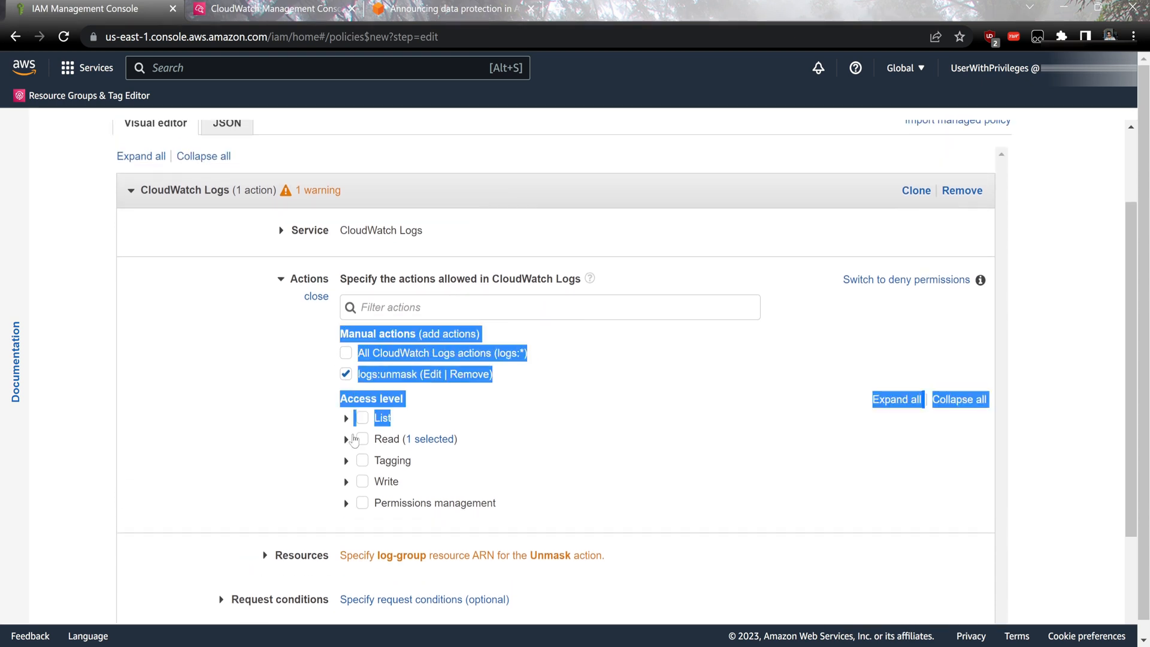
pyautogui.moveTo(235, 15)
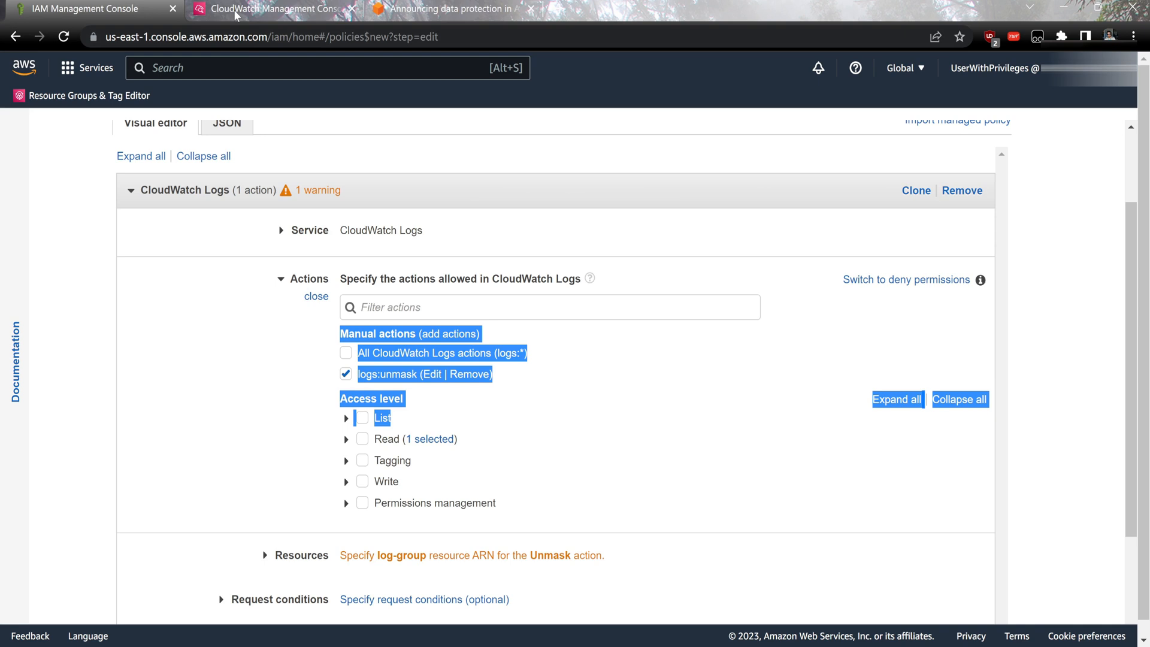
# Edit the data protection policy from TestSensitiveData's Data protection tab
pyautogui.click(240, 9)
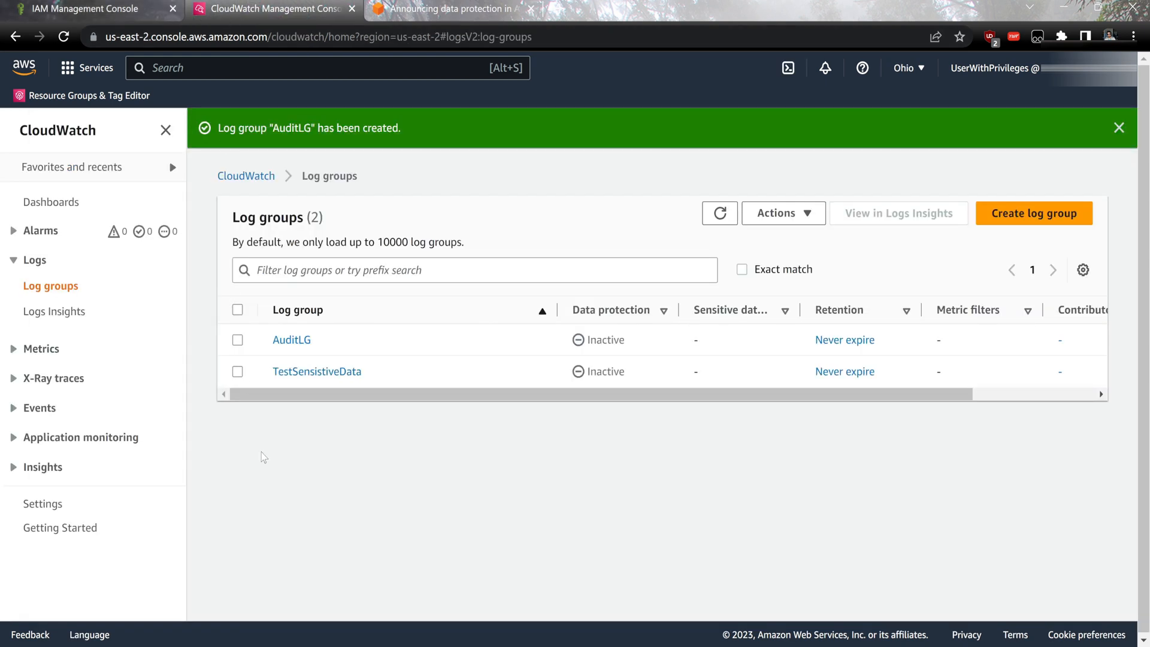
pyautogui.moveTo(142, 342)
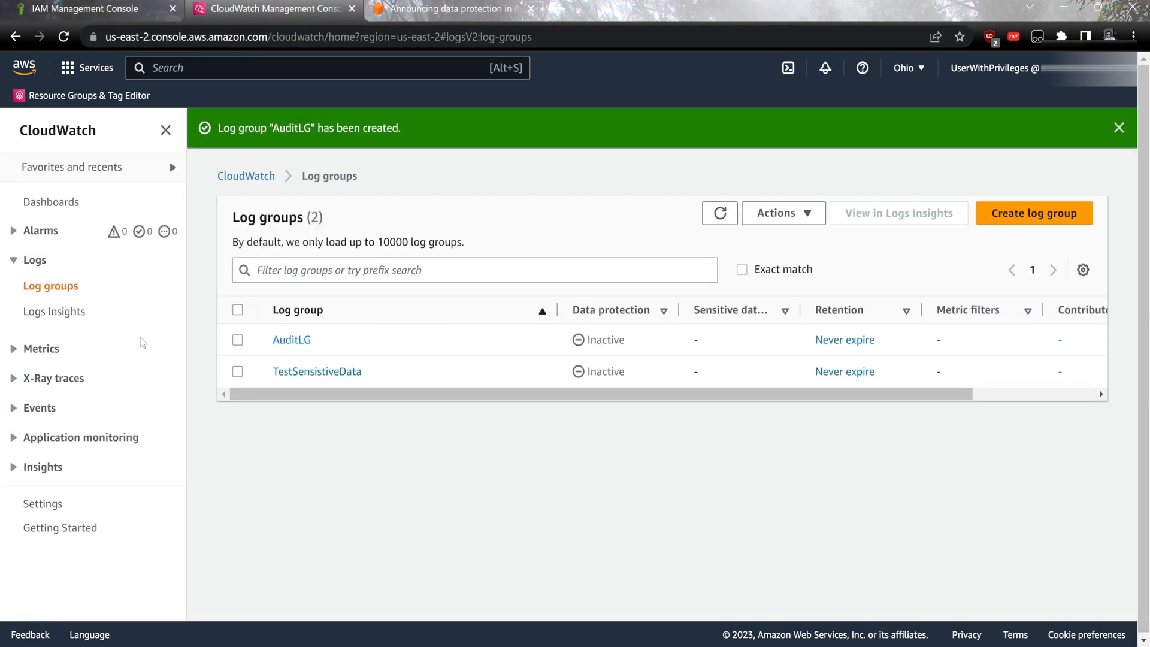
pyautogui.click(316, 371)
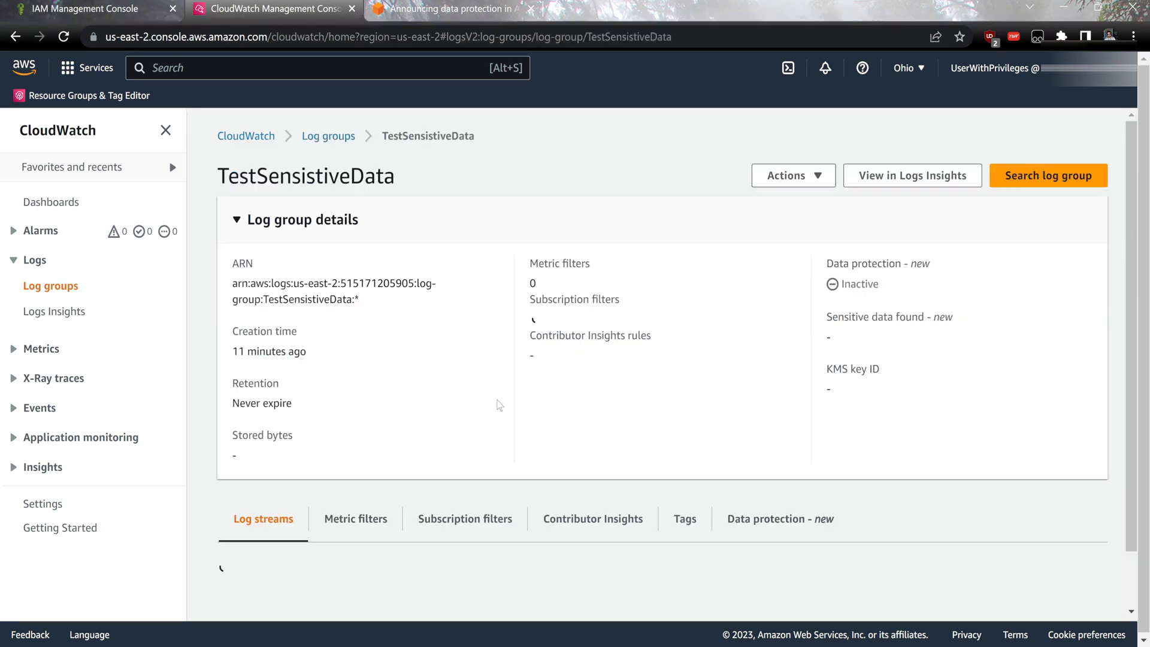
pyautogui.scroll(-3)
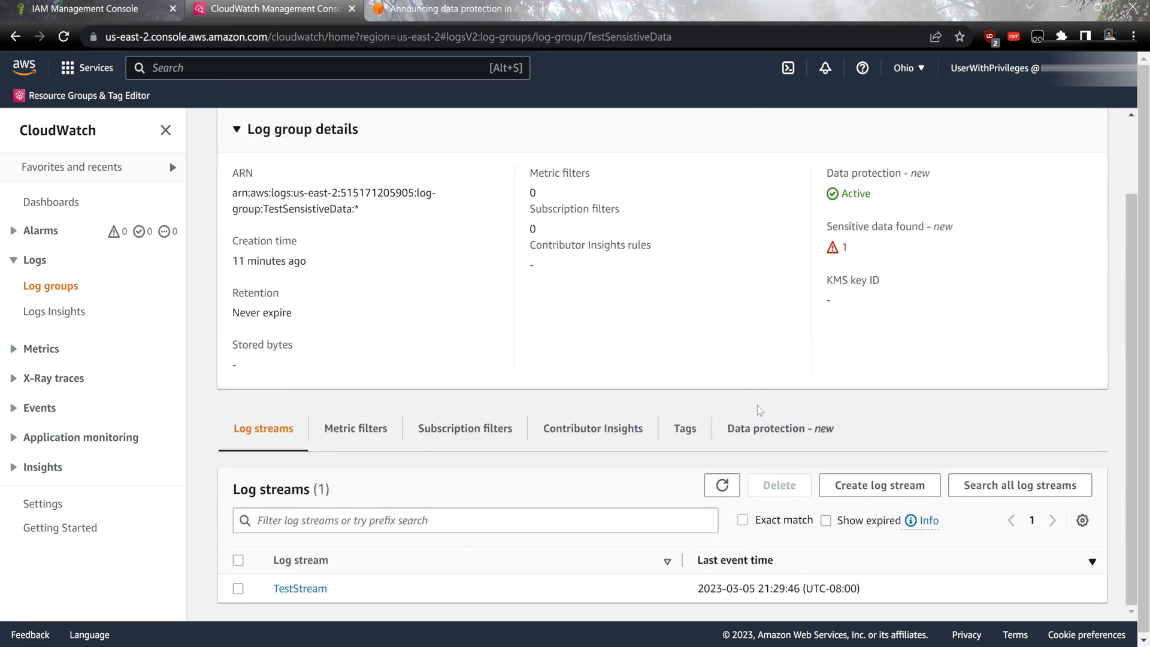
pyautogui.click(779, 428)
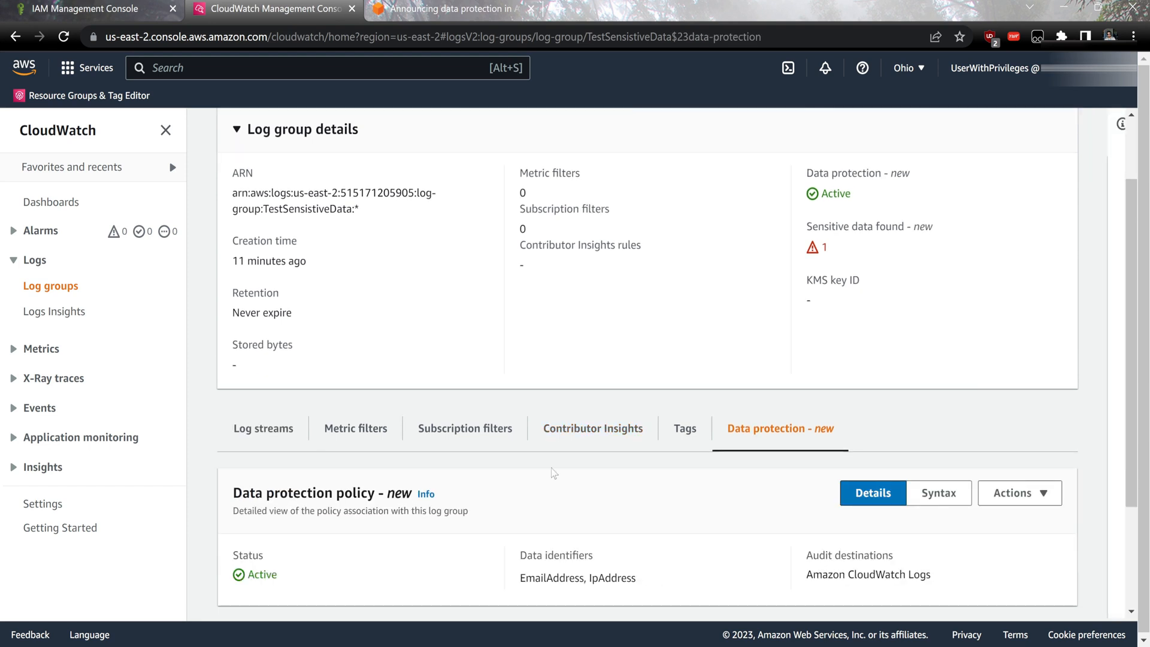
pyautogui.moveTo(556, 518)
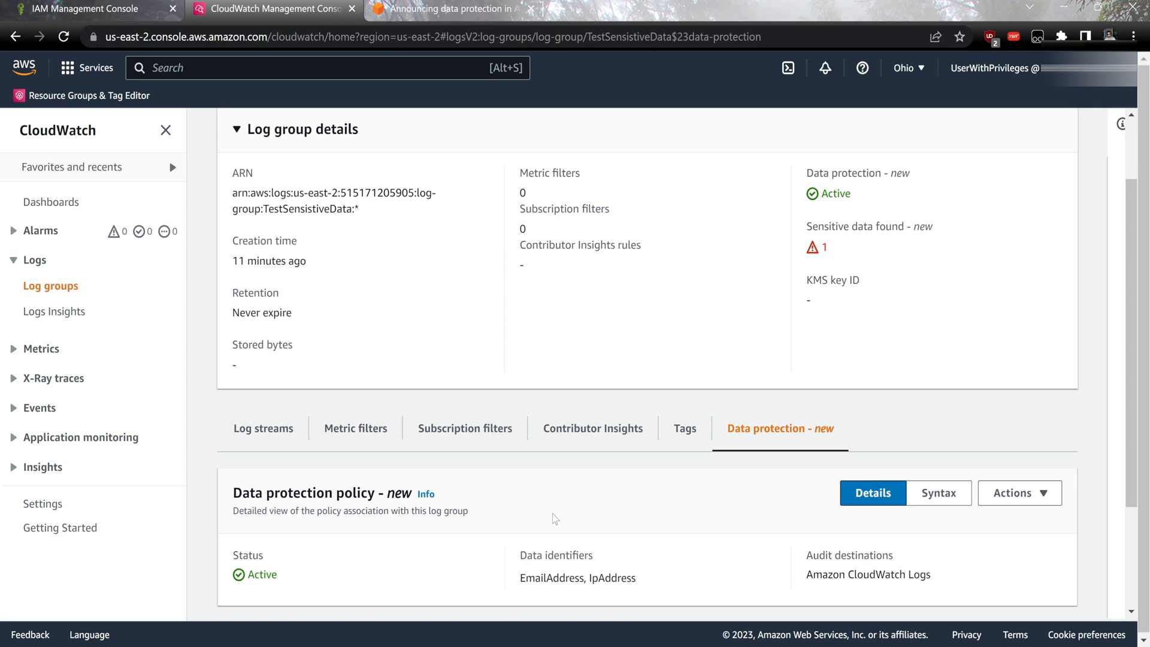
pyautogui.moveTo(784, 428)
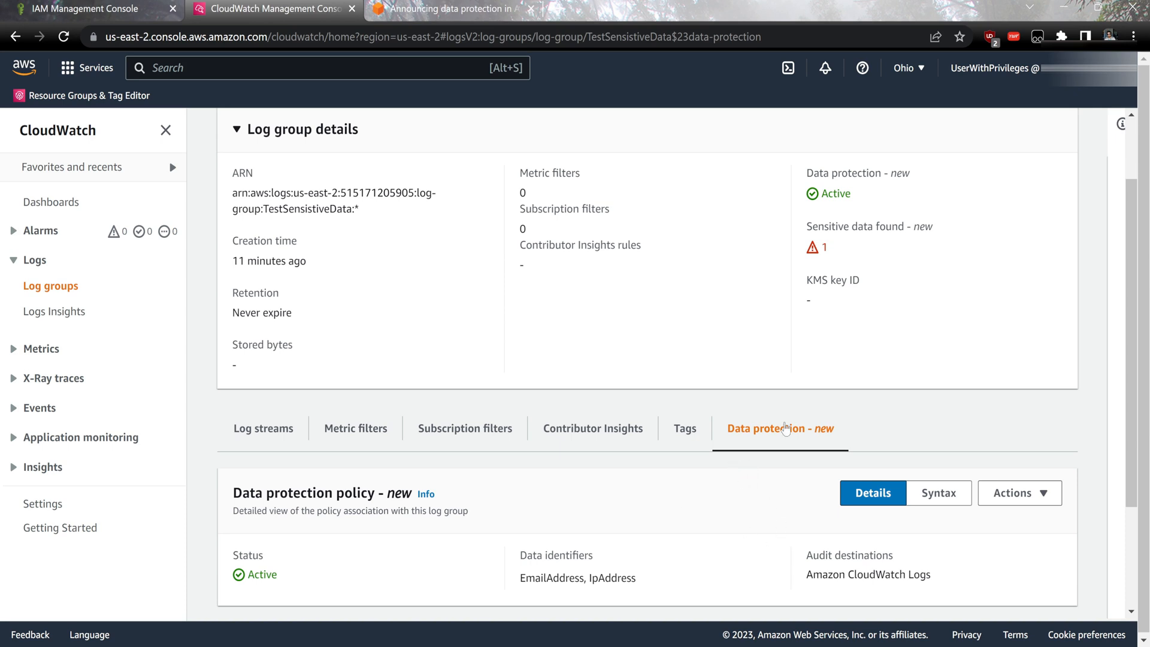
pyautogui.click(1019, 493)
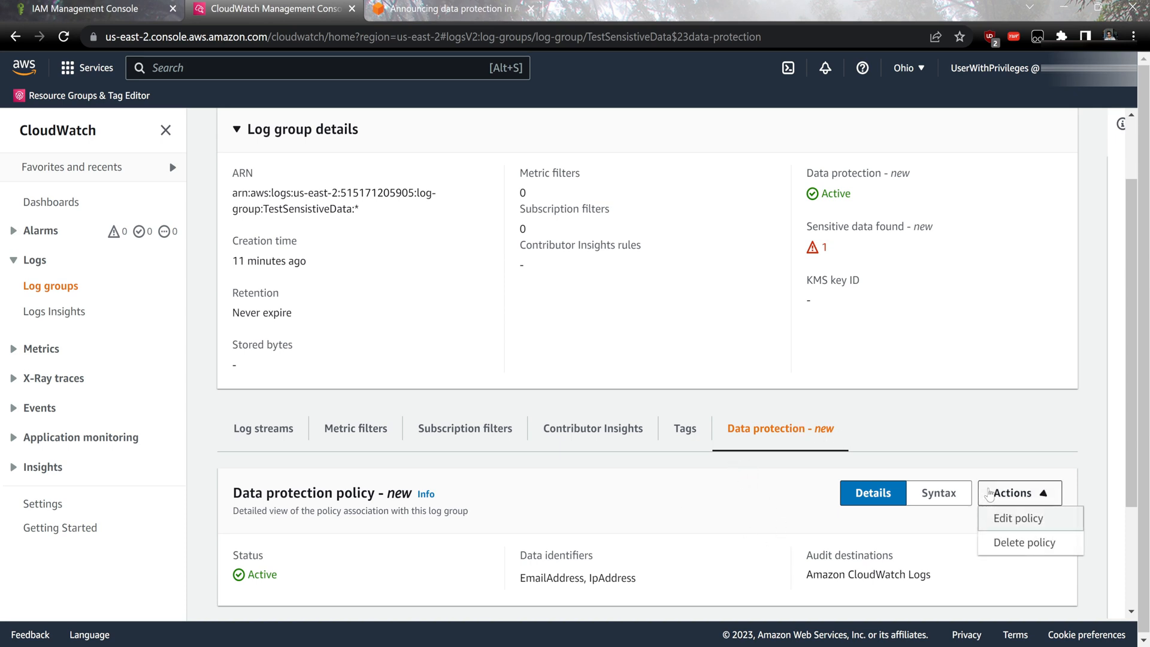
pyautogui.click(1030, 518)
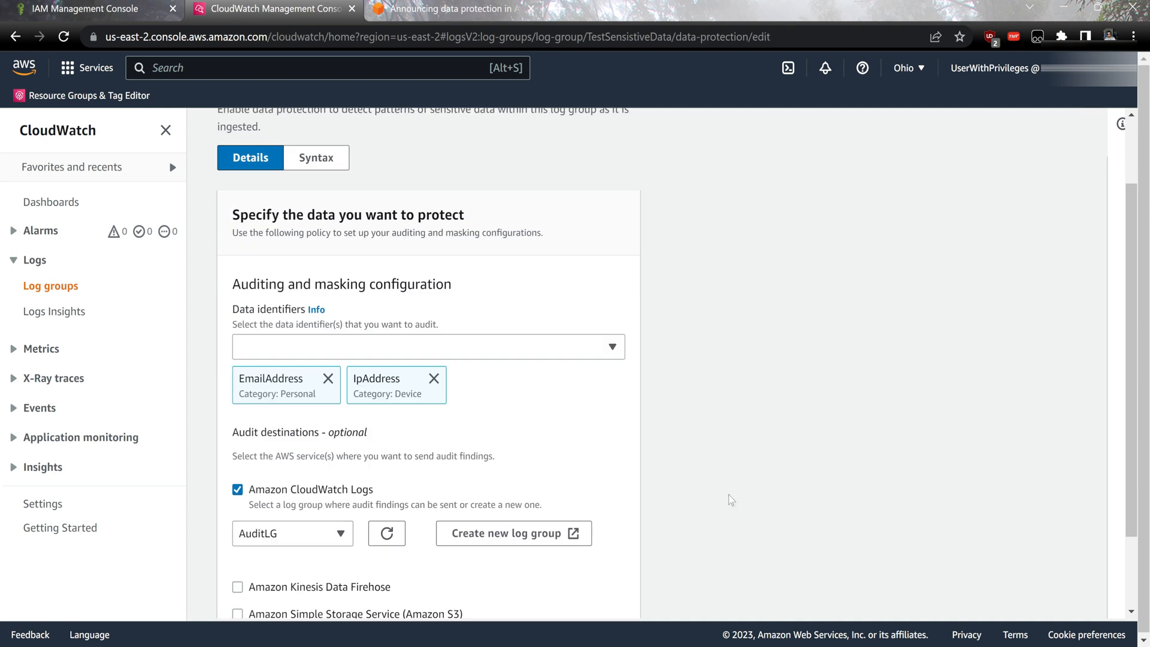
# Tick Address as an additional data identifier and save the policy changes
pyautogui.click(428, 348)
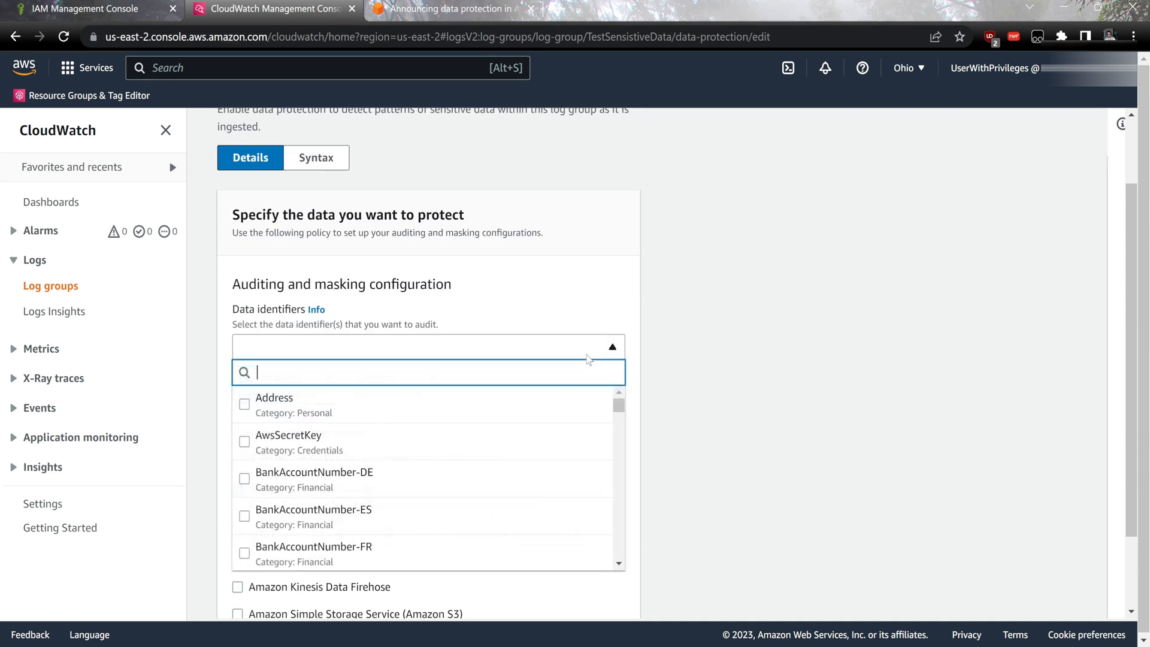
pyautogui.moveTo(338, 410)
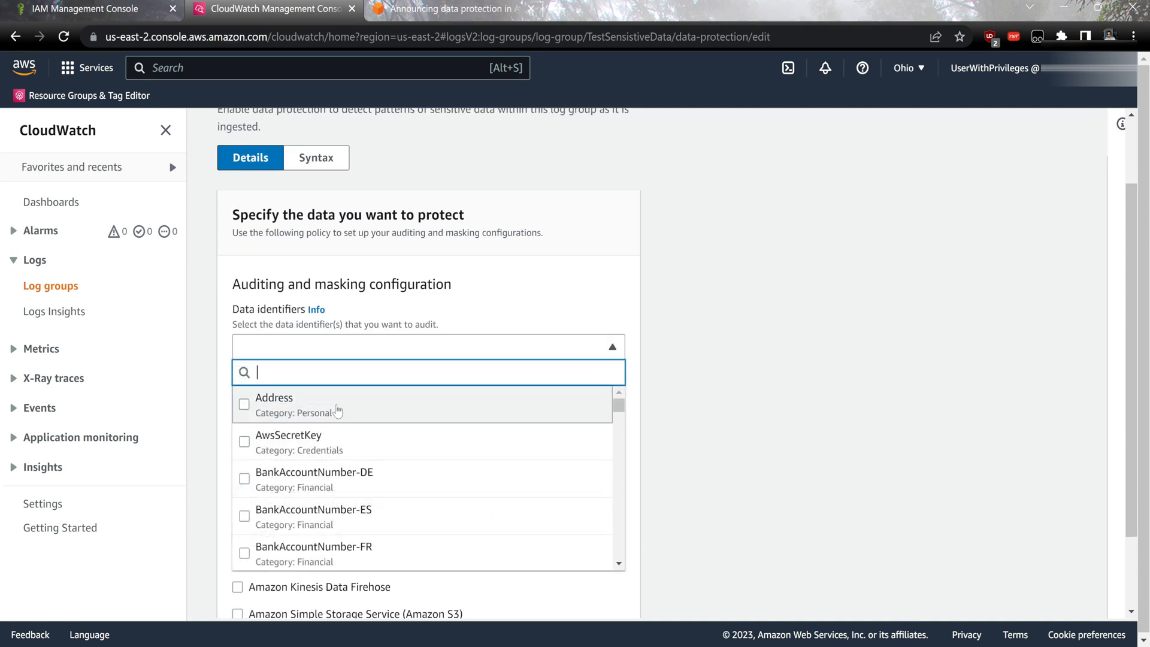
pyautogui.moveTo(341, 405)
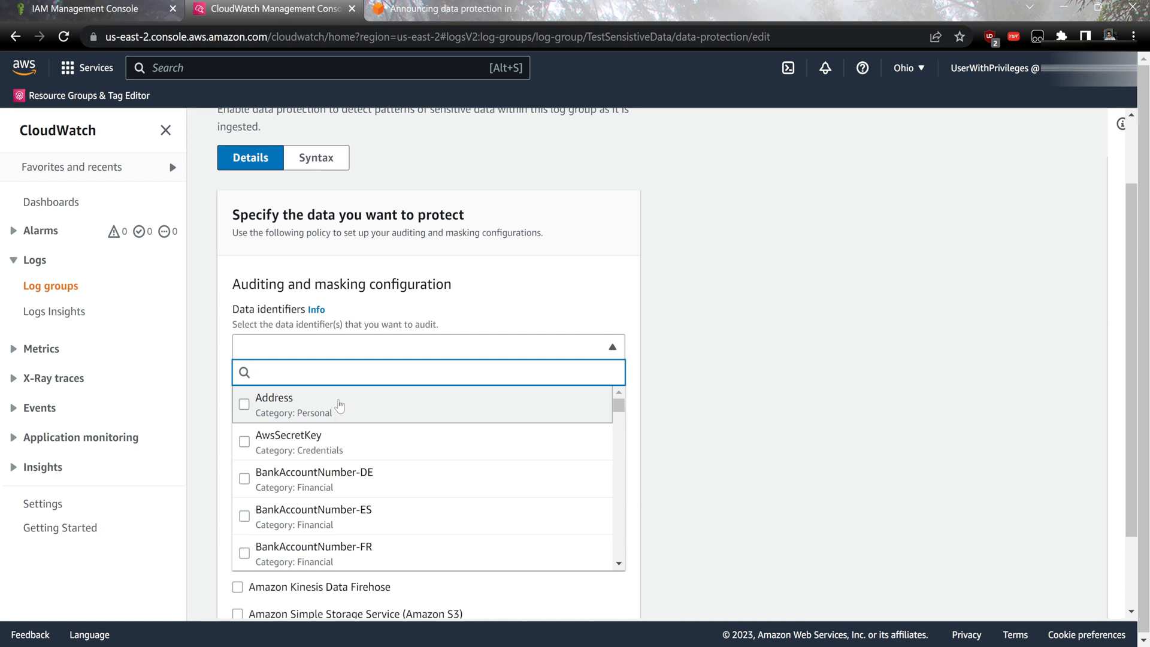
pyautogui.moveTo(346, 412)
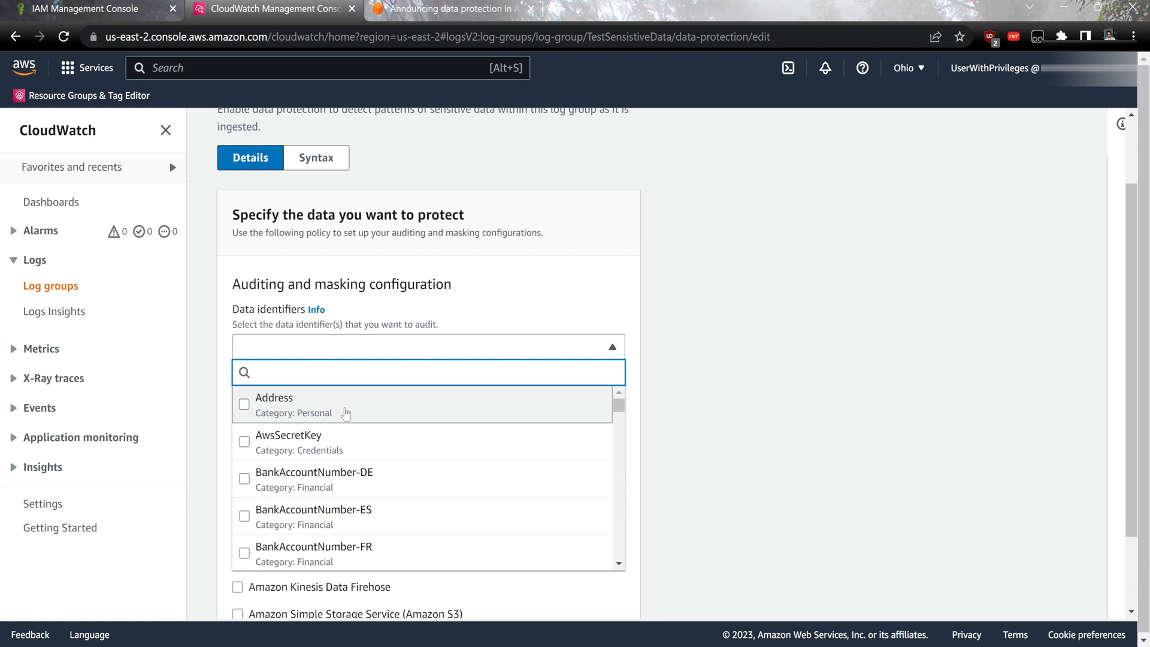
pyautogui.click(244, 404)
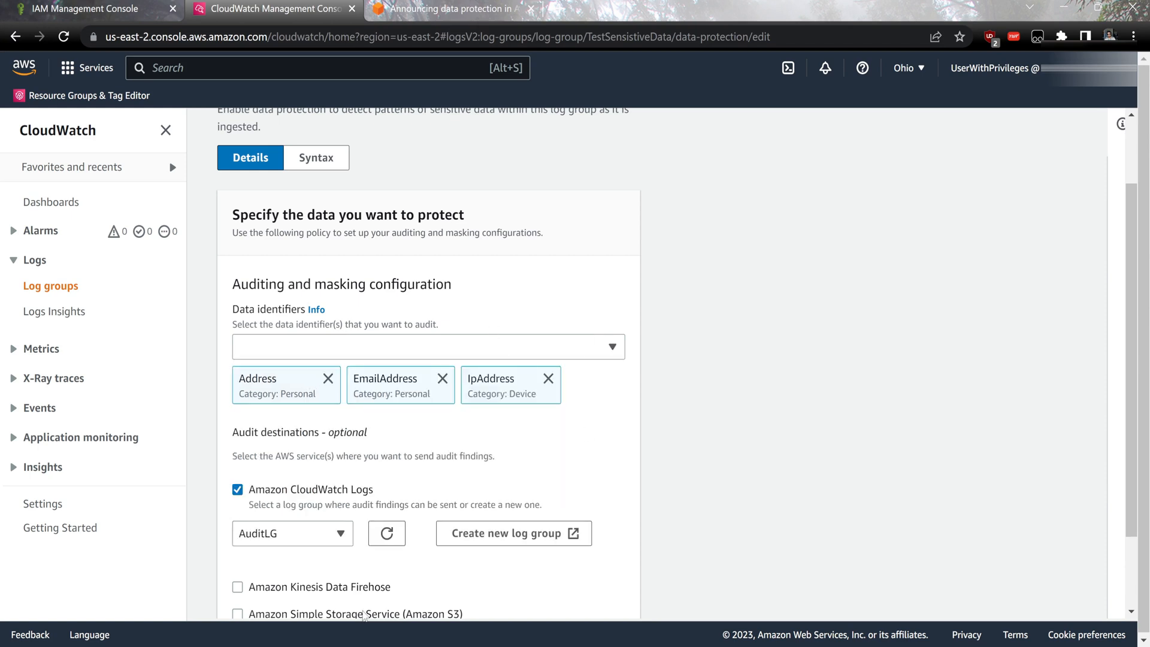
pyautogui.scroll(-3)
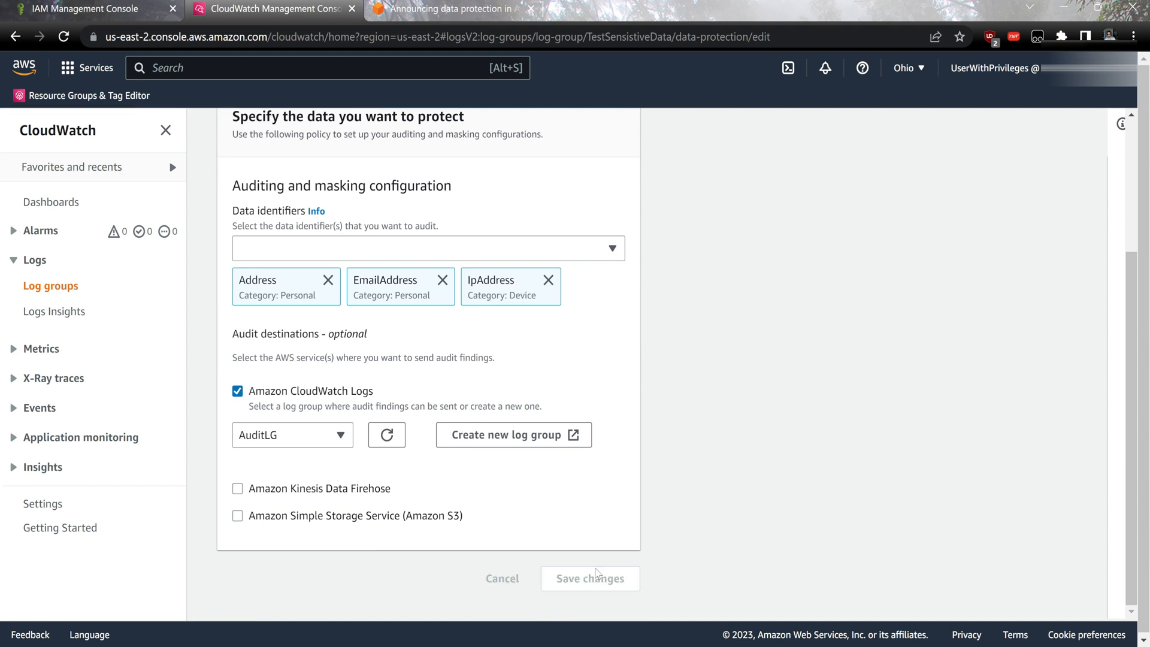
pyautogui.click(589, 579)
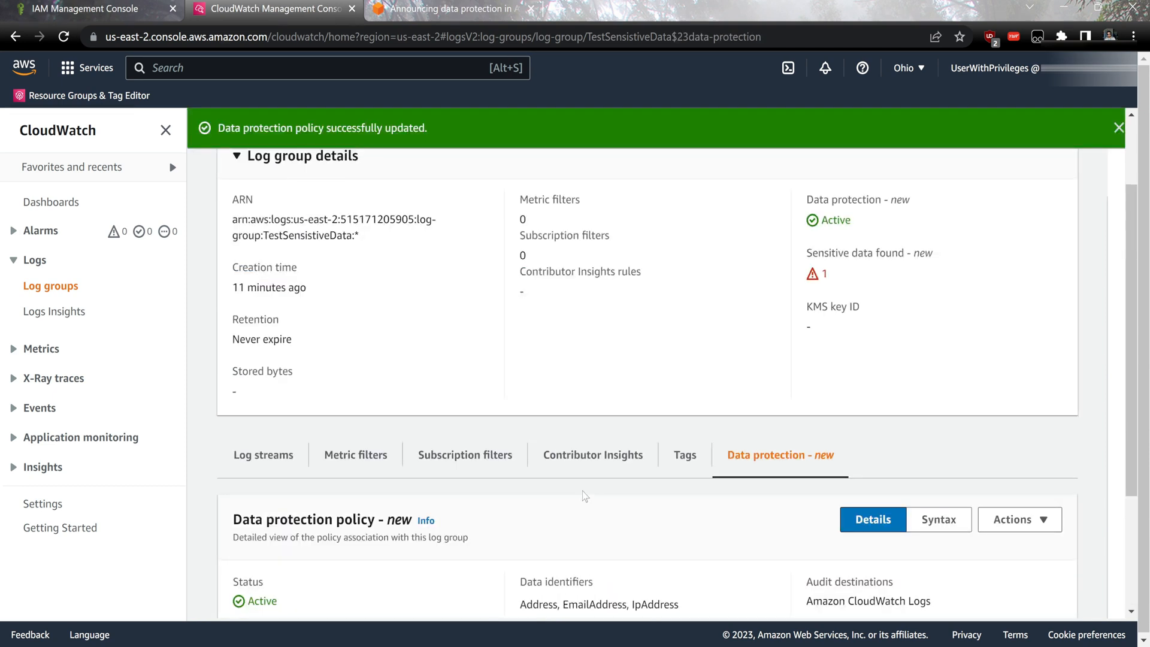
pyautogui.scroll(-3)
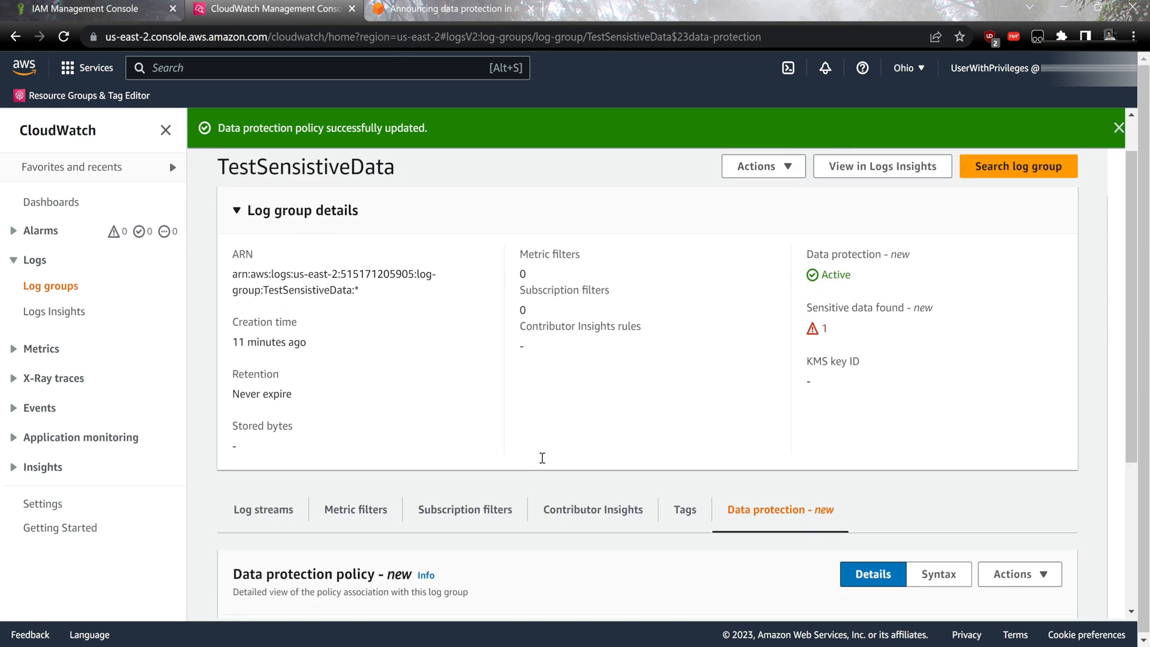
pyautogui.moveTo(840, 326)
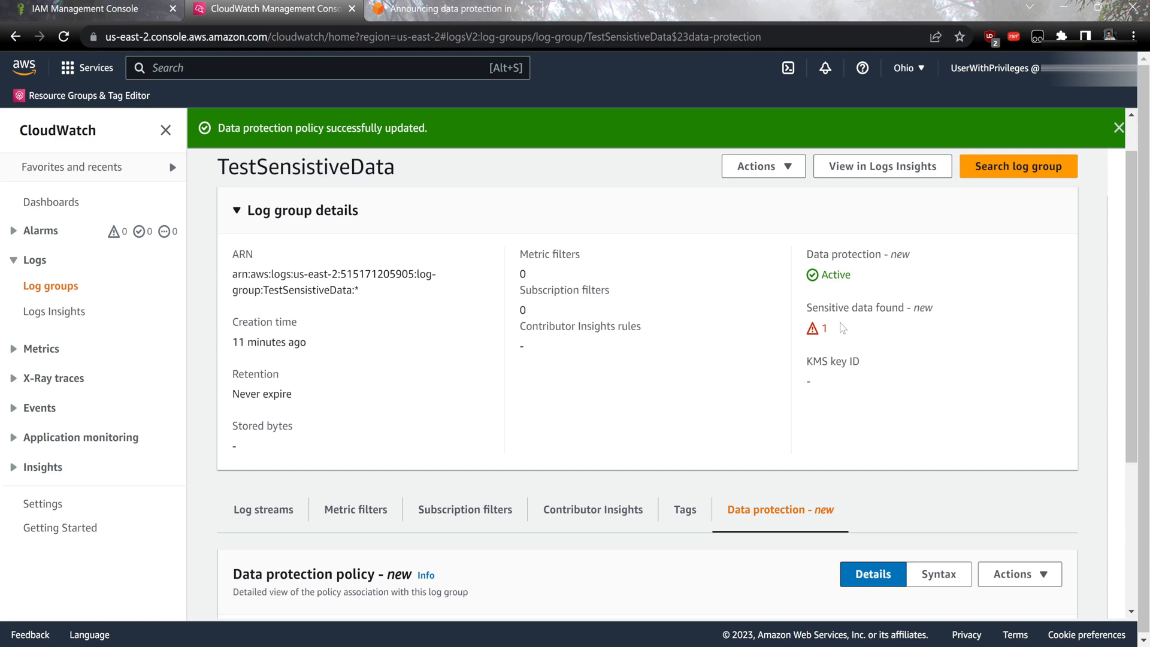
pyautogui.moveTo(844, 337)
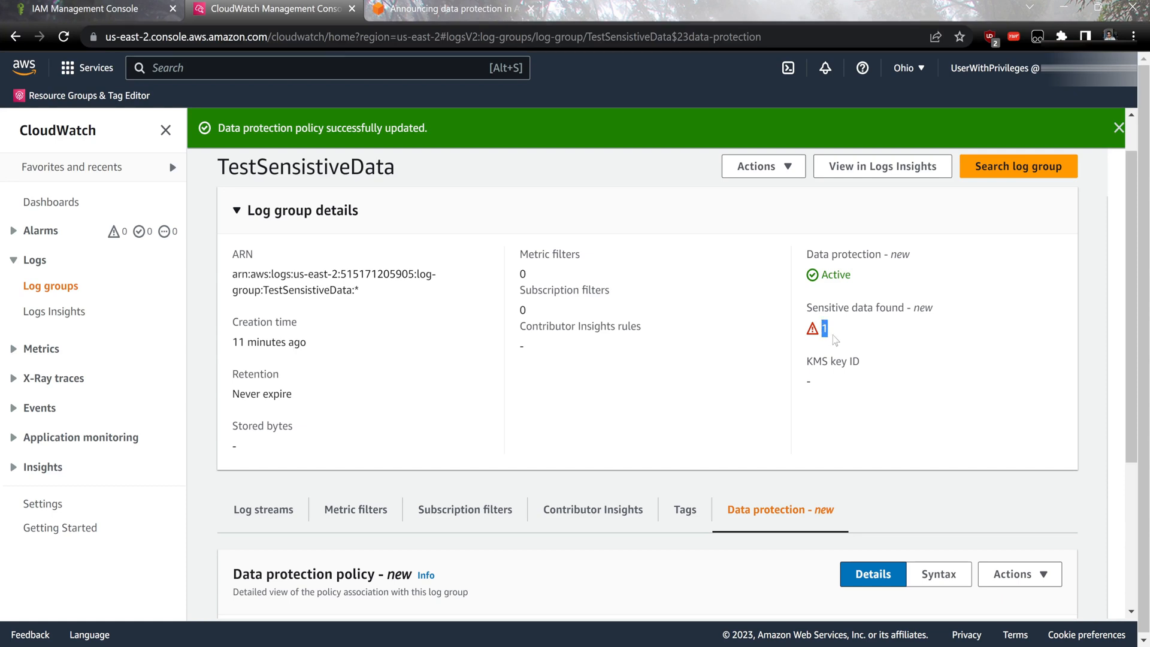
pyautogui.moveTo(834, 340)
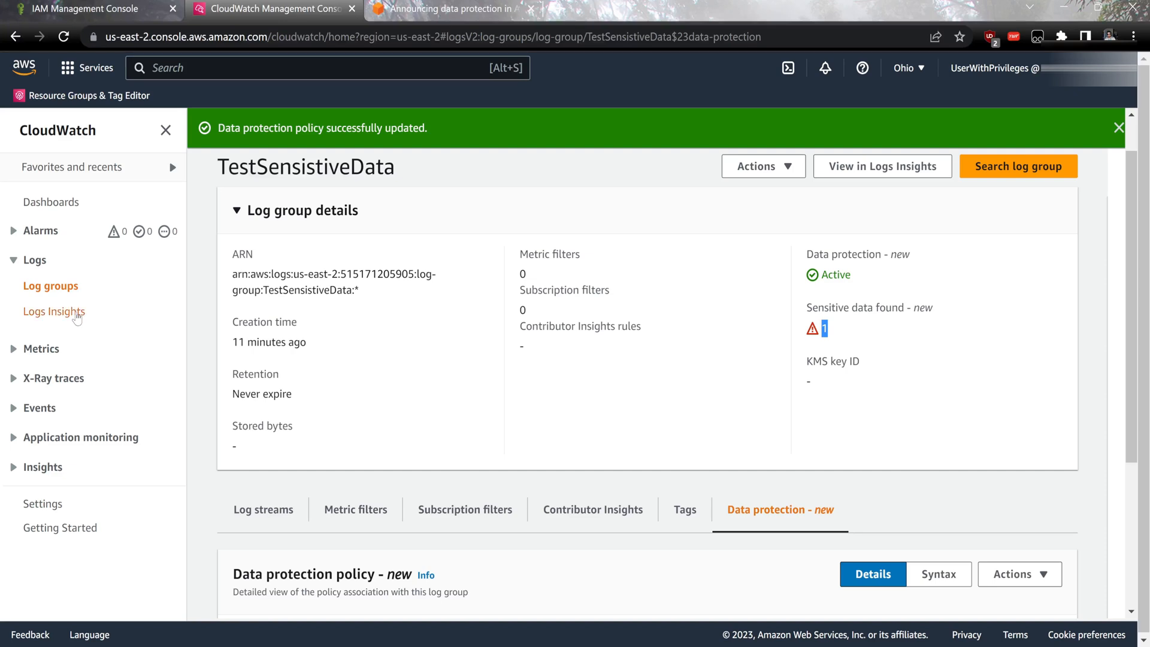
pyautogui.moveTo(419, 454)
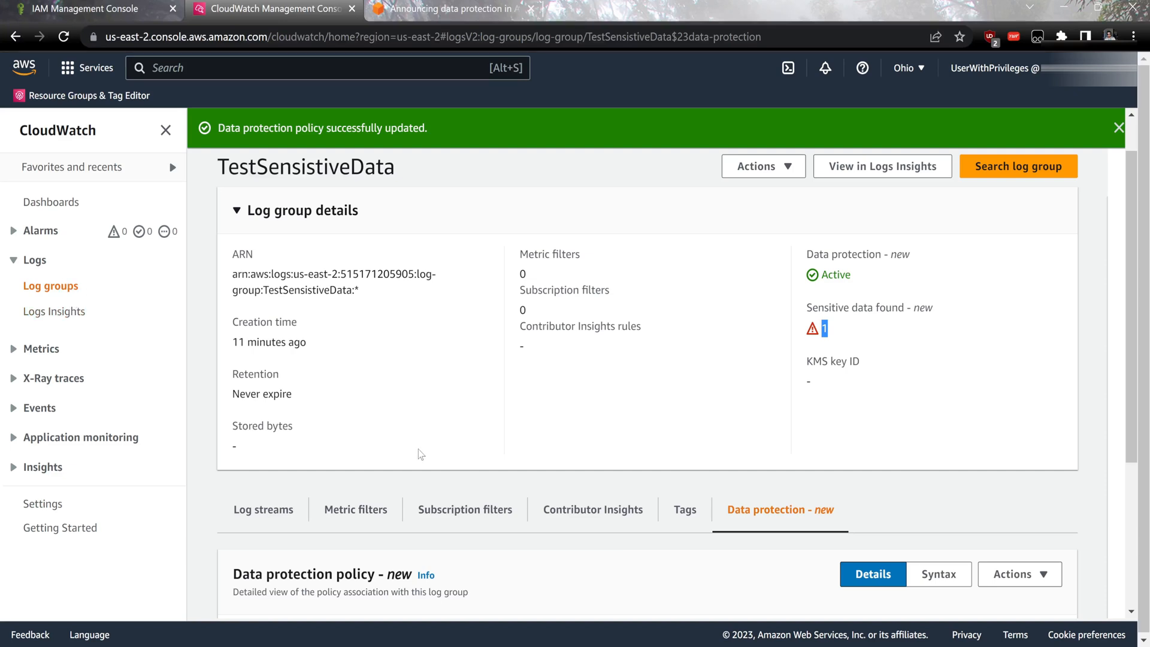
pyautogui.scroll(-3)
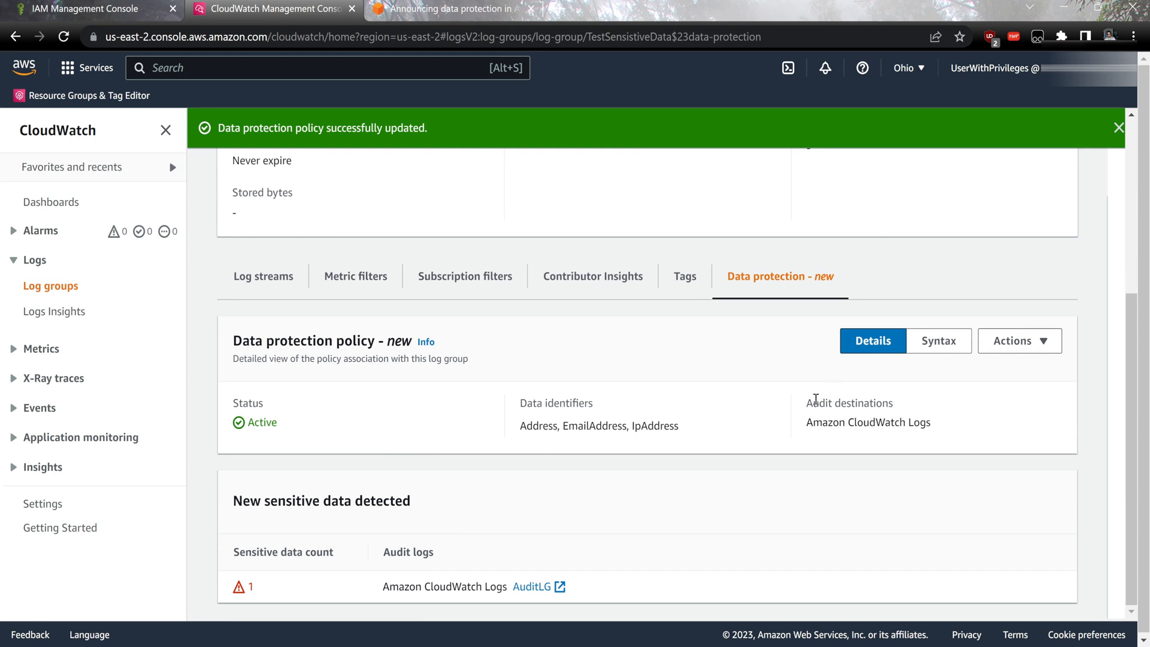
pyautogui.moveTo(50, 291)
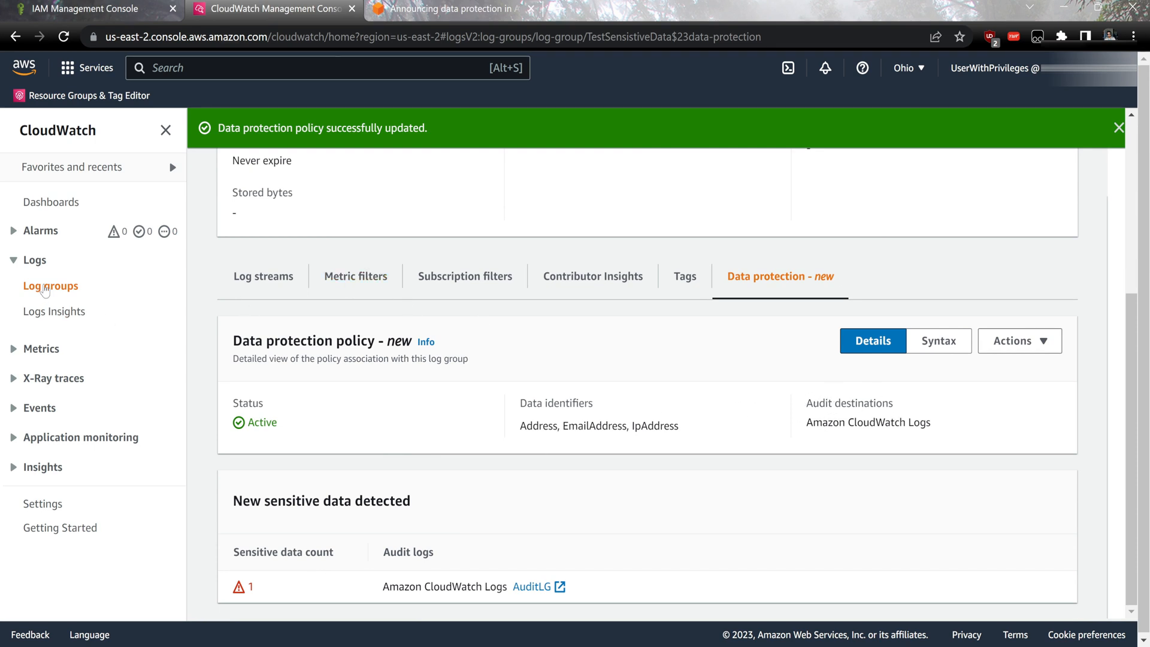
# Go into the AuditLG log group and its TestSensitiveData audit findings stream
pyautogui.click(50, 285)
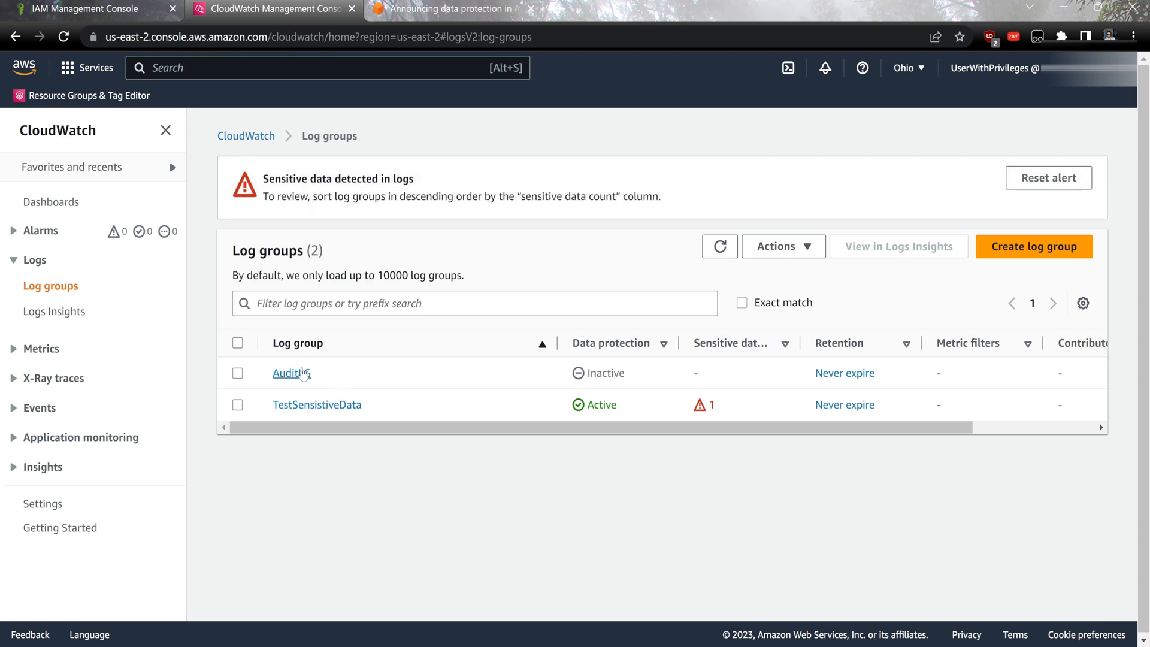
pyautogui.click(287, 374)
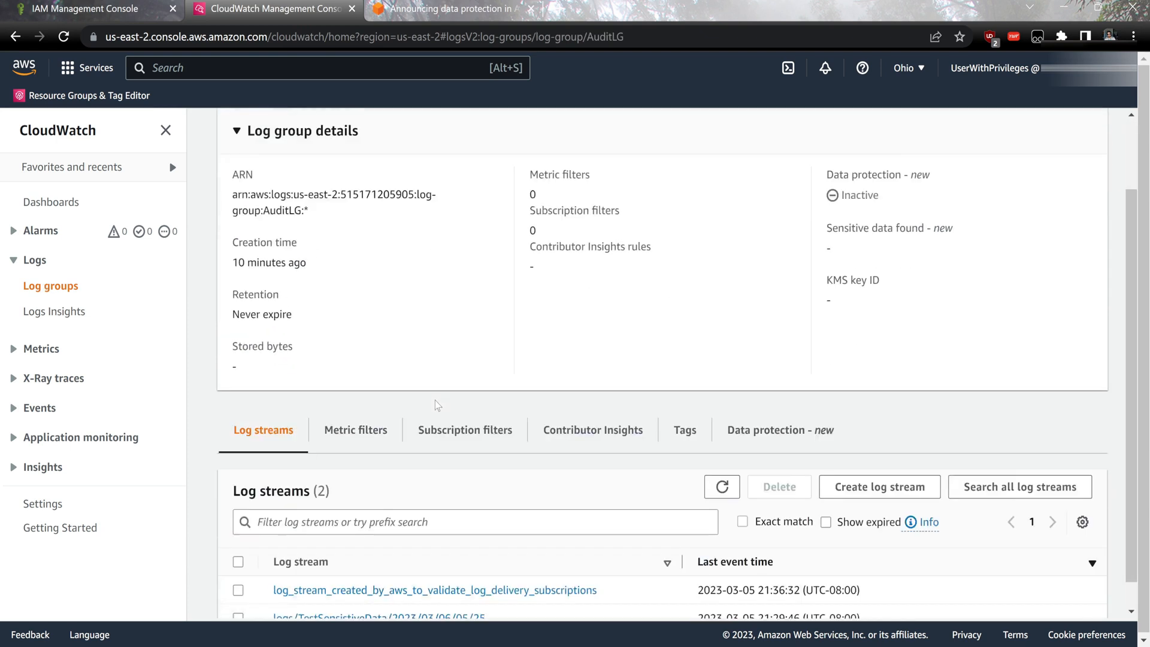
pyautogui.scroll(-3)
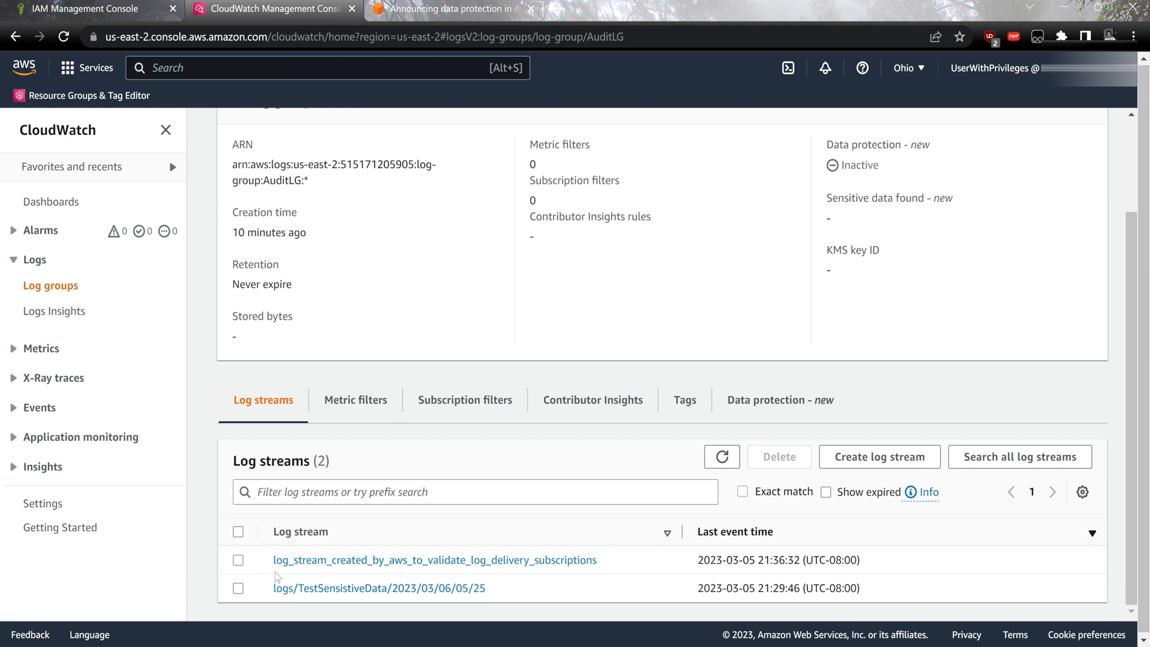
pyautogui.moveTo(297, 594)
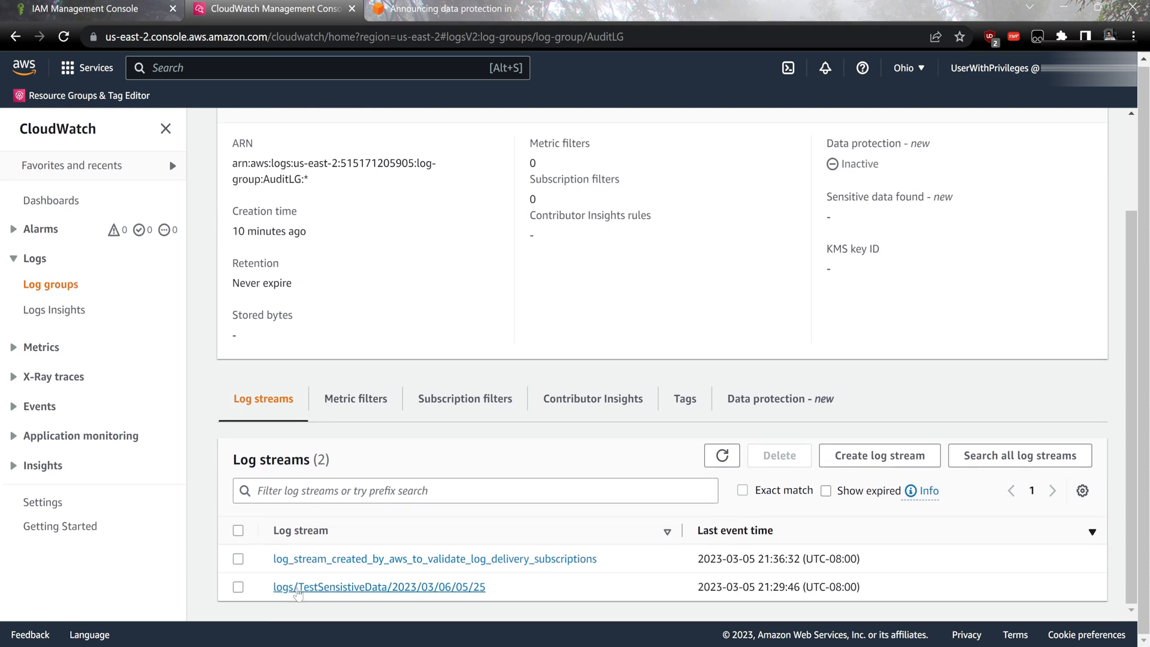
pyautogui.click(380, 587)
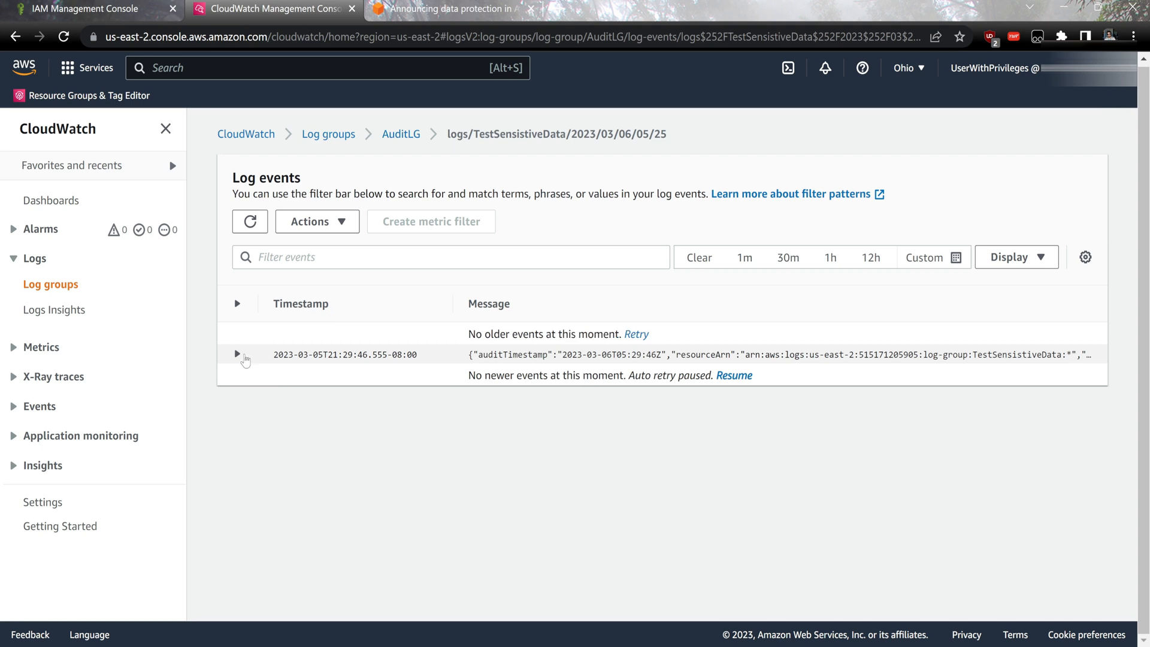
# Expand the audit event and highlight its EmailAddress and IpAddress detection findings
pyautogui.click(237, 355)
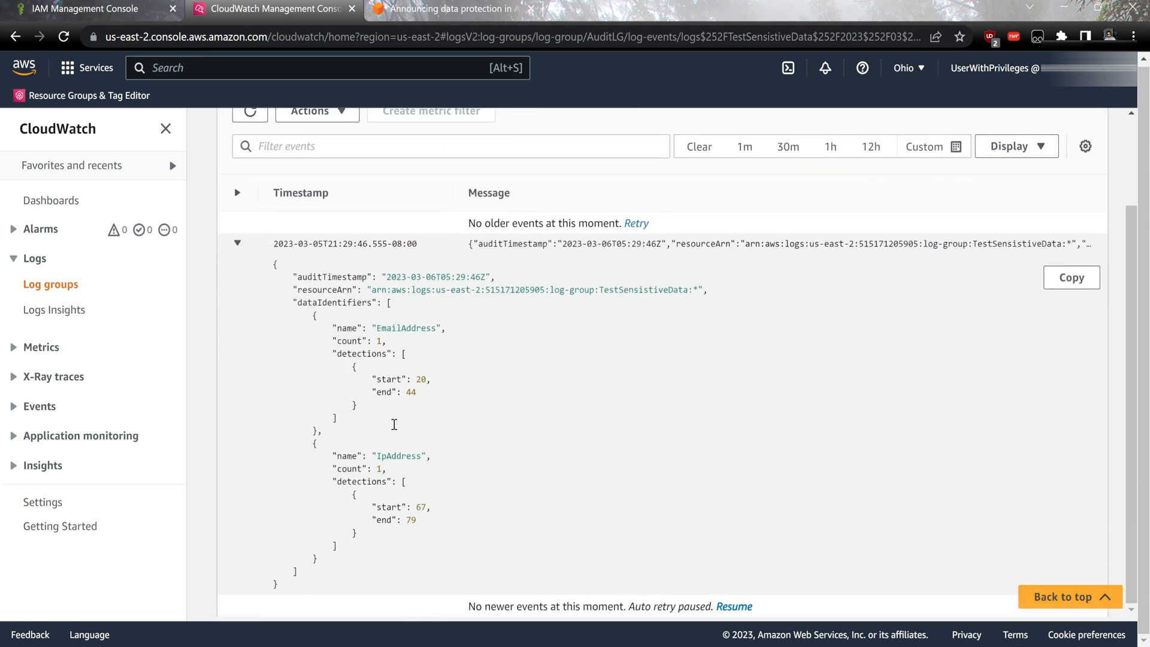
pyautogui.doubleClick(405, 328)
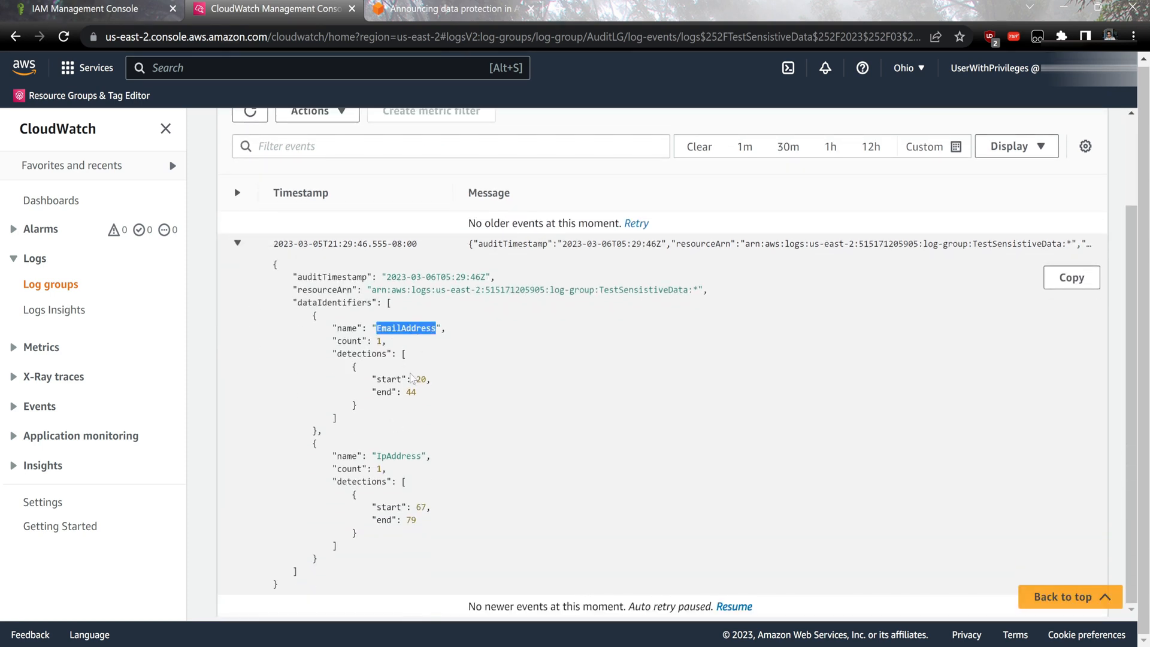
pyautogui.doubleClick(398, 455)
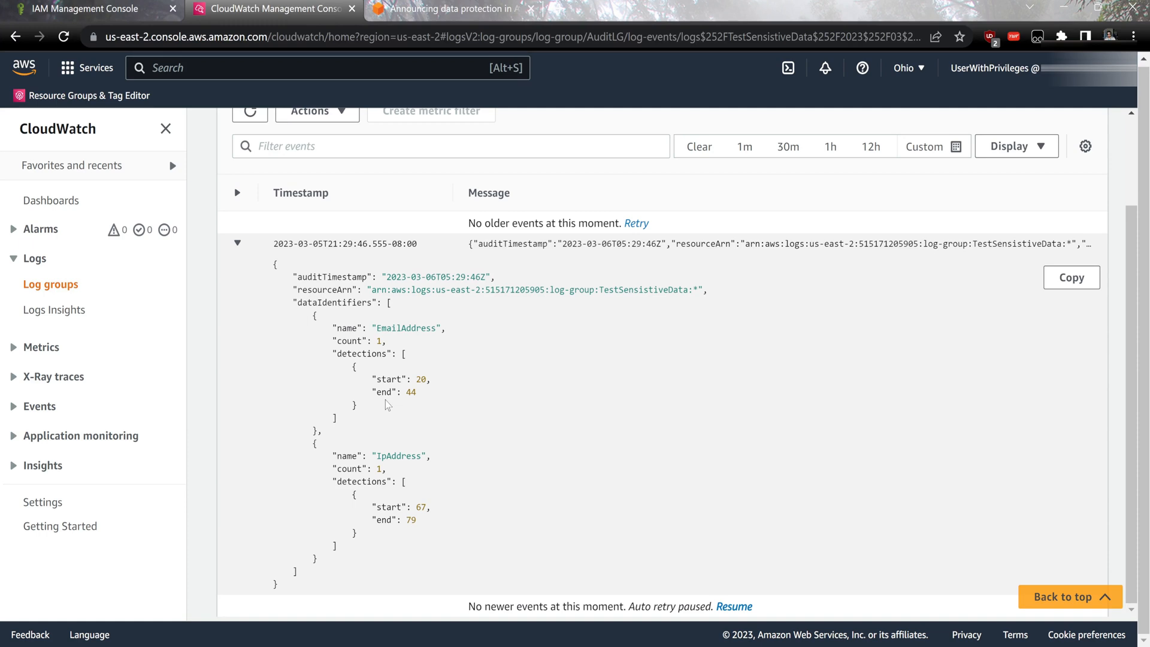
pyautogui.moveTo(387, 386)
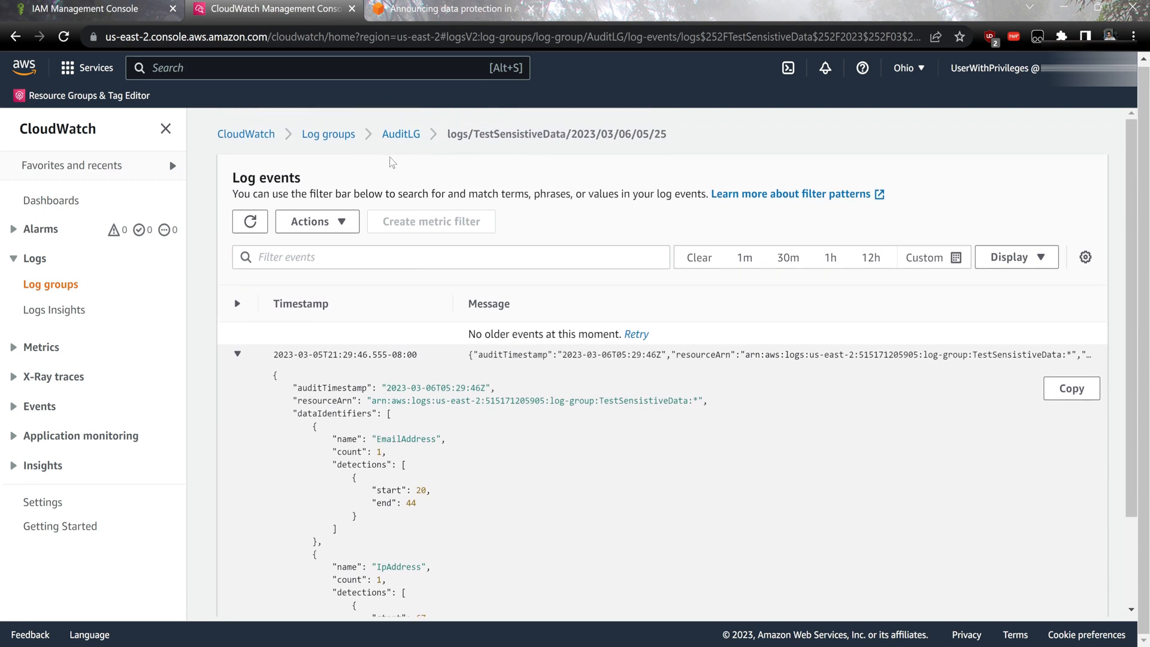
pyautogui.moveTo(80, 348)
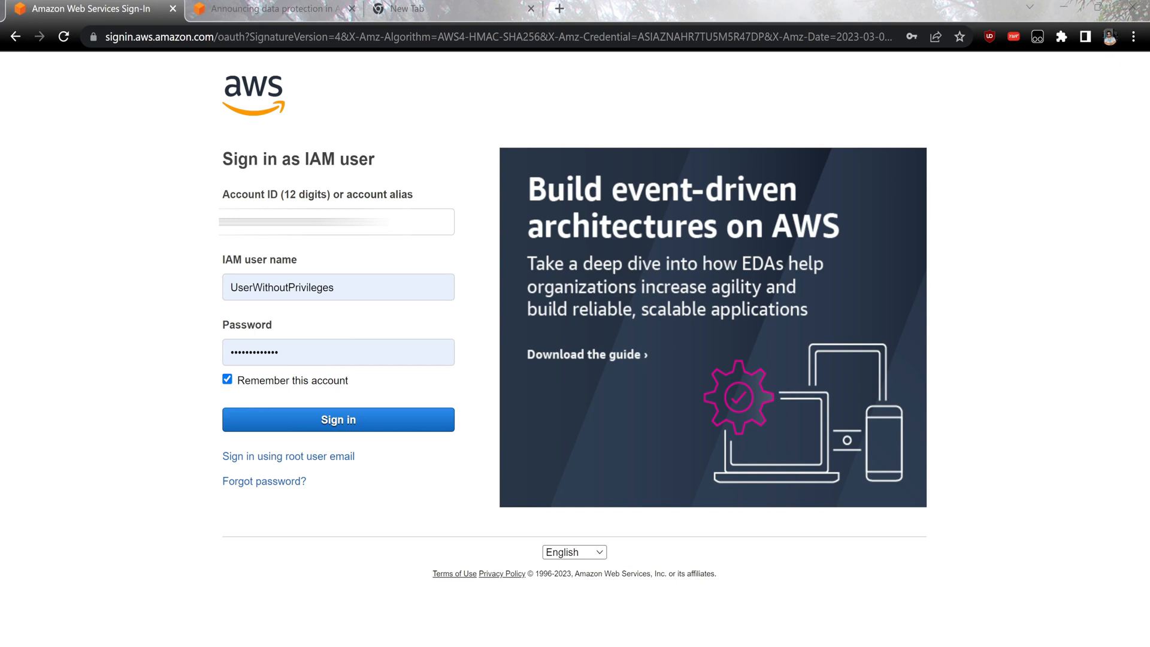
# Sign in as IAM user UserWithoutPrivileges and bring up the AWS services list
pyautogui.click(338, 288)
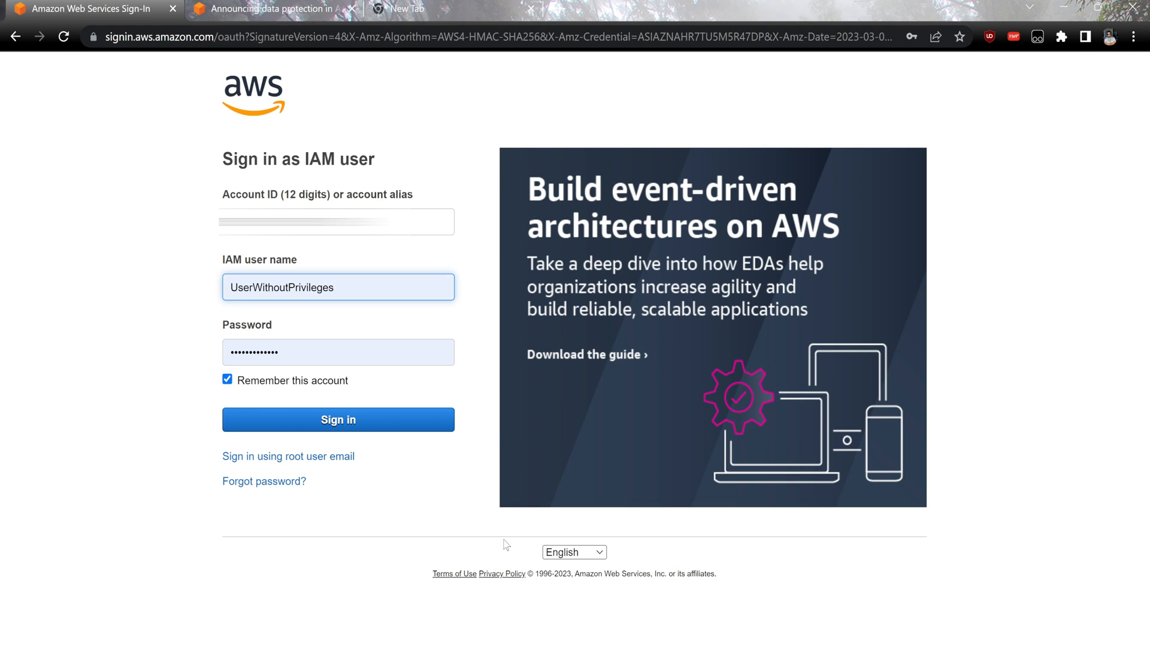
pyautogui.moveTo(443, 421)
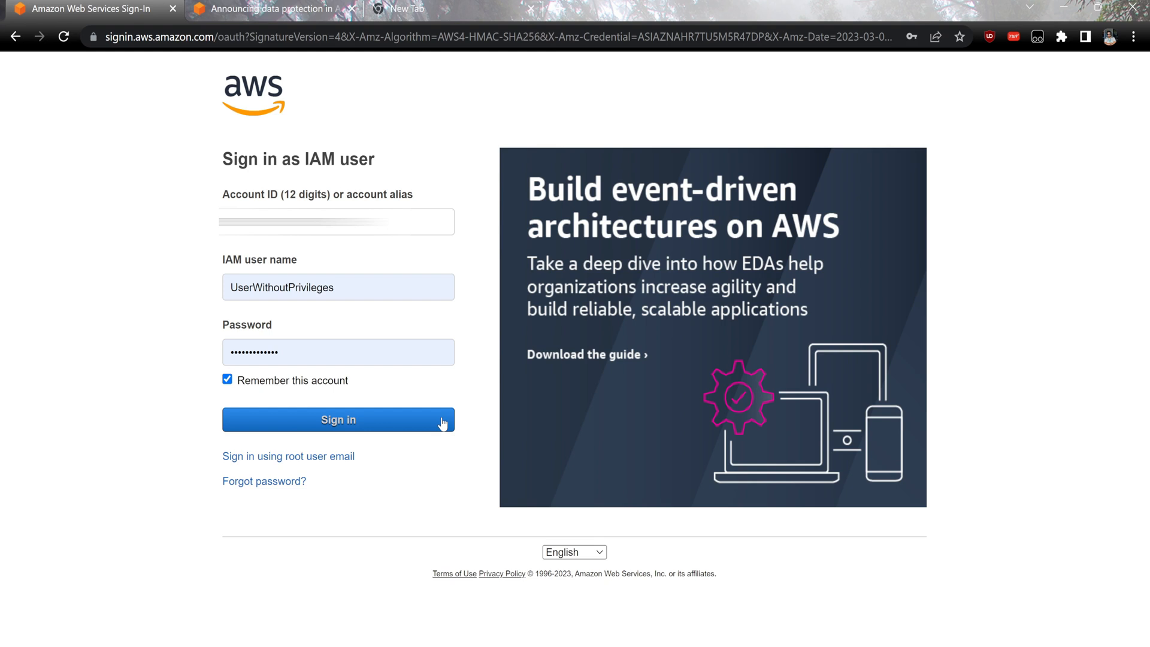
pyautogui.click(338, 420)
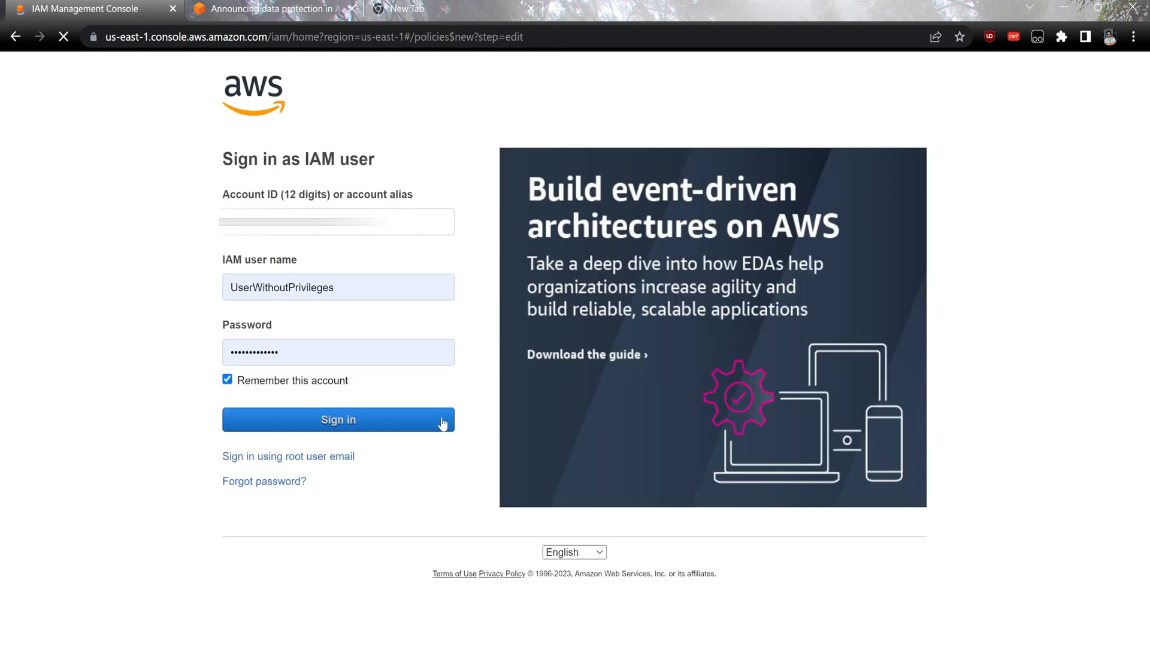
pyautogui.click(338, 419)
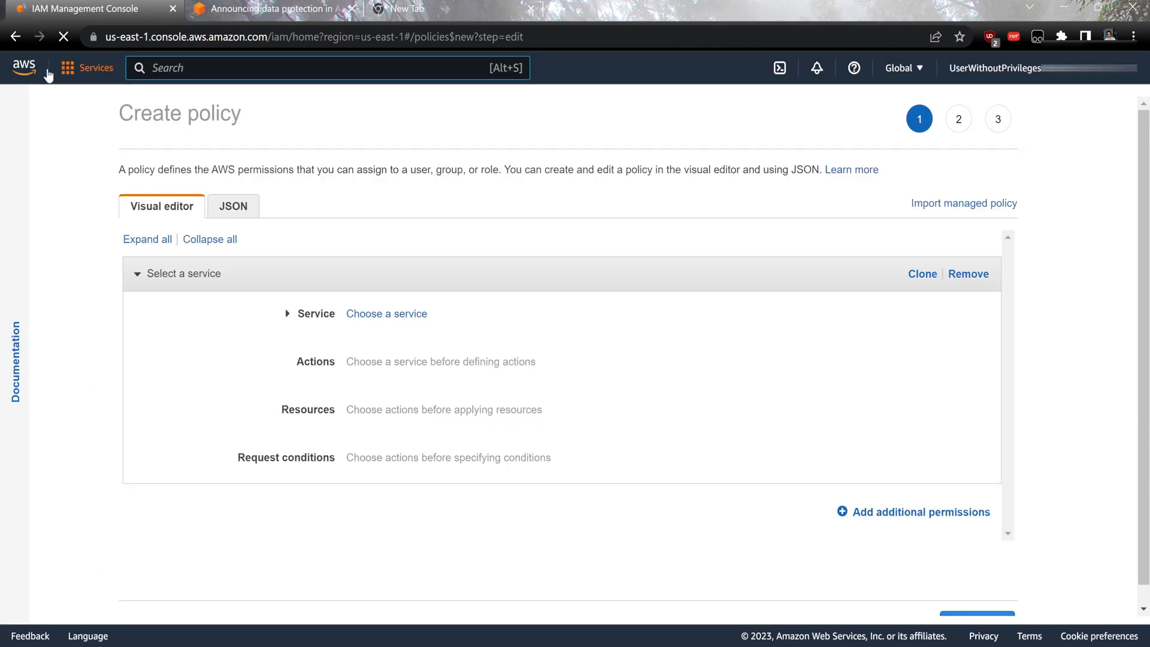
pyautogui.click(87, 67)
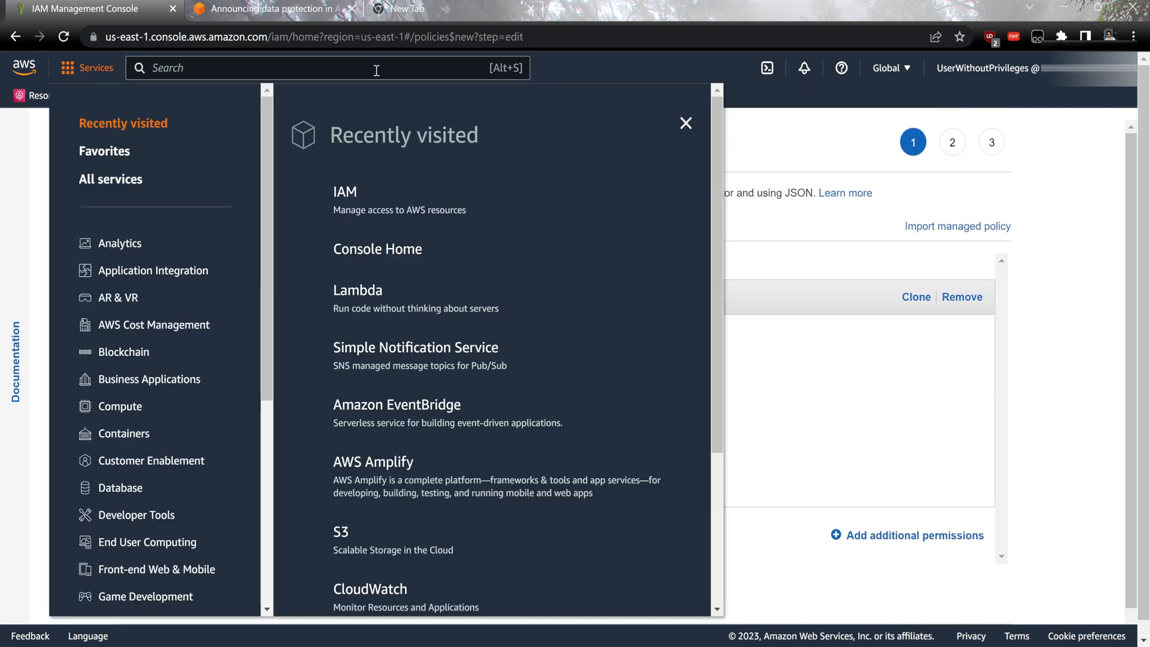
# Reach the TestStream events of TestSensitiveData in CloudWatch, seeing email and IP masked with asterisks
pyautogui.write('cwl')
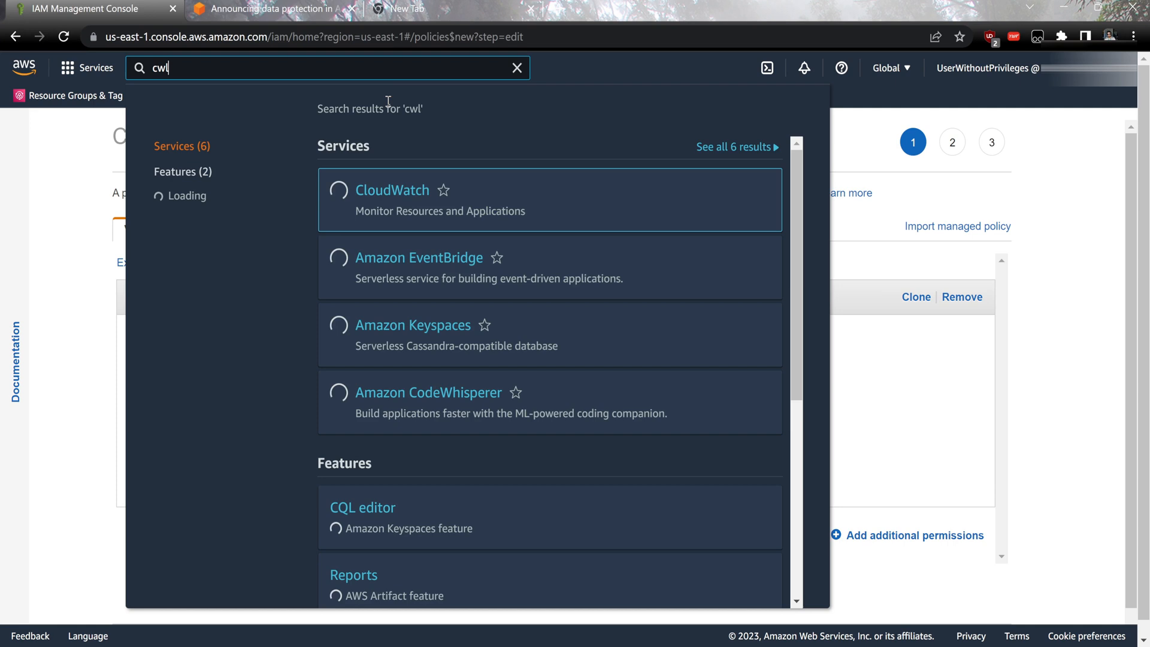
pyautogui.click(393, 190)
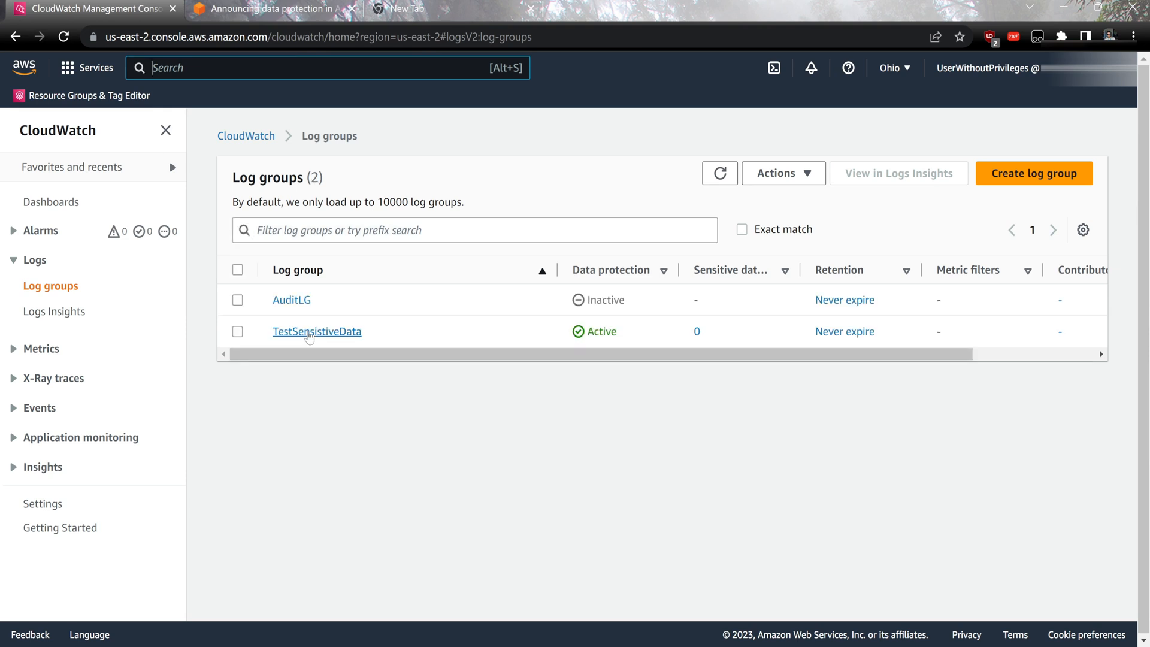
pyautogui.click(316, 332)
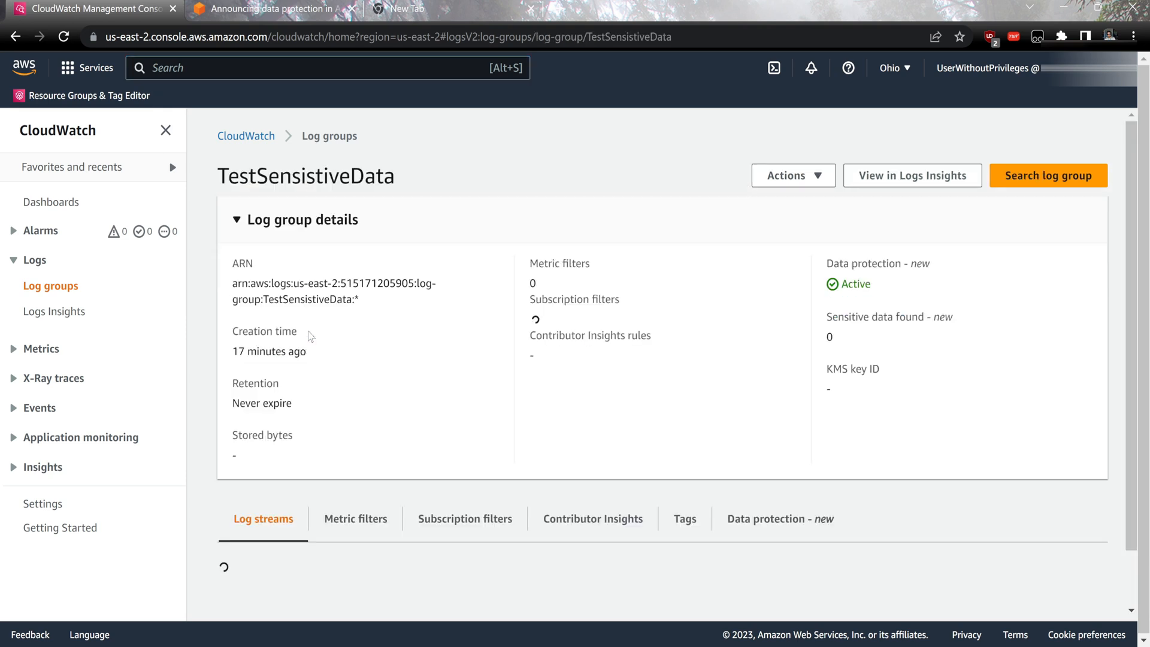
pyautogui.scroll(-3)
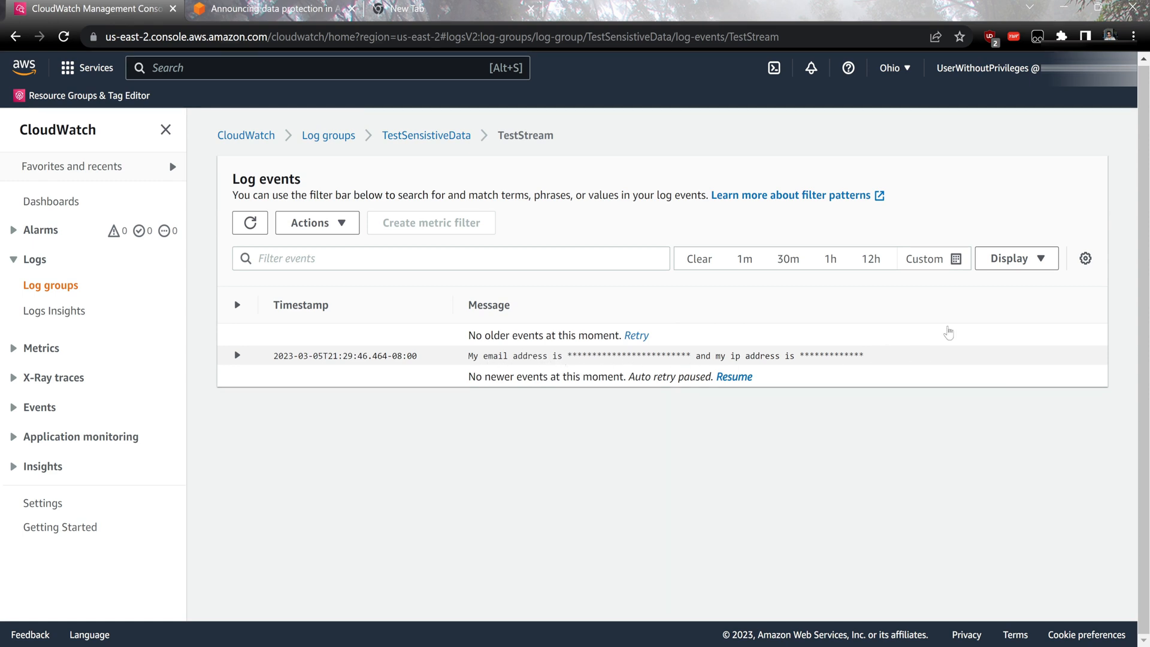
pyautogui.click(1016, 258)
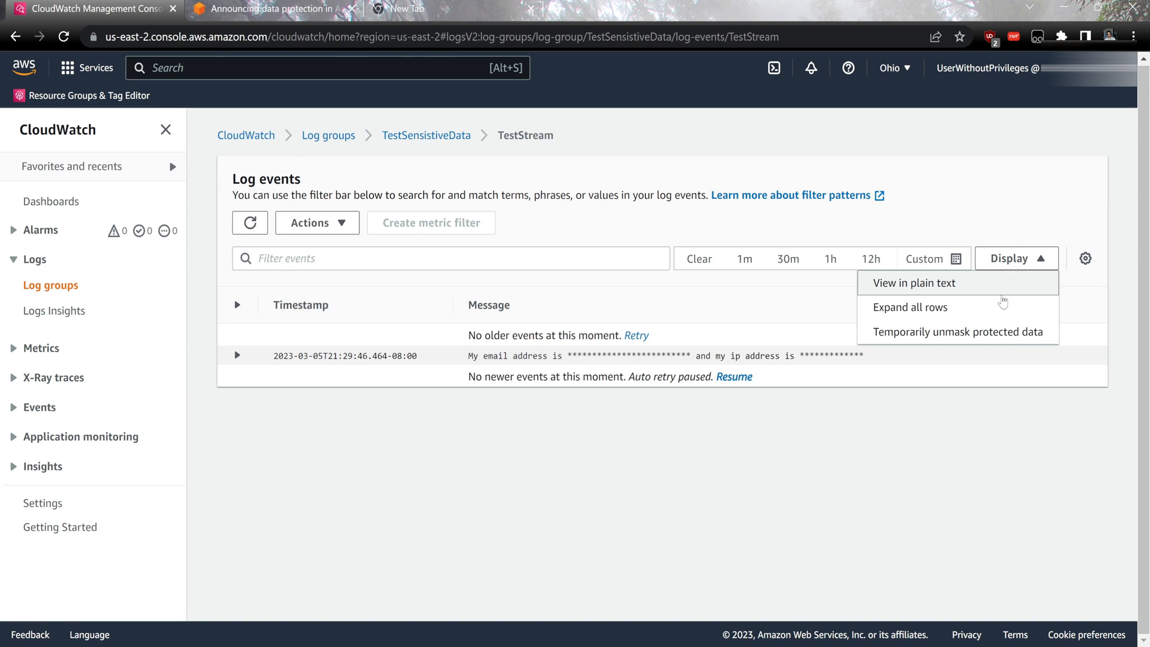
pyautogui.moveTo(982, 332)
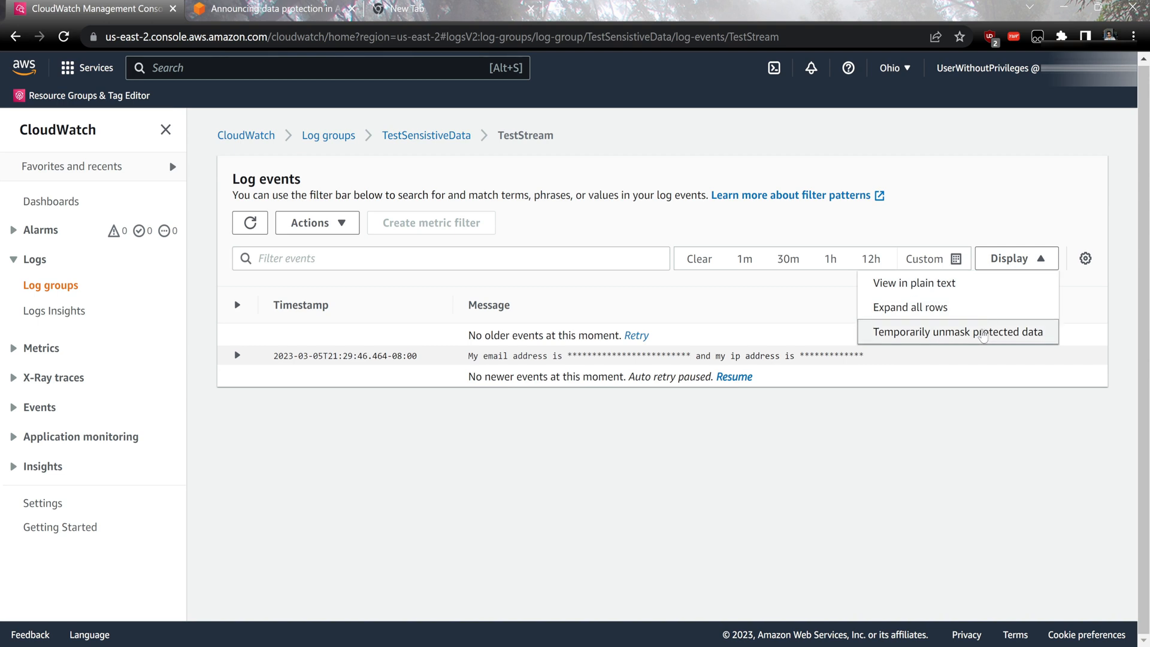
pyautogui.moveTo(983, 335)
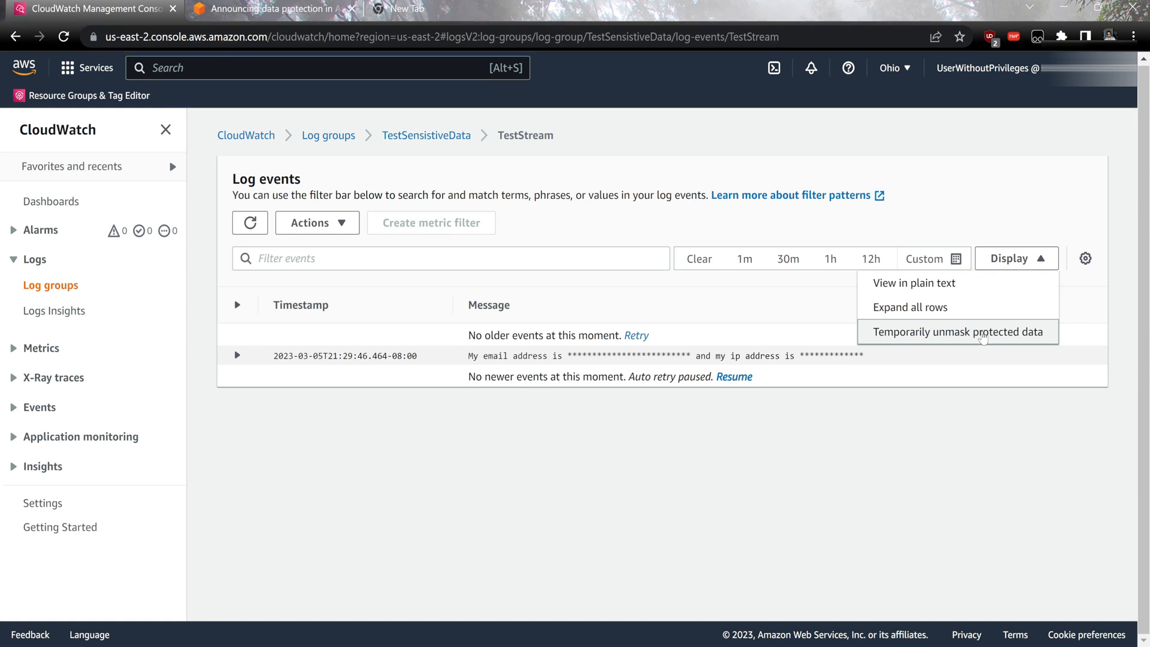
pyautogui.moveTo(983, 335)
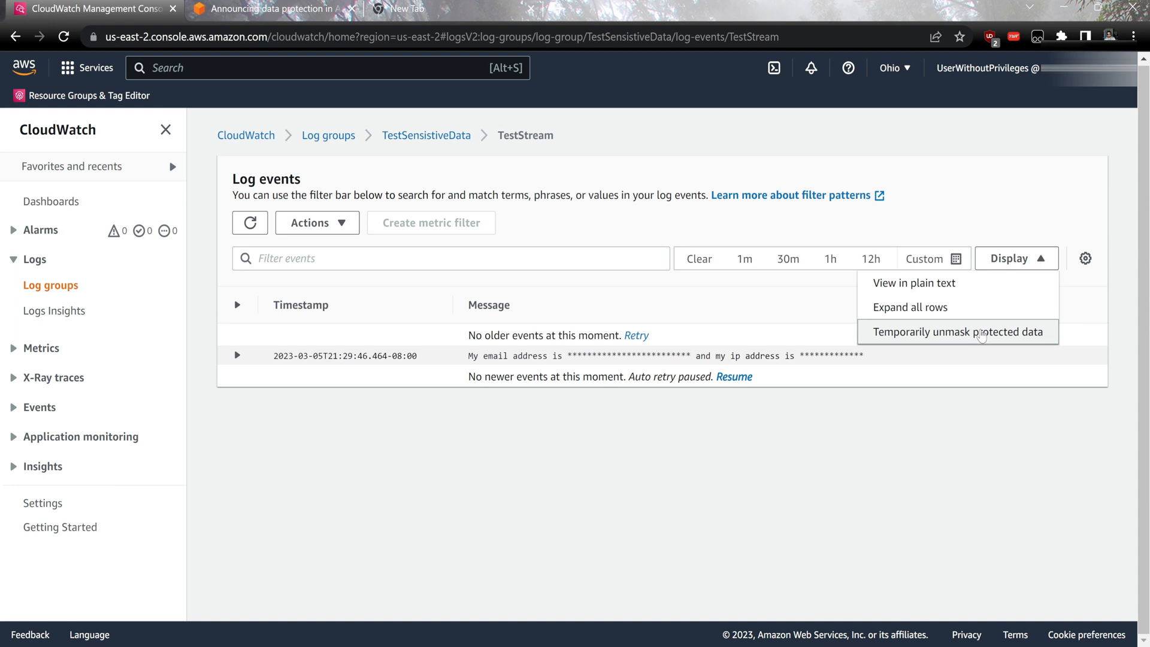
# Request 'Temporarily unmask protected data', getting a permission-denied error banner
pyautogui.click(957, 332)
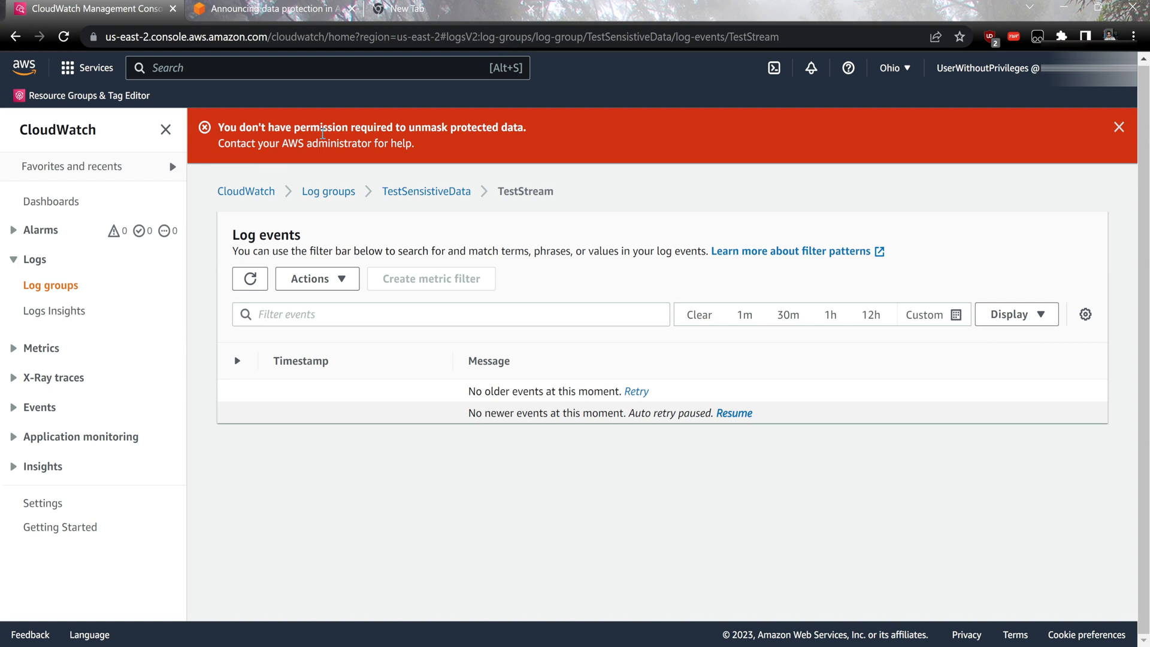
pyautogui.moveTo(462, 127)
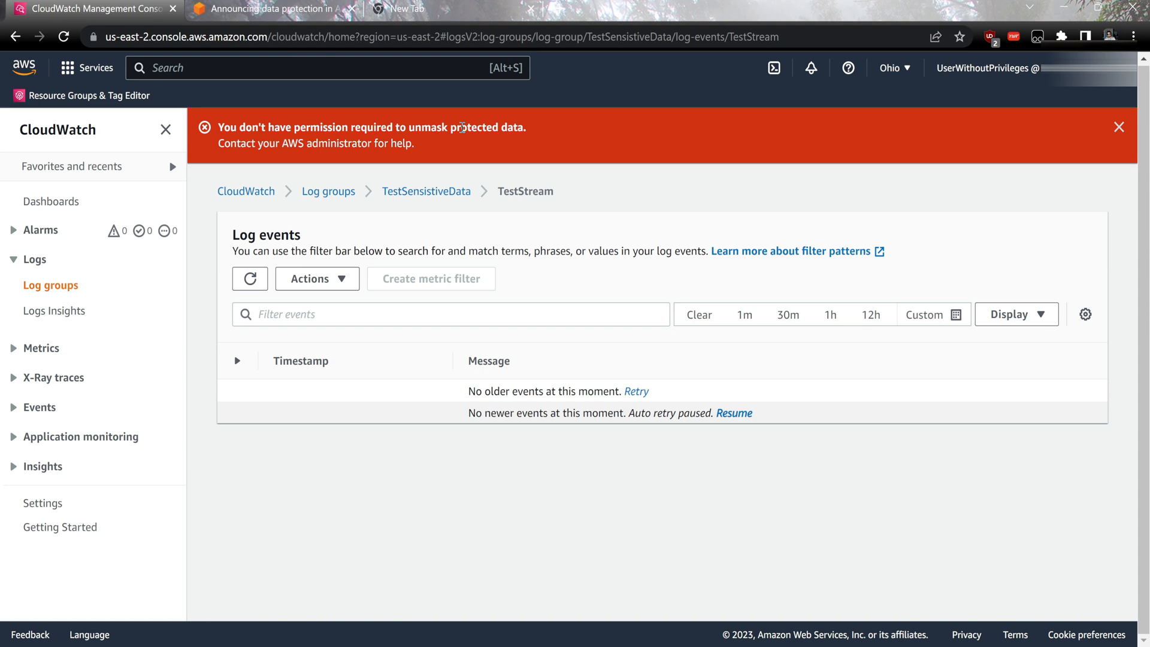
pyautogui.moveTo(74, 297)
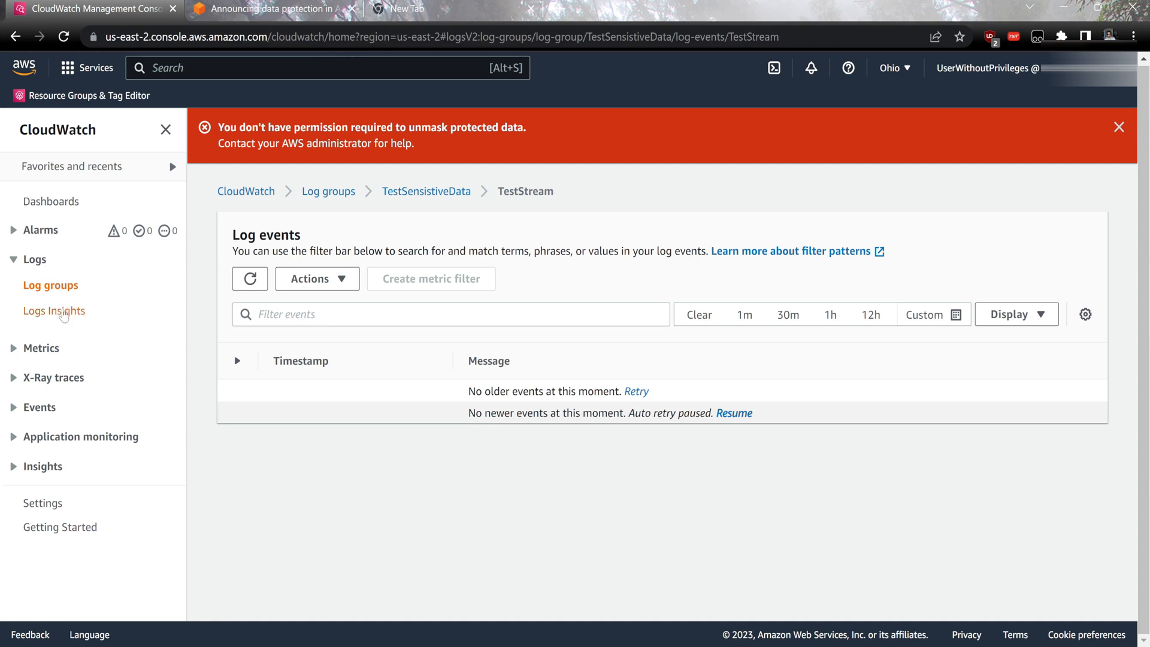
pyautogui.click(55, 310)
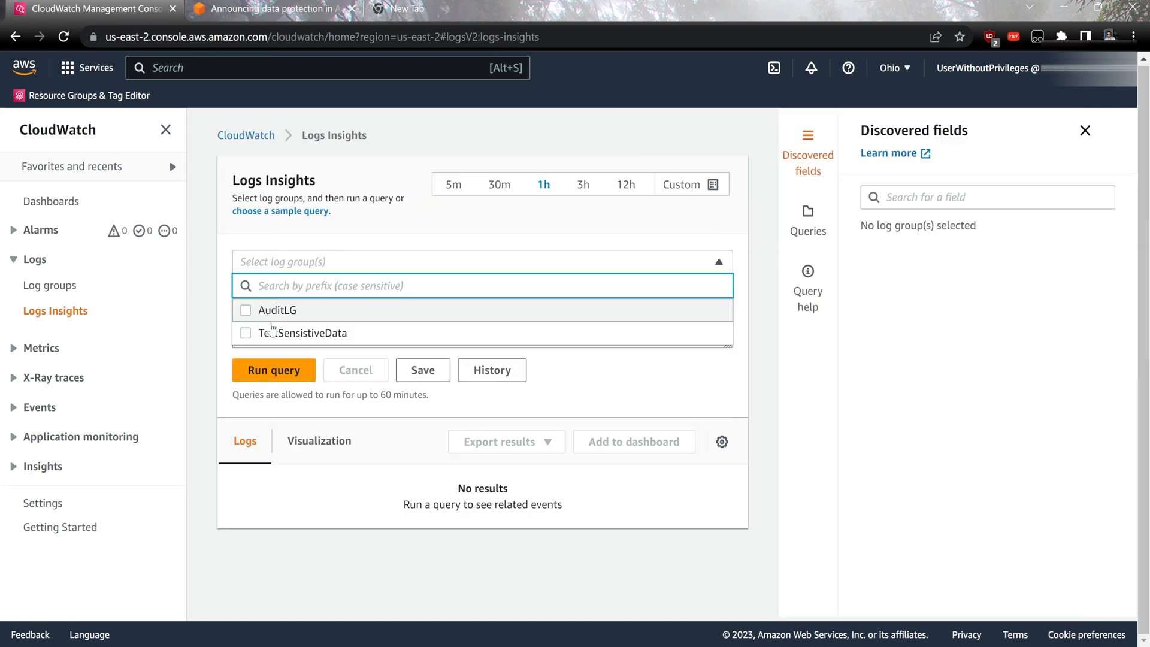
pyautogui.click(246, 333)
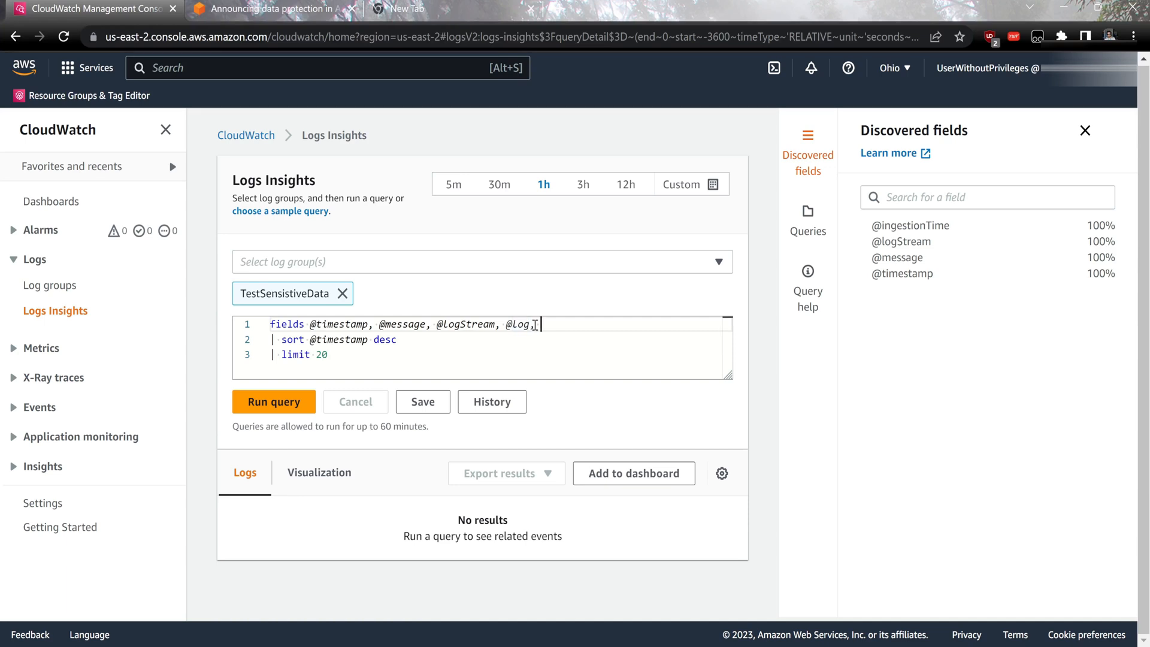
pyautogui.write('unmask()')
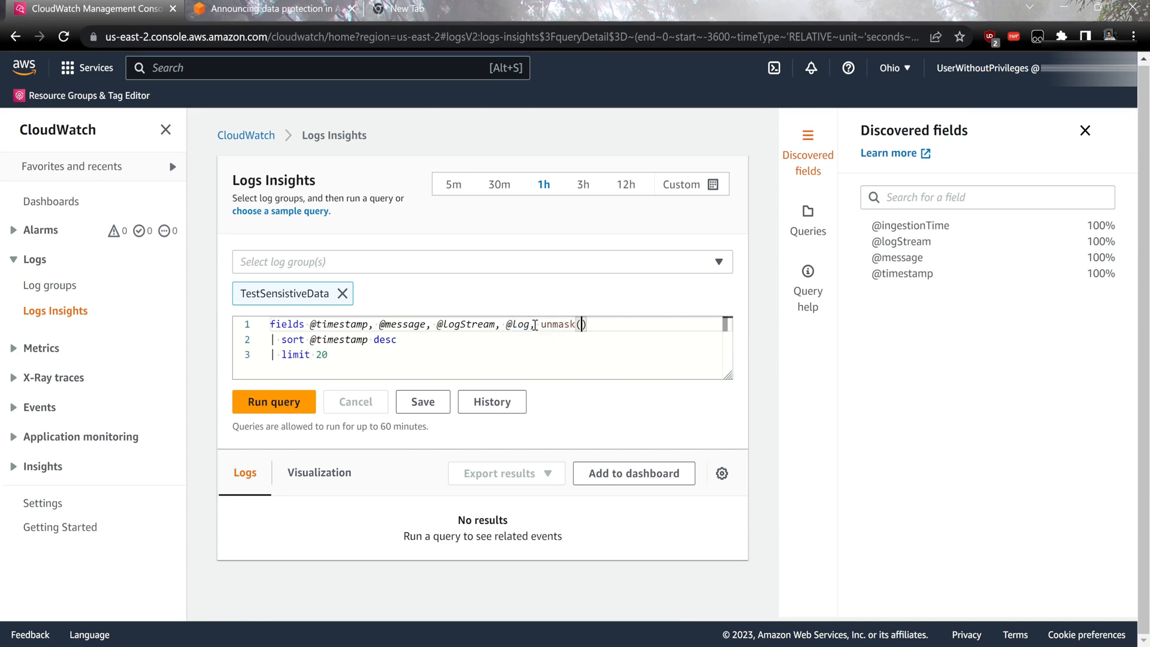
pyautogui.write('@message')
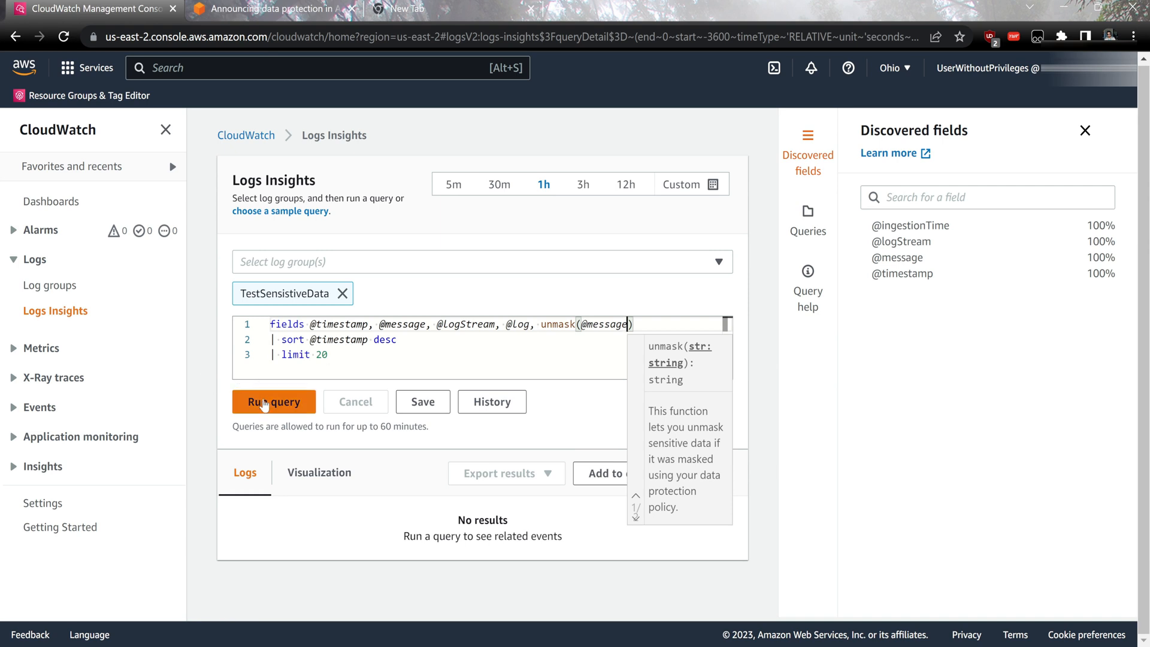
pyautogui.click(273, 401)
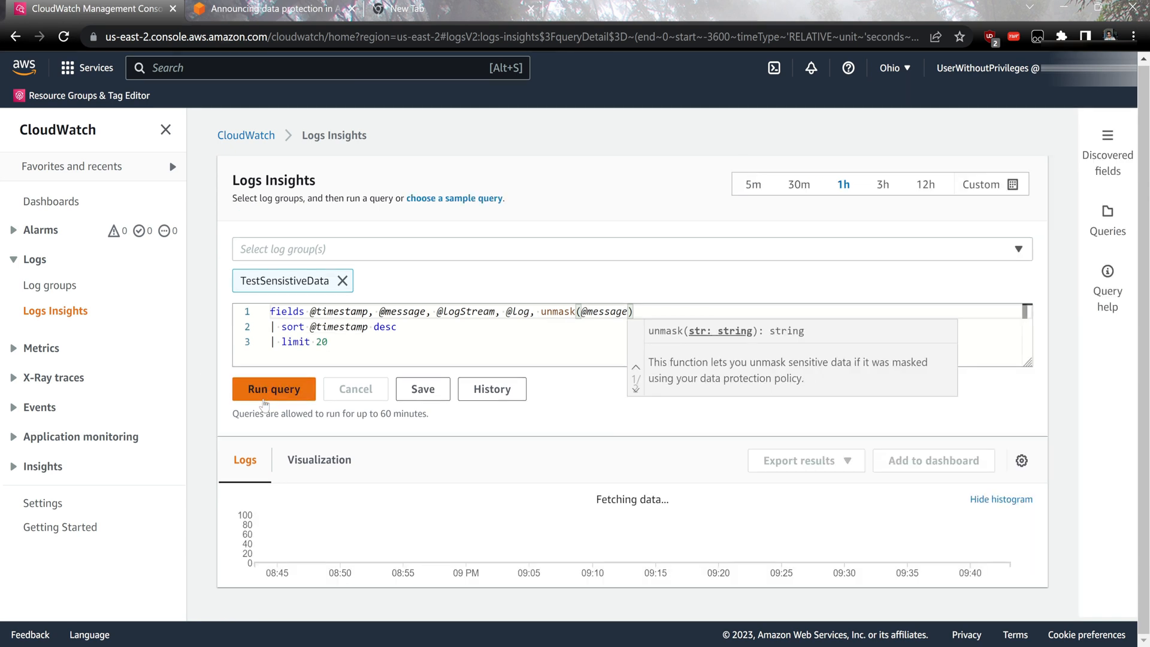
pyautogui.click(274, 388)
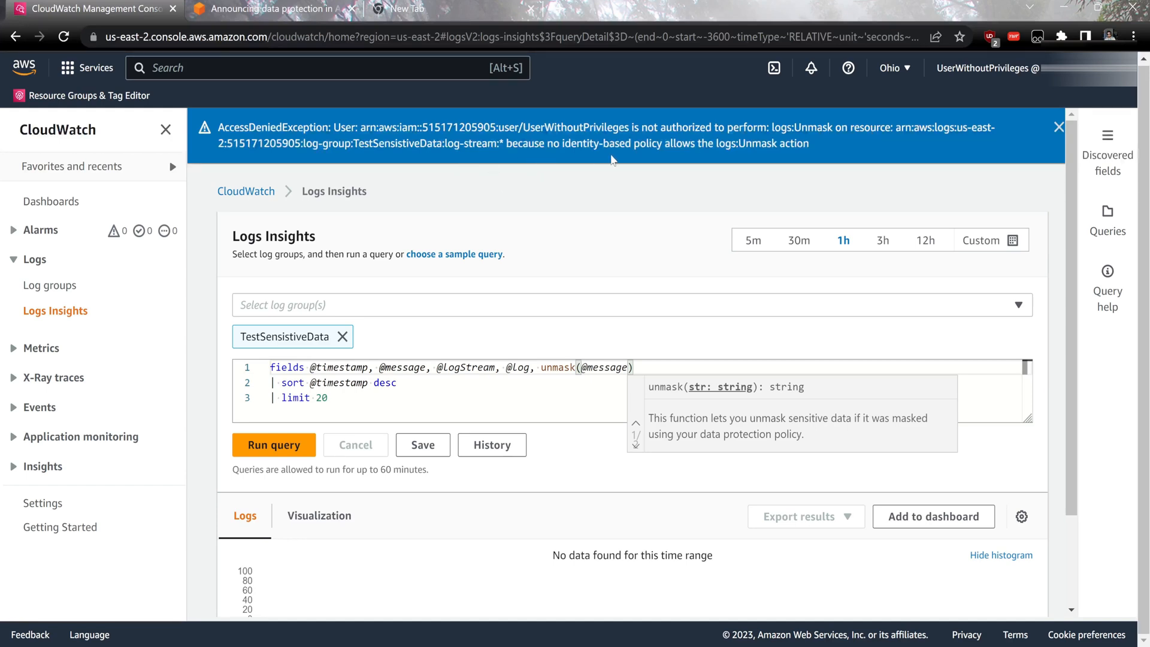
pyautogui.moveTo(720, 148)
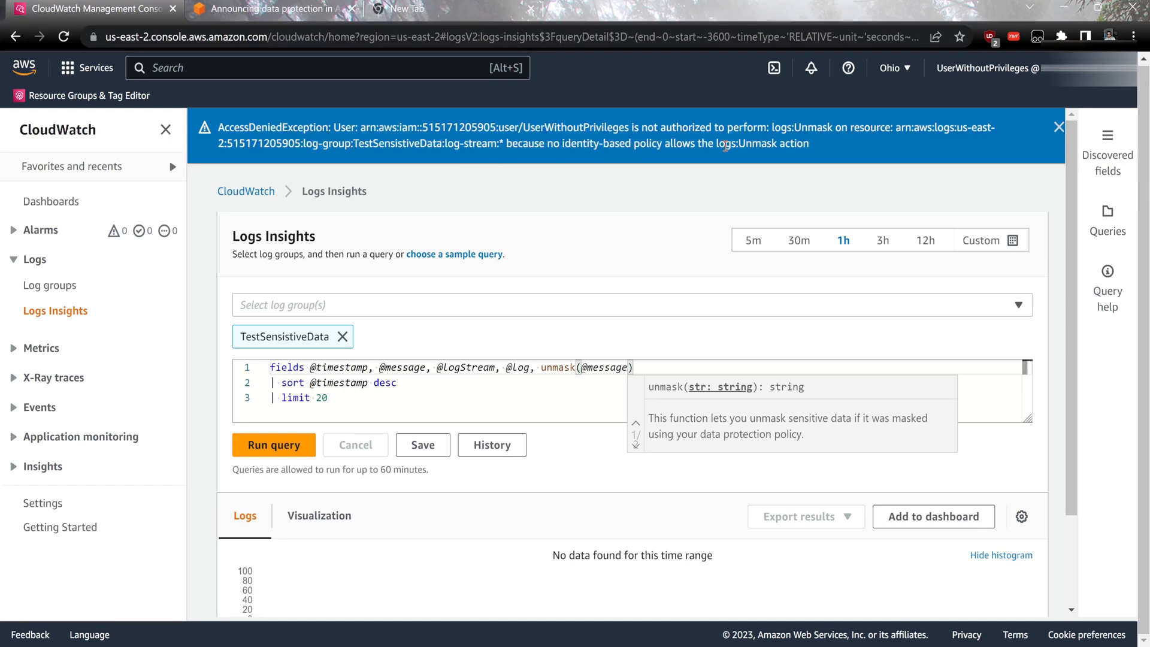